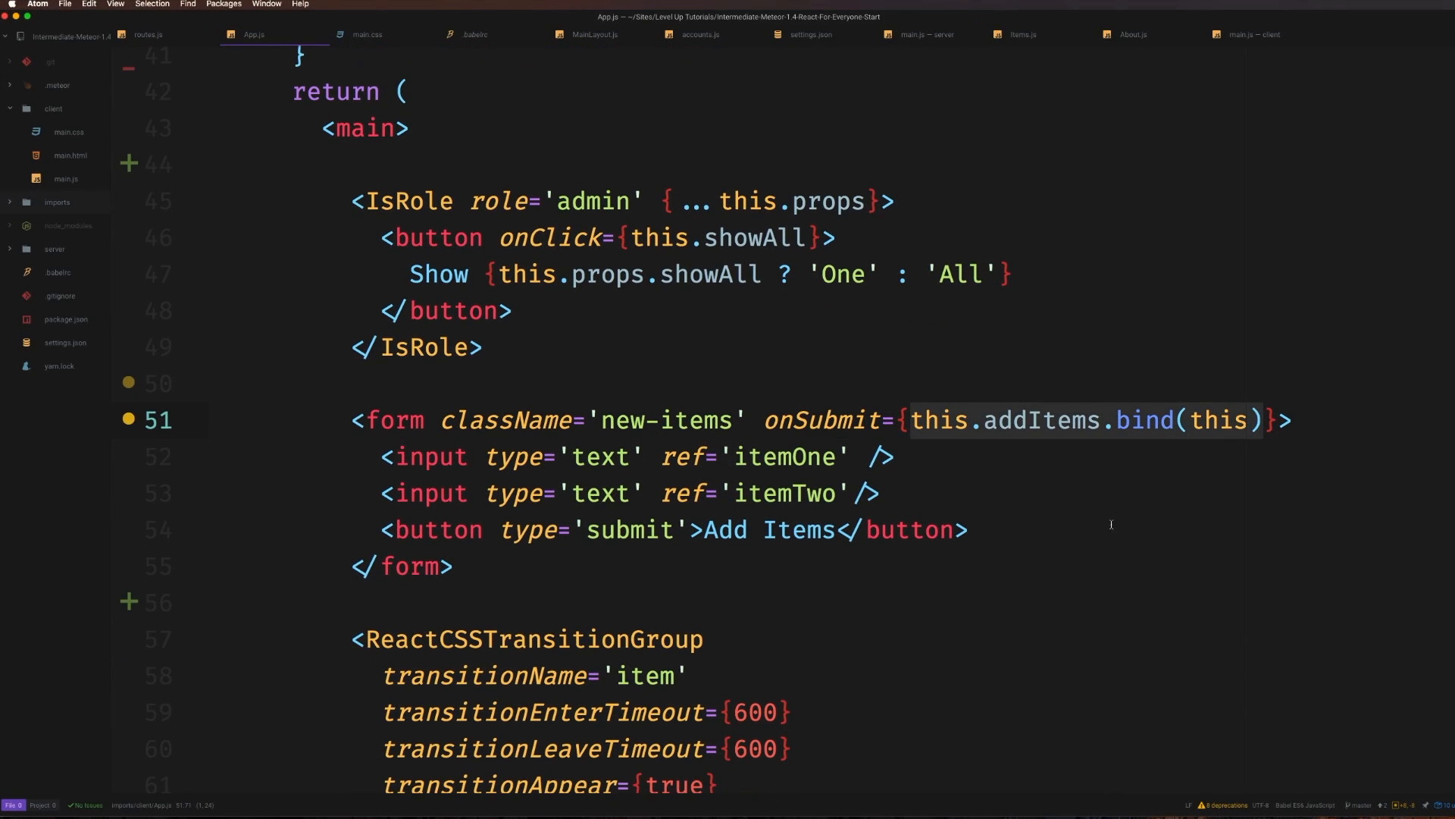
Review App.js, highlighting the Component class it extends and the form's onSubmit handler
{"action": "scroll", "scroll_direction": "up", "scroll_amount": 3}
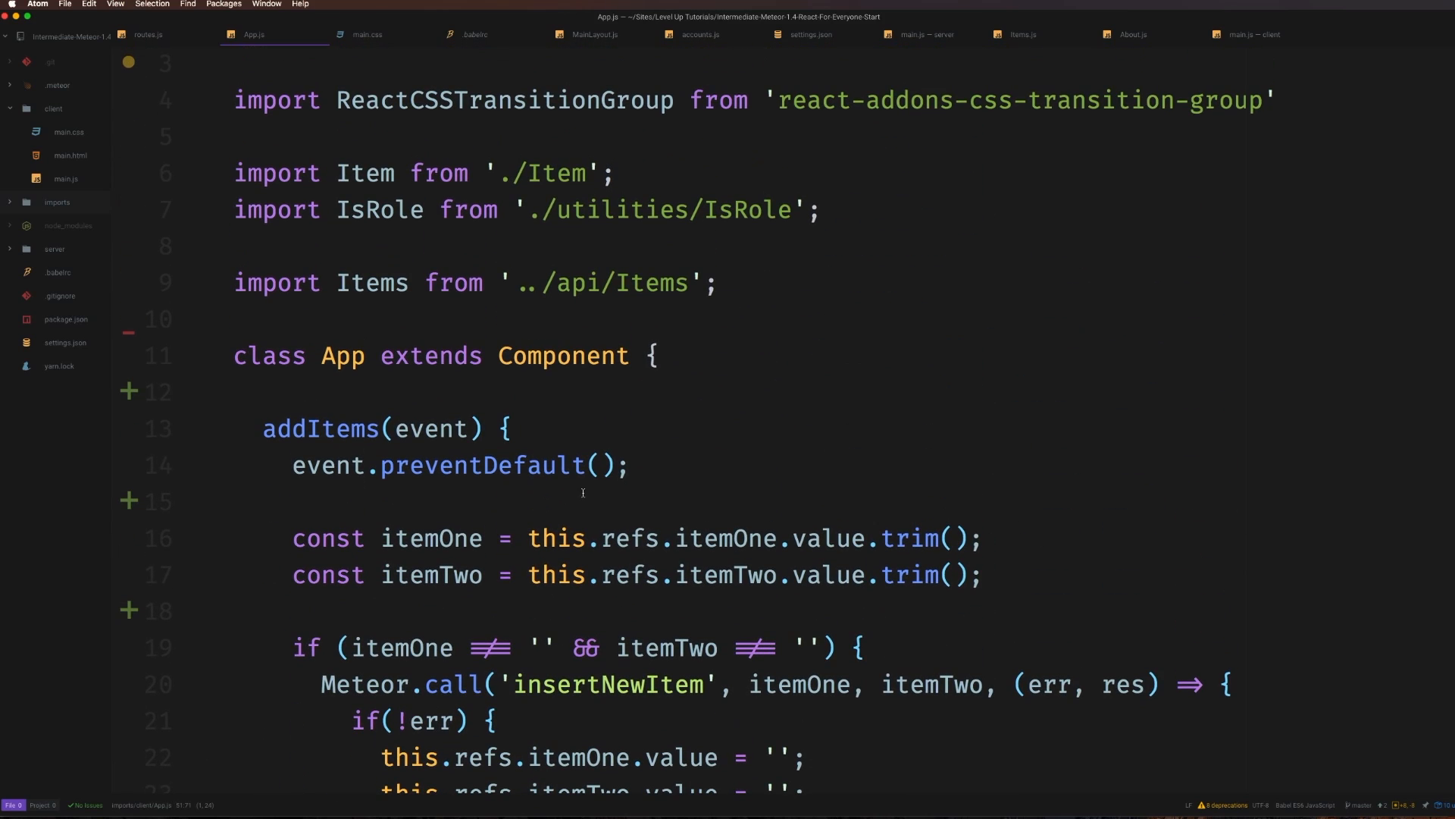
{"action": "double_click", "coordinate": [343, 355]}
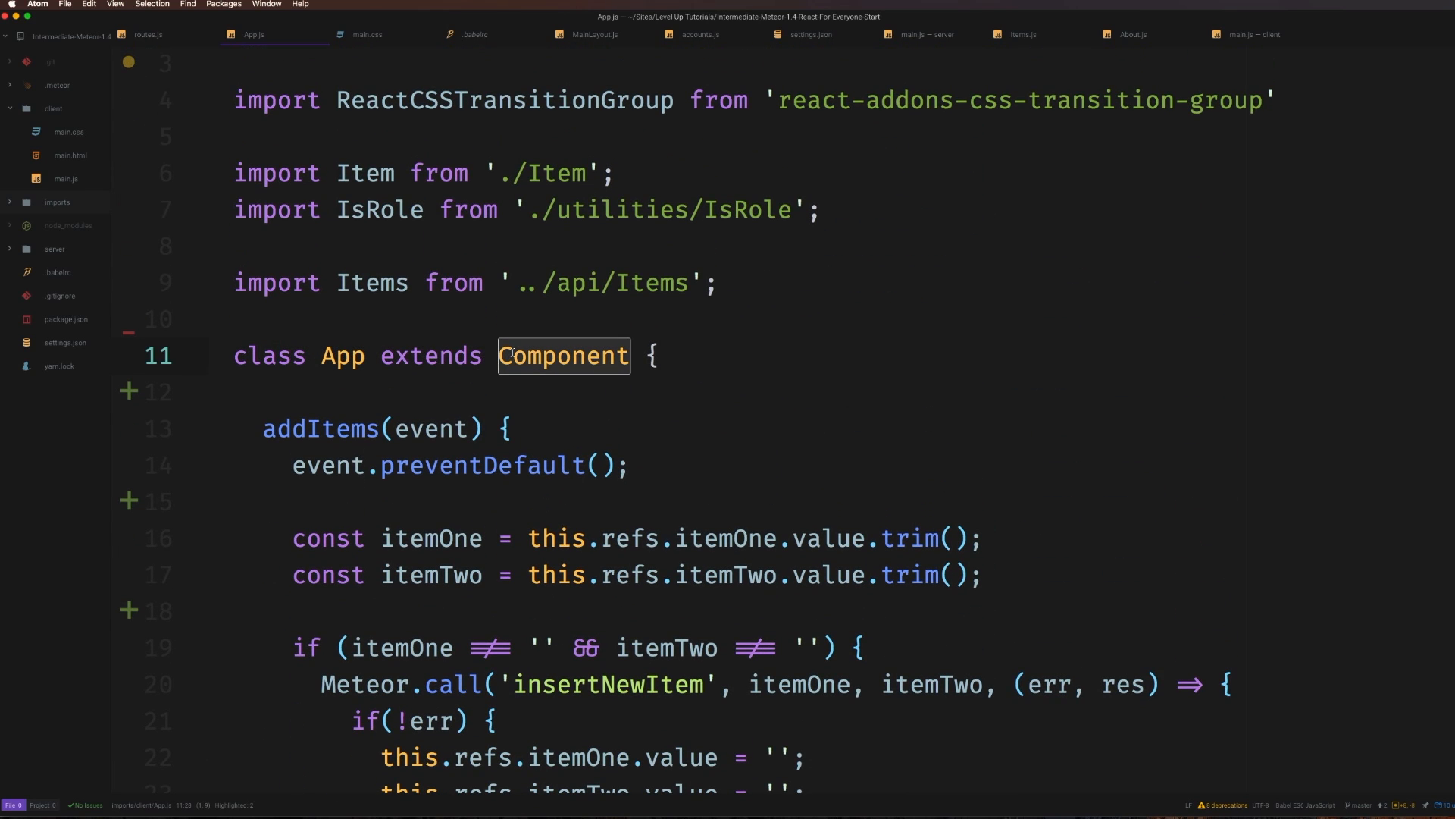
{"action": "scroll", "scroll_direction": "down", "scroll_amount": 3}
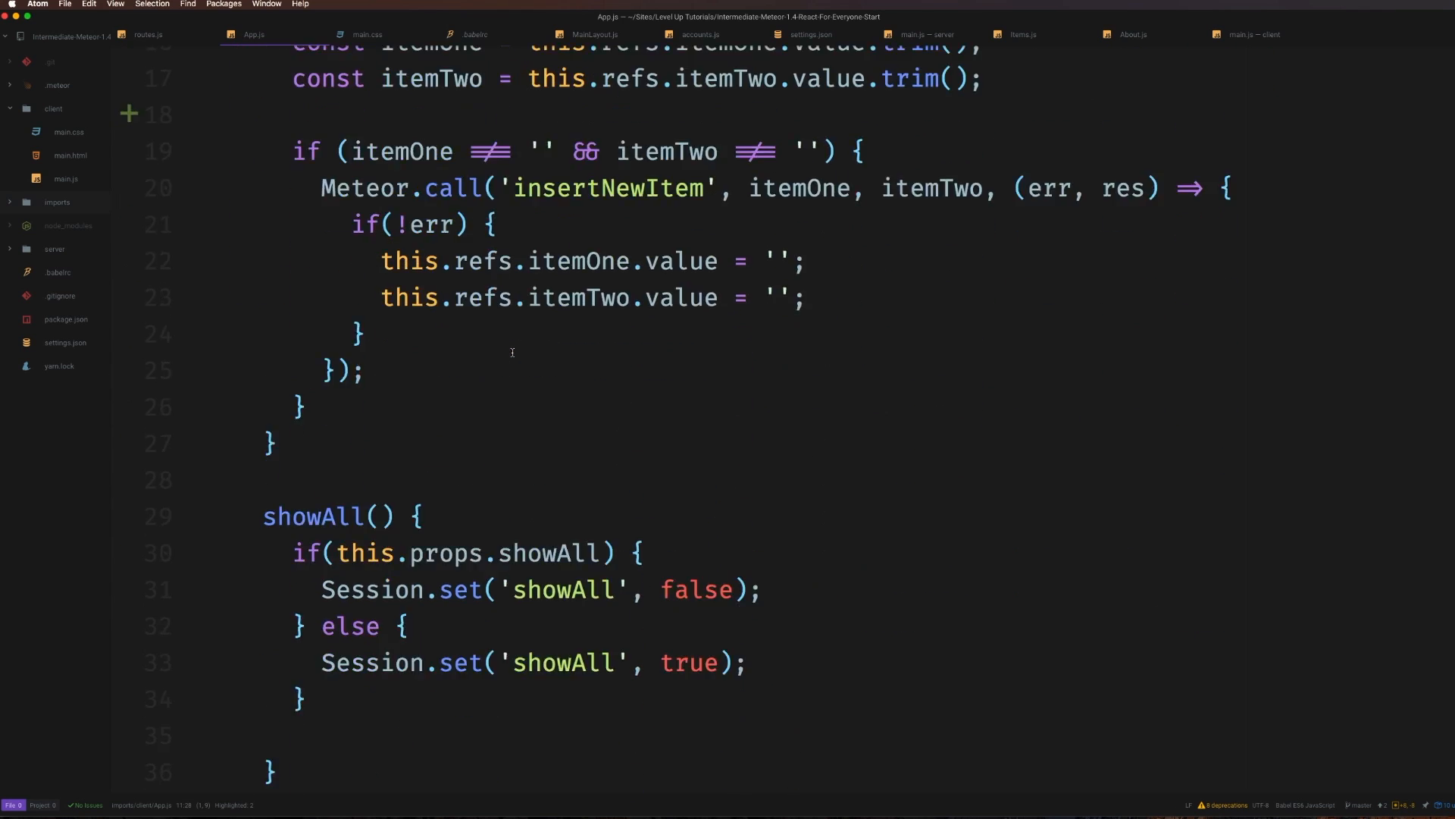
{"action": "scroll", "scroll_direction": "down", "scroll_amount": 3}
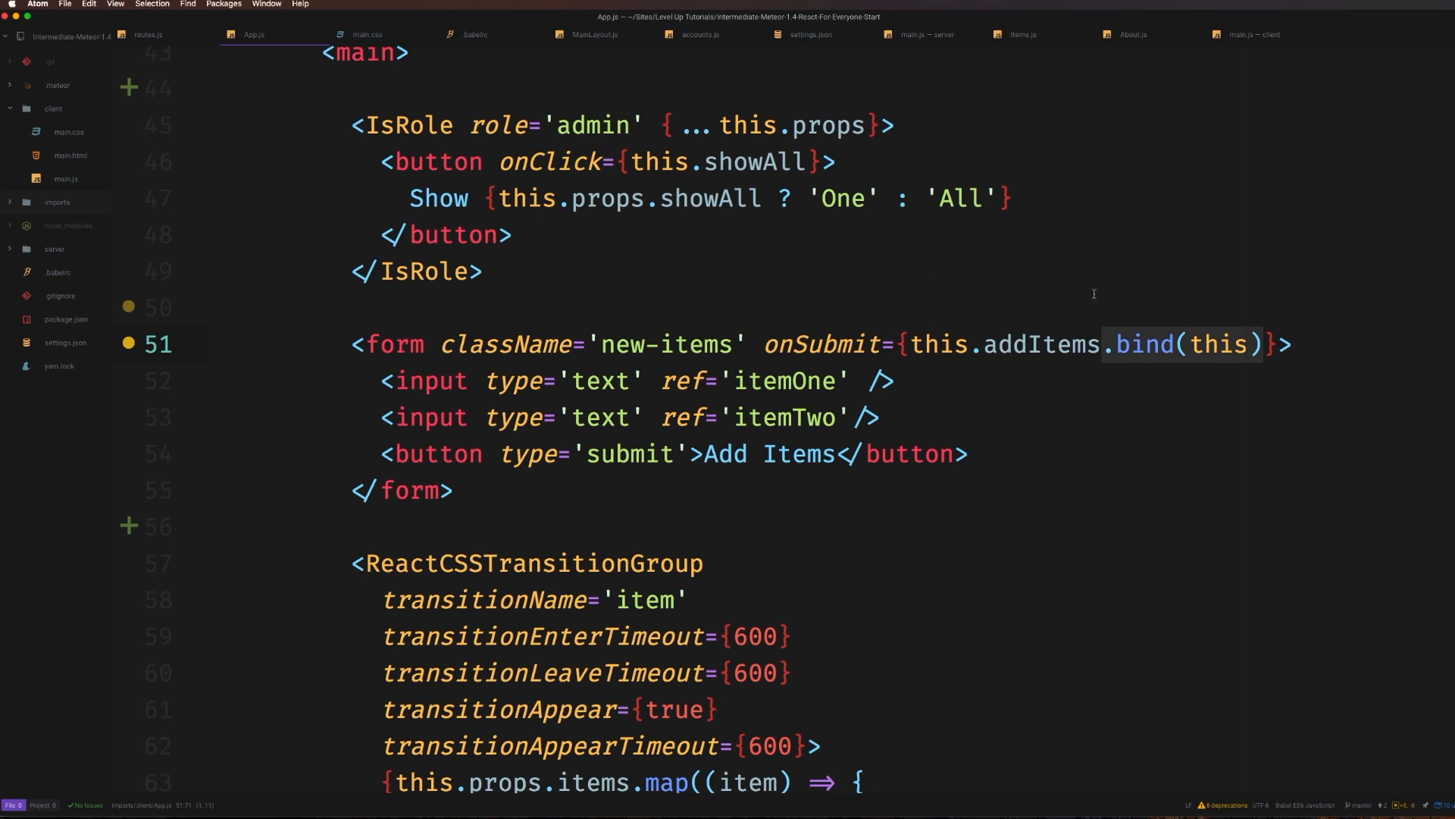
{"action": "double_click", "coordinate": [820, 344]}
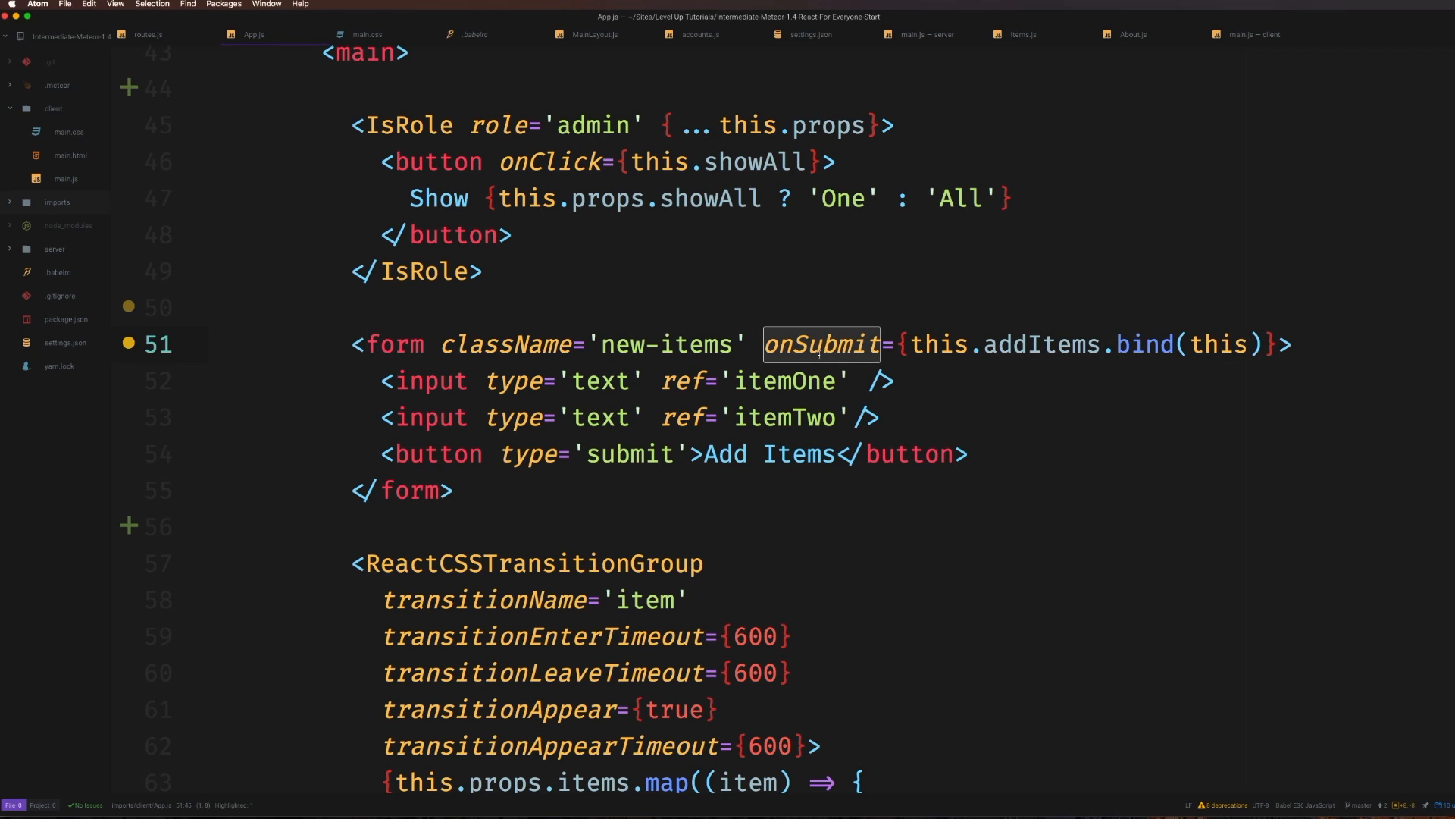
{"action": "mouse_move", "coordinate": [1234, 359]}
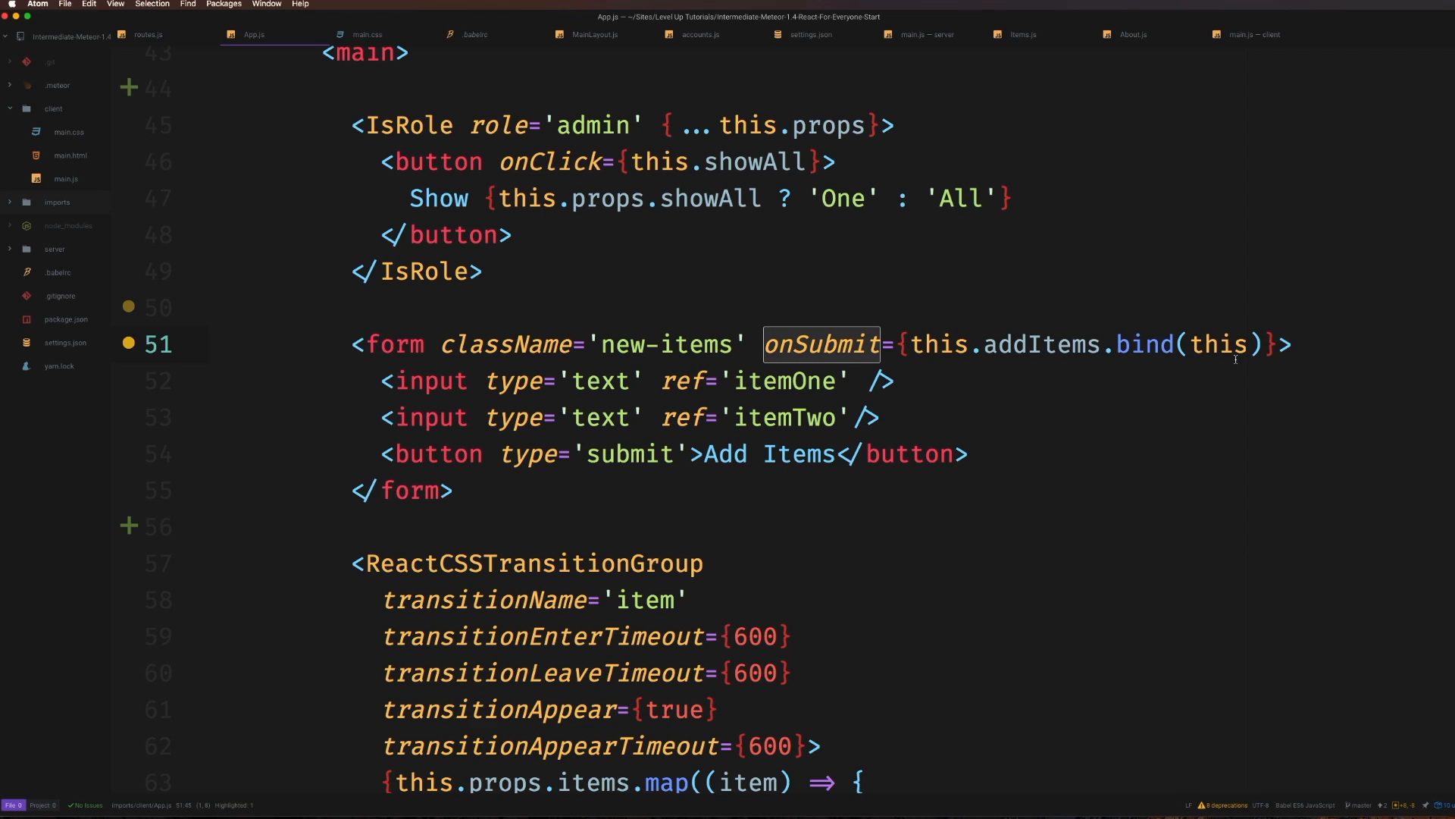
{"action": "mouse_move", "coordinate": [634, 613]}
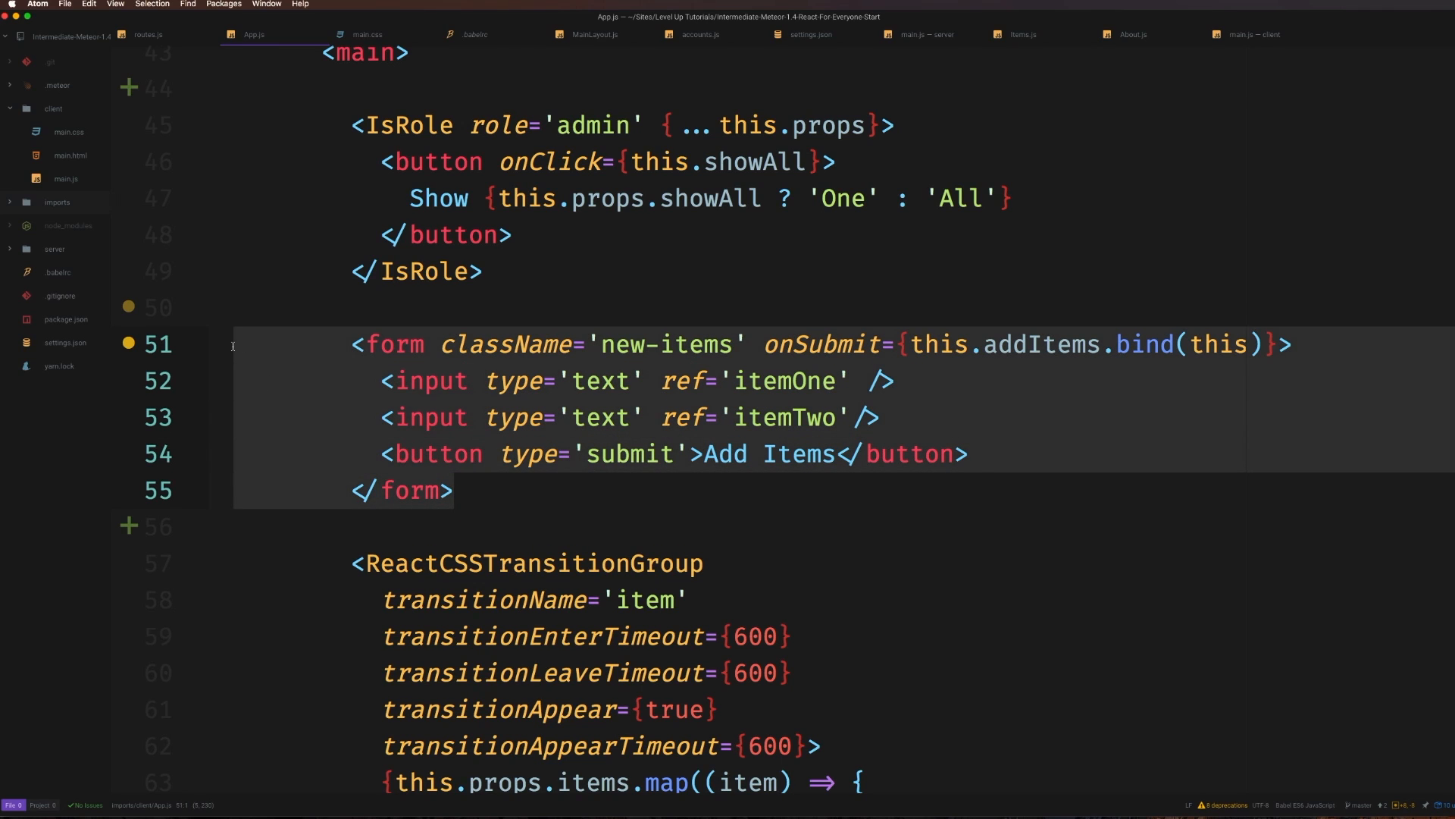
{"action": "mouse_move", "coordinate": [787, 607]}
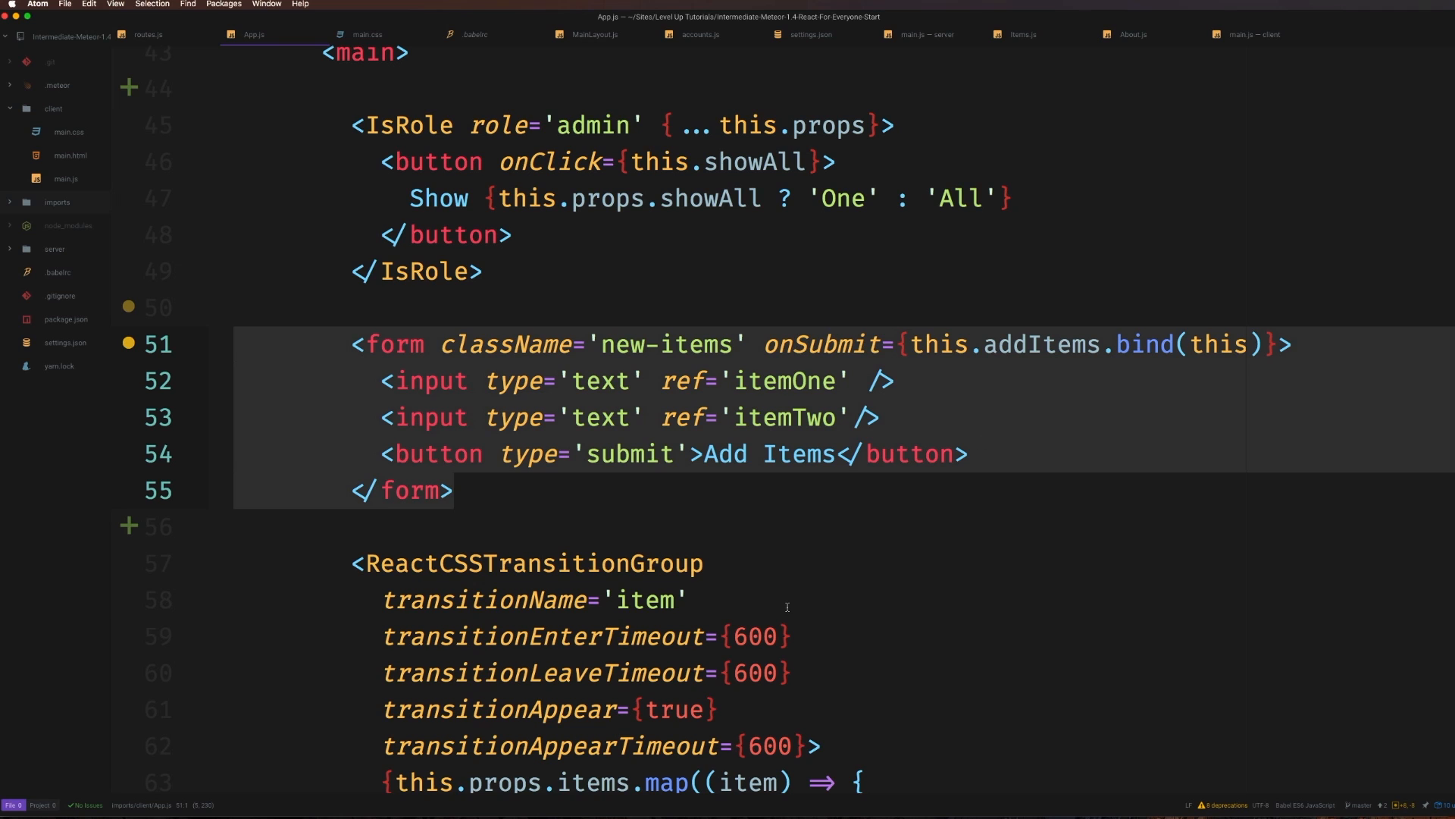
{"action": "scroll", "scroll_direction": "up", "scroll_amount": 3}
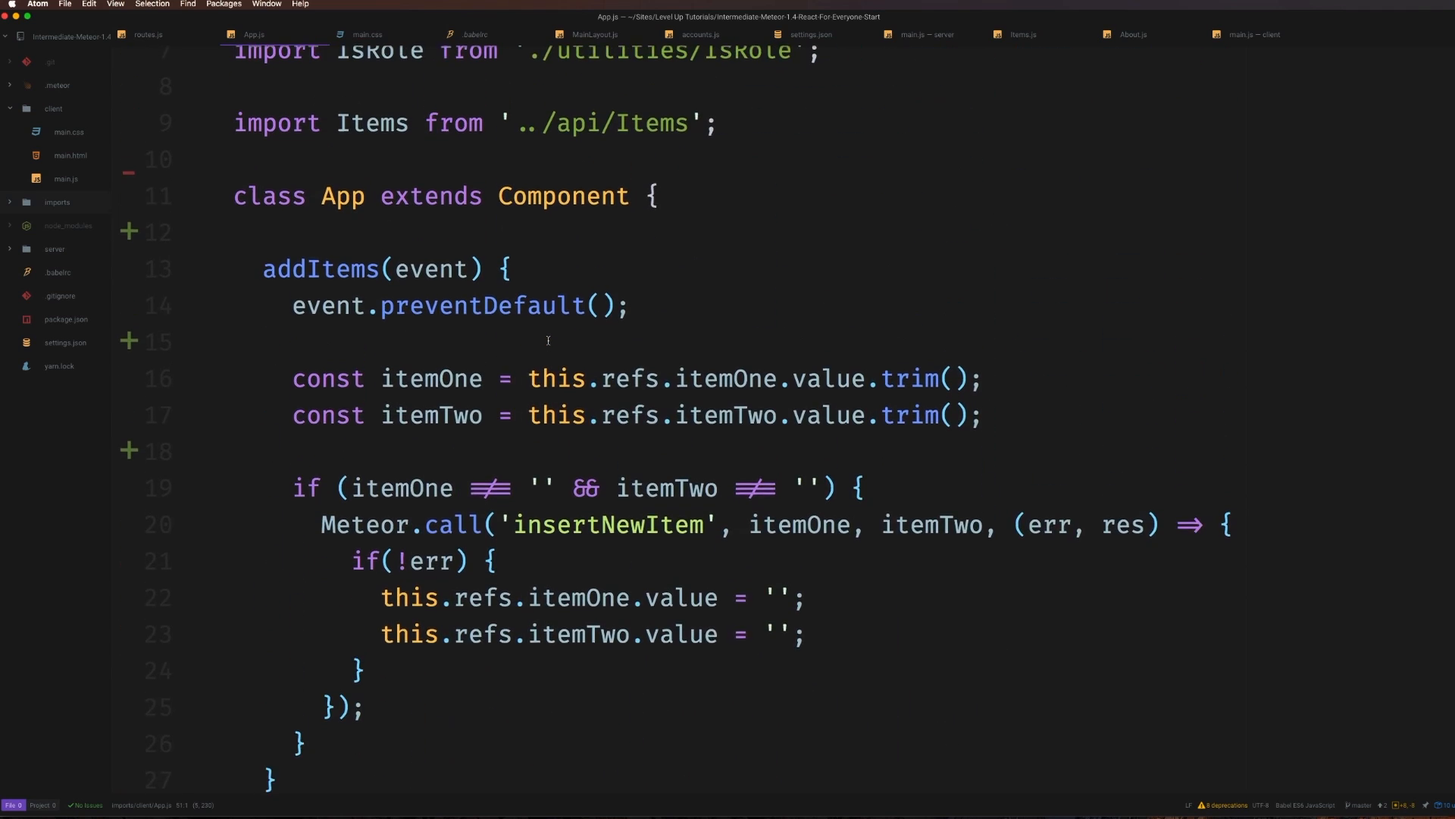
{"action": "scroll", "scroll_direction": "up", "scroll_amount": 3}
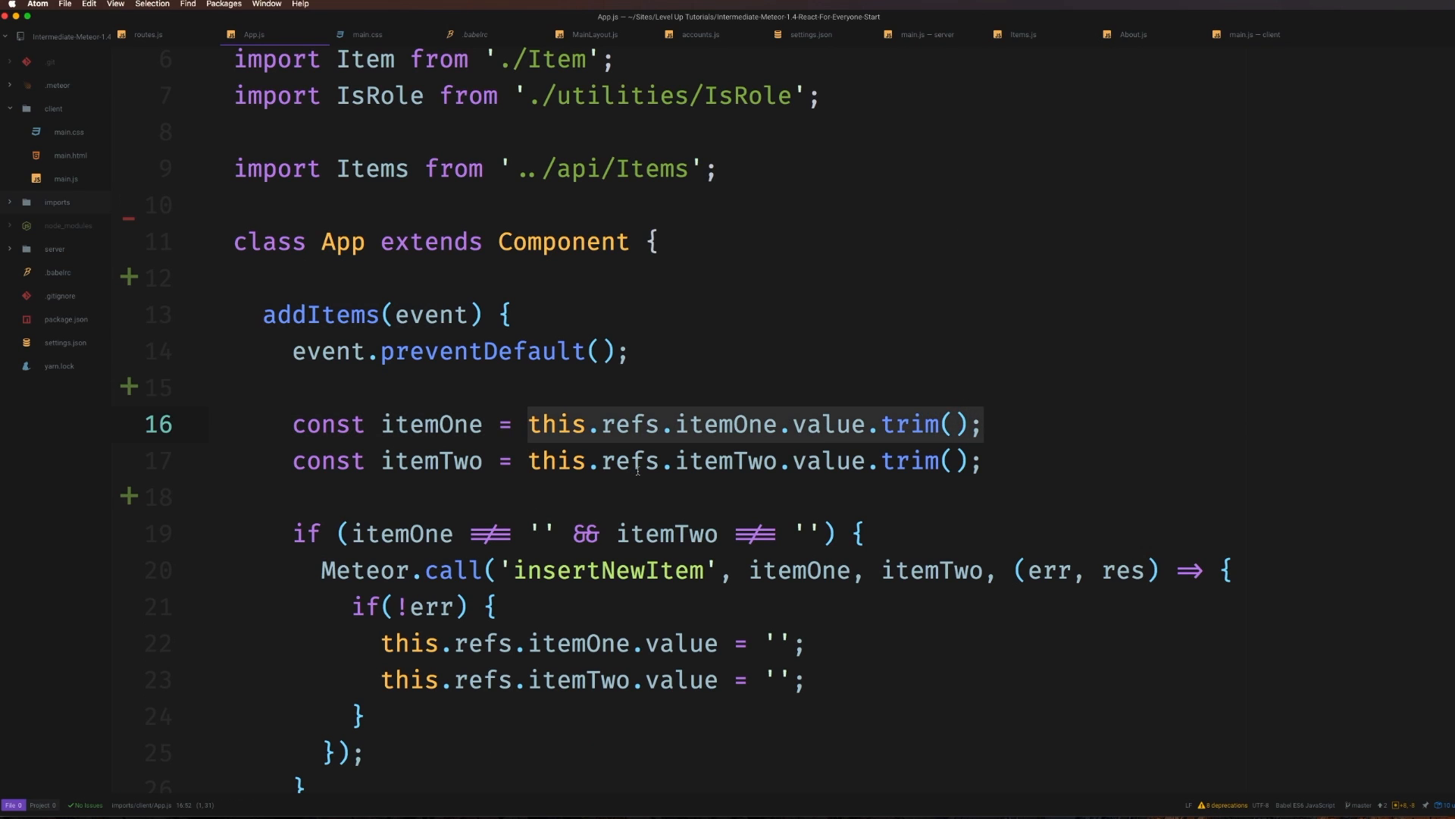
{"action": "scroll", "scroll_direction": "down", "scroll_amount": 3}
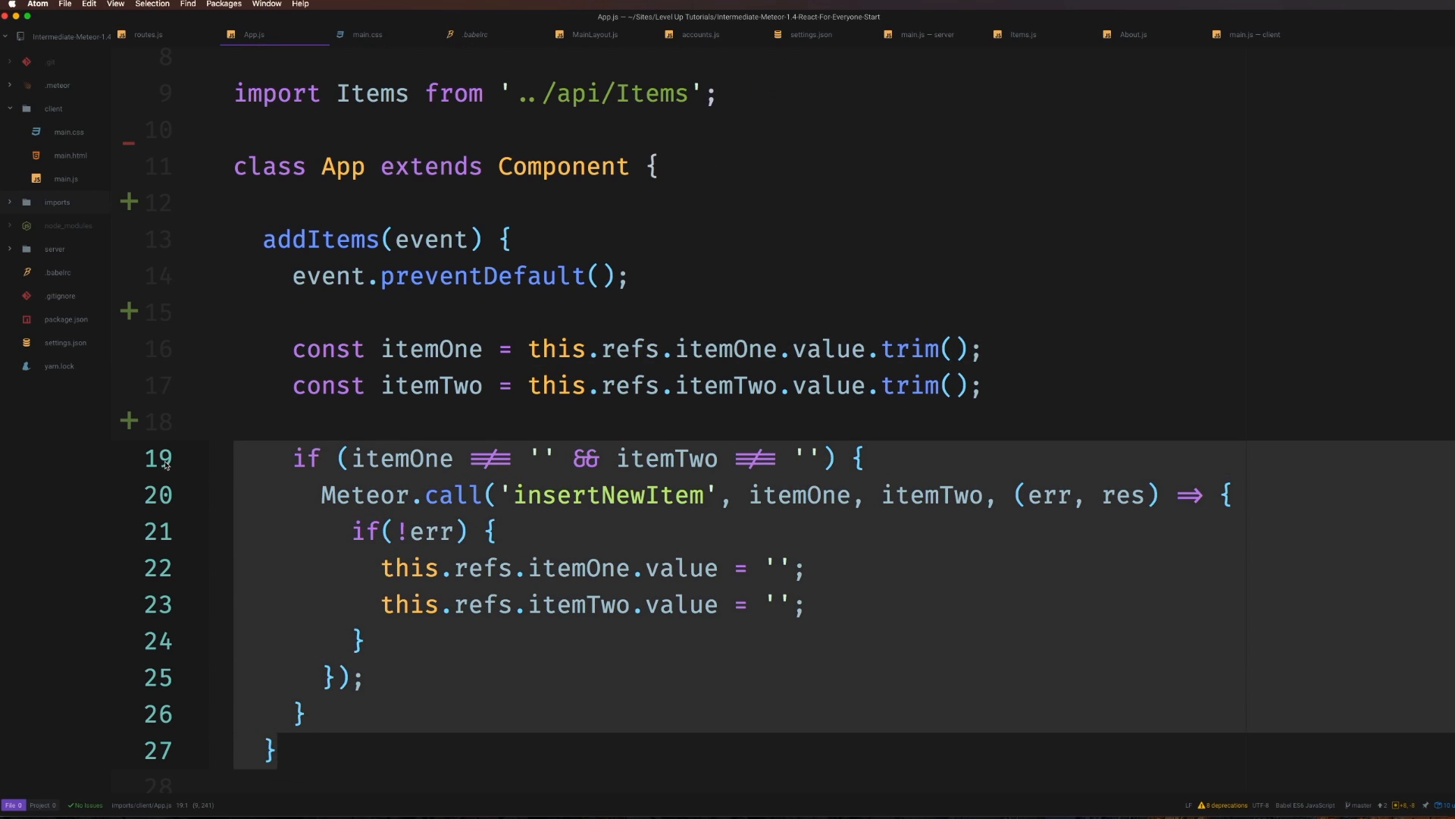
{"action": "scroll", "scroll_direction": "down", "scroll_amount": 3}
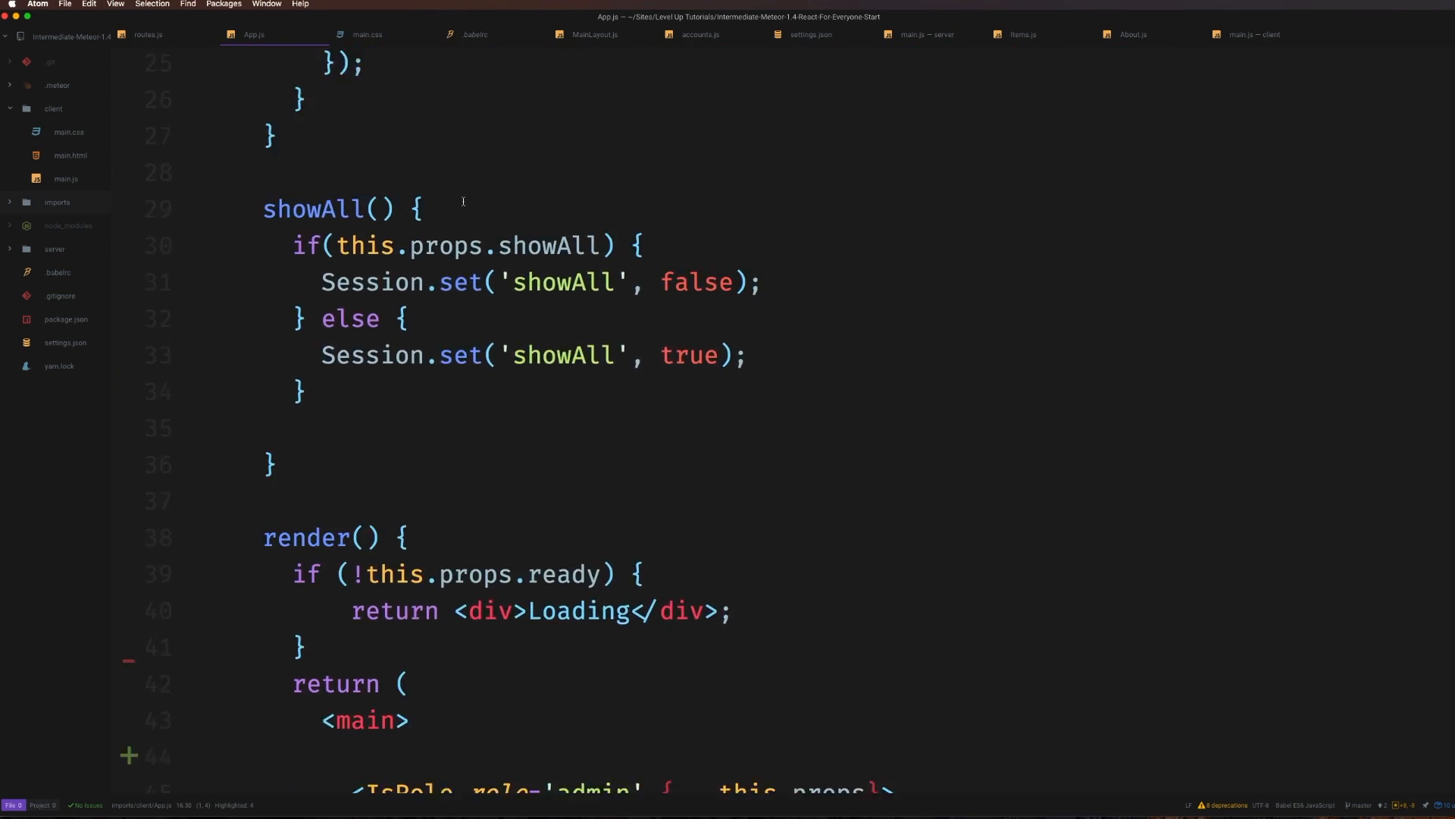
{"action": "scroll", "scroll_direction": "down", "scroll_amount": 3}
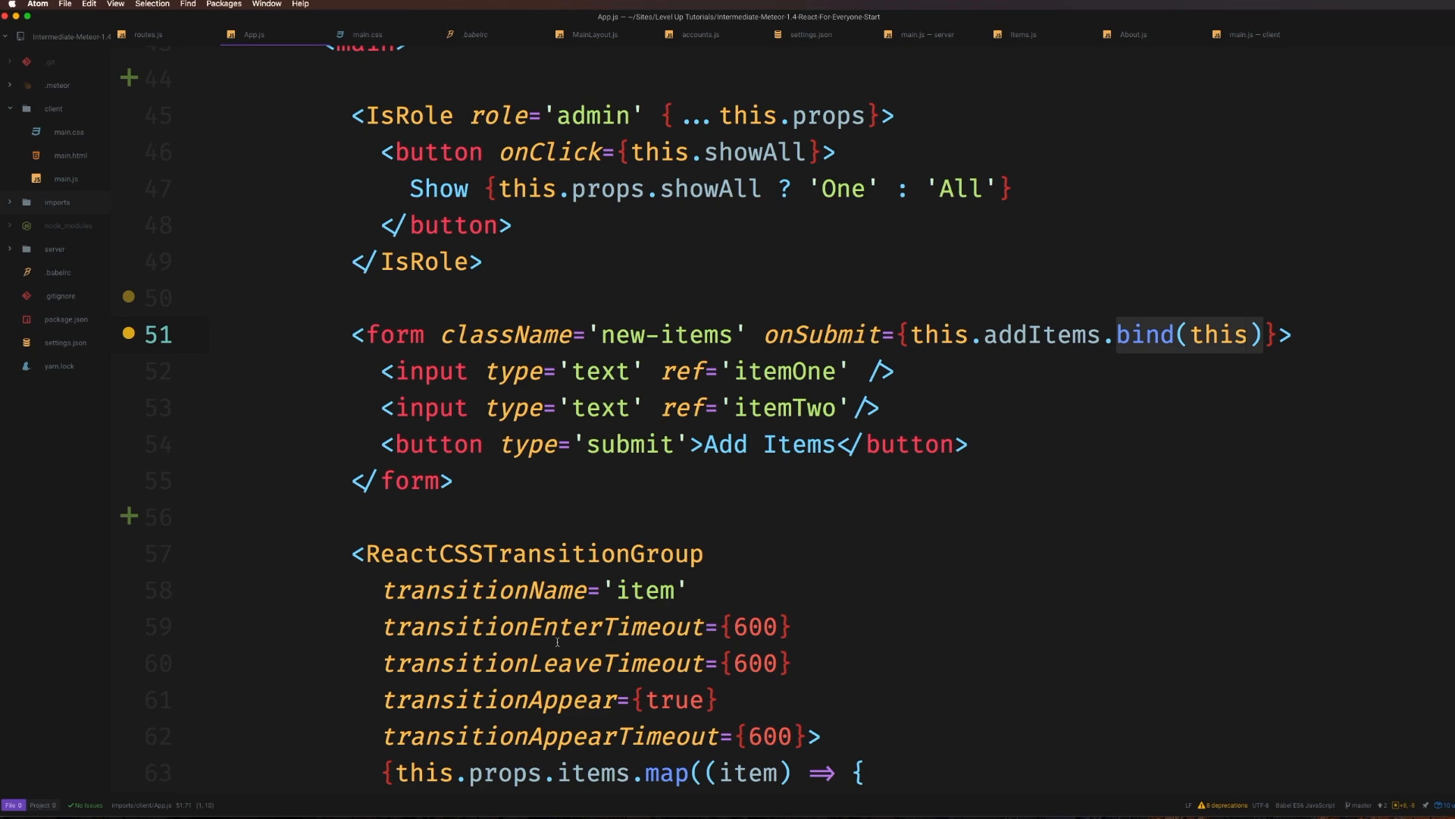
{"action": "mouse_move", "coordinate": [845, 312]}
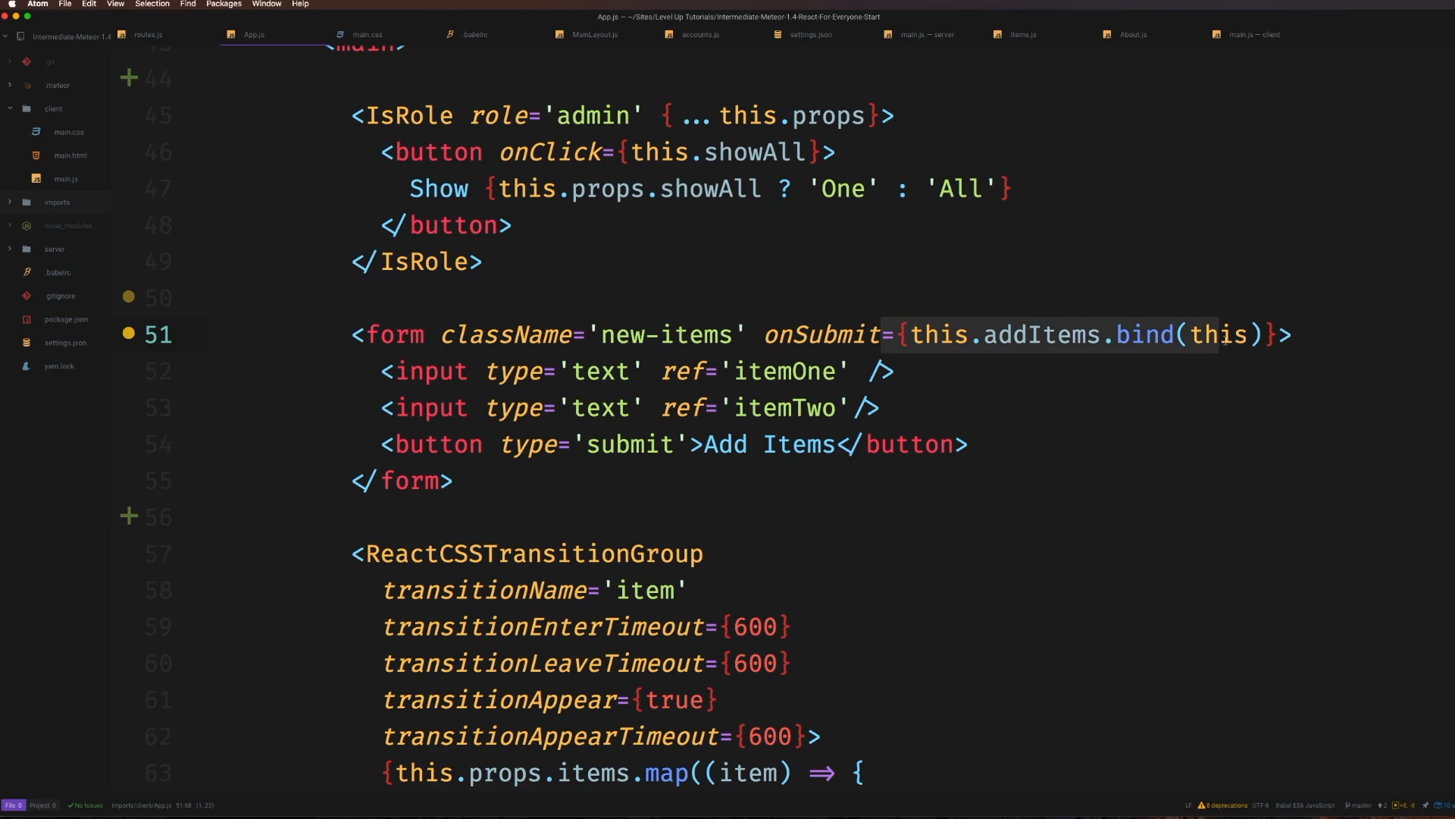
{"action": "mouse_move", "coordinate": [1148, 420]}
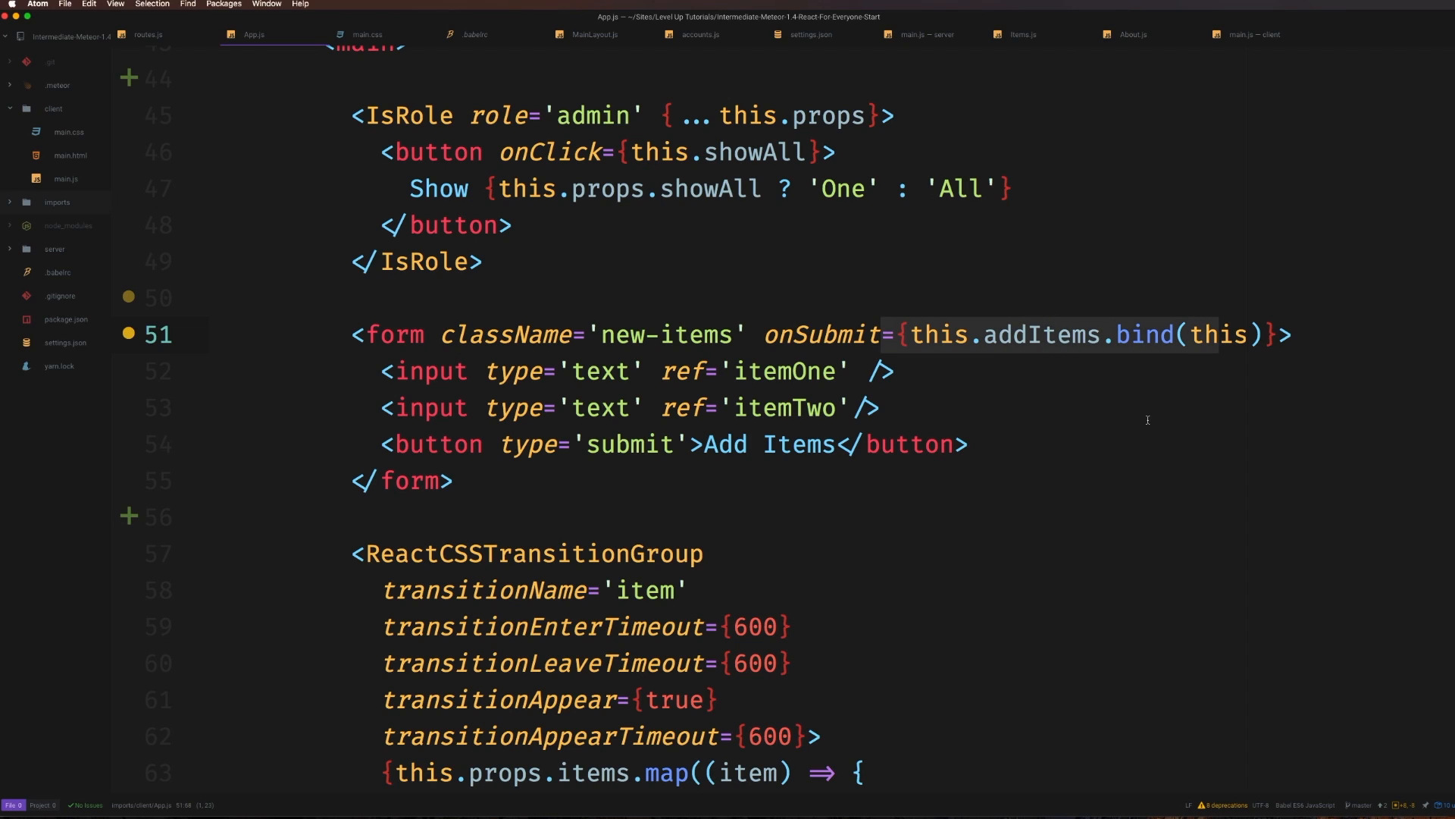
{"action": "mouse_move", "coordinate": [1091, 468]}
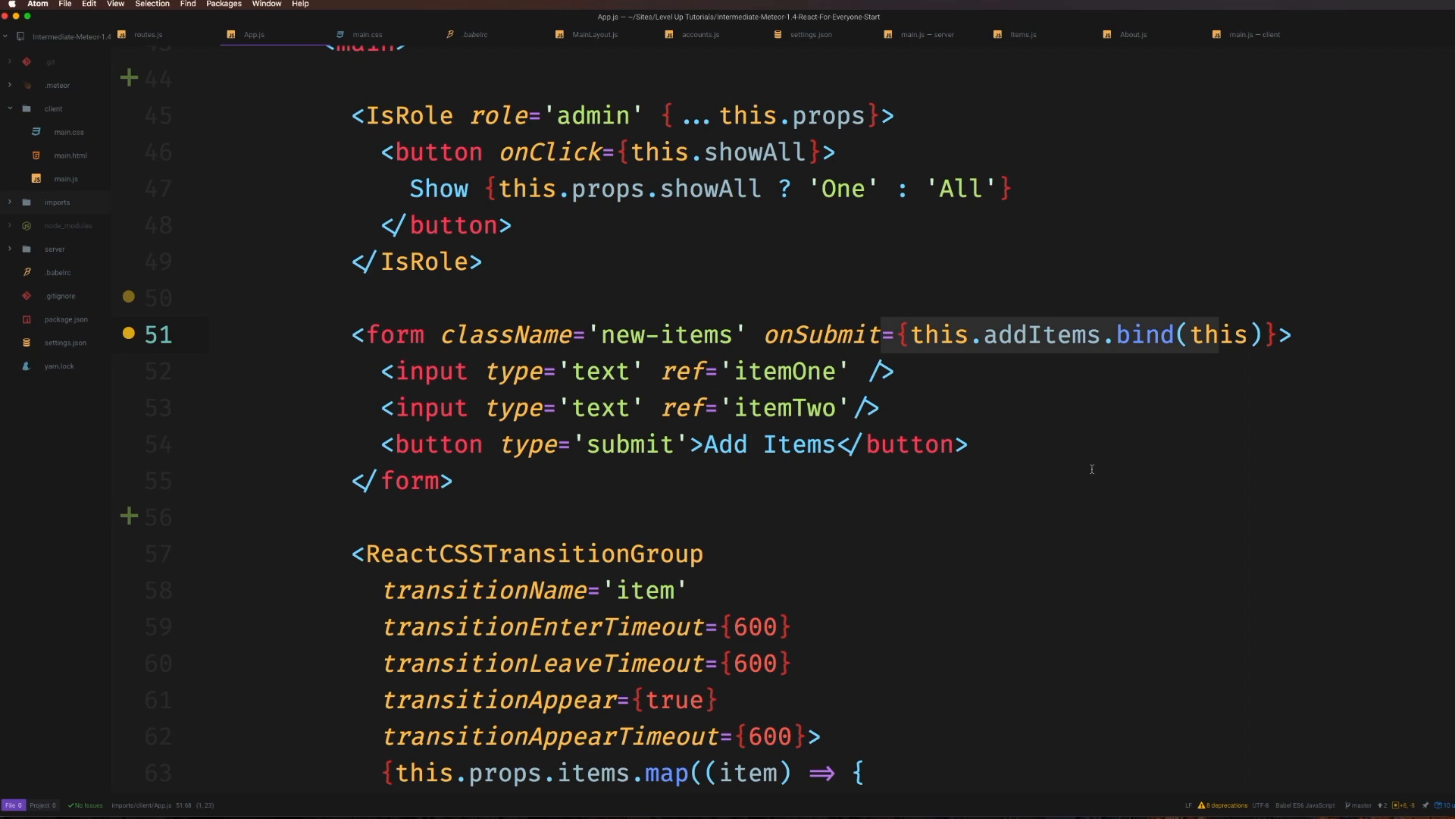
Rest the caret on the blank line just below the closing form tag in App.js
{"action": "left_click", "coordinate": [453, 481]}
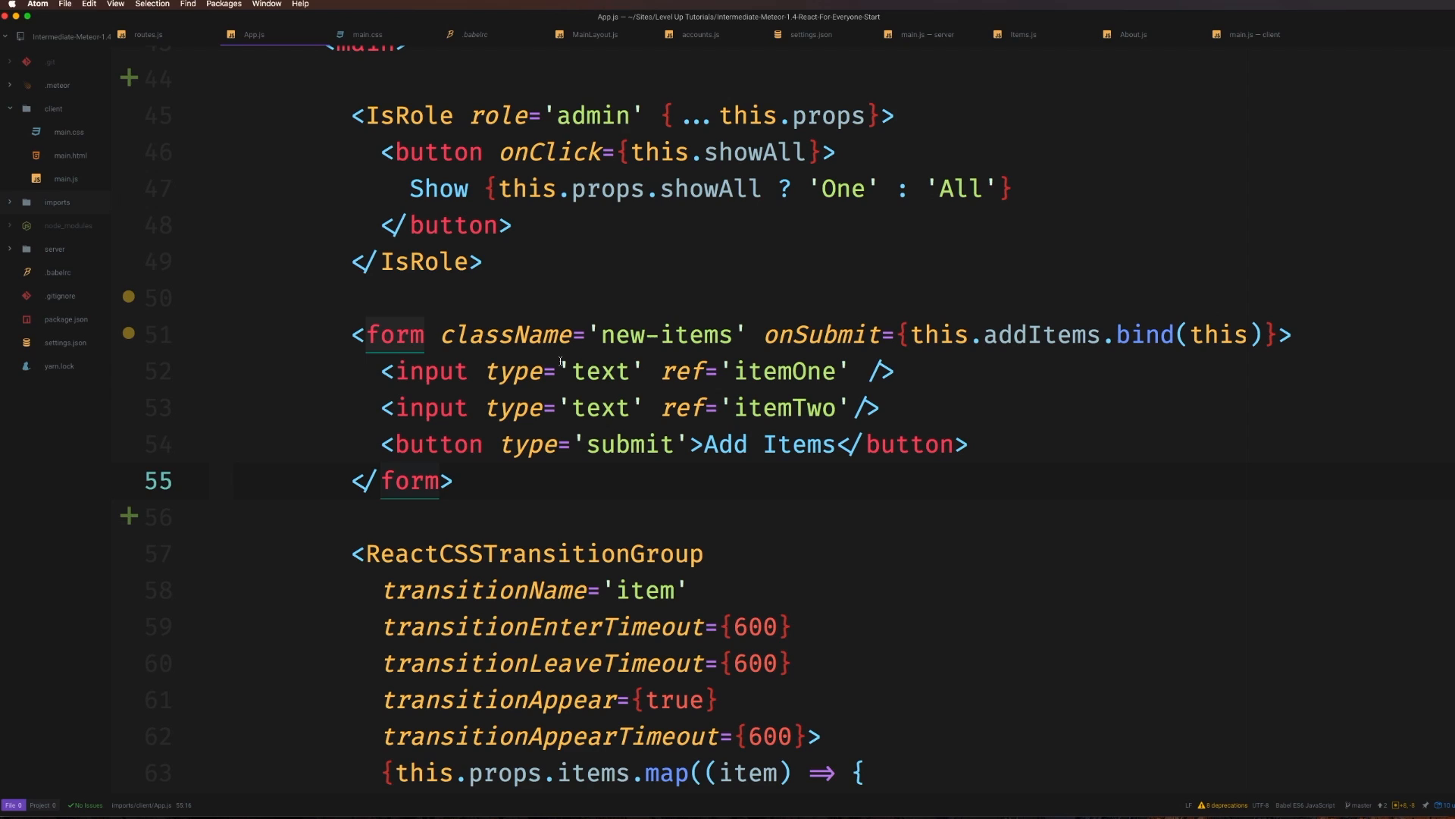
{"action": "left_click", "coordinate": [511, 518]}
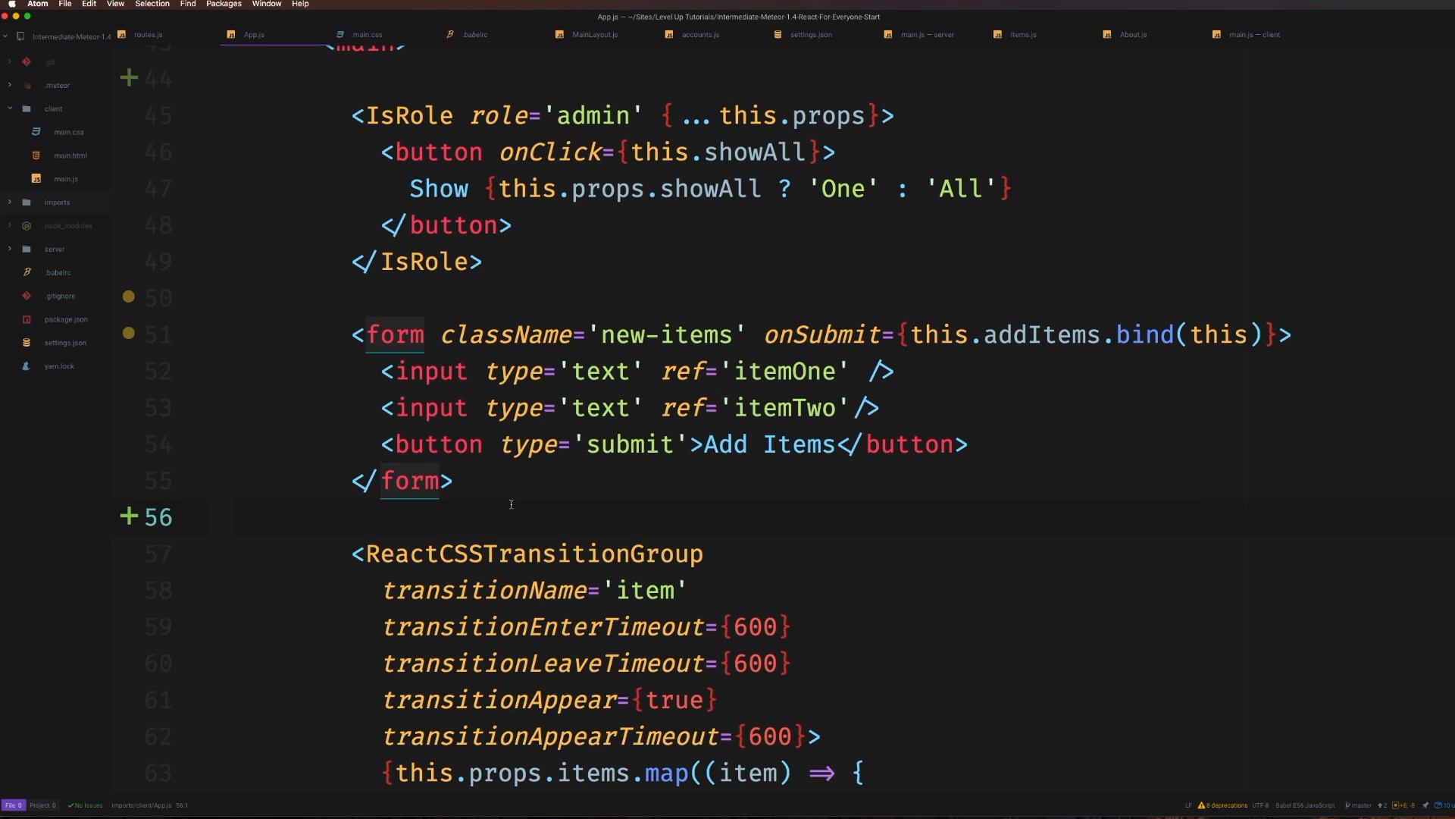
{"action": "left_click", "coordinate": [236, 517]}
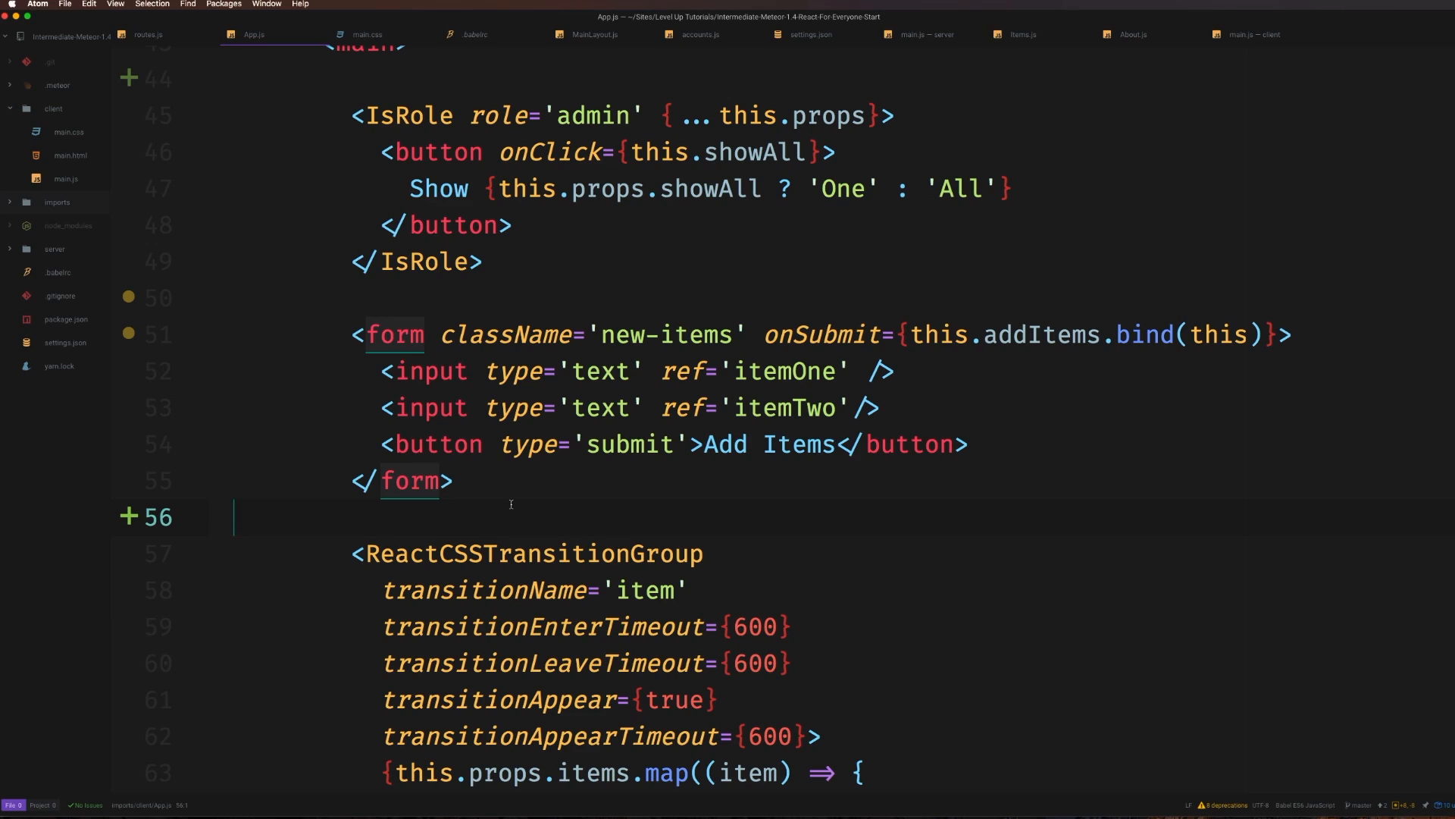
{"action": "mouse_move", "coordinate": [621, 313]}
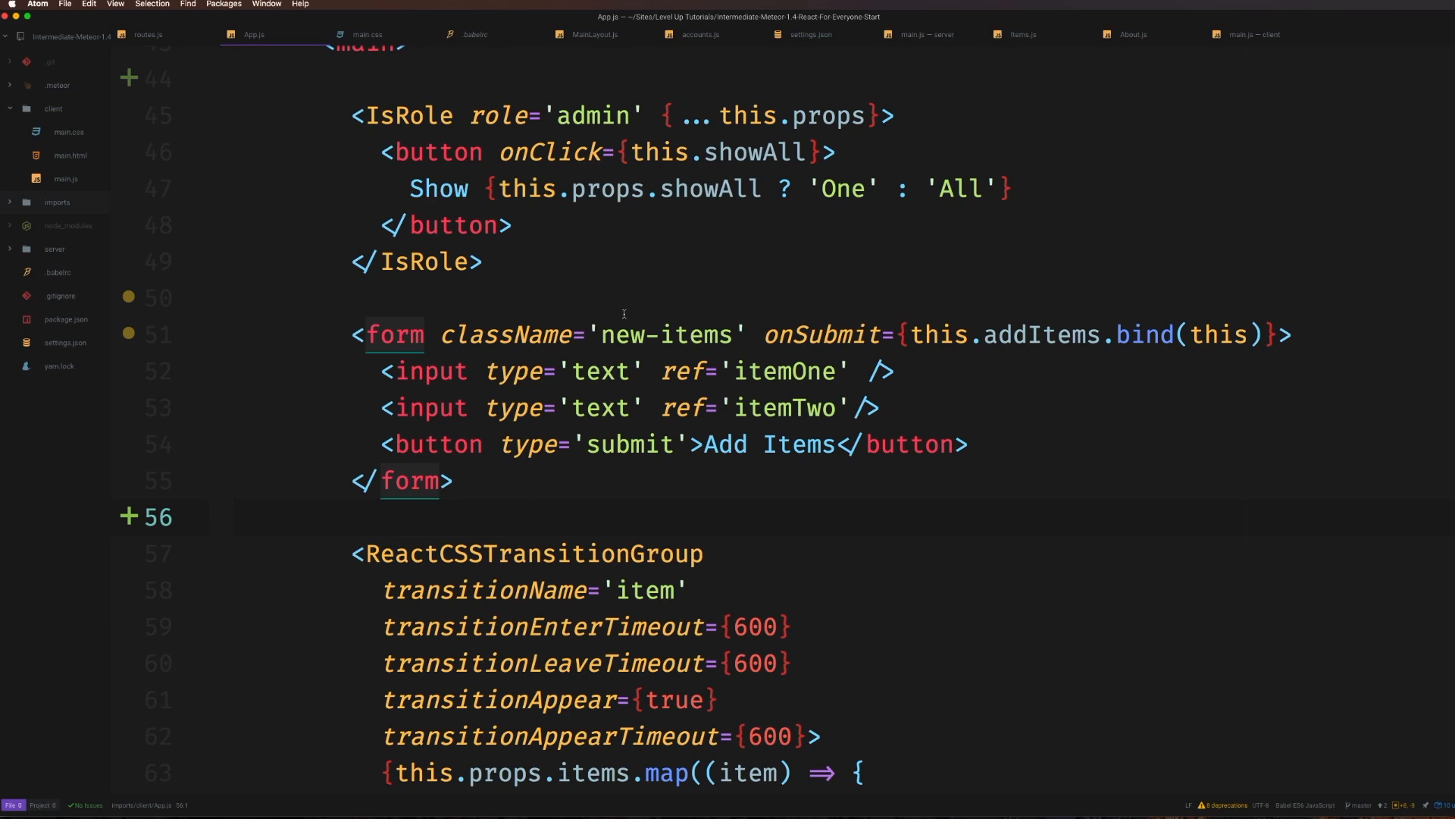
{"action": "left_click", "coordinate": [234, 517]}
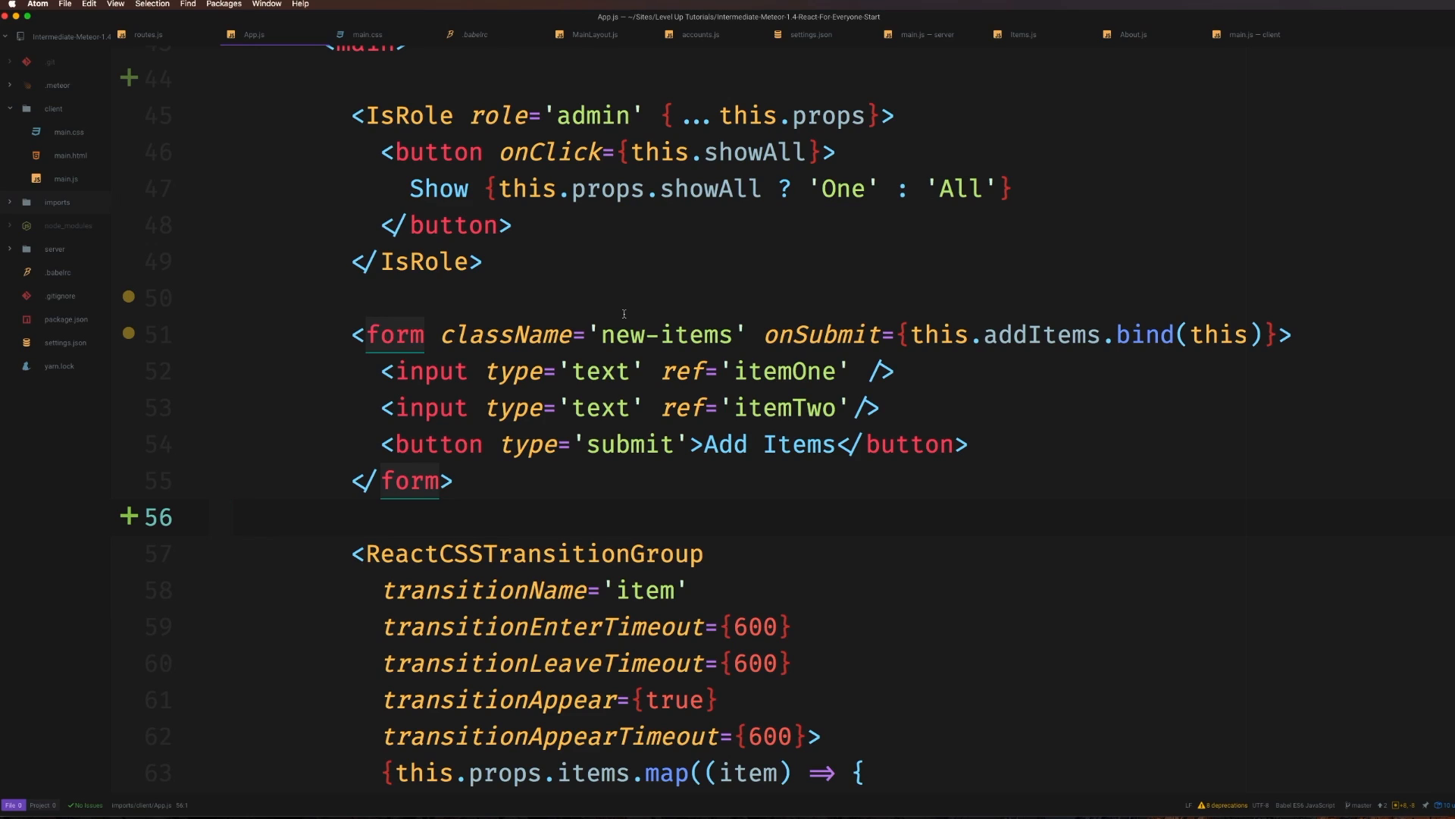
{"action": "left_click", "coordinate": [234, 517]}
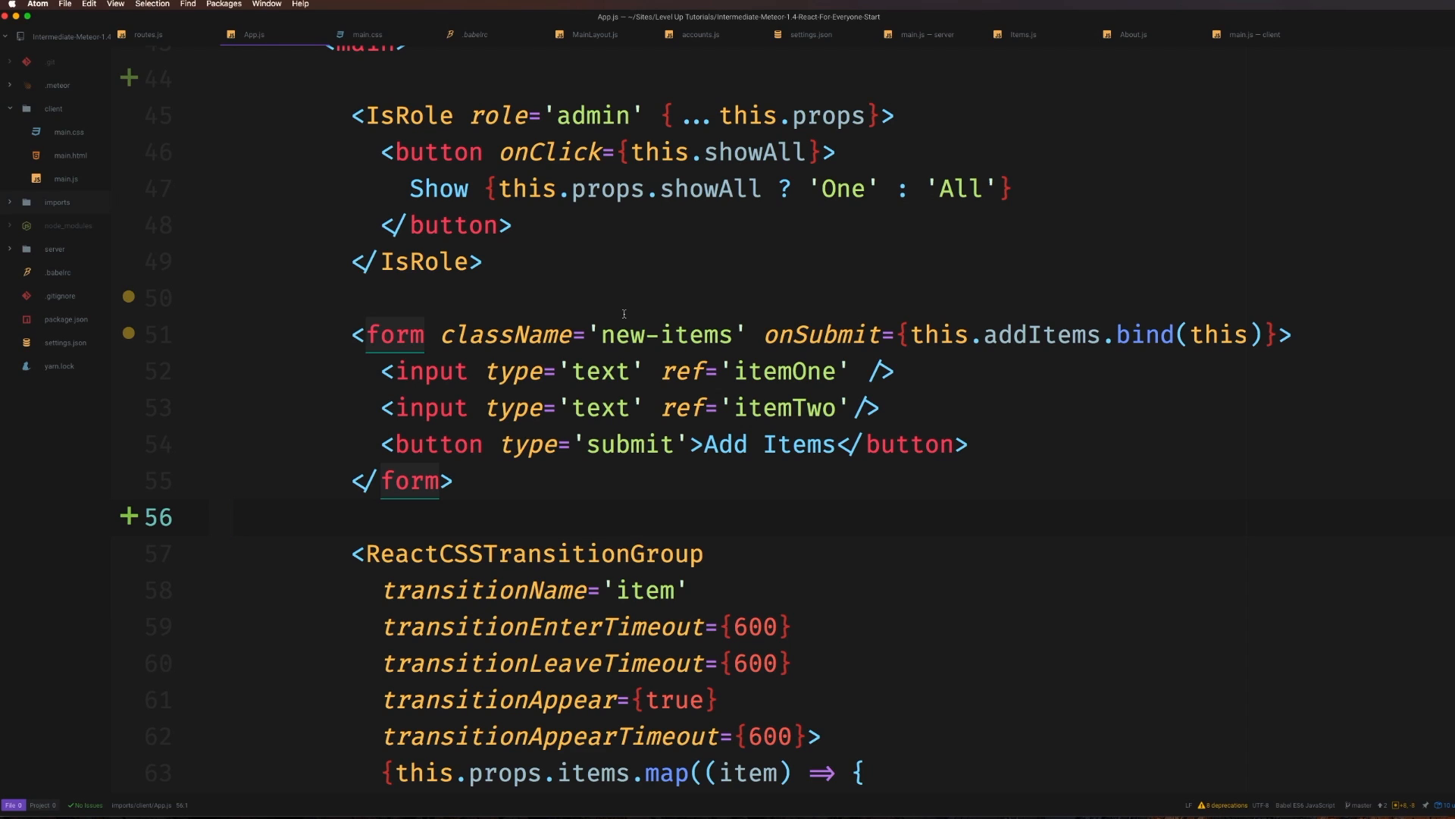
{"action": "left_click", "coordinate": [241, 515]}
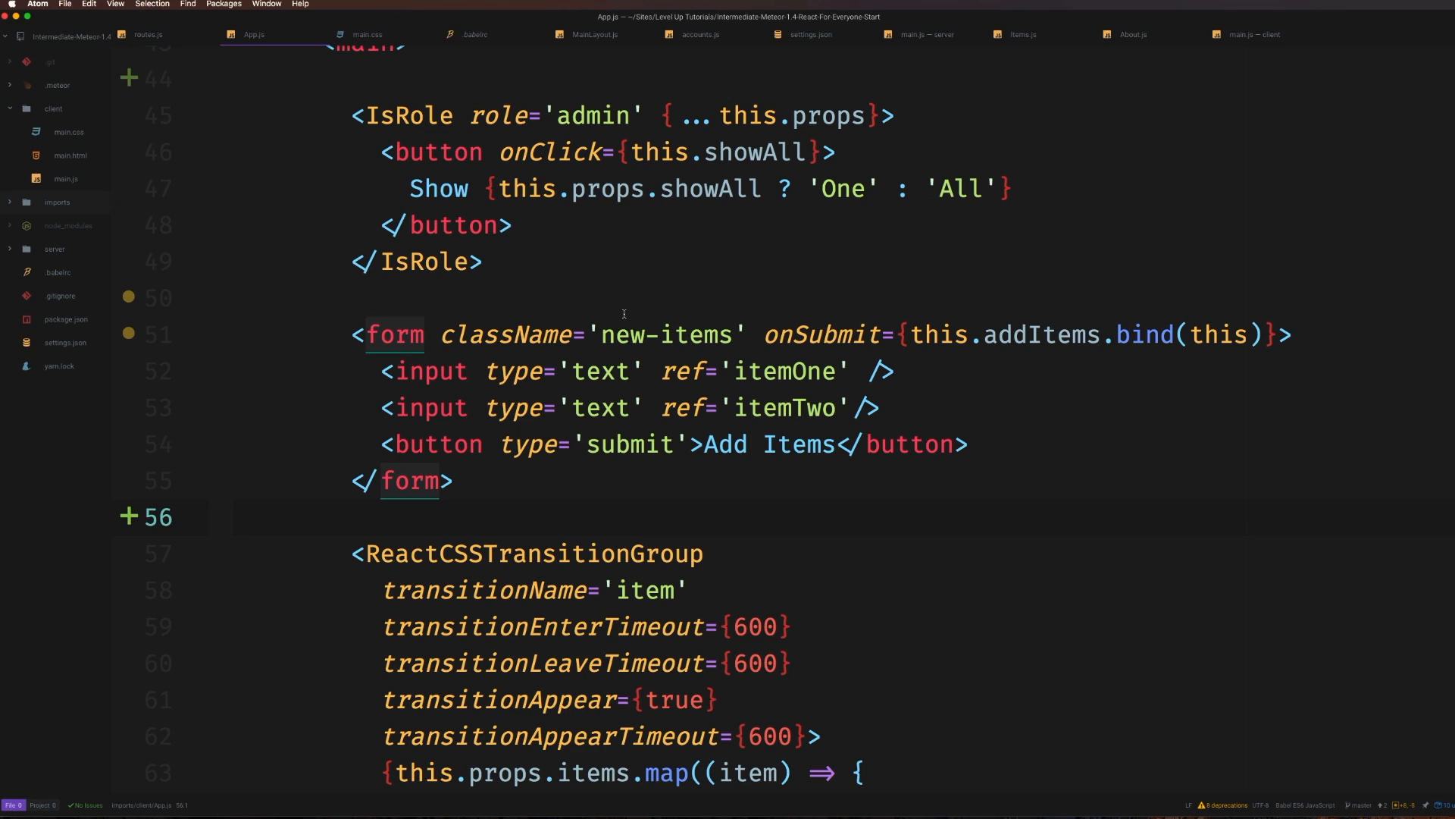
{"action": "left_click", "coordinate": [233, 517]}
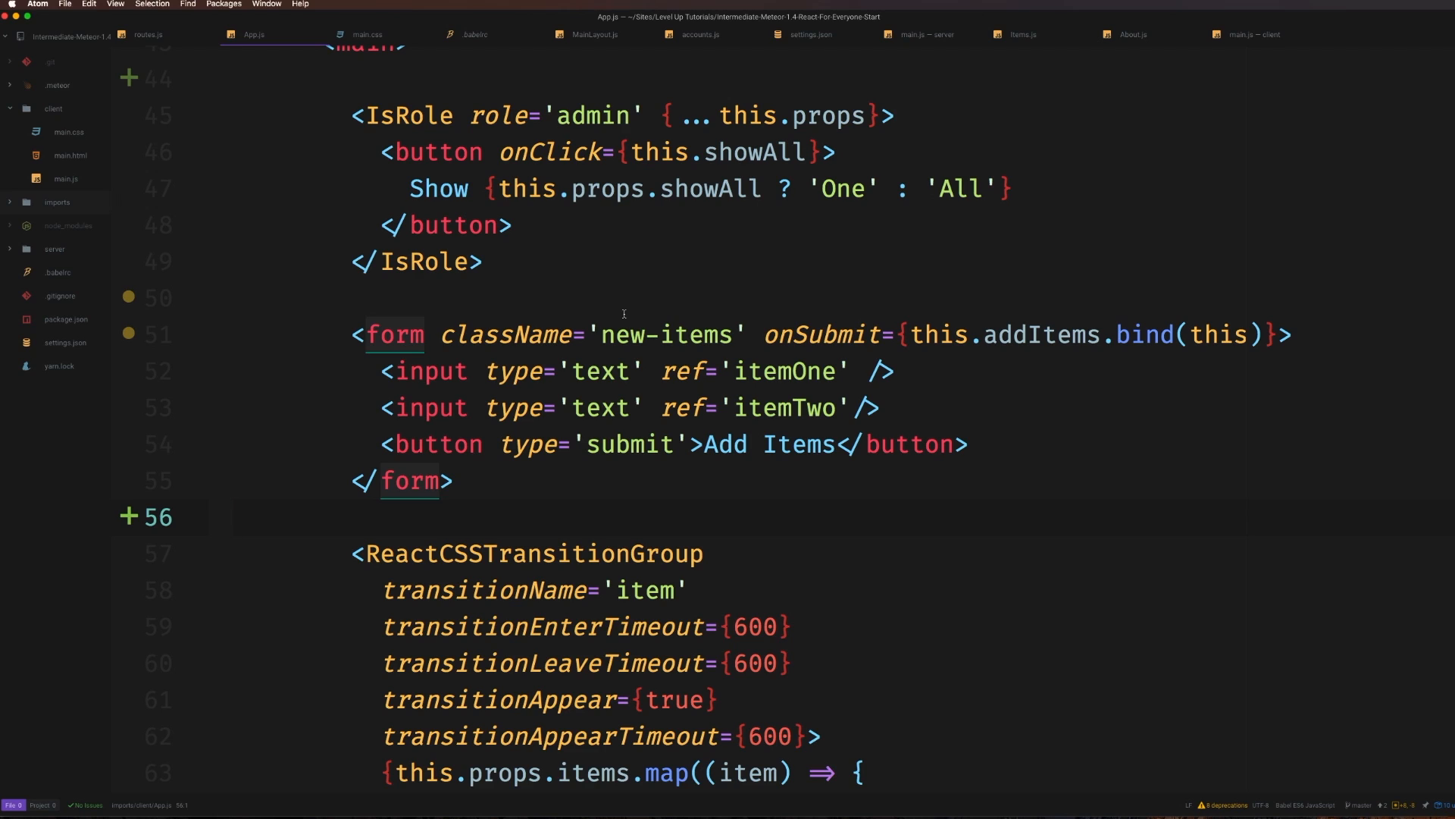
{"action": "left_click", "coordinate": [237, 517]}
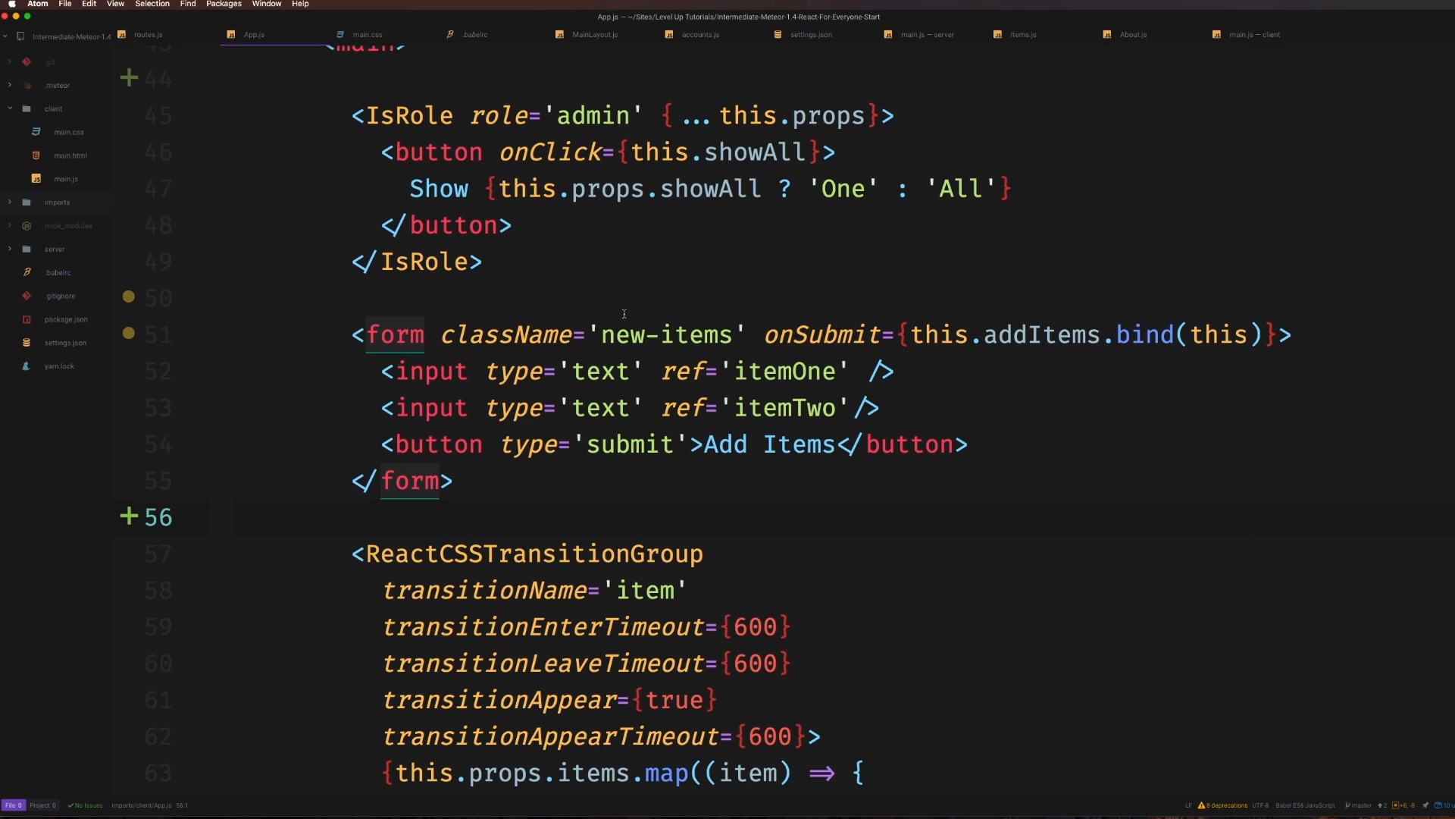
{"action": "left_click", "coordinate": [237, 517]}
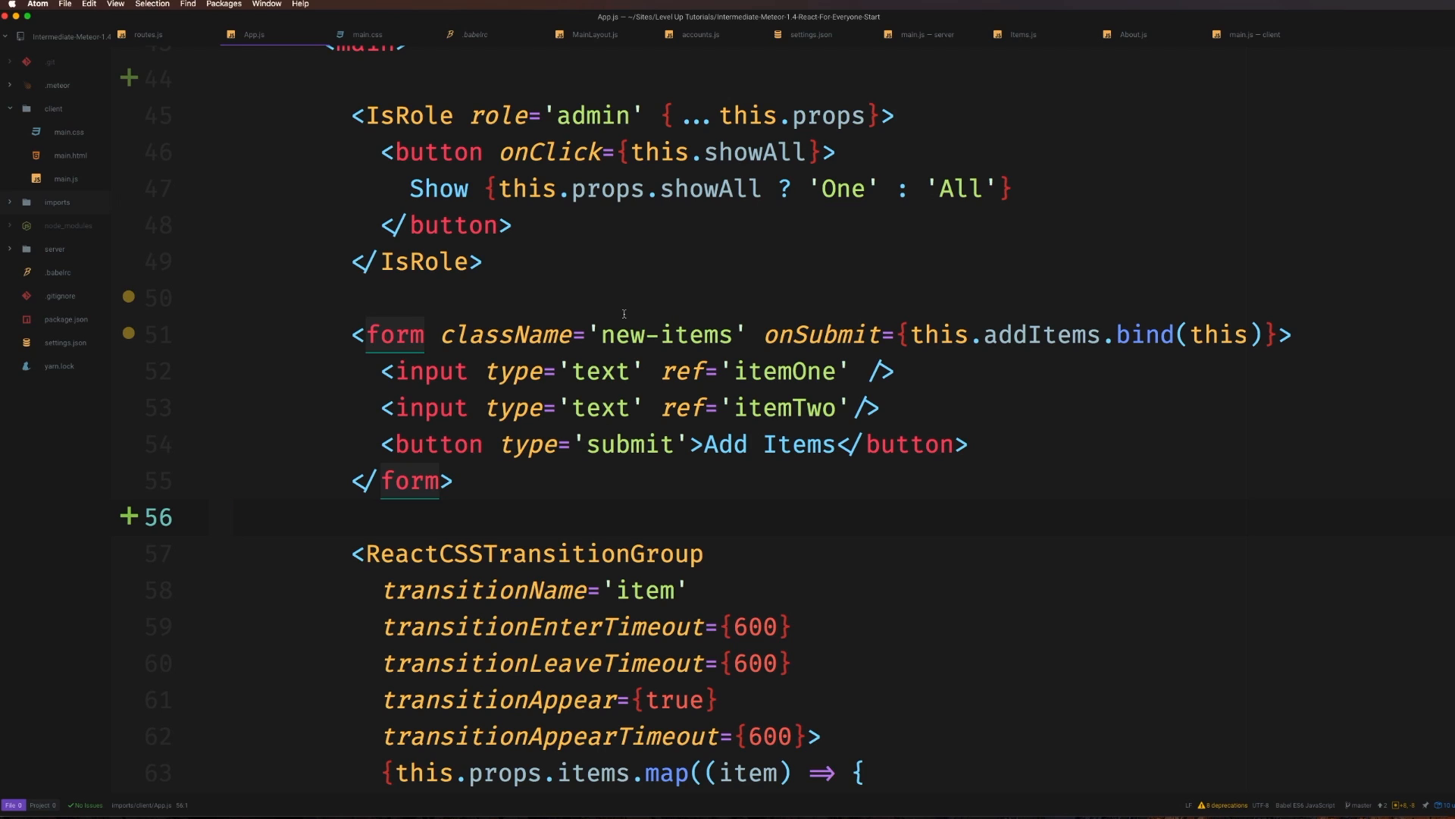
{"action": "left_click", "coordinate": [234, 517]}
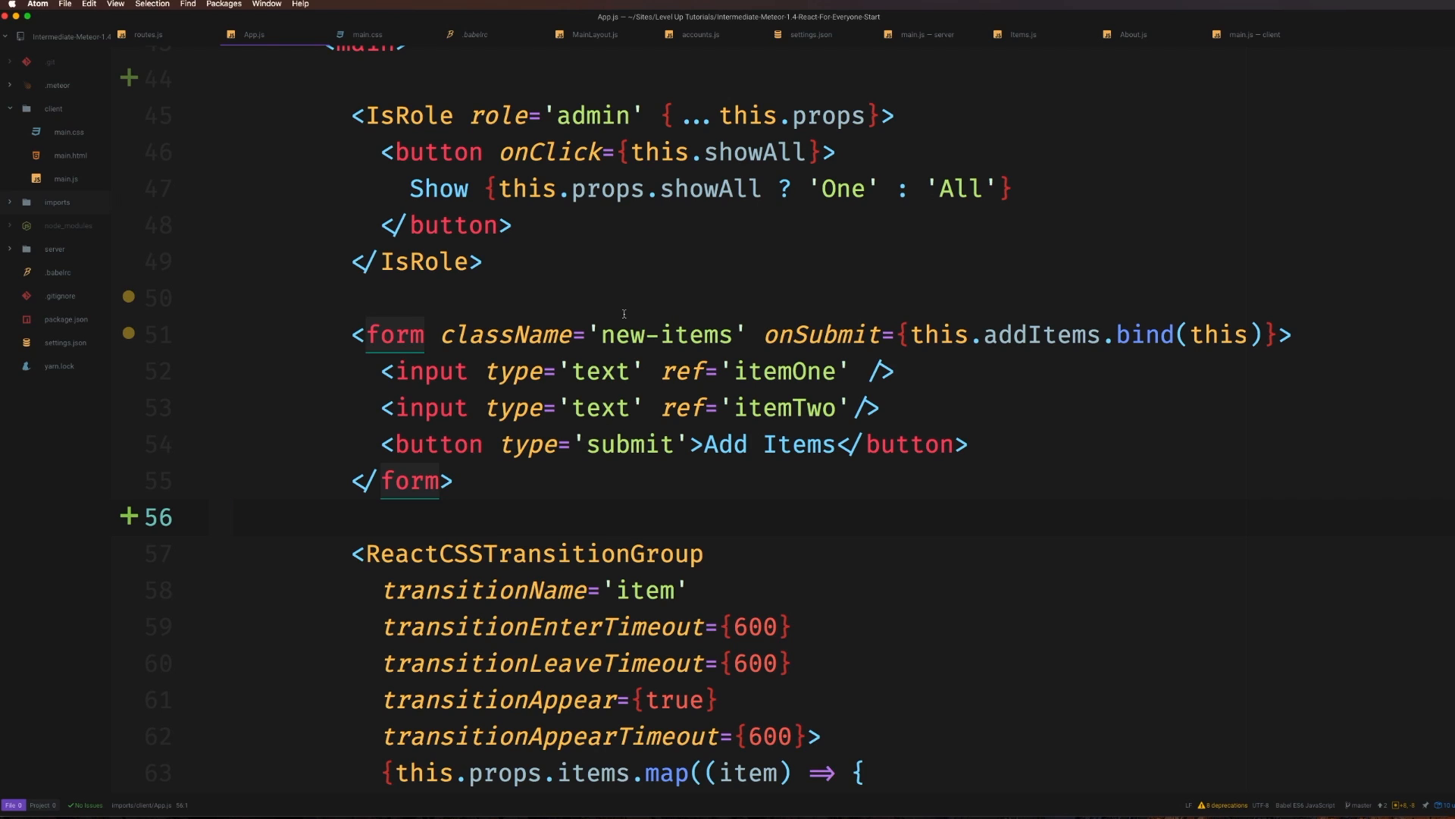
{"action": "left_click", "coordinate": [233, 517]}
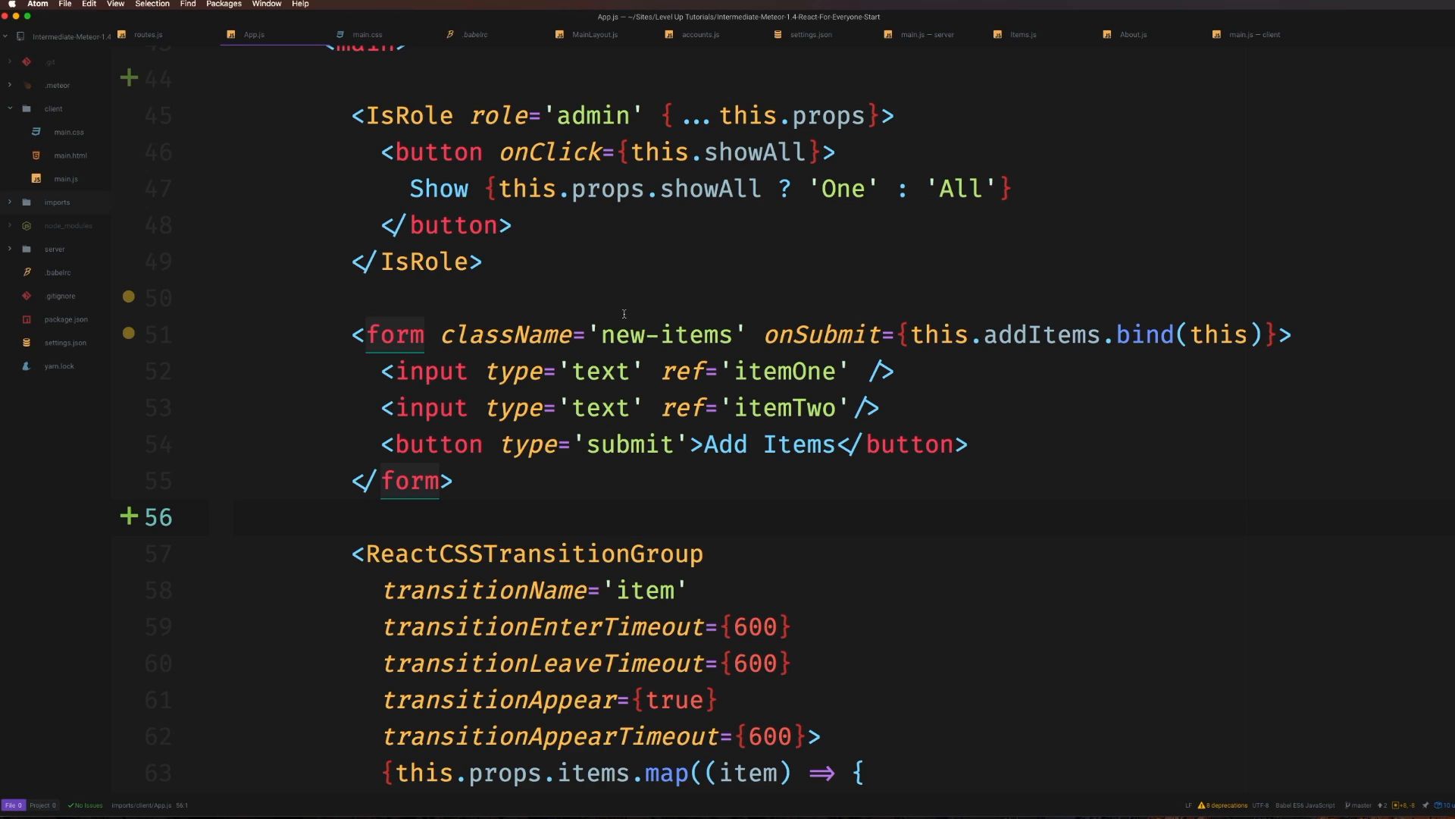
{"action": "left_click", "coordinate": [235, 516]}
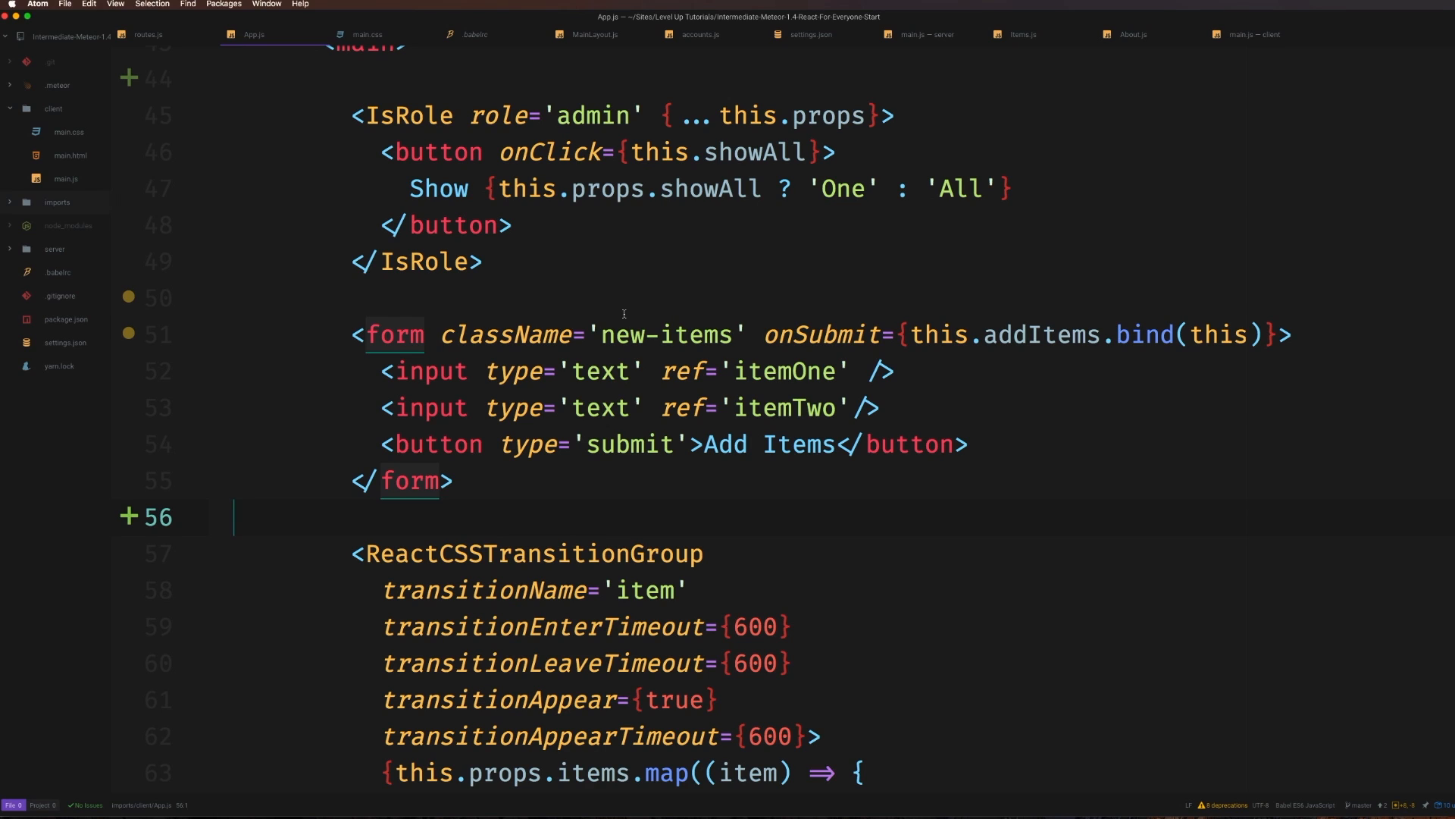
{"action": "mouse_move", "coordinate": [468, 383]}
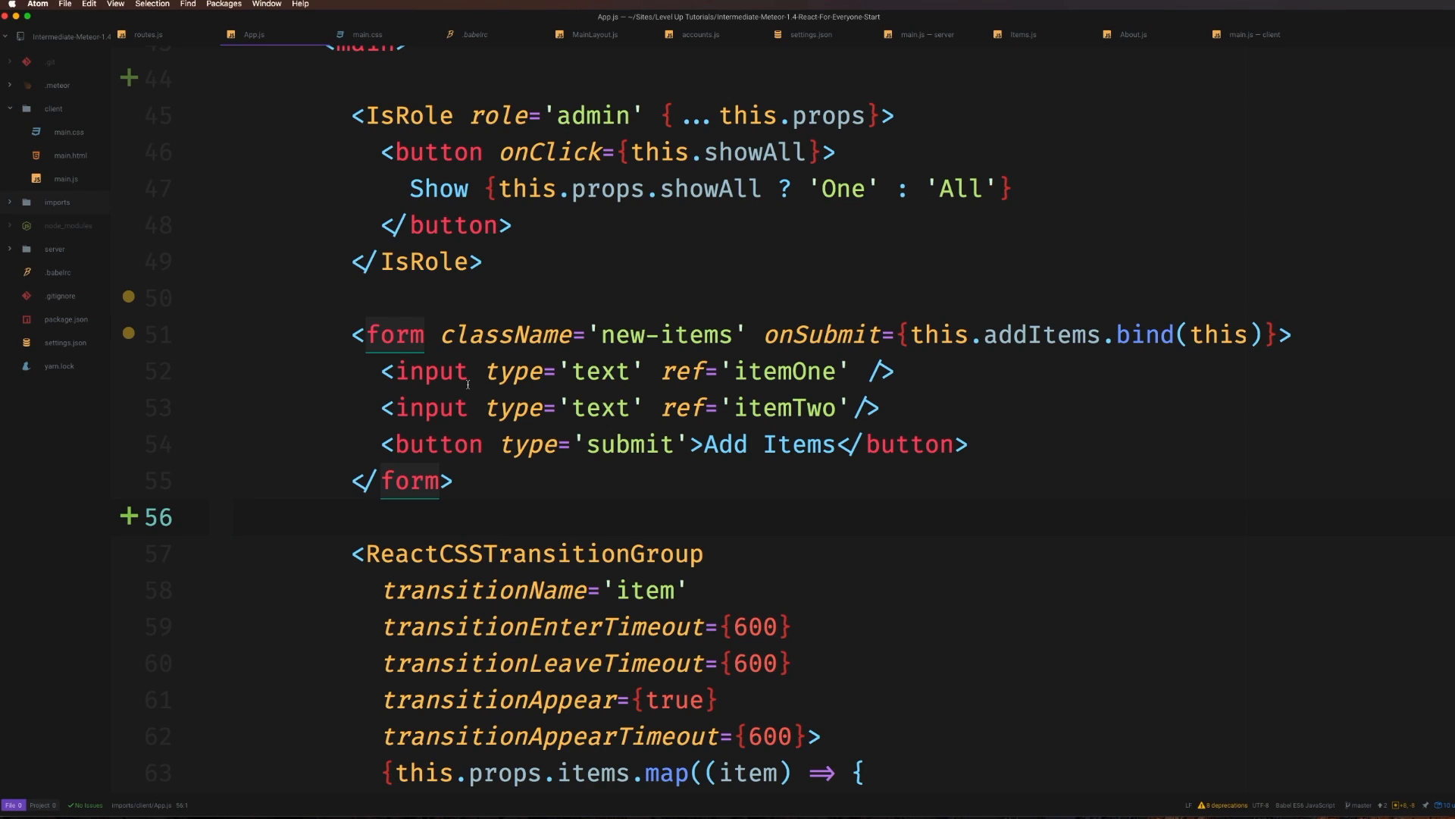
{"action": "left_click", "coordinate": [237, 517]}
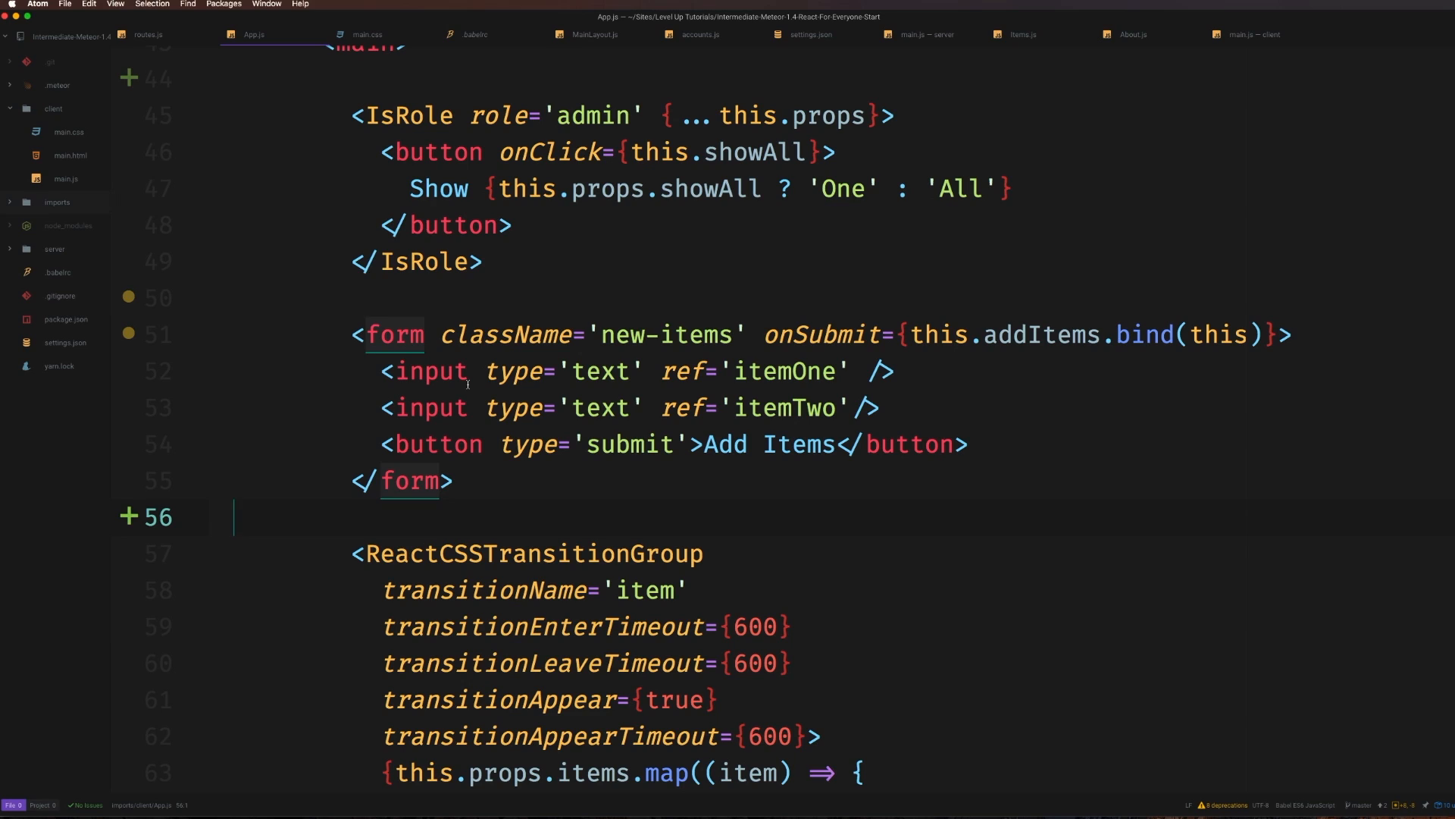
{"action": "left_click", "coordinate": [235, 517]}
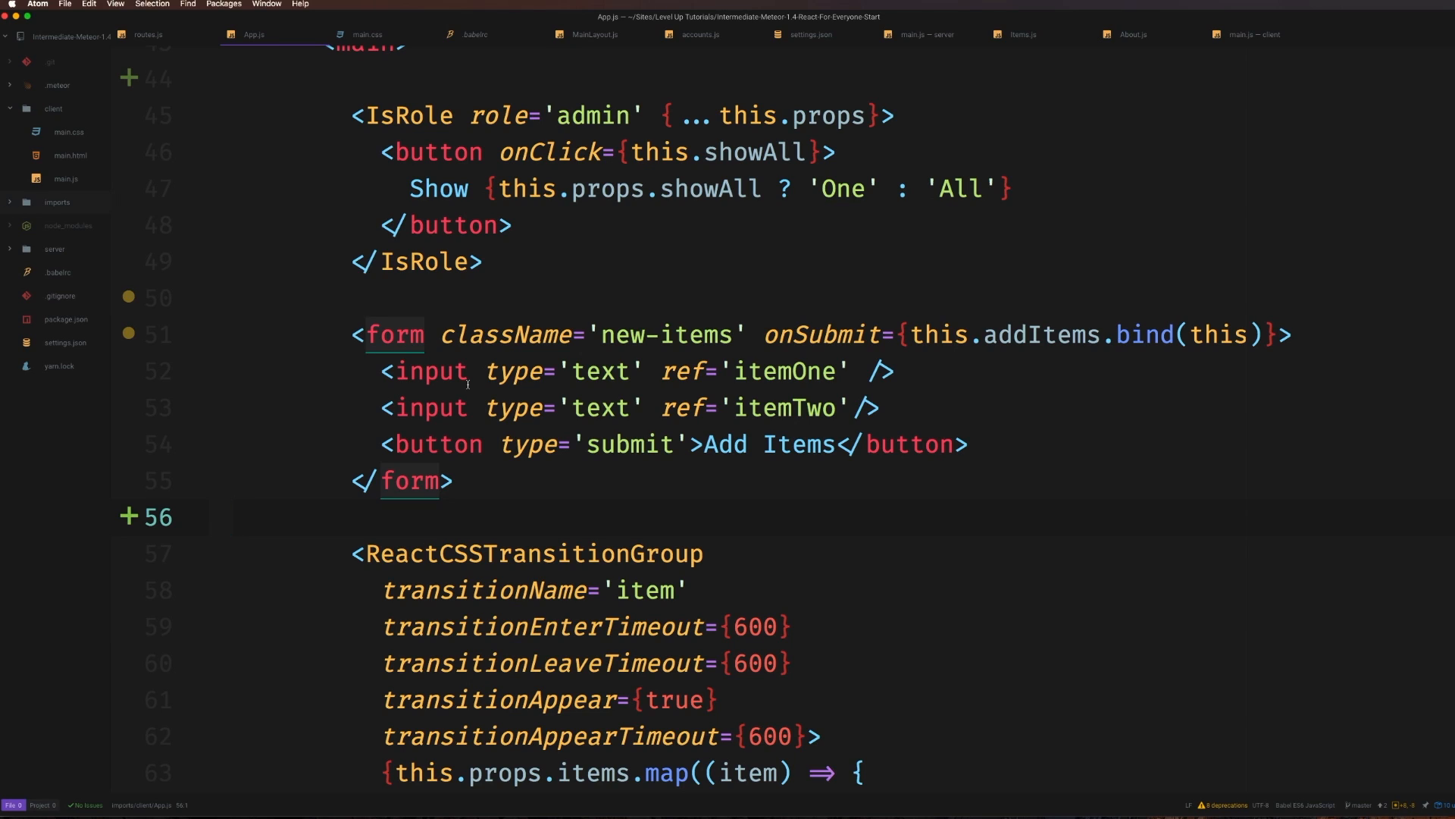
{"action": "left_click", "coordinate": [236, 517]}
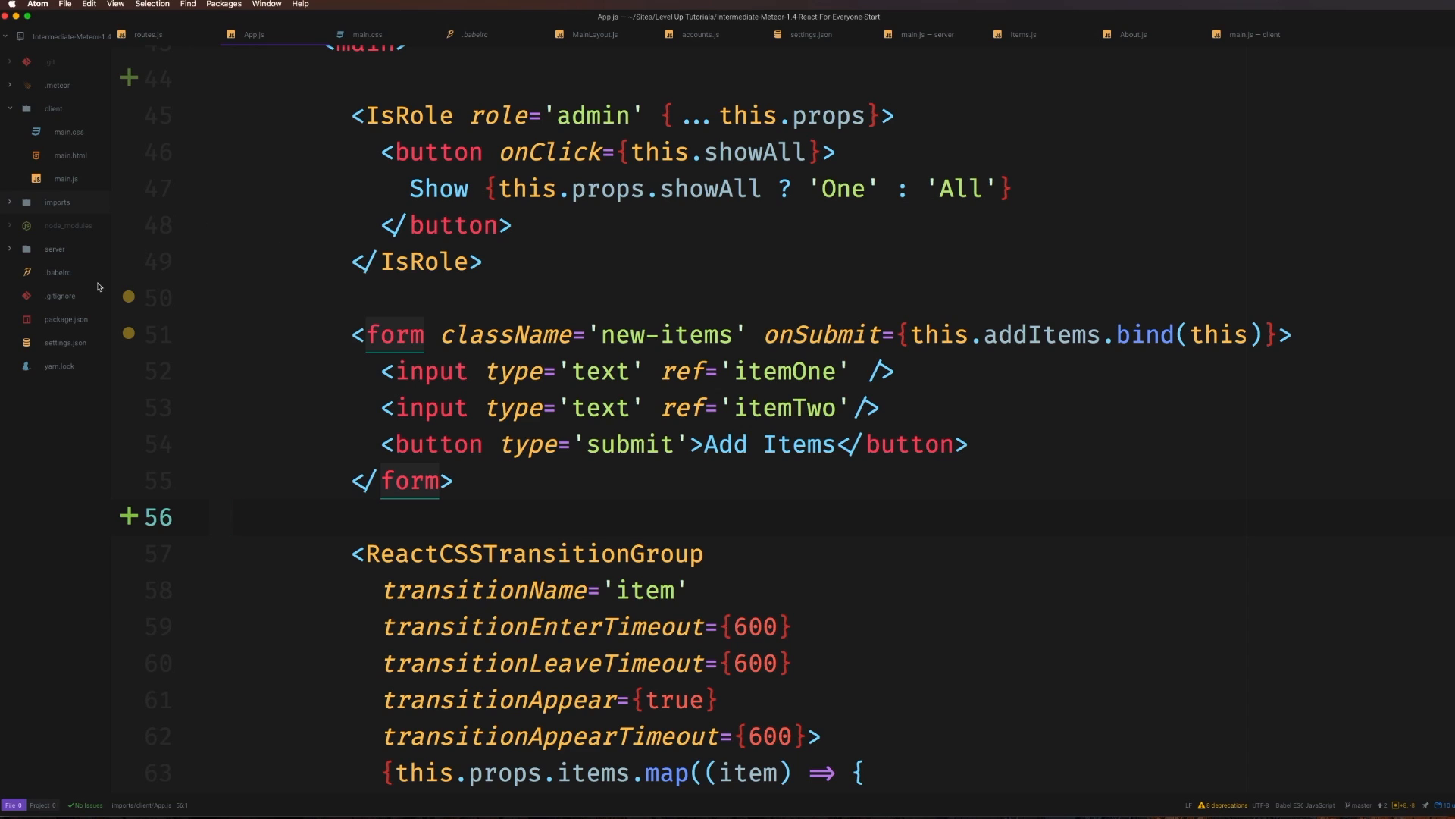
{"action": "left_click", "coordinate": [236, 517]}
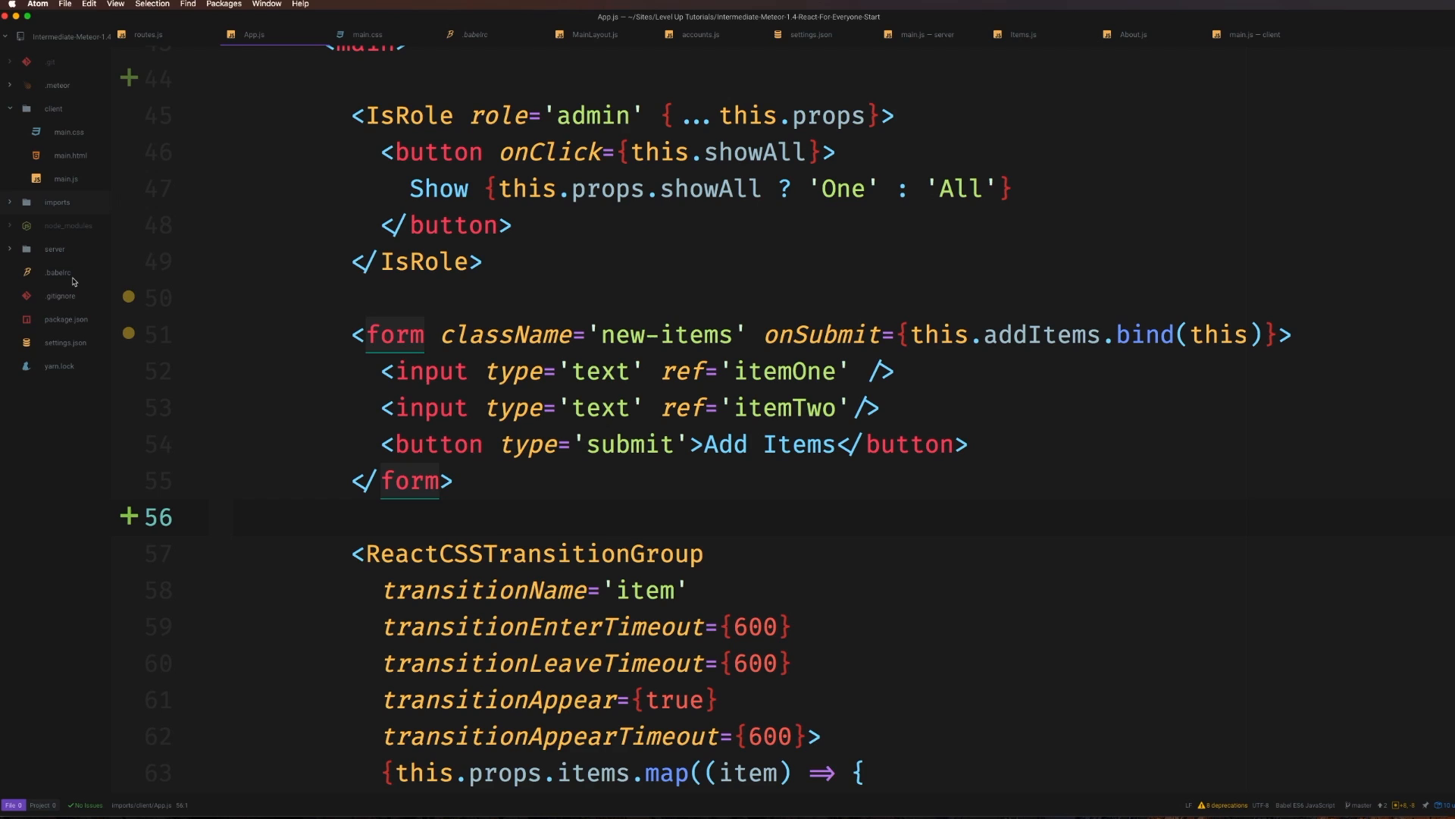
{"action": "left_click", "coordinate": [236, 517]}
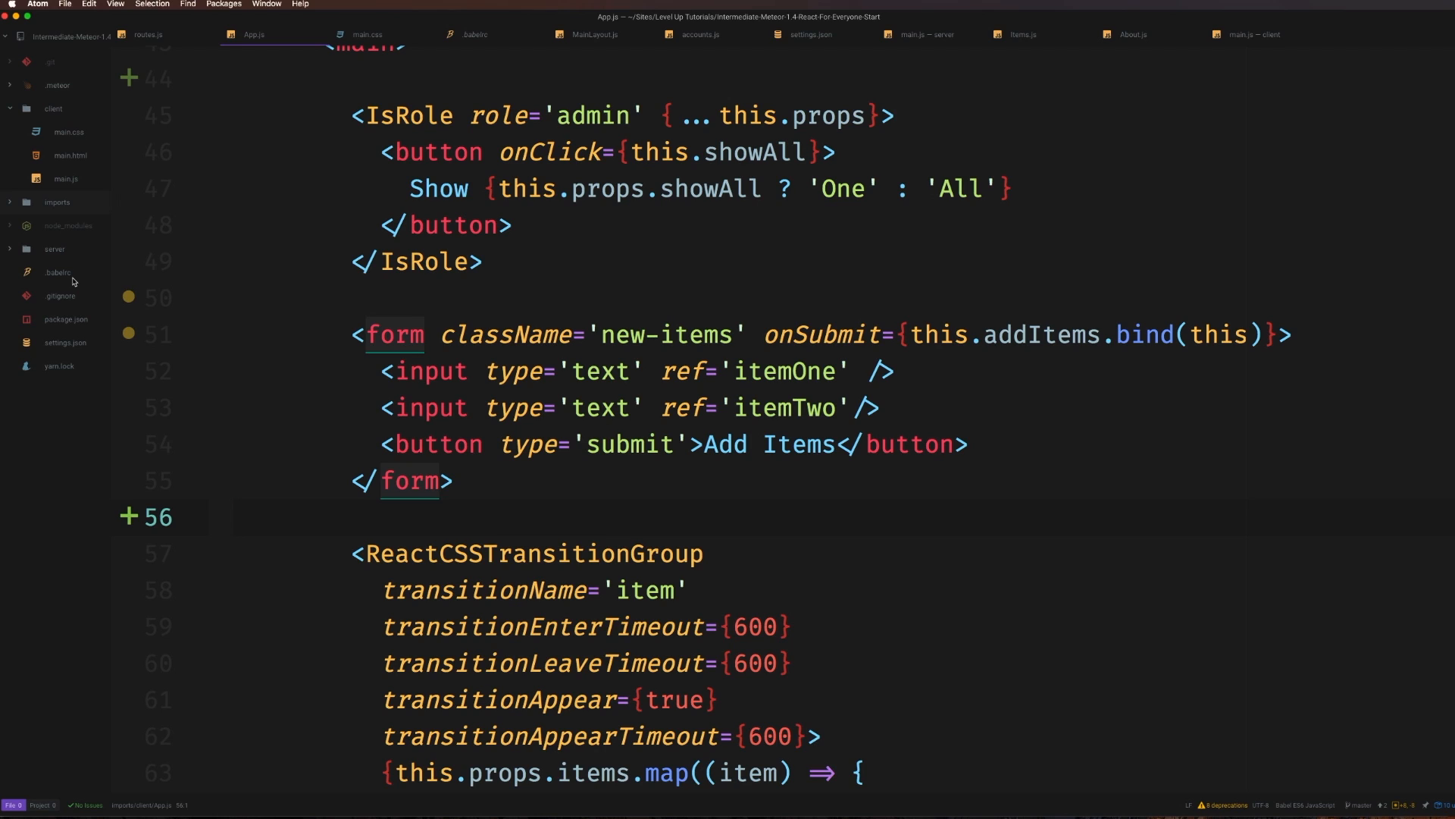
{"action": "left_click", "coordinate": [237, 516]}
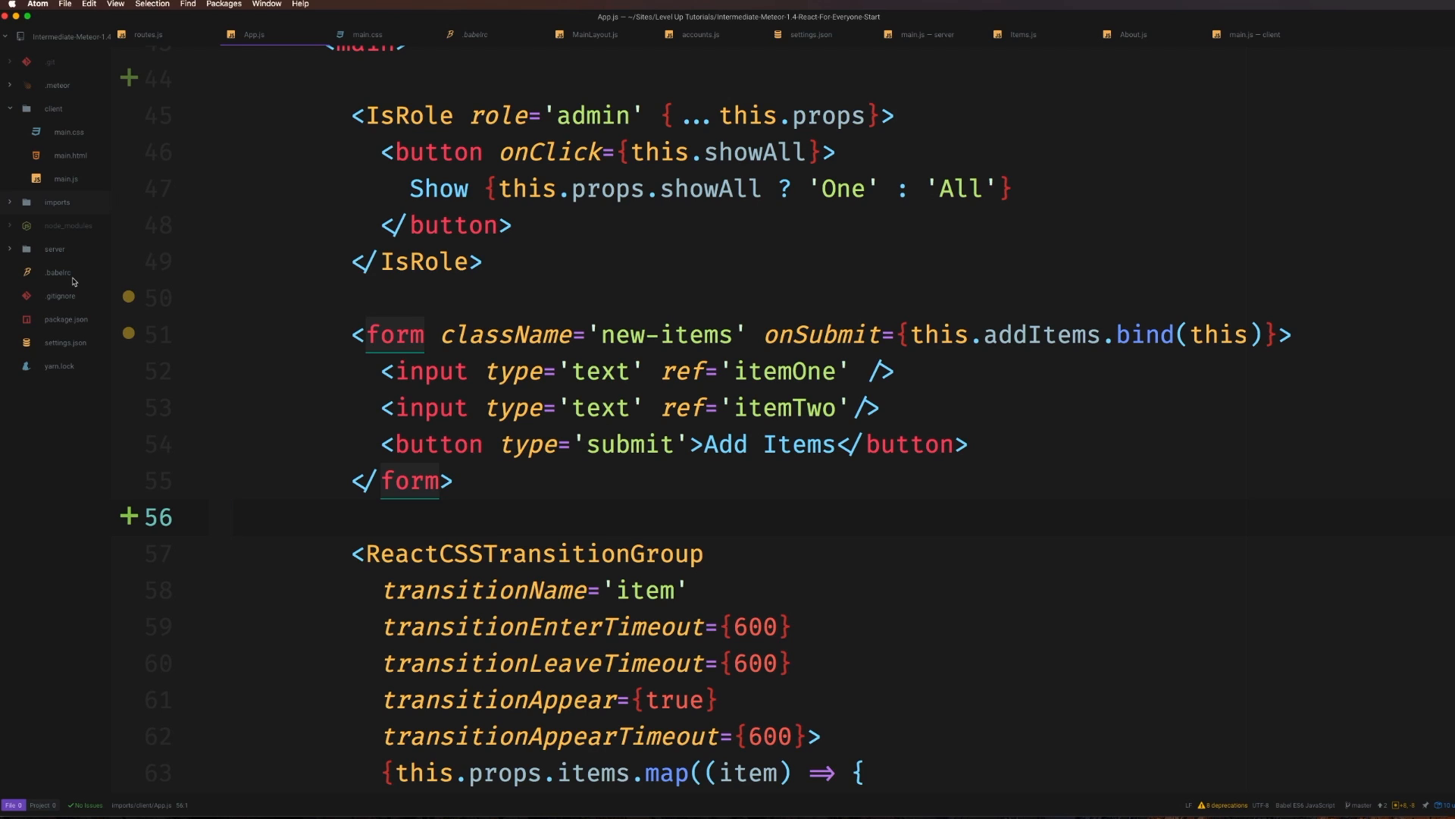
{"action": "left_click", "coordinate": [234, 517]}
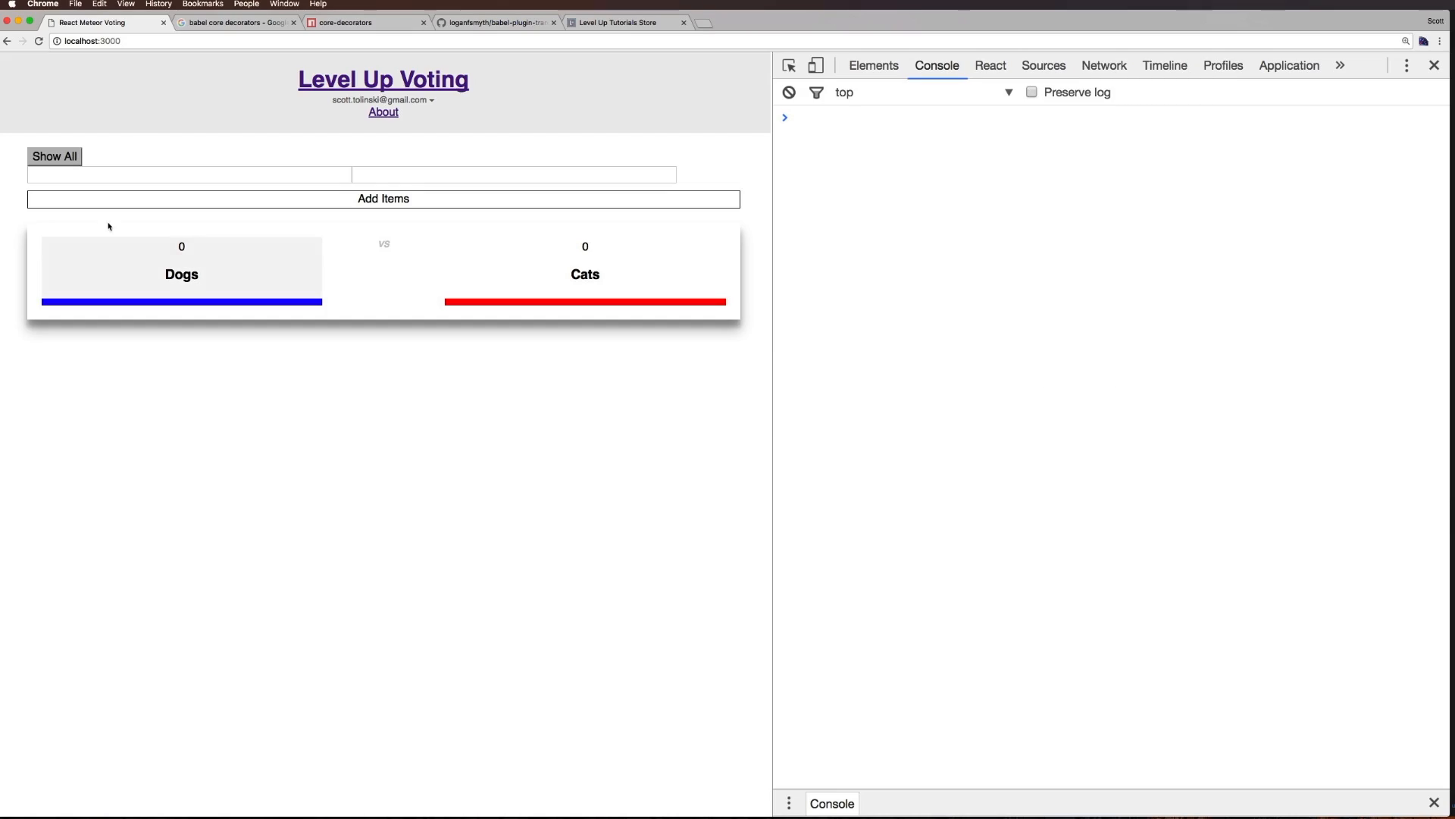
Show the babel-plugin-transform-decorators-legacy GitHub README and its installation instructions
{"action": "left_click", "coordinate": [497, 23]}
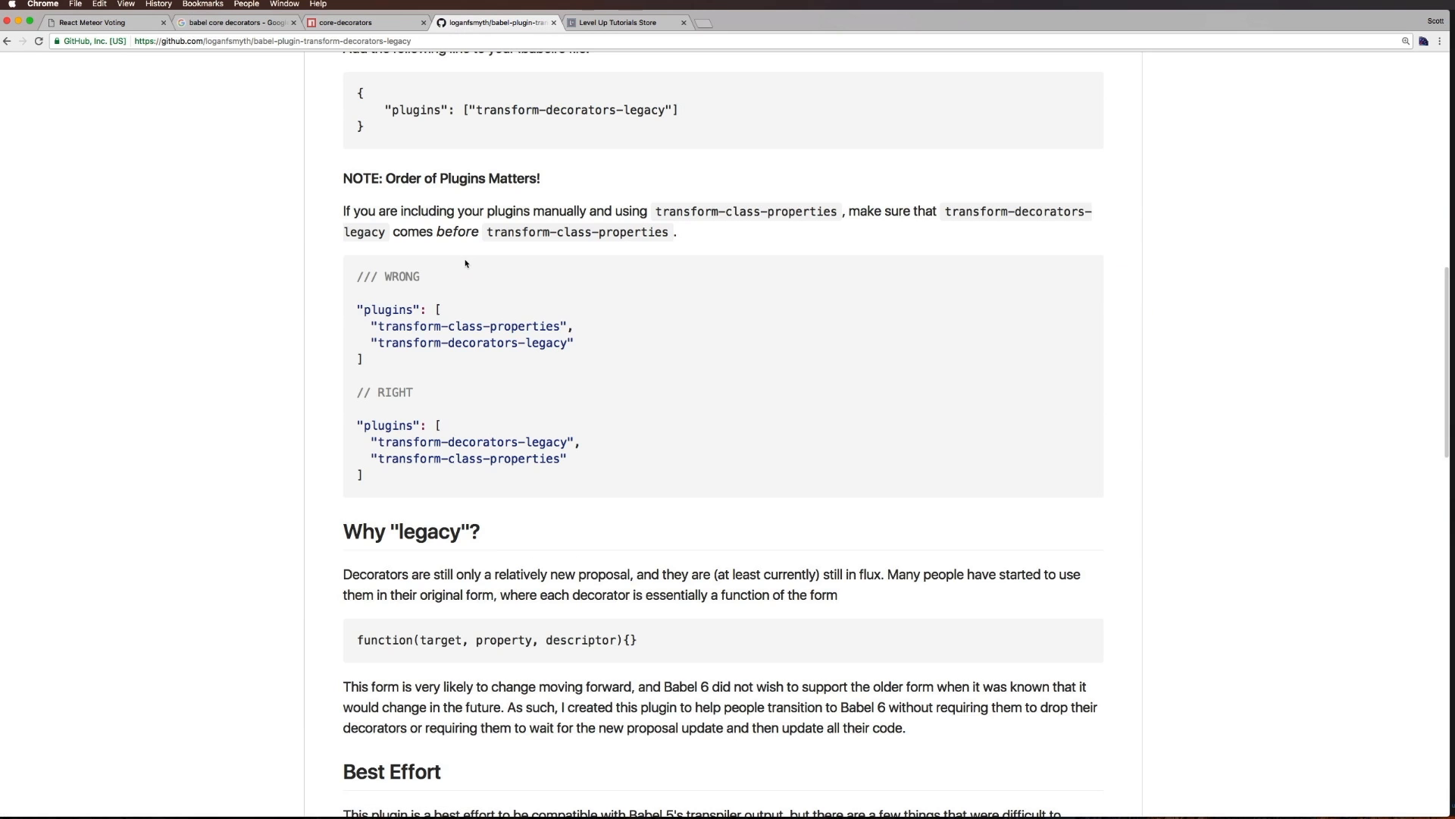
{"action": "scroll", "scroll_direction": "up", "scroll_amount": 3}
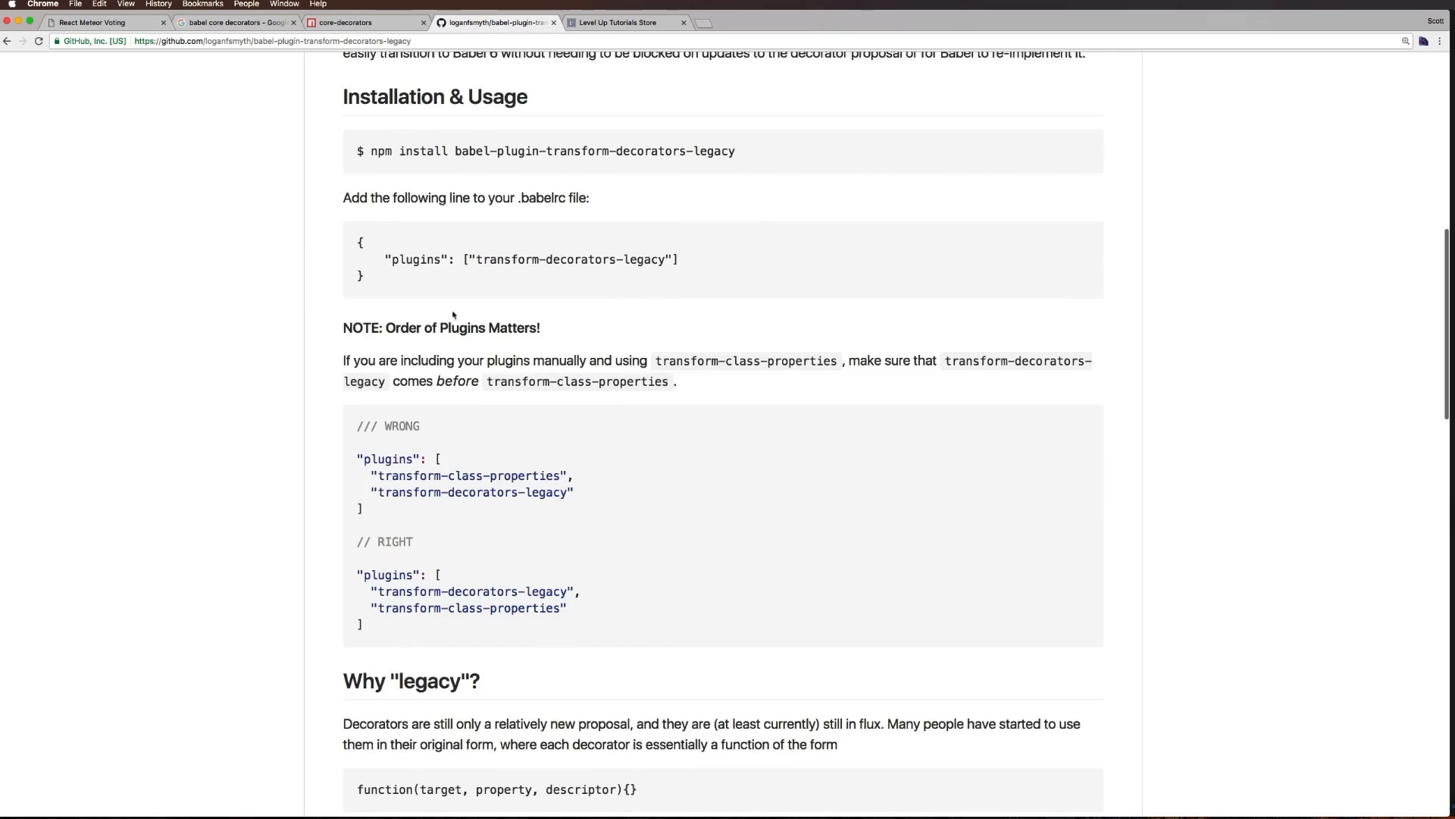
{"action": "scroll", "scroll_direction": "up", "scroll_amount": 3}
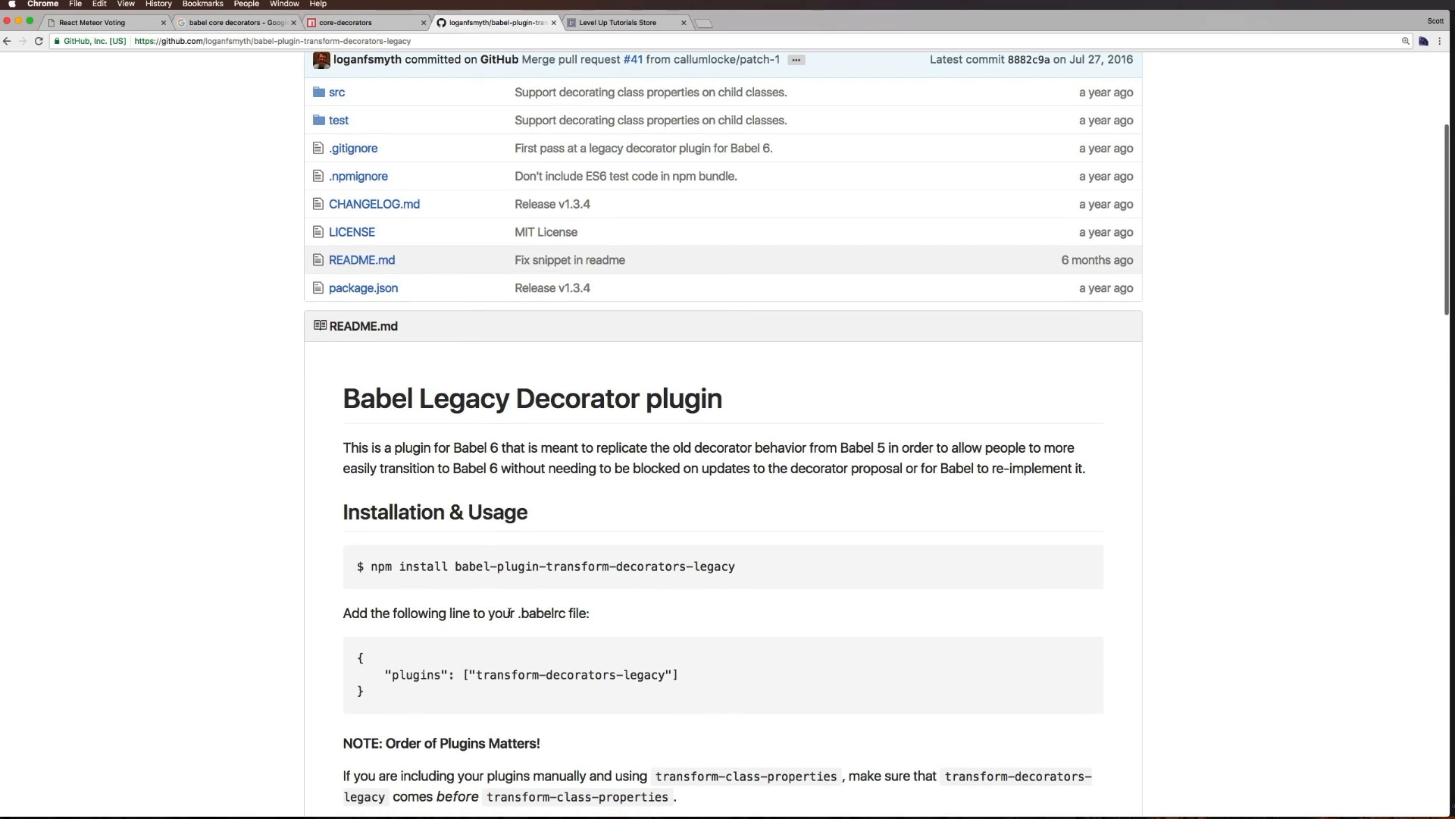
{"action": "scroll", "scroll_direction": "up", "scroll_amount": 3}
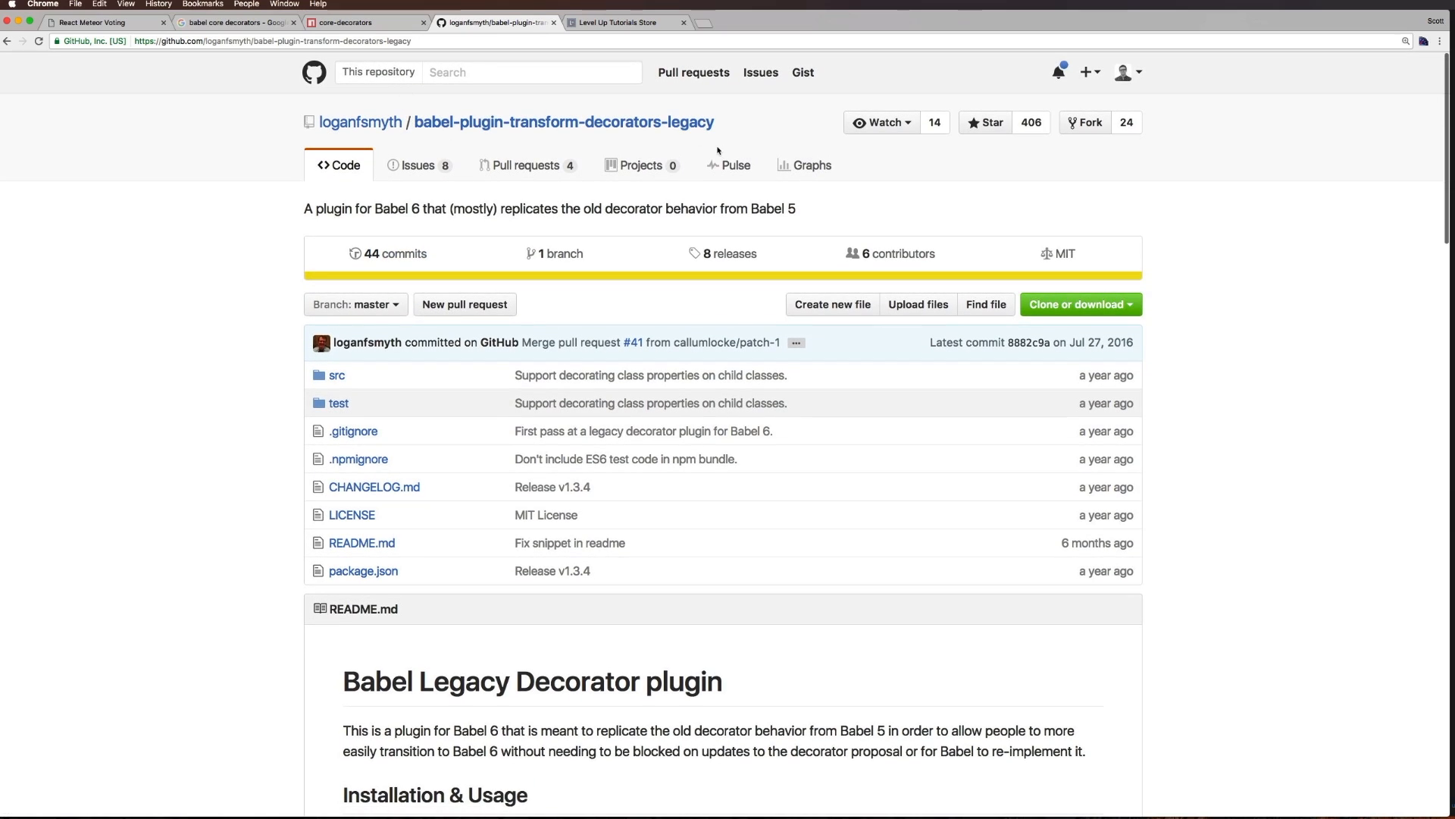
{"action": "scroll", "scroll_direction": "down", "scroll_amount": 3}
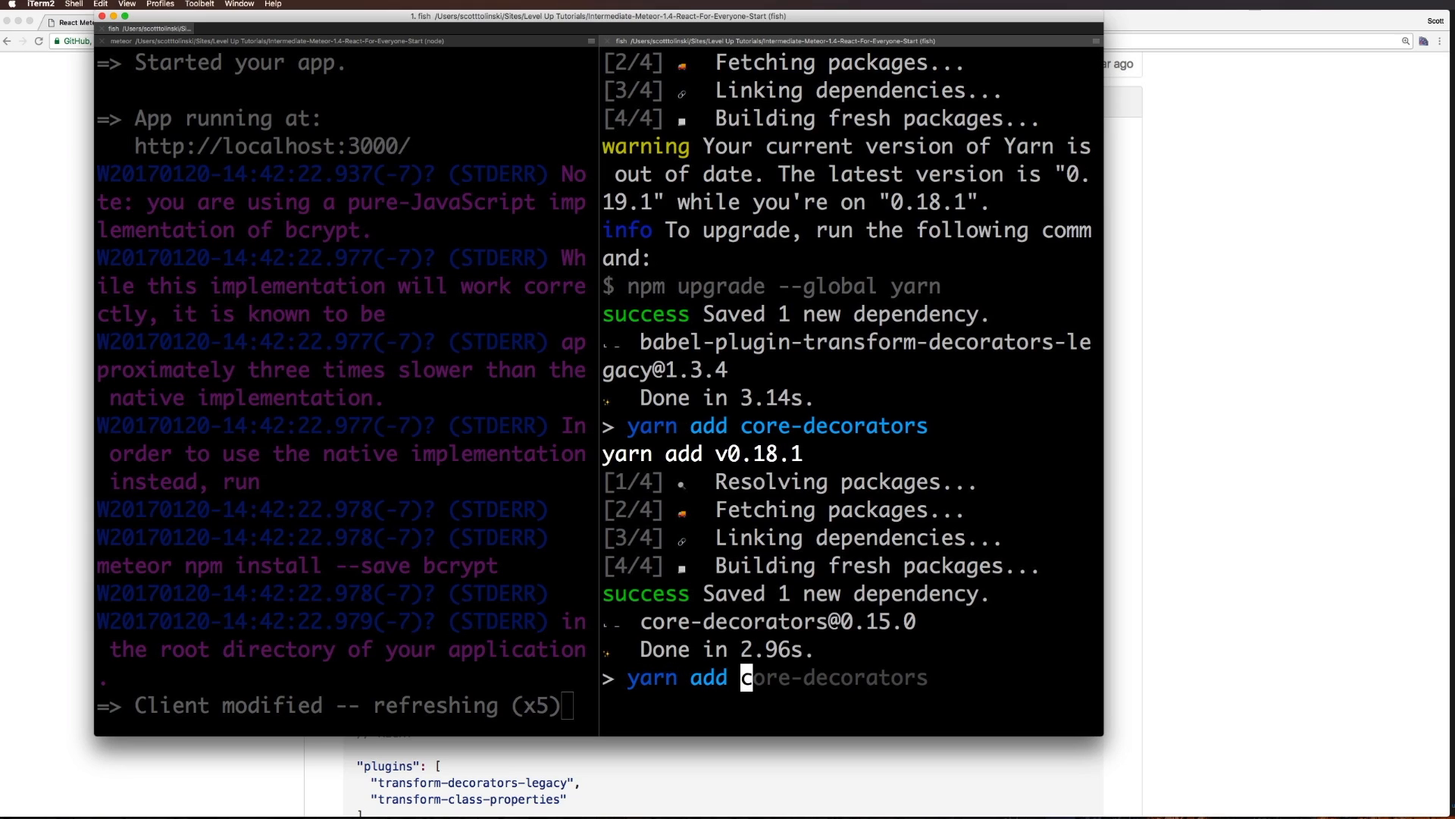
Enter the package name babel-plugin-transform-decorators-legacy for yarn add
{"action": "type", "text": "babel-plugin-transform-decorators-legacy"}
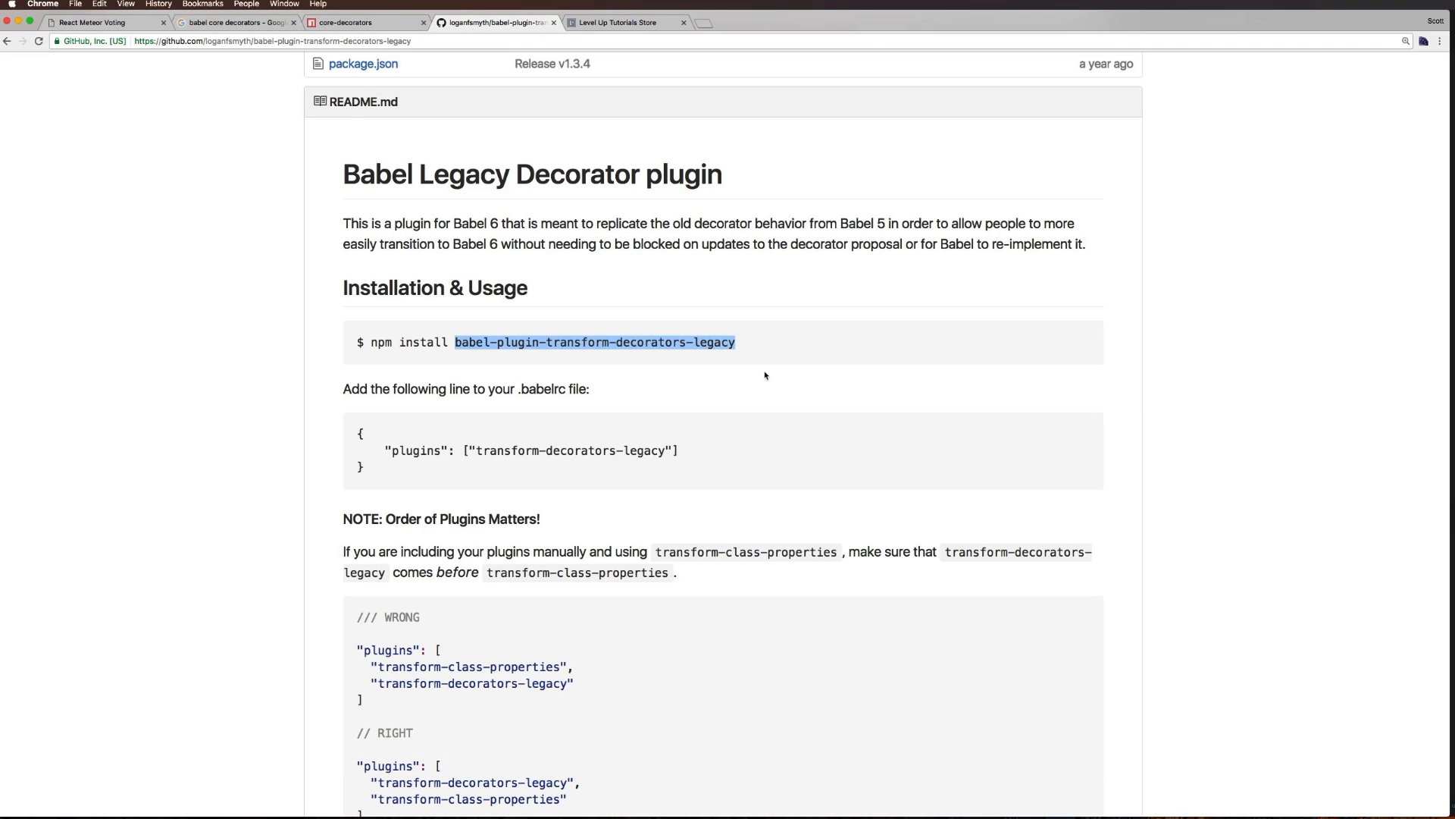
{"action": "mouse_move", "coordinate": [755, 375]}
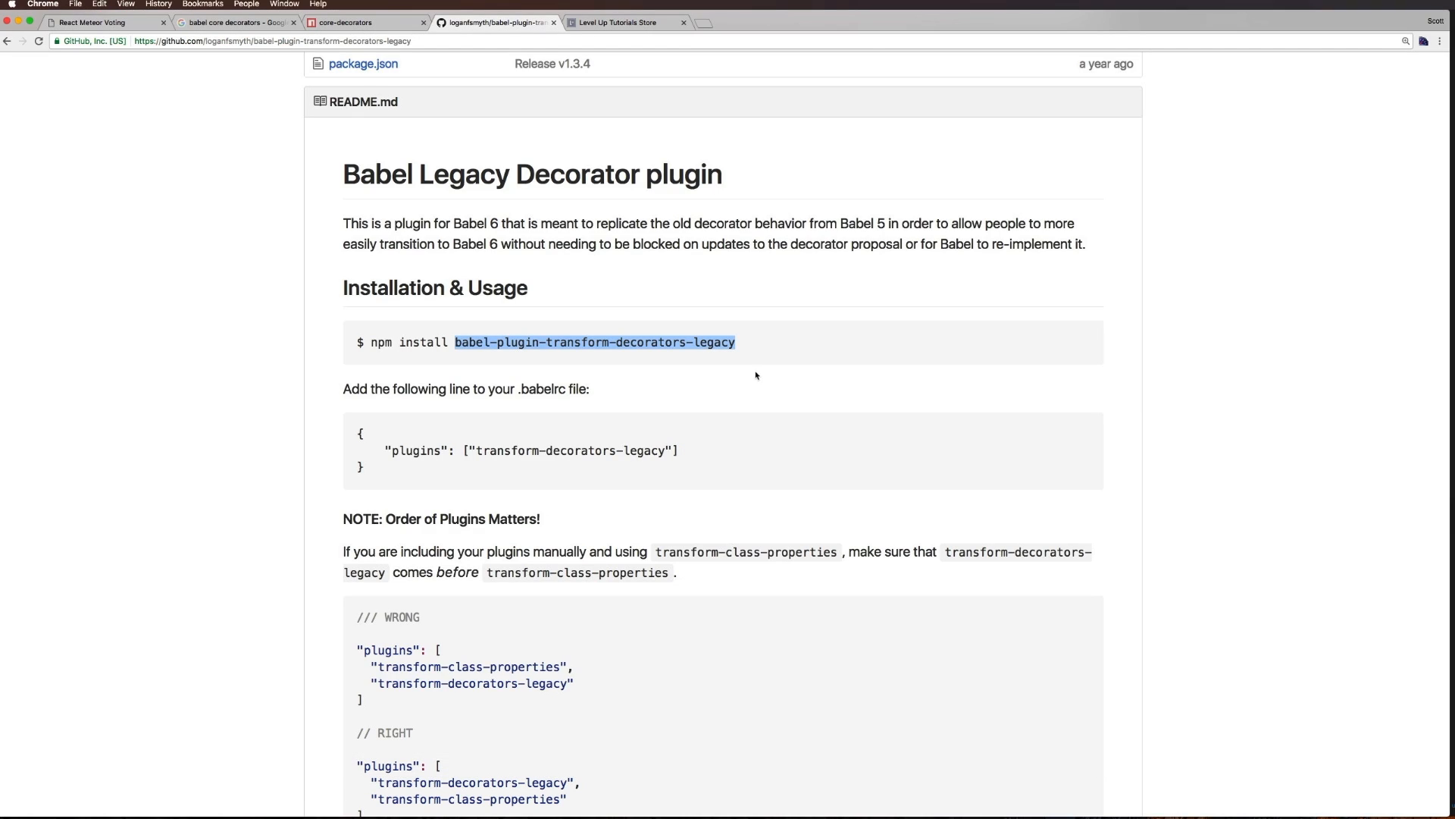
{"action": "scroll", "scroll_direction": "down", "scroll_amount": 3}
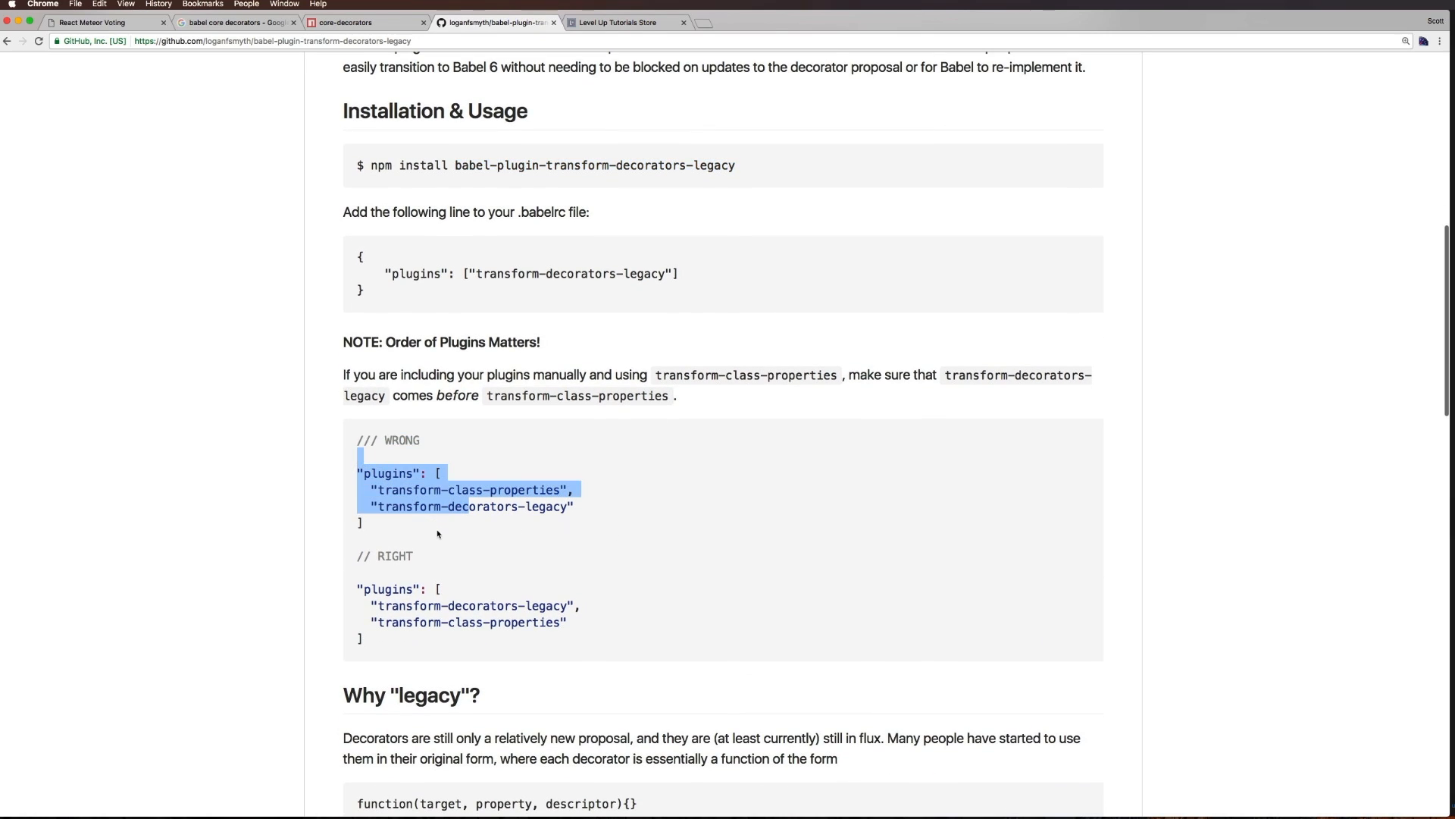
{"action": "scroll", "scroll_direction": "down", "scroll_amount": 3}
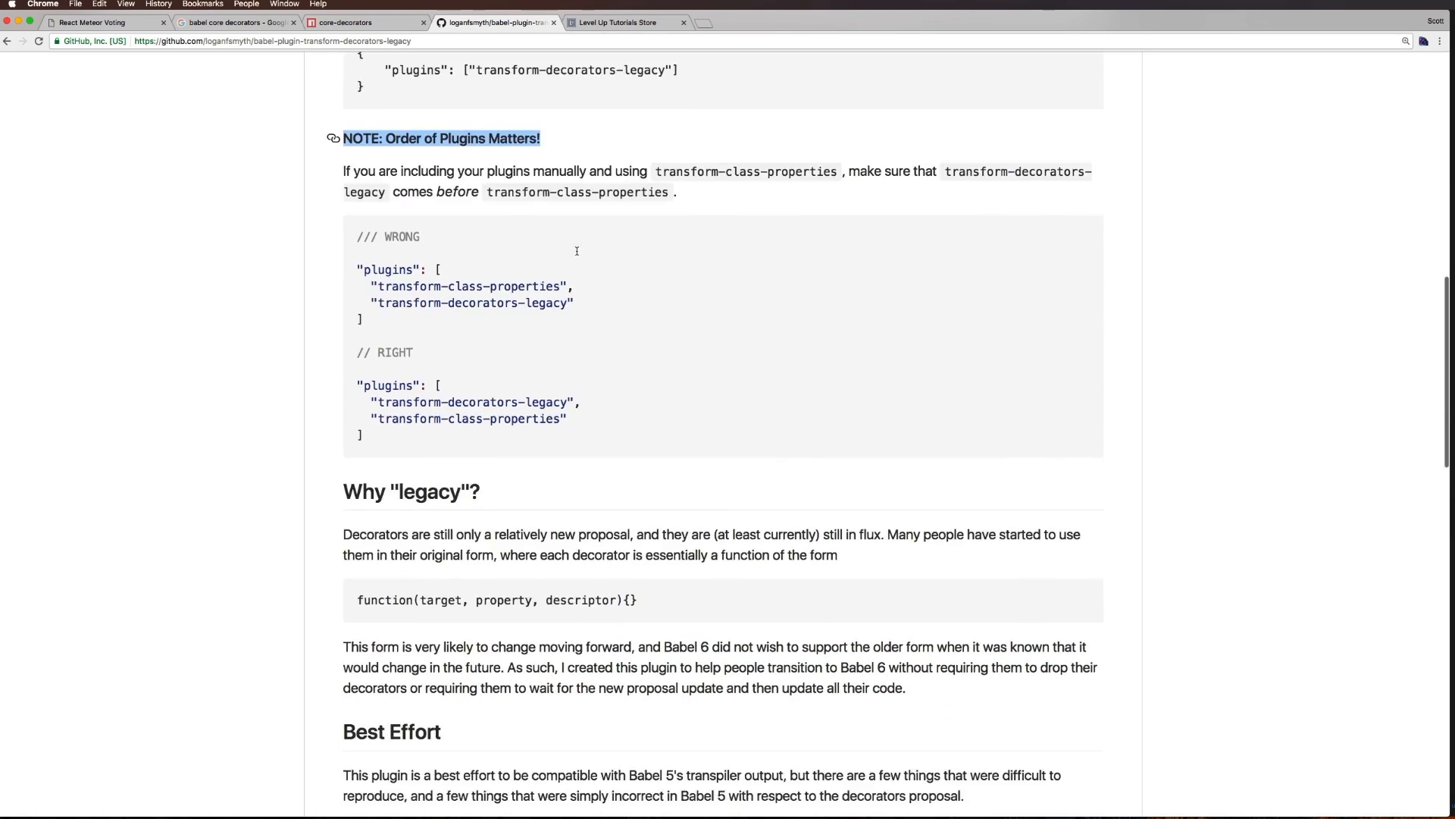
{"action": "scroll", "scroll_direction": "down", "scroll_amount": 3}
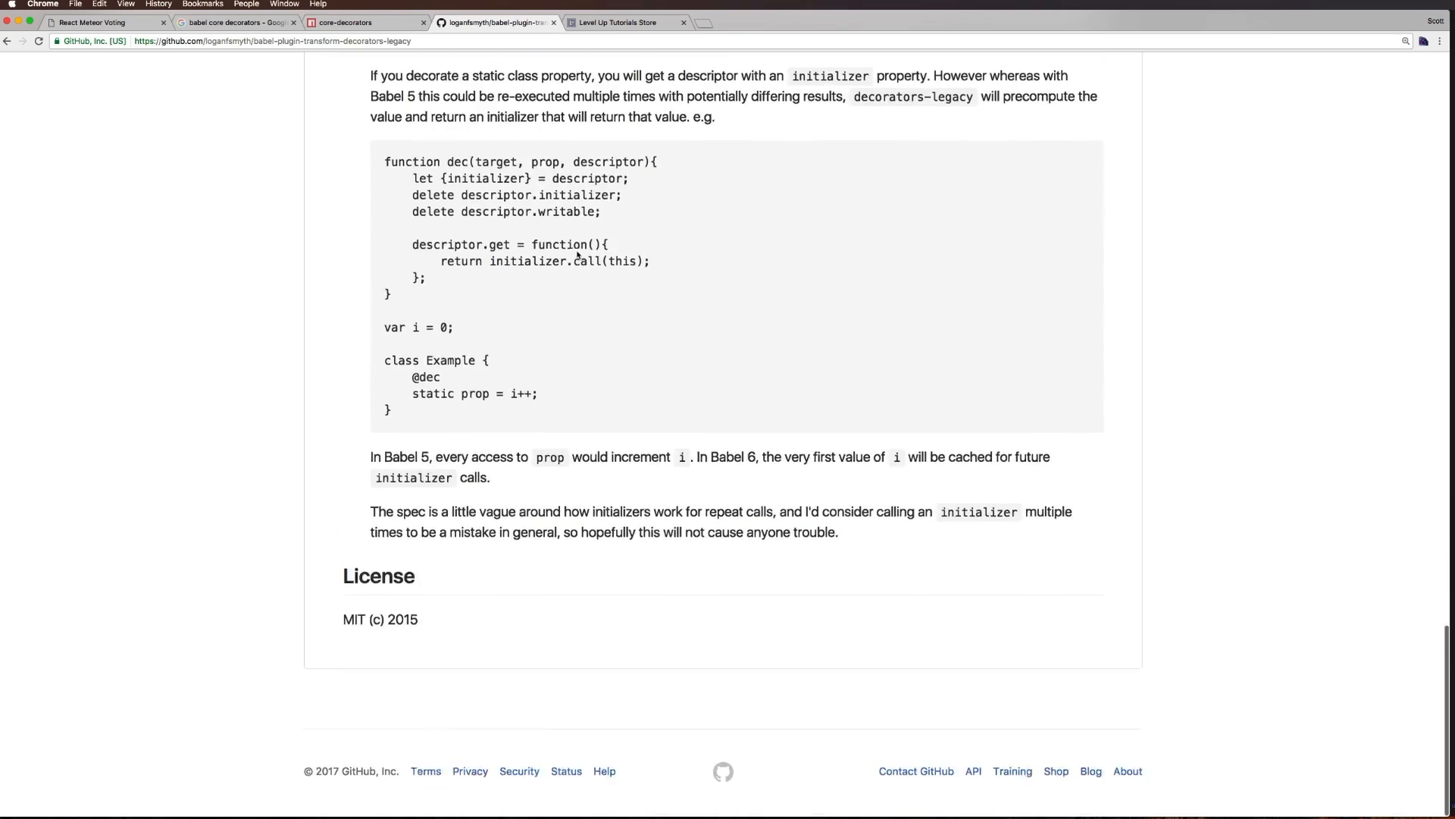
{"action": "scroll", "scroll_direction": "up", "scroll_amount": 3}
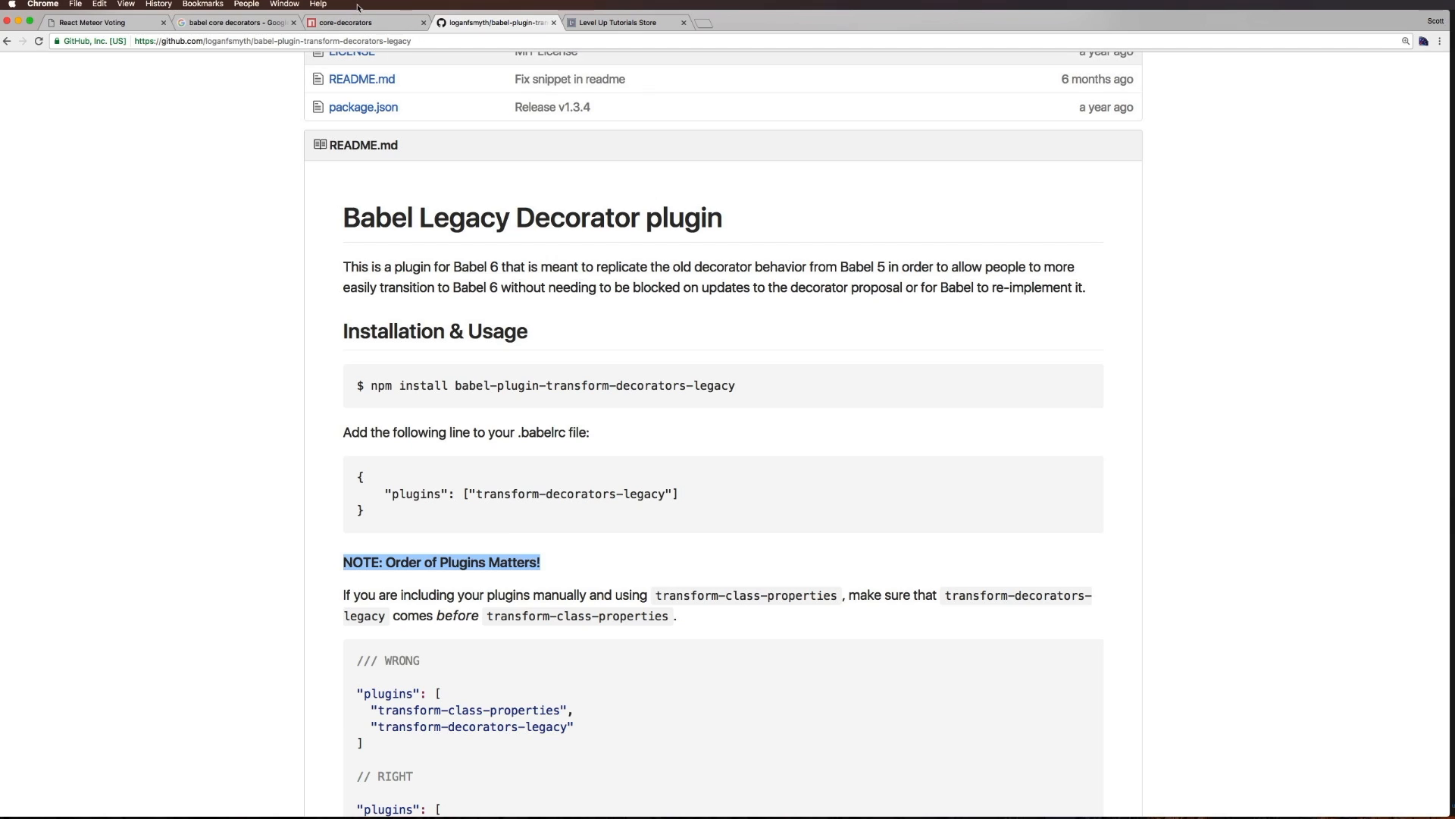
{"action": "left_click", "coordinate": [362, 22]}
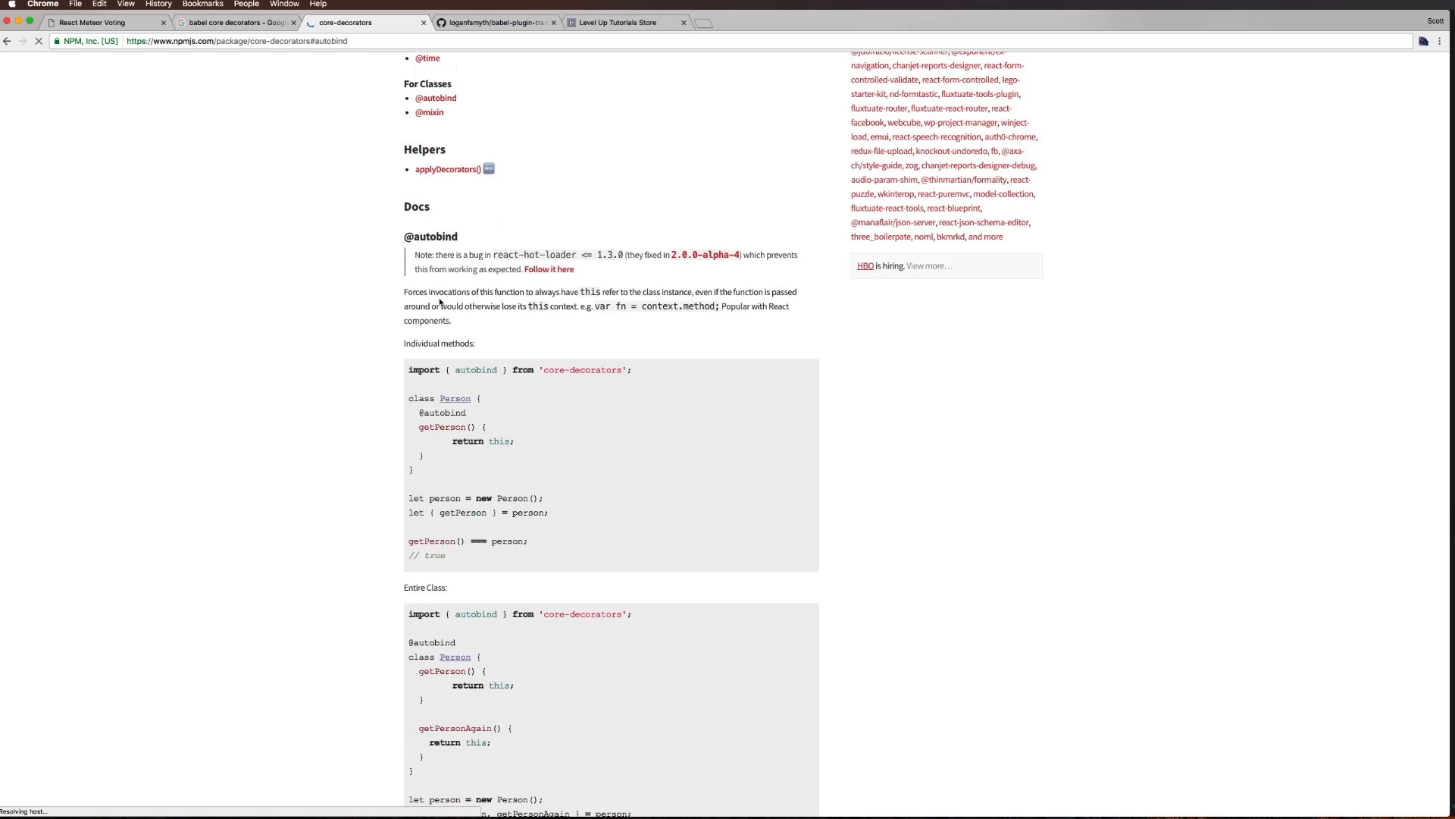
Highlight the core-decorators package description on its npm page
{"action": "scroll", "scroll_direction": "down", "scroll_amount": 3}
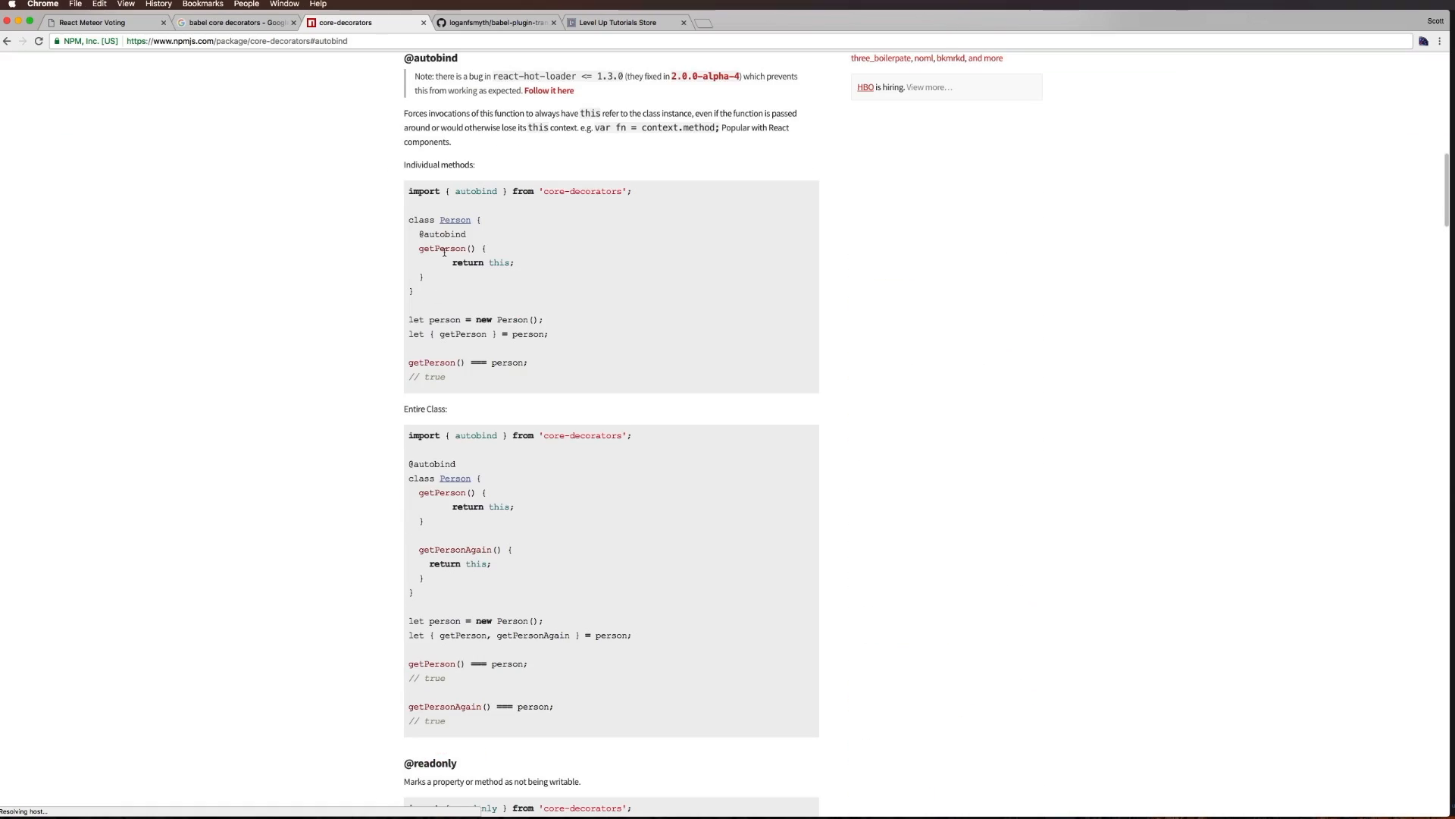
{"action": "scroll", "scroll_direction": "up", "scroll_amount": 3}
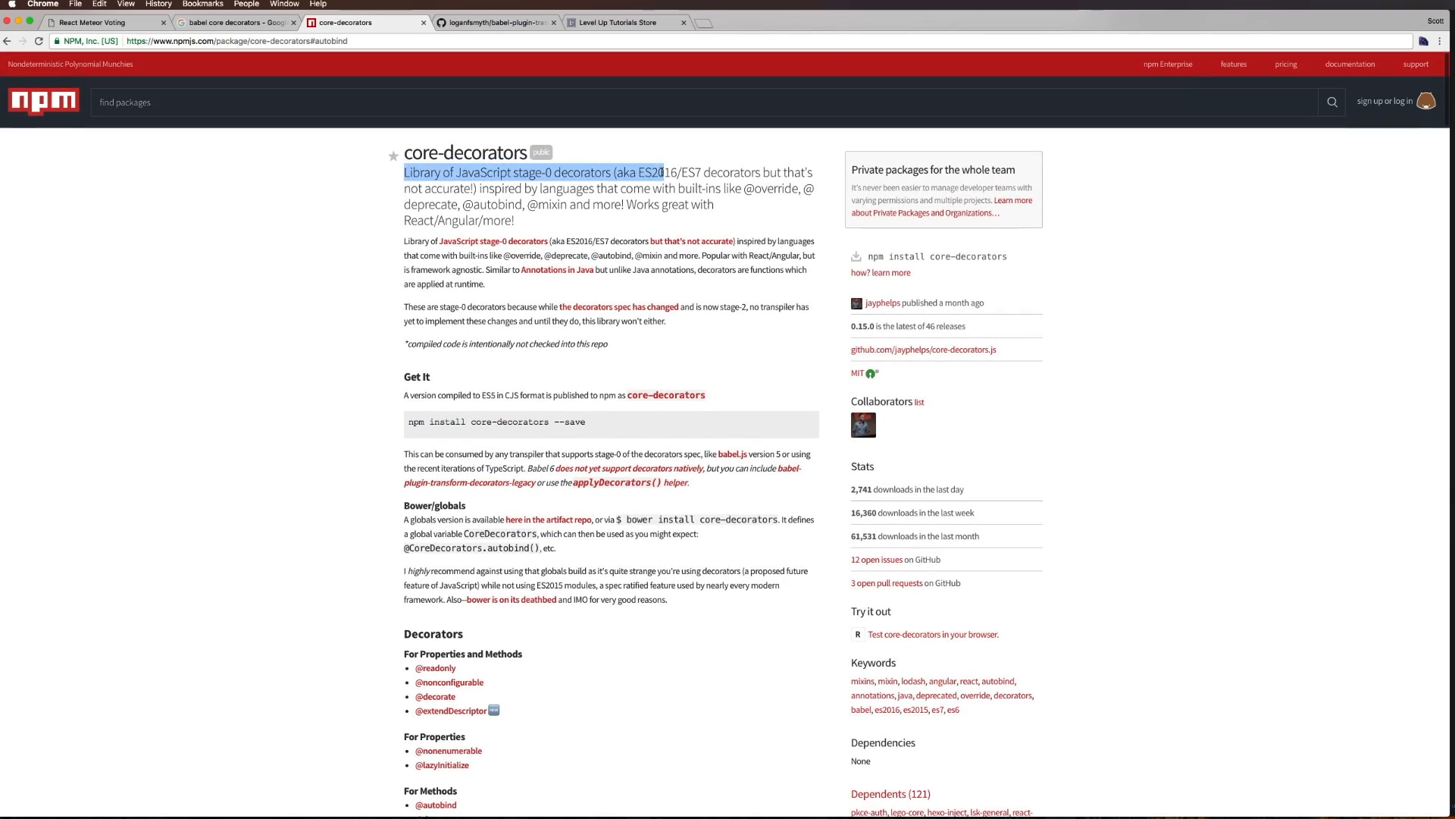
{"action": "double_click", "coordinate": [657, 173]}
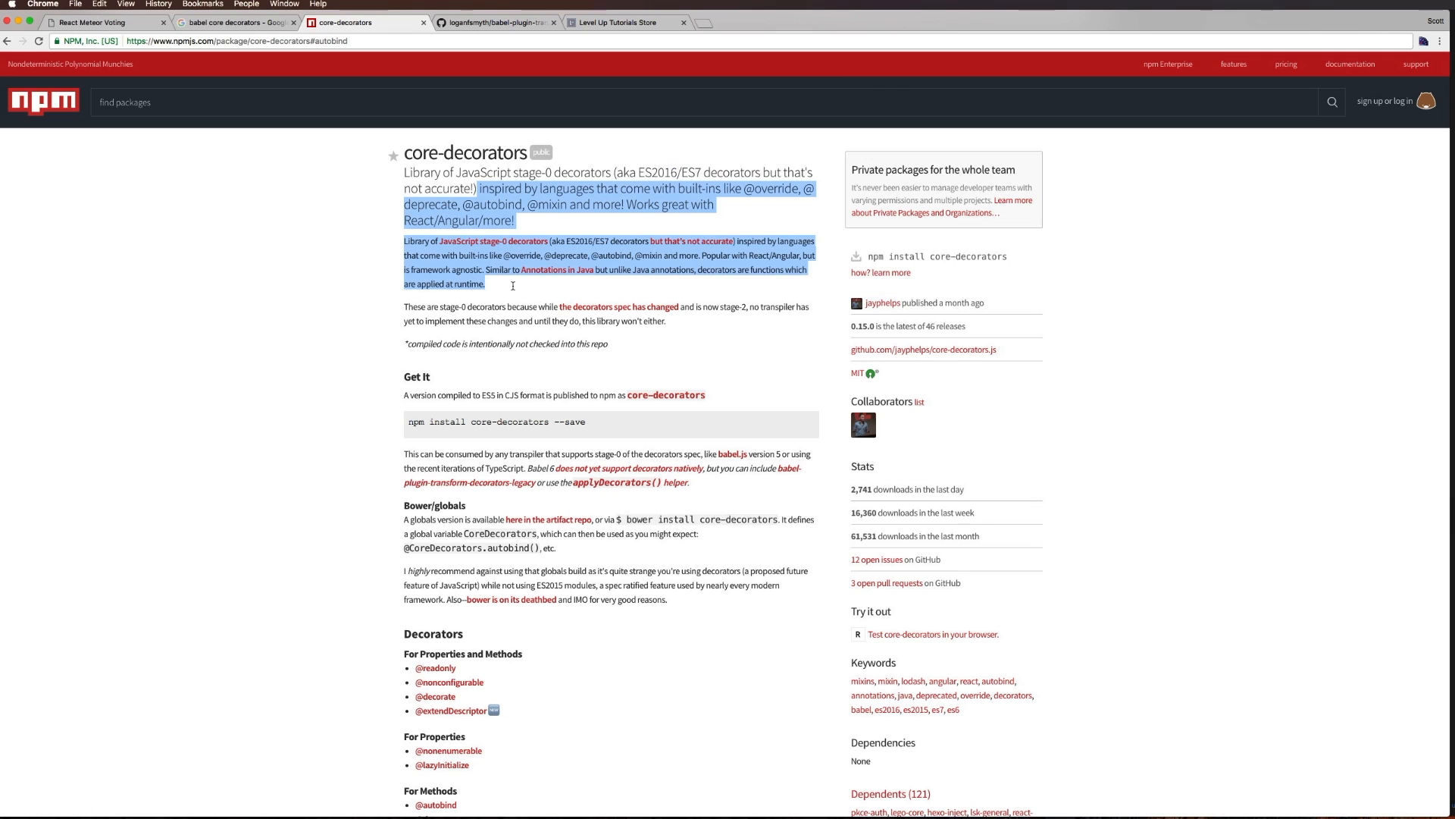
{"action": "mouse_move", "coordinate": [741, 710]}
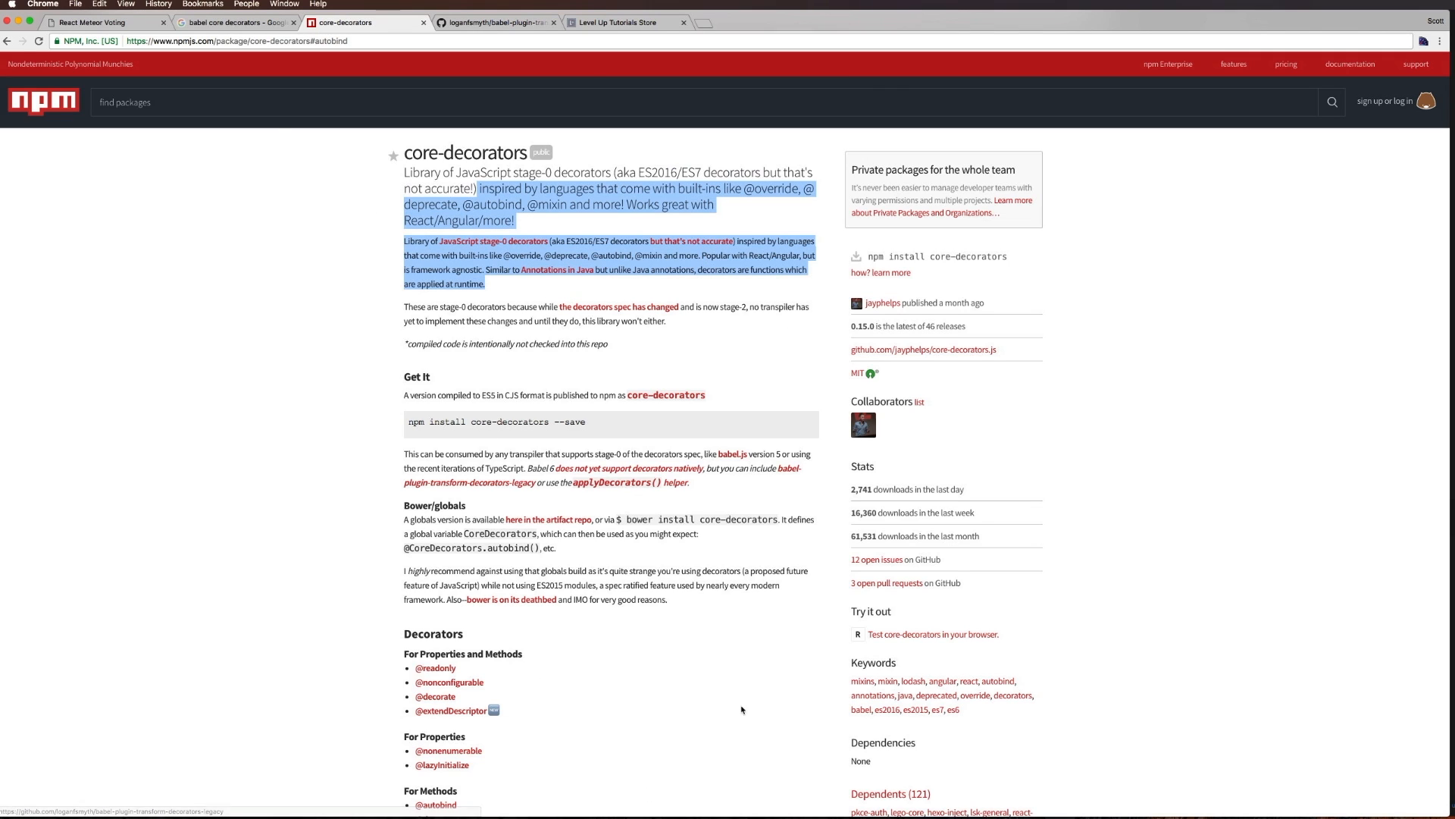
{"action": "scroll", "scroll_direction": "down", "scroll_amount": 3}
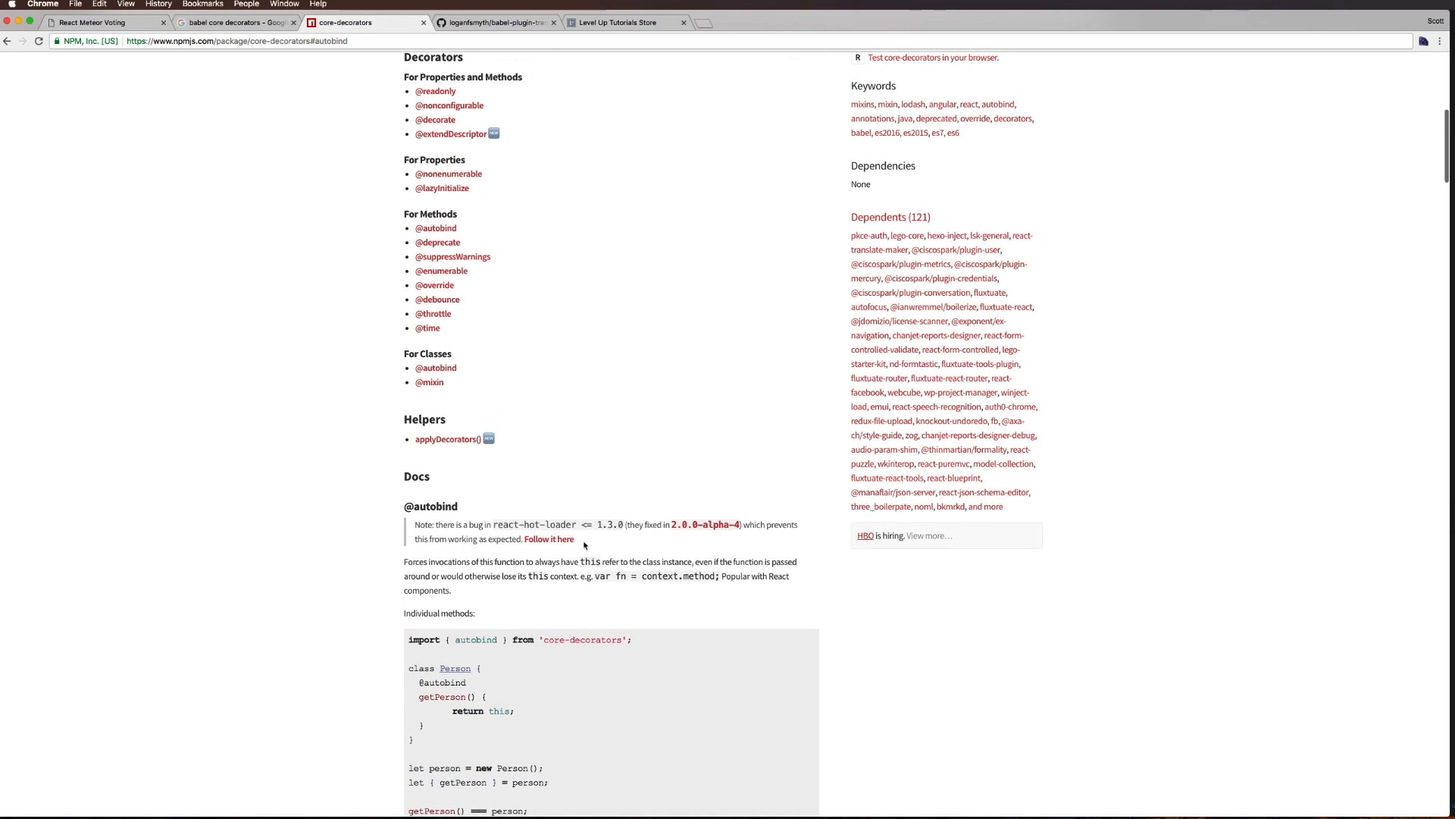
{"action": "scroll", "scroll_direction": "up", "scroll_amount": 3}
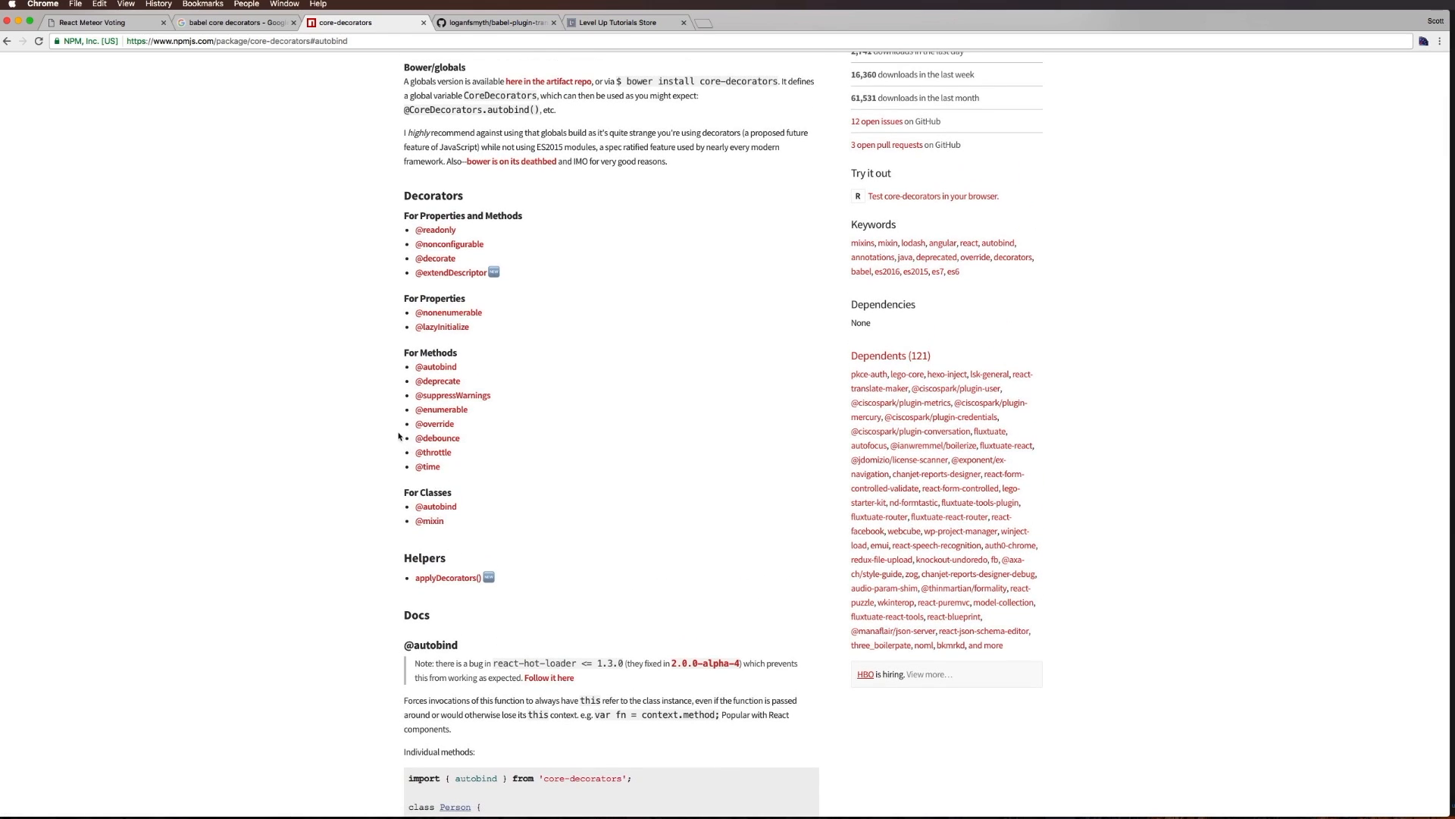
{"action": "mouse_move", "coordinate": [420, 532]}
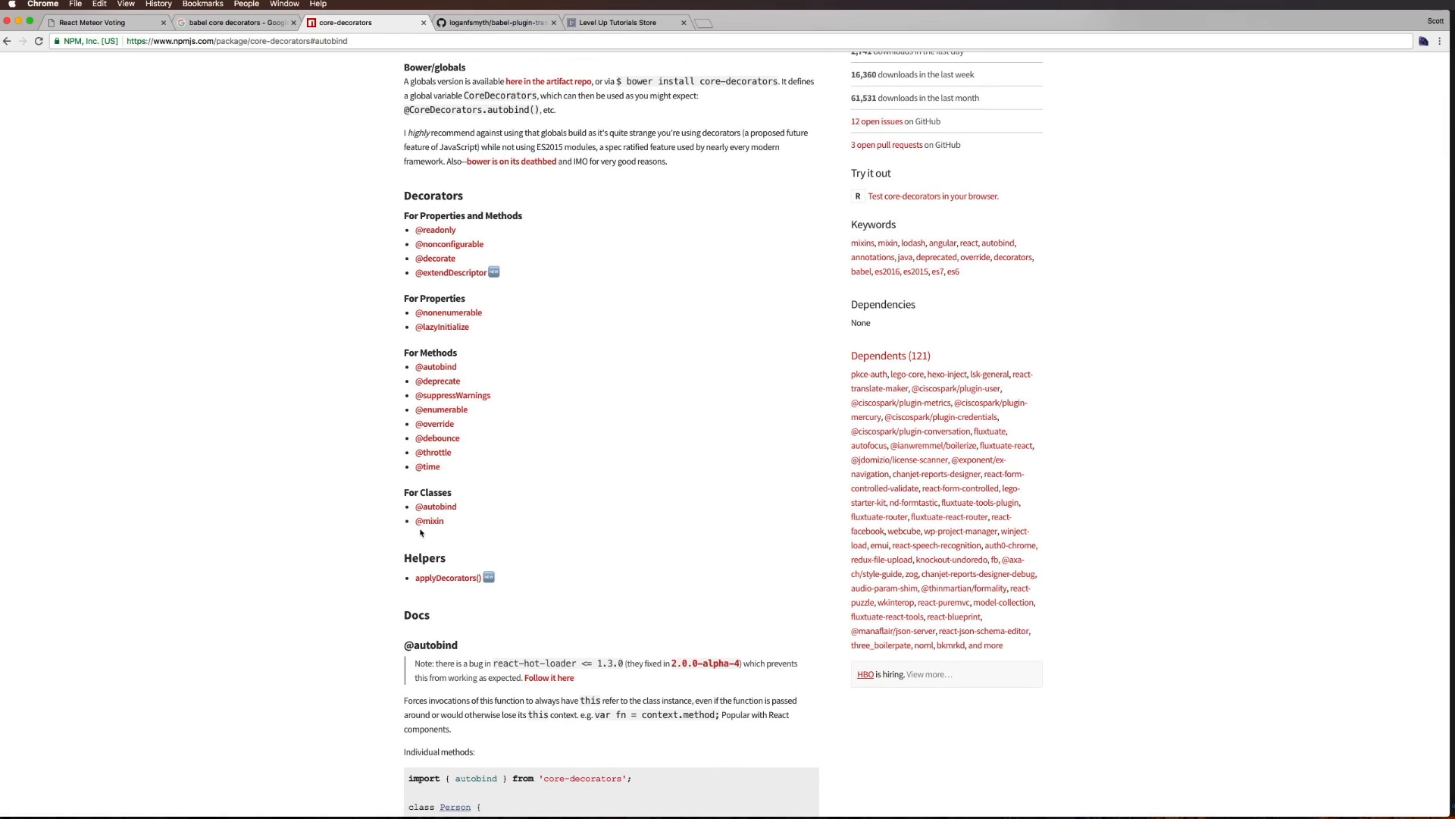
{"action": "mouse_move", "coordinate": [435, 506]}
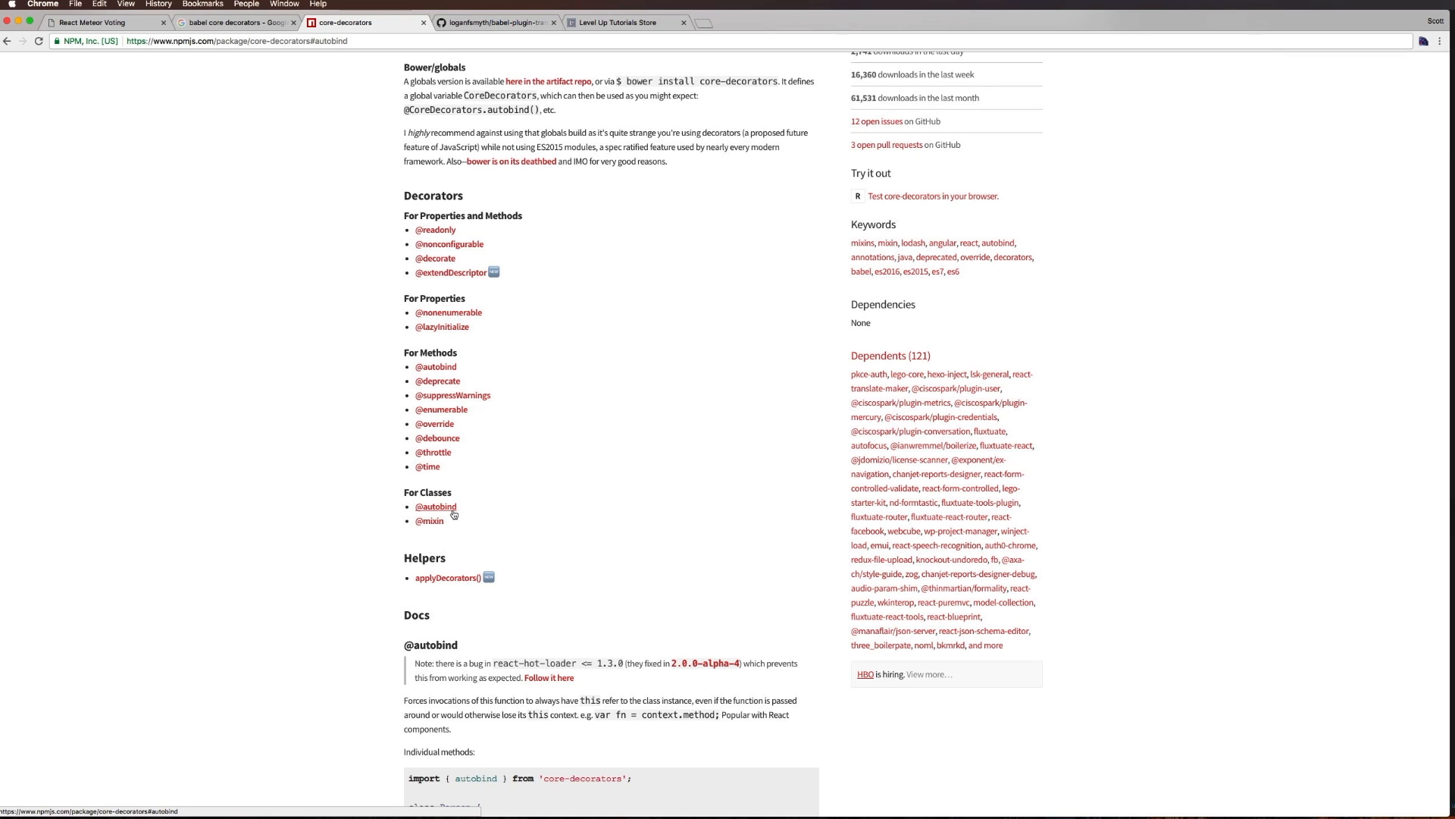
Read through the decorator list, including class decorators, then return to the Decorators index
{"action": "scroll", "scroll_direction": "down", "scroll_amount": 3}
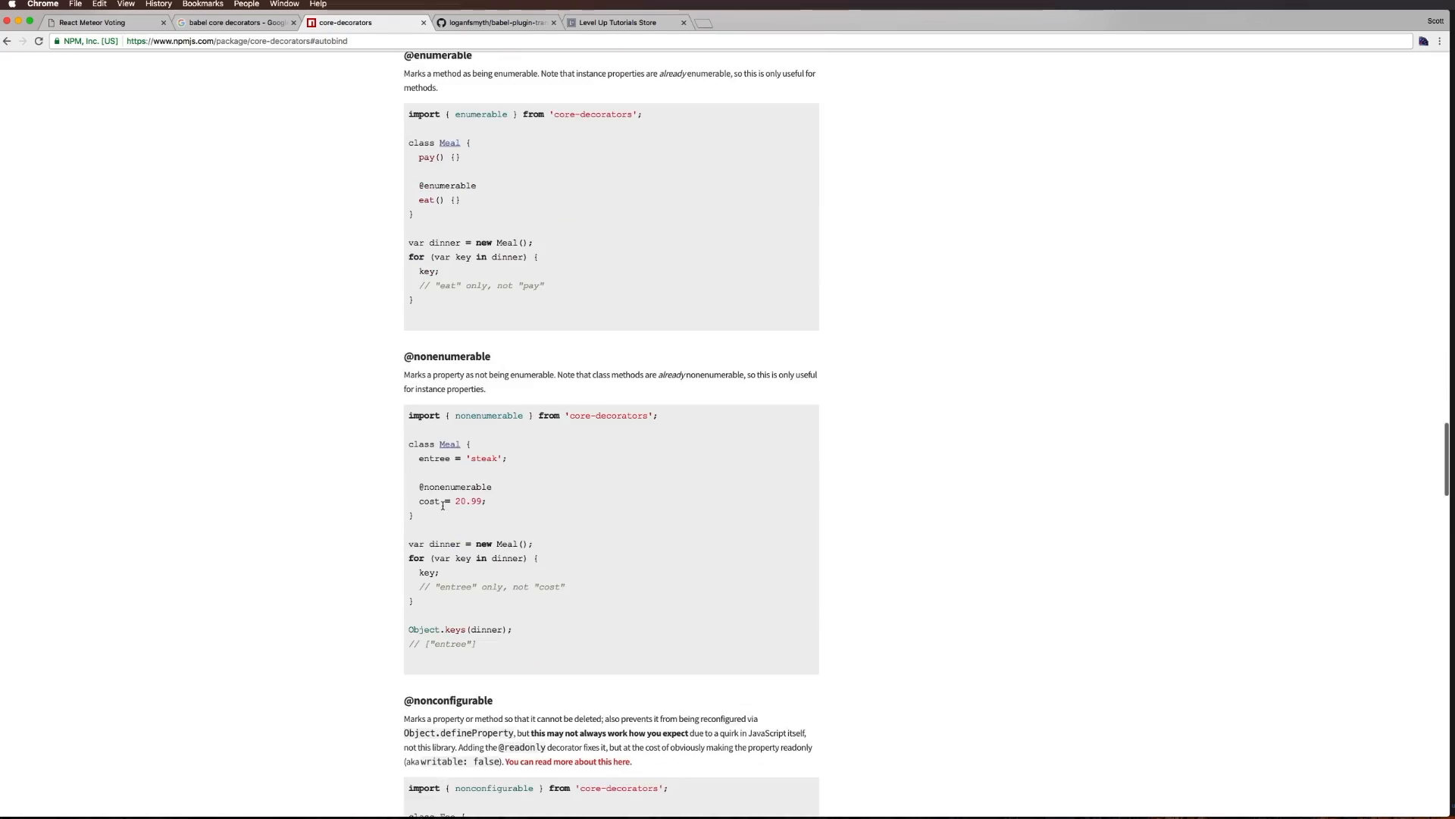
{"action": "scroll", "scroll_direction": "down", "scroll_amount": 3}
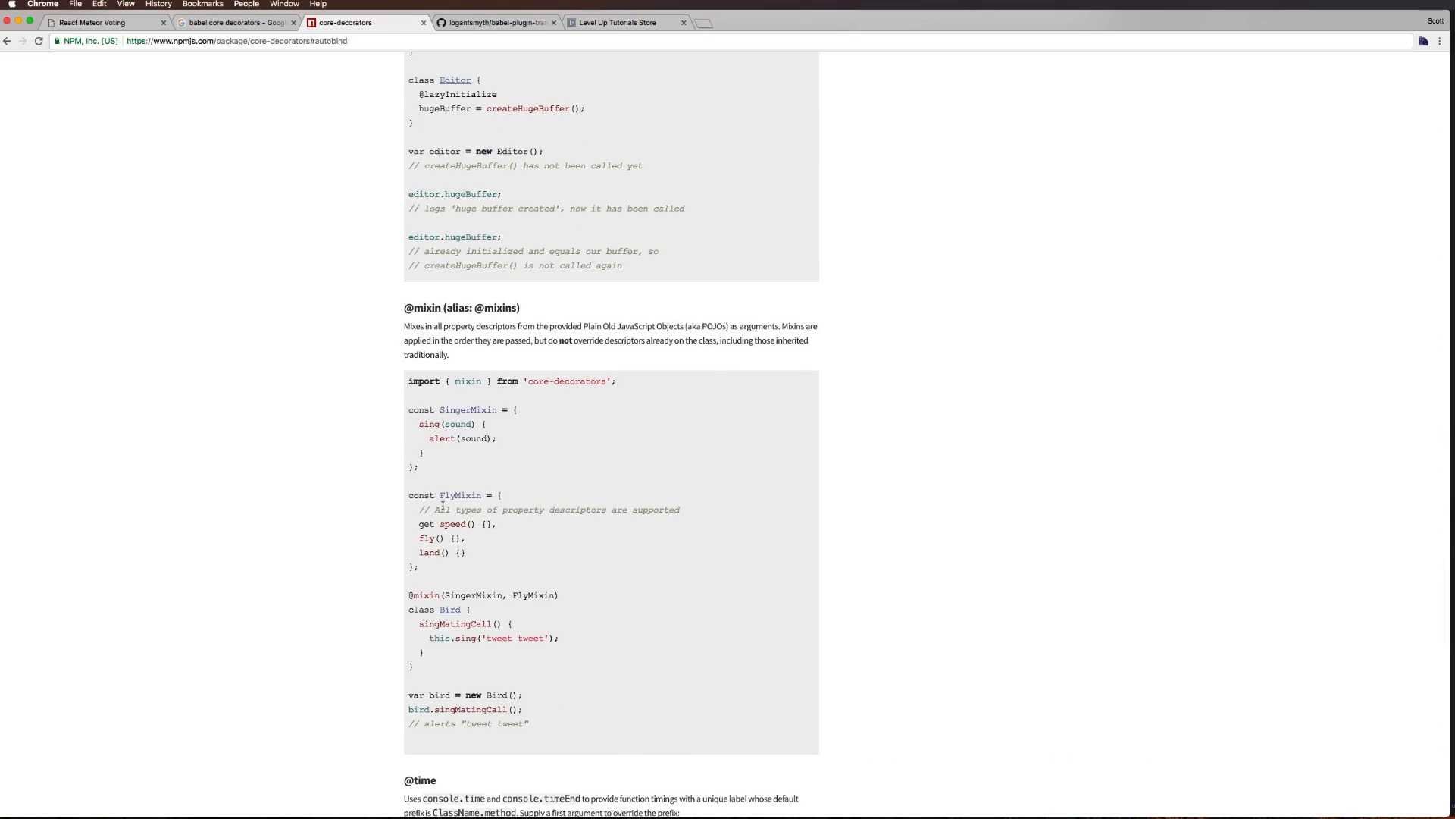
{"action": "scroll", "scroll_direction": "down", "scroll_amount": 3}
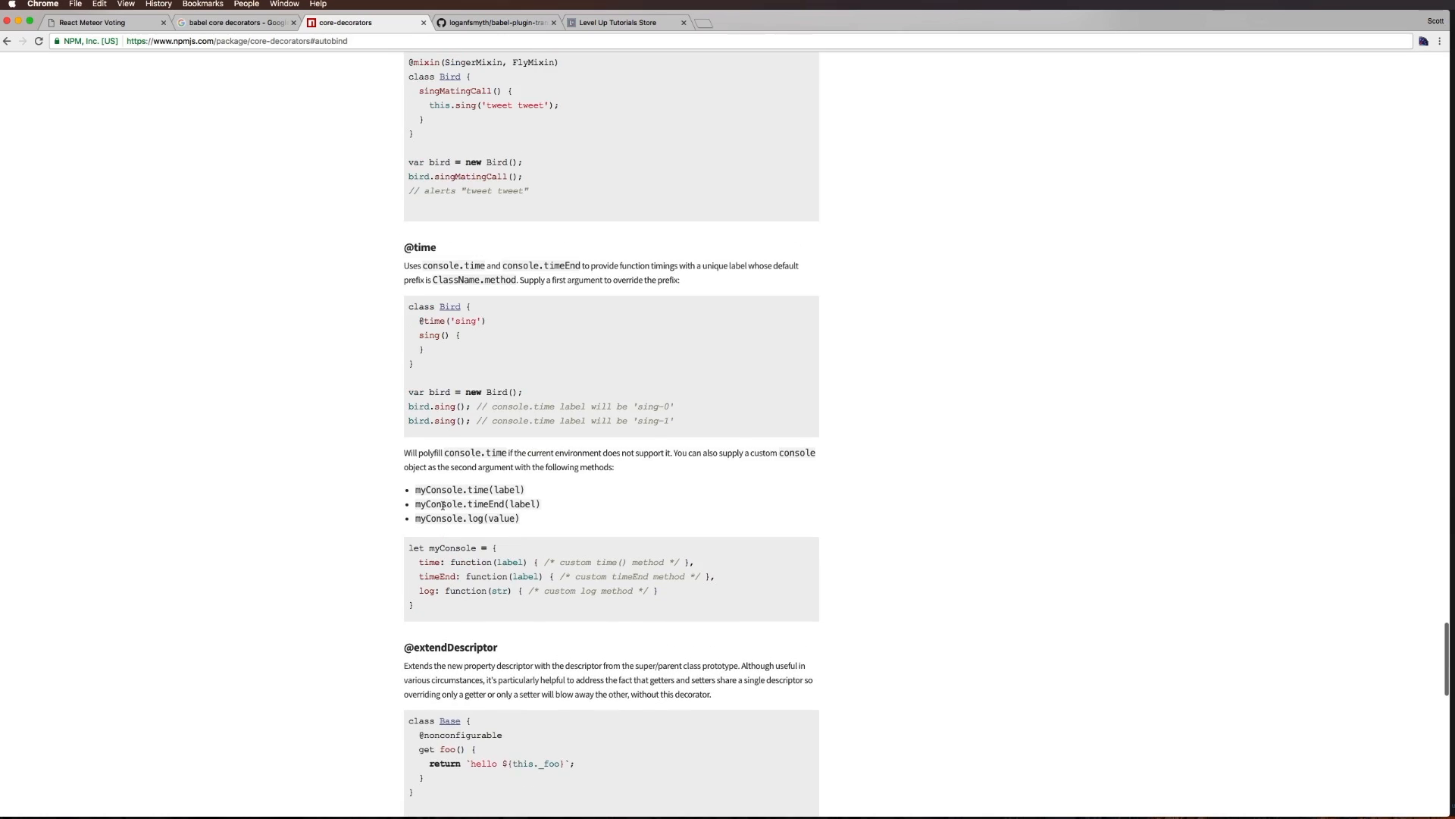
{"action": "scroll", "scroll_direction": "down", "scroll_amount": 3}
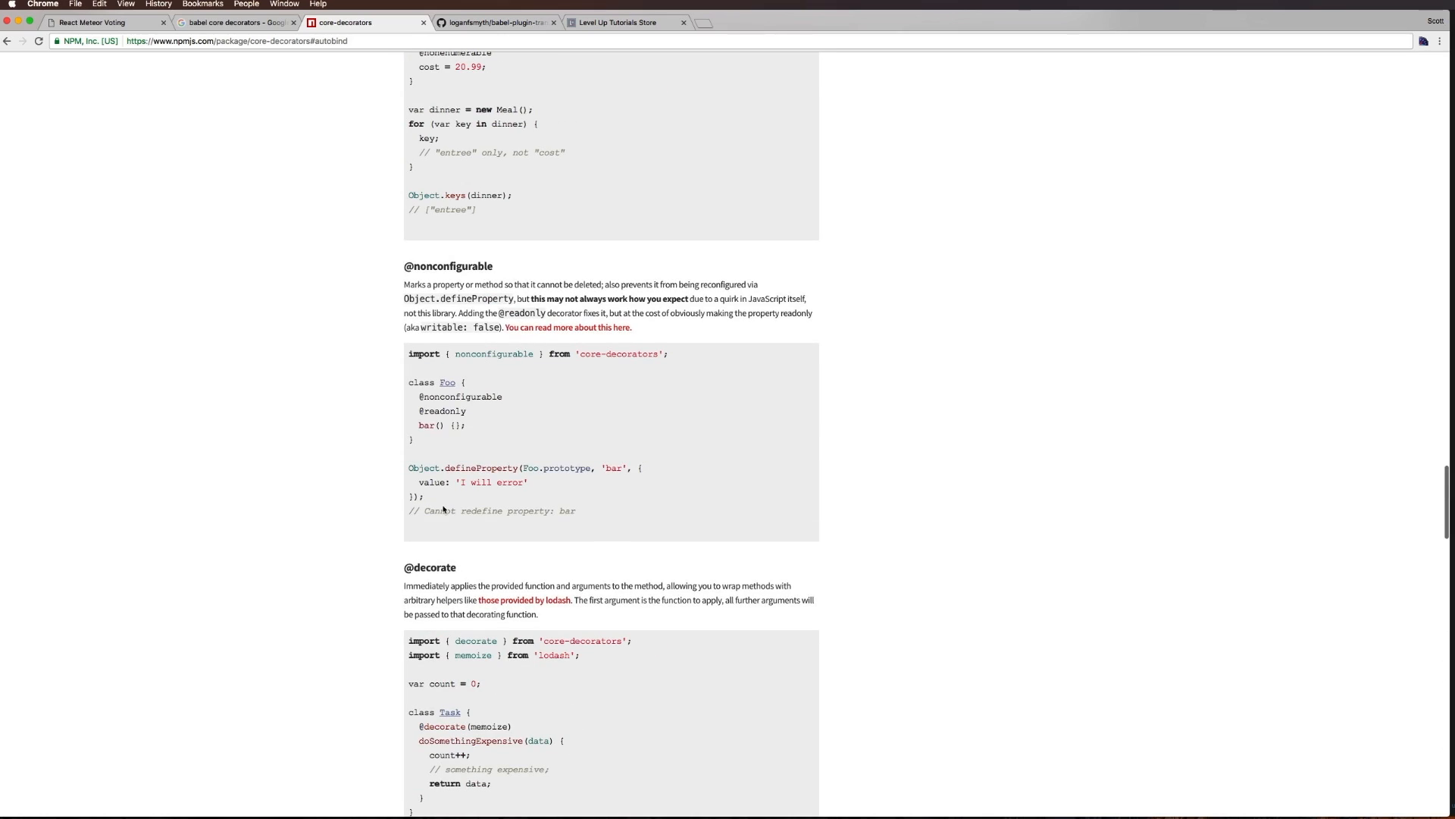
{"action": "scroll", "scroll_direction": "up", "scroll_amount": 3}
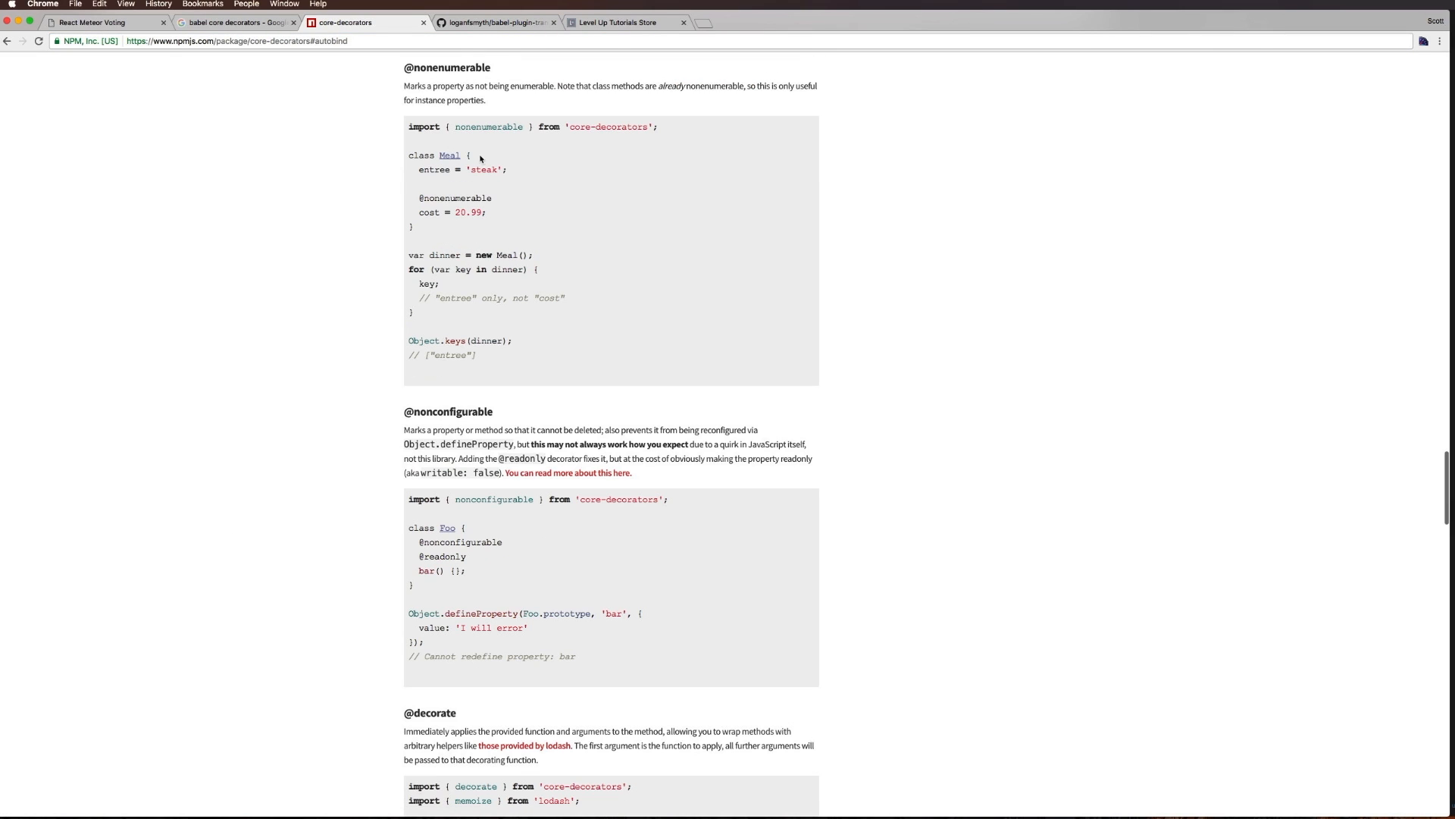
{"action": "scroll", "scroll_direction": "down", "scroll_amount": 3}
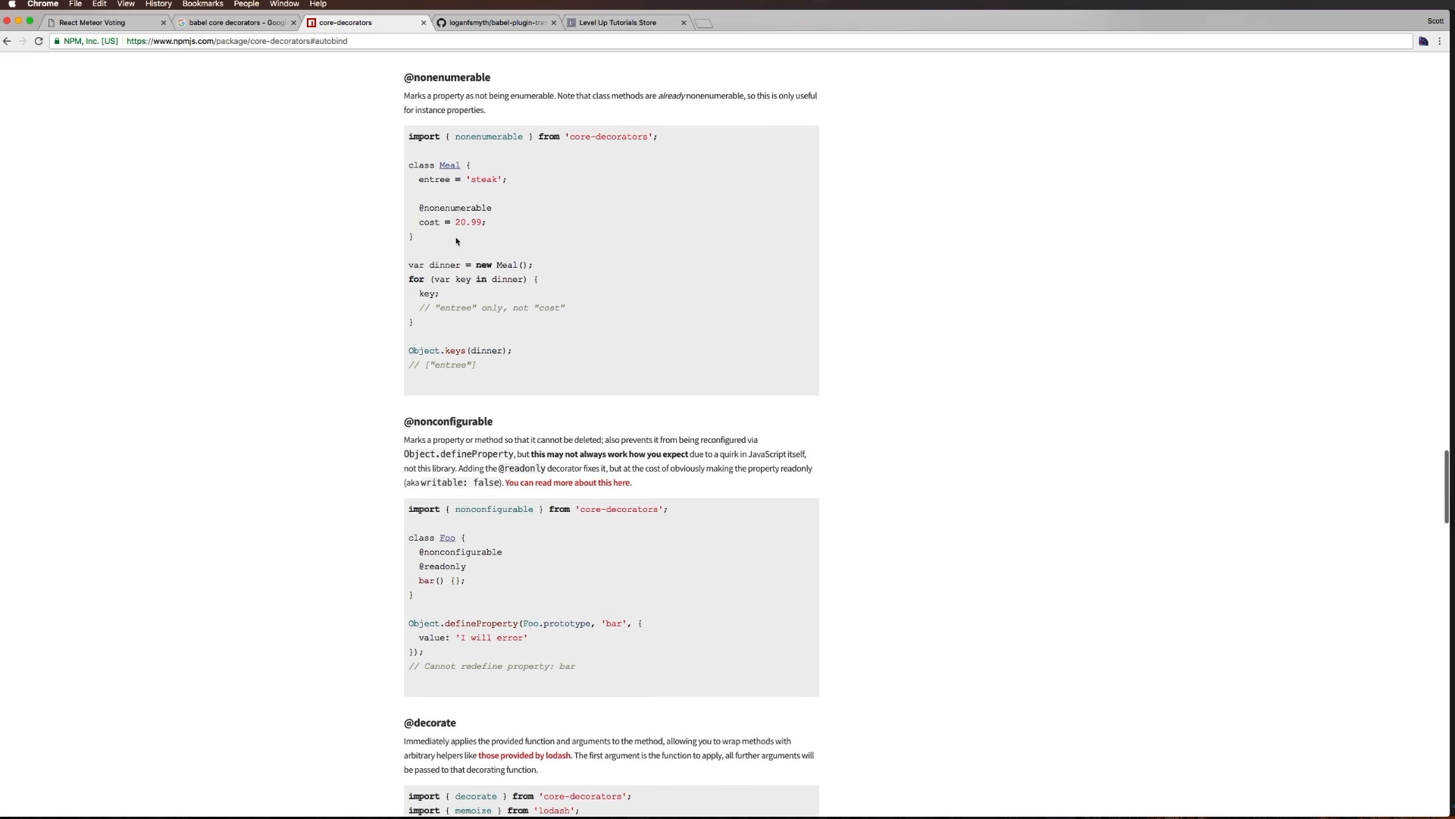
{"action": "scroll", "scroll_direction": "down", "scroll_amount": 3}
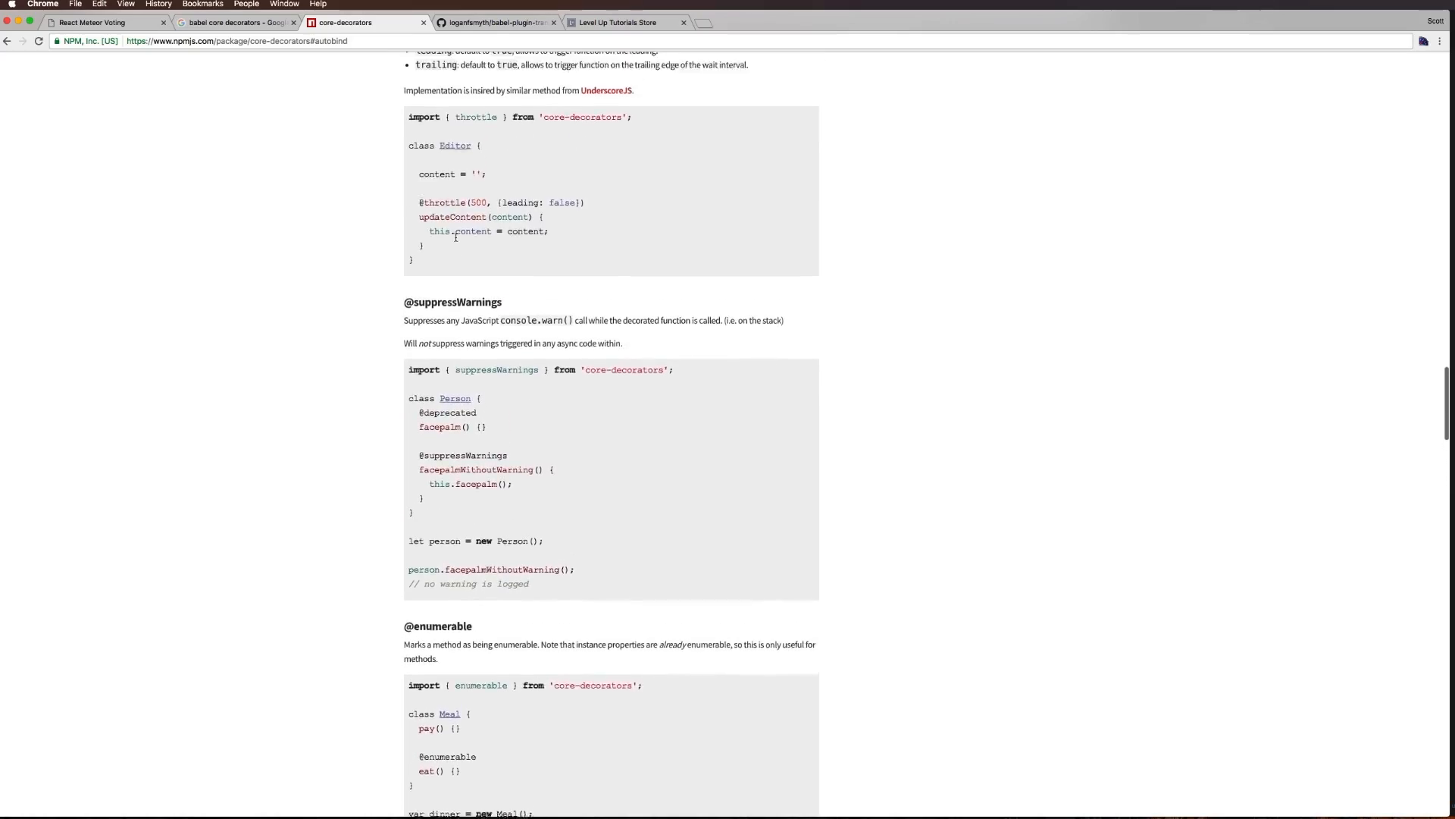
{"action": "scroll", "scroll_direction": "down", "scroll_amount": 3}
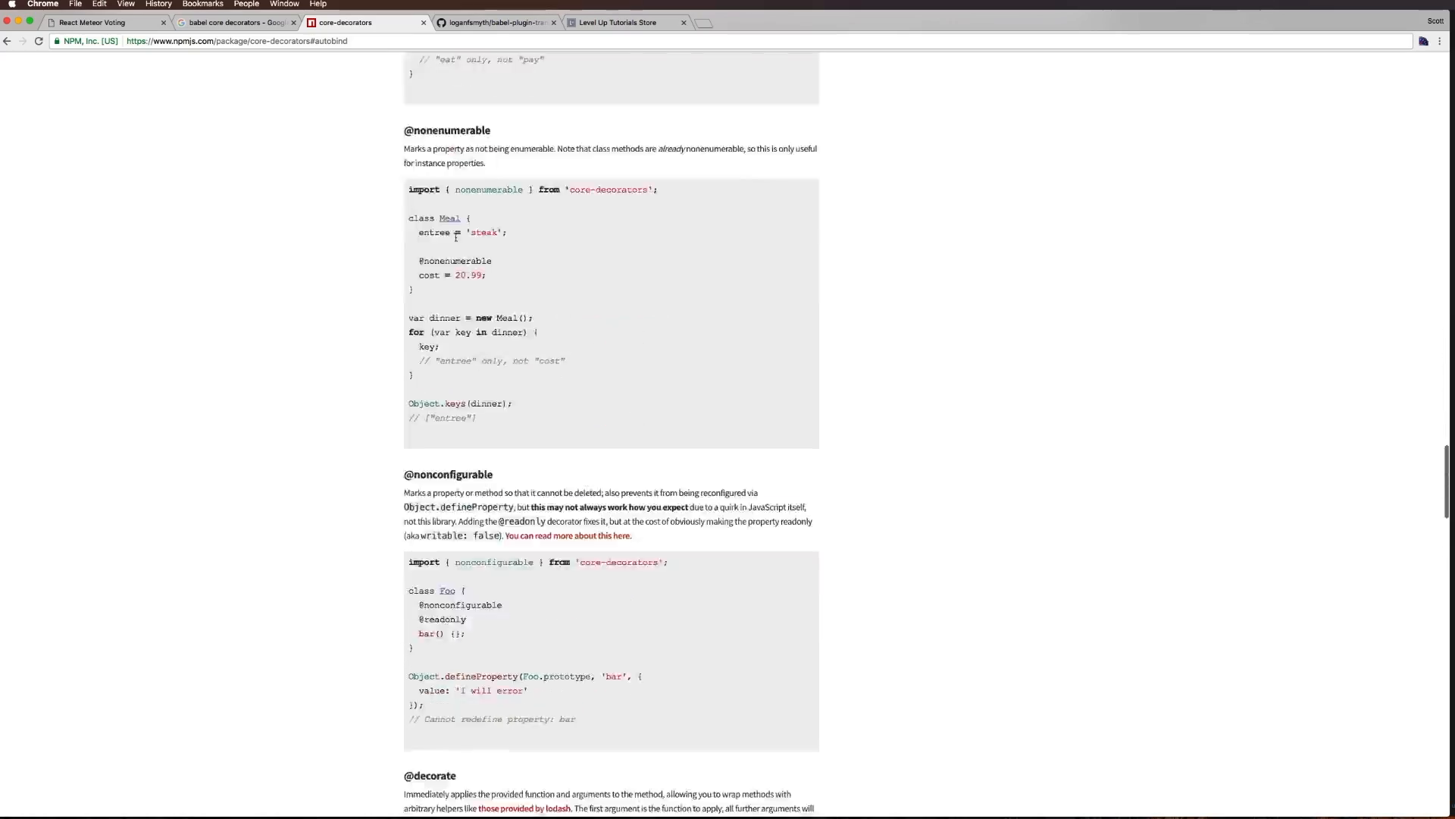
{"action": "scroll", "scroll_direction": "up", "scroll_amount": 3}
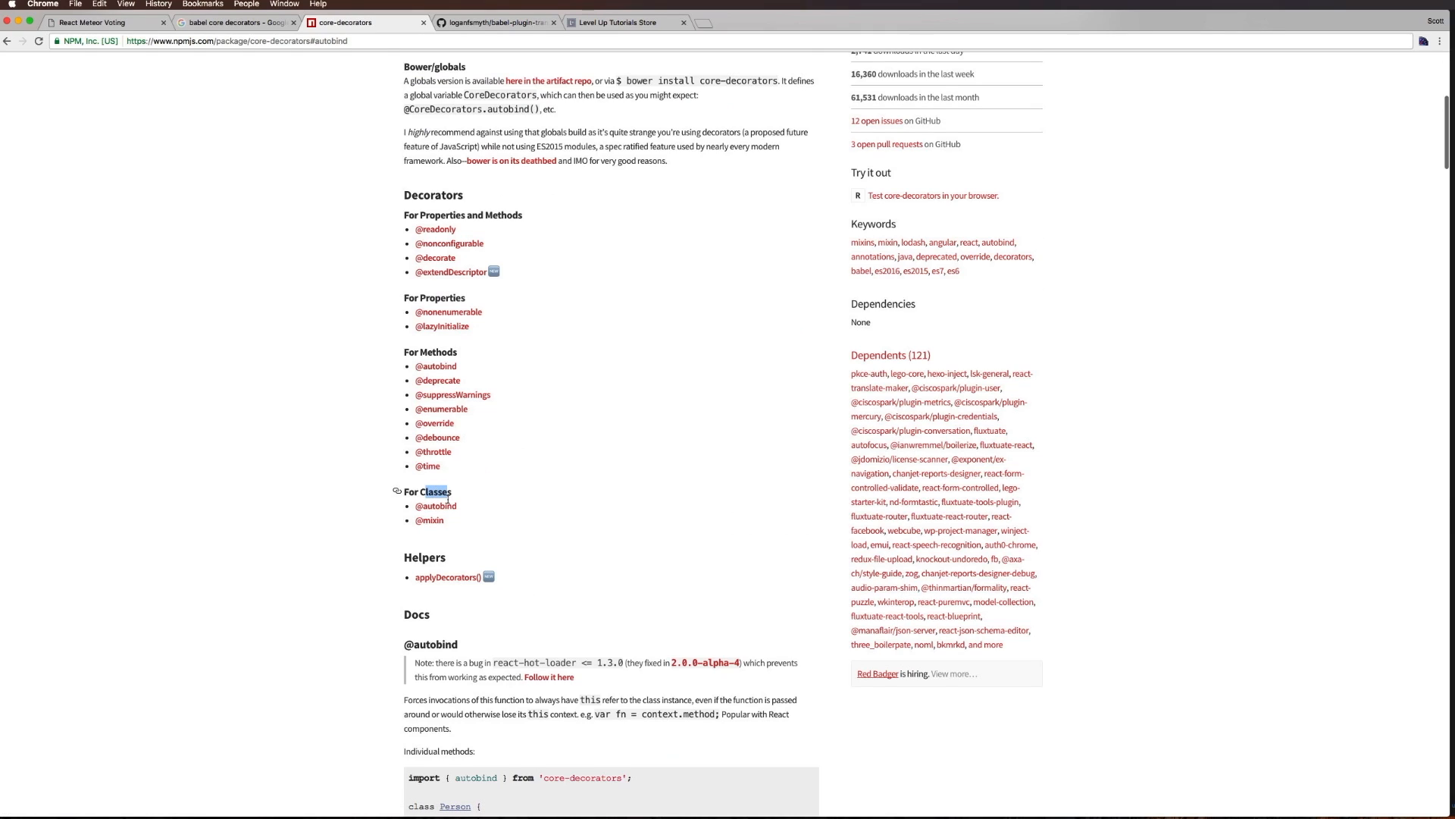
{"action": "mouse_move", "coordinate": [435, 506]}
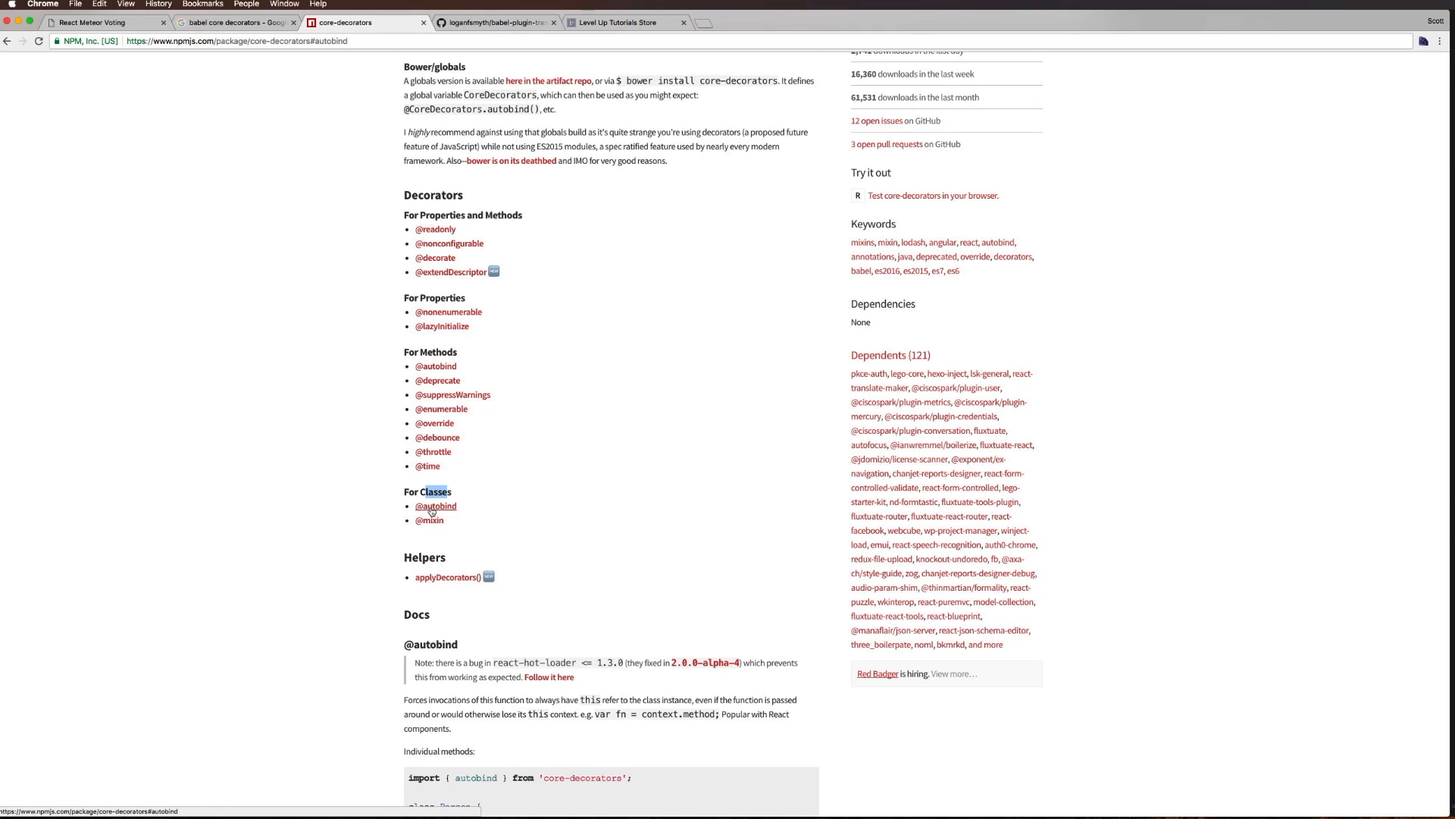
{"action": "mouse_move", "coordinate": [504, 403]}
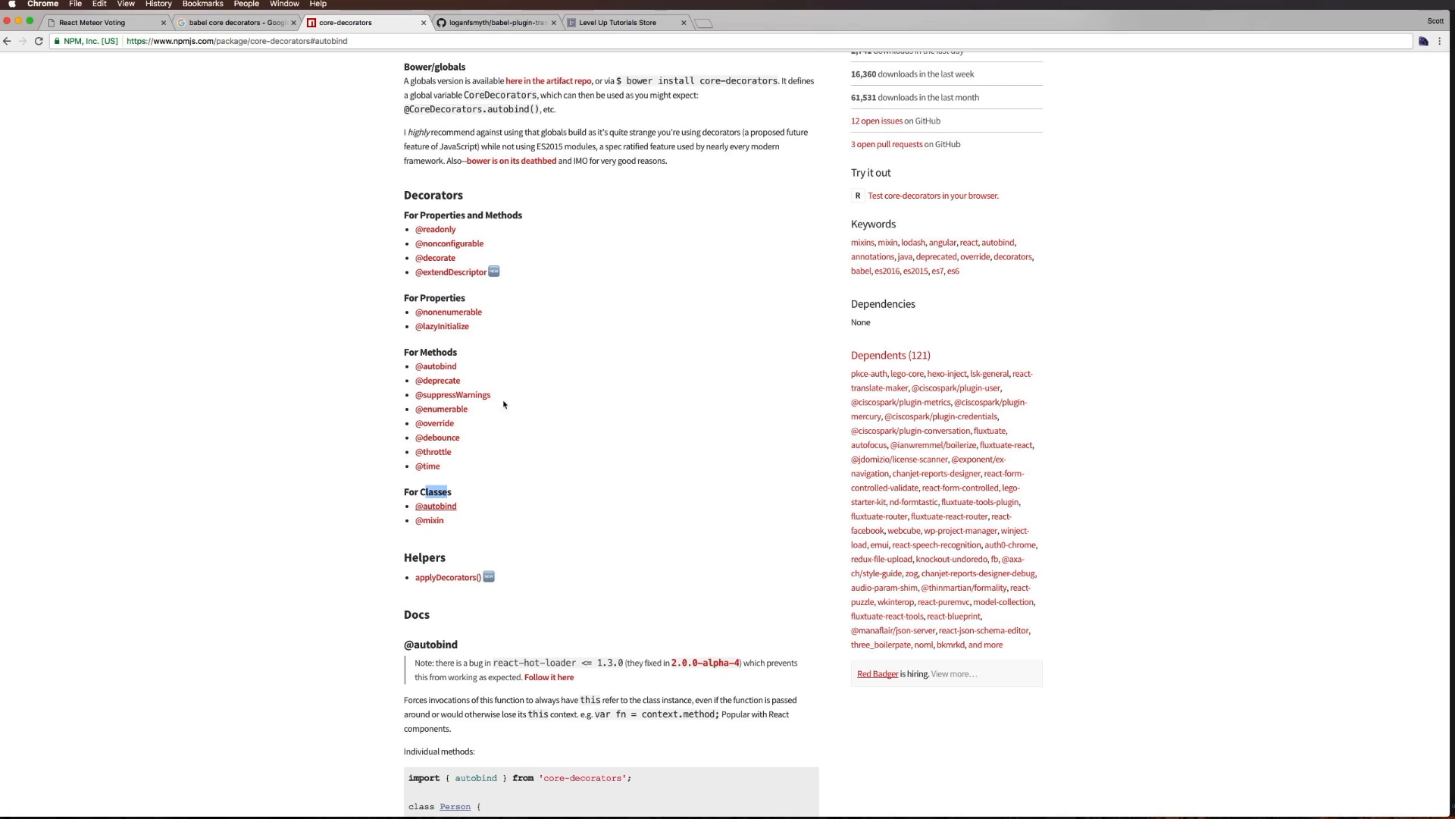
{"action": "scroll", "scroll_direction": "up", "scroll_amount": 3}
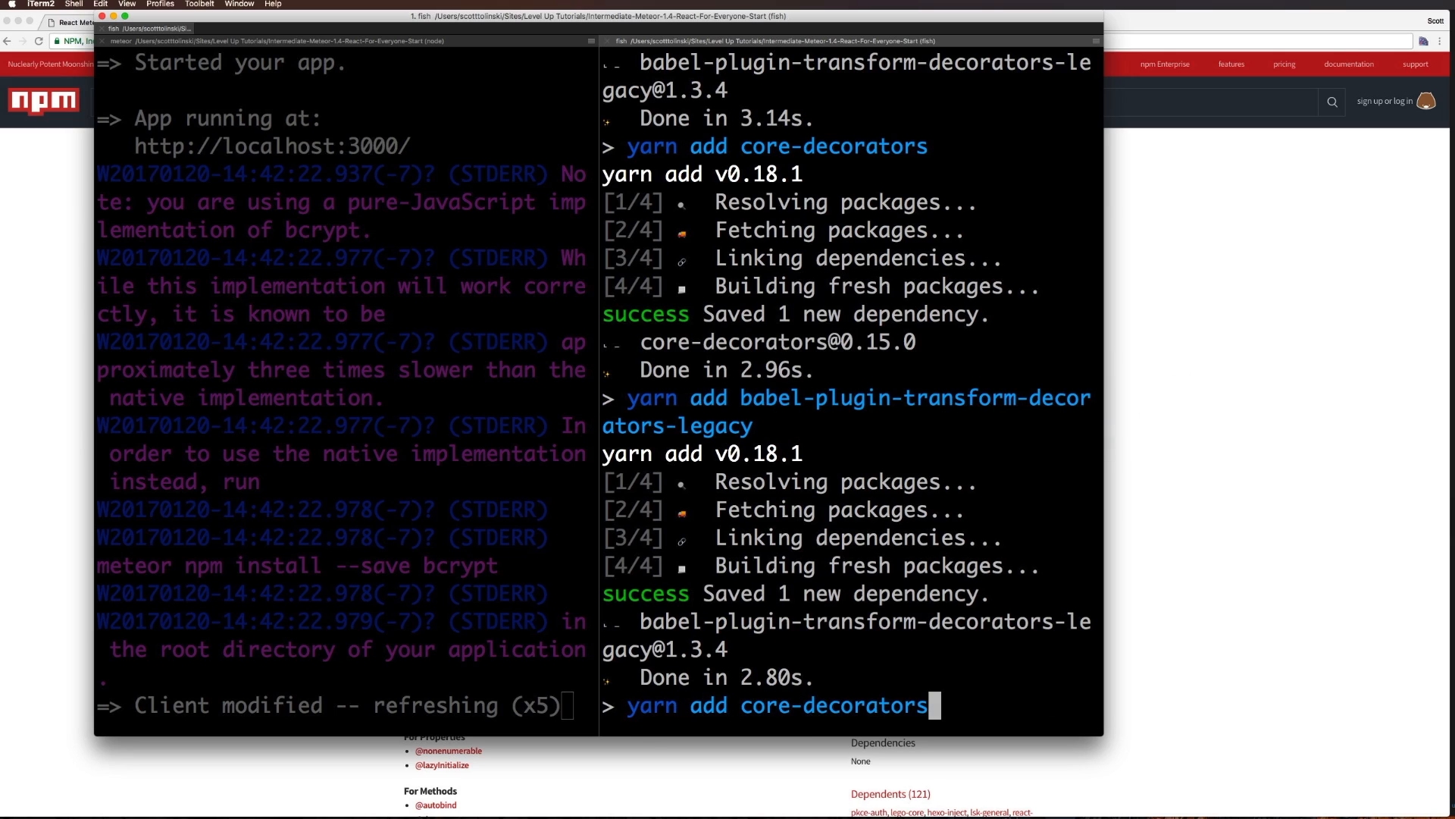
Run yarn add core-decorators in the Meteor project
{"action": "key", "text": "Return"}
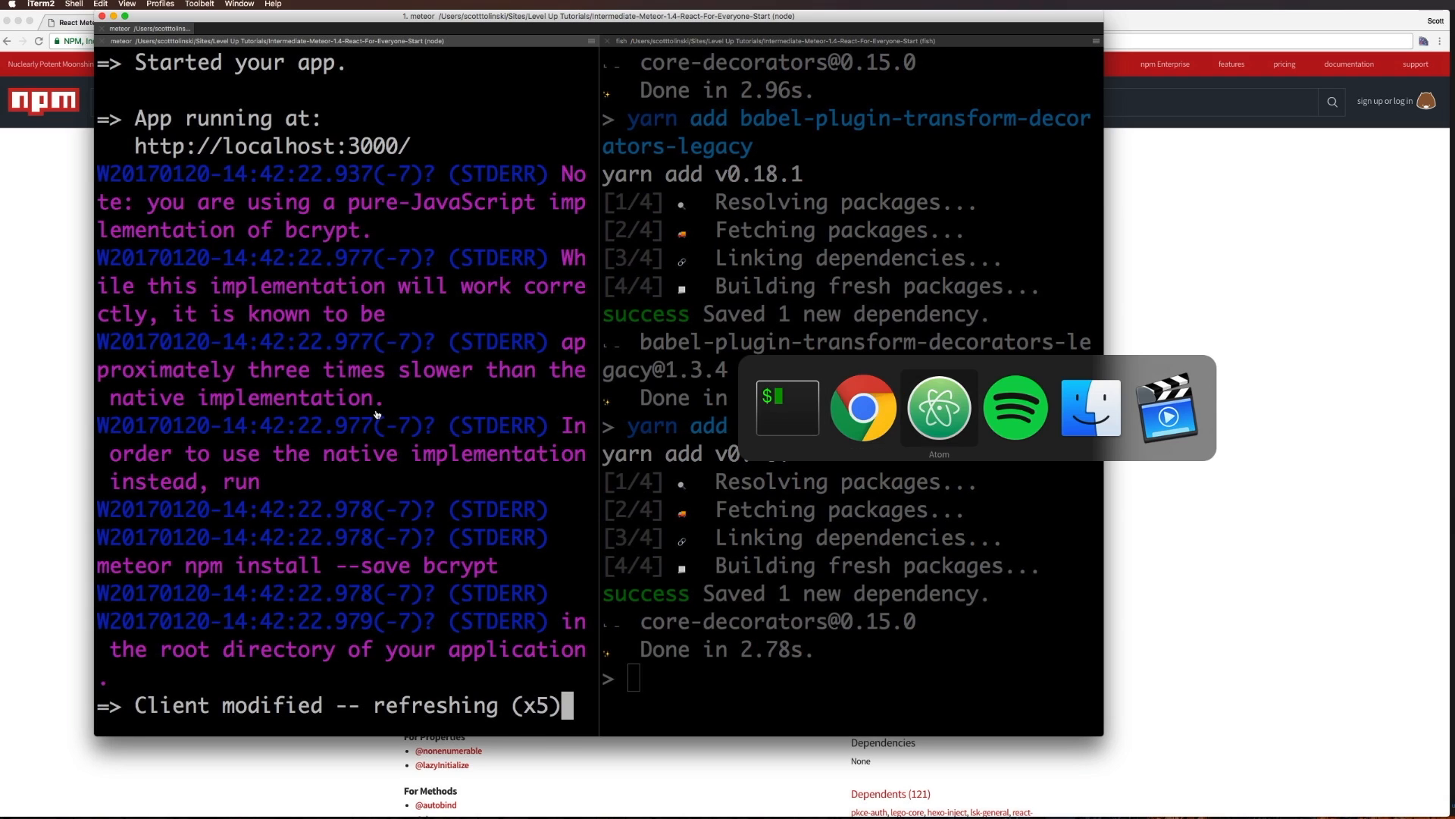
{"action": "left_click", "coordinate": [938, 407]}
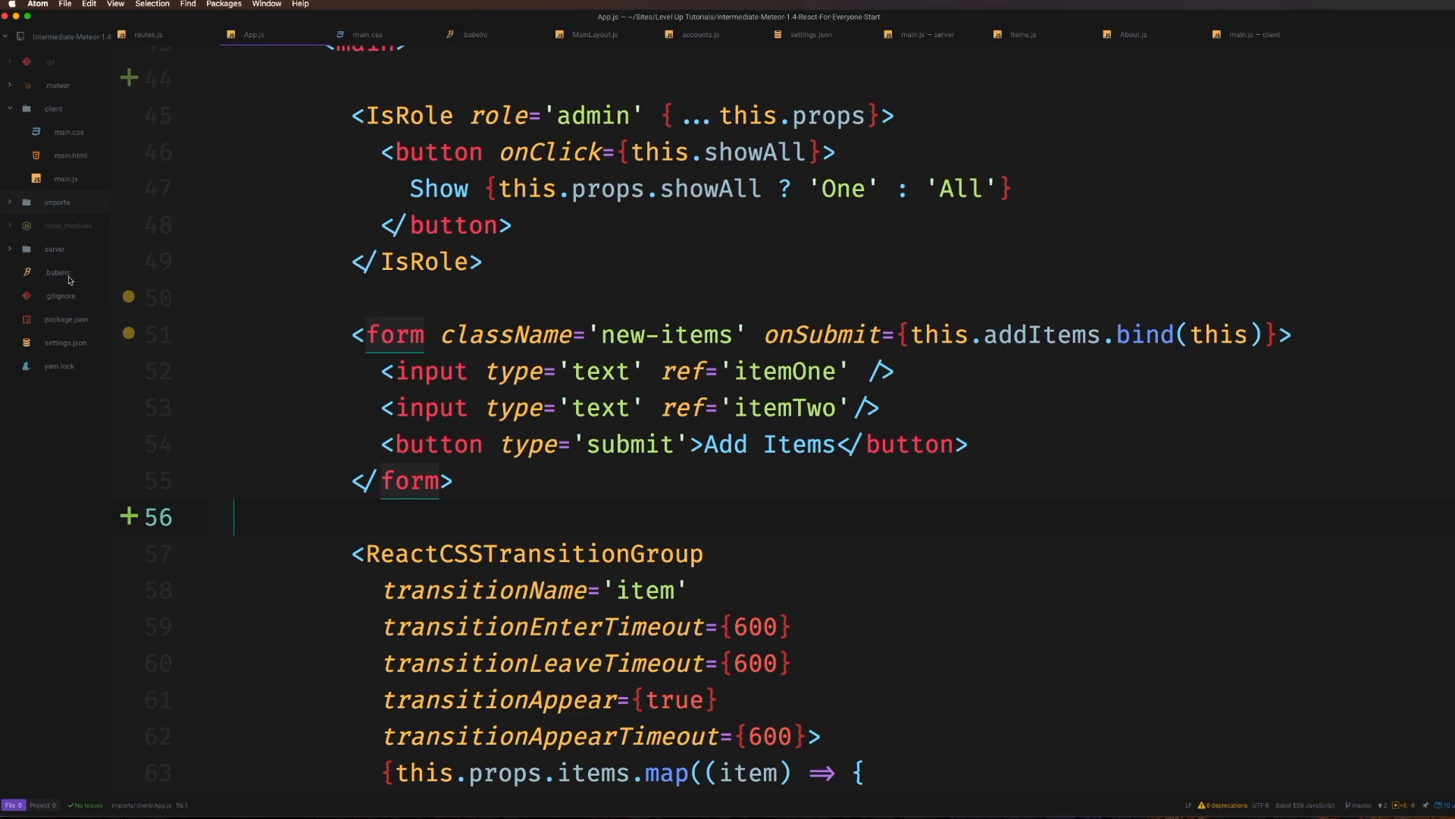
{"action": "mouse_move", "coordinate": [56, 272]}
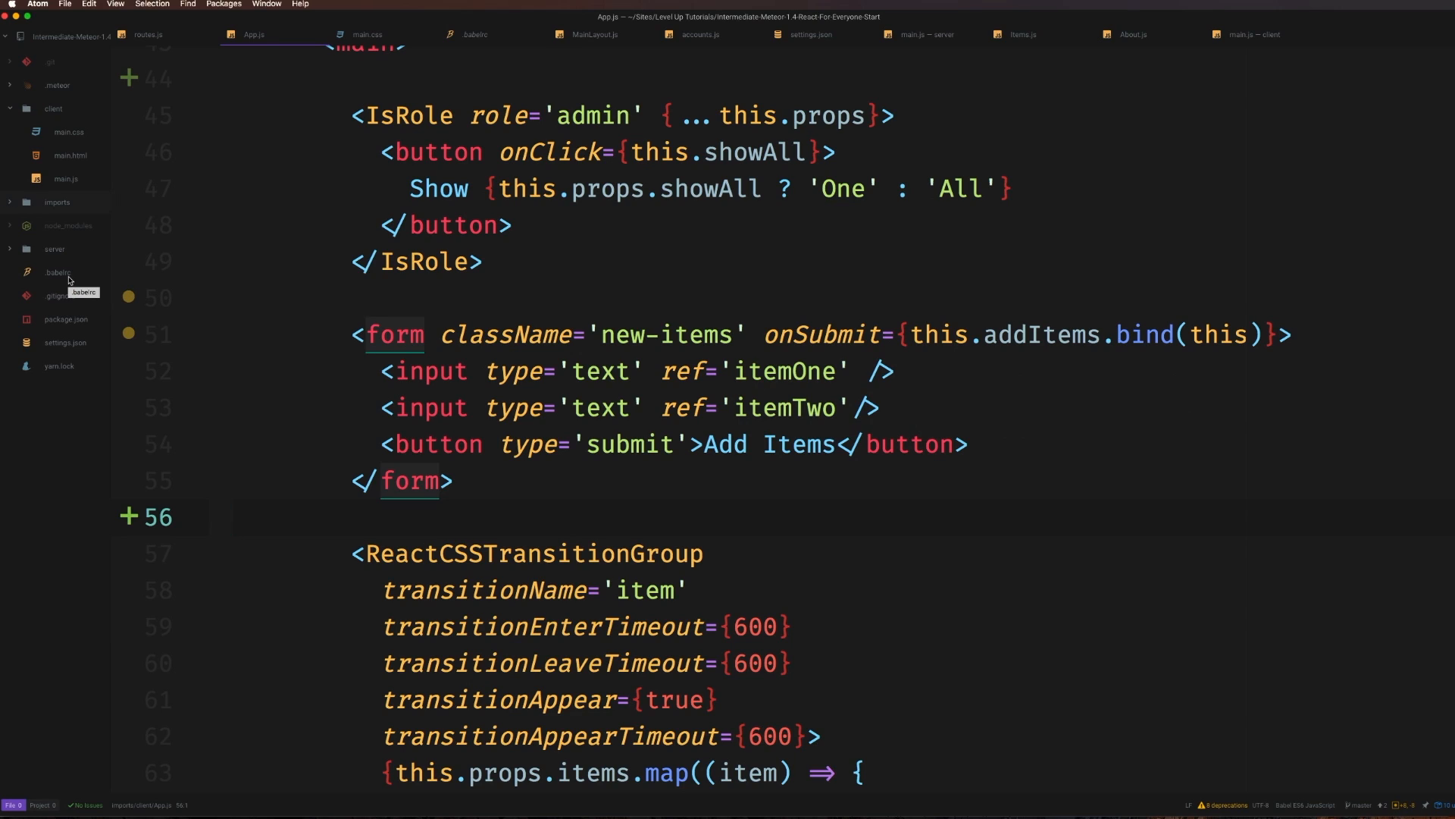
{"action": "left_click", "coordinate": [235, 517]}
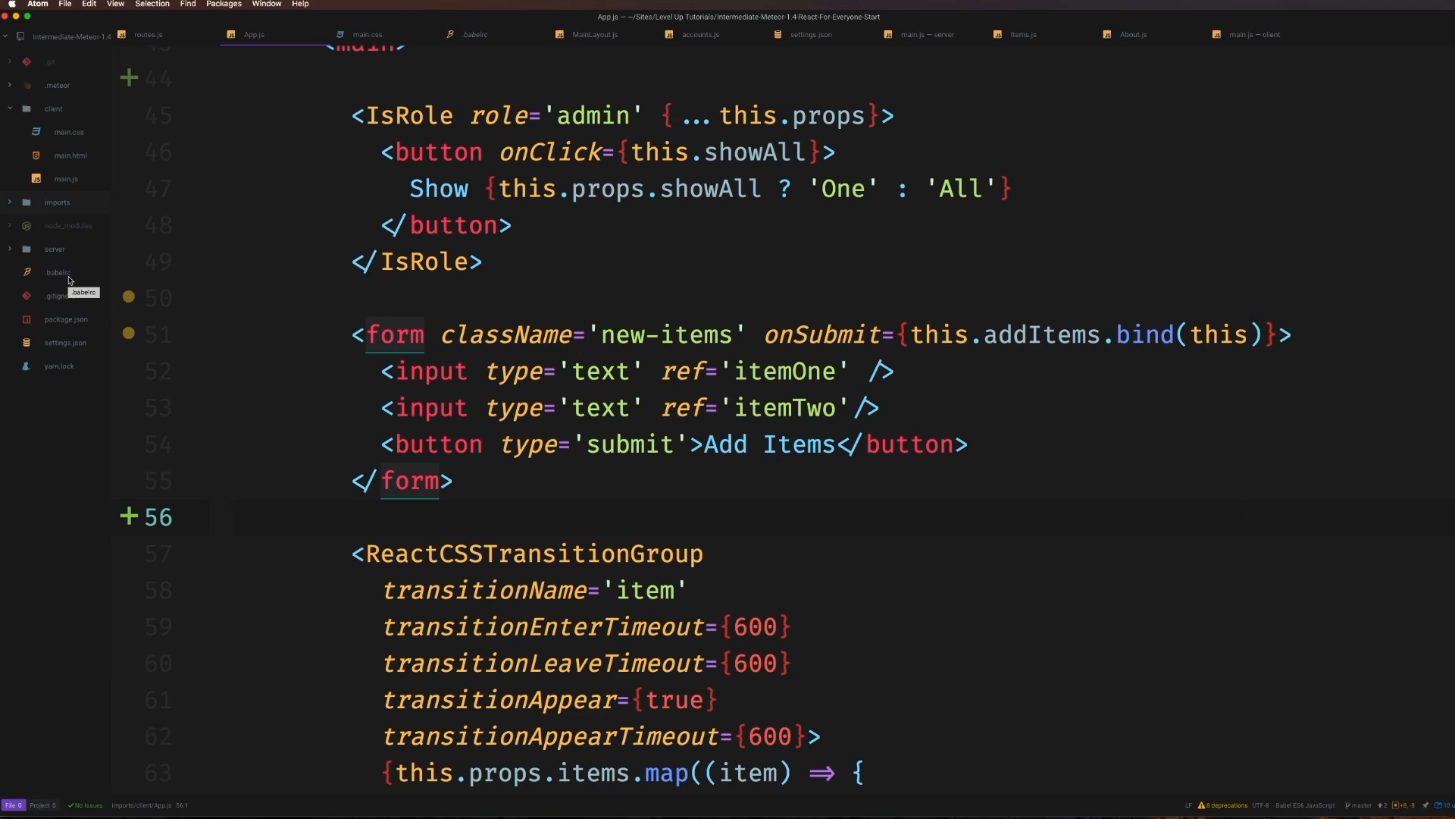
{"action": "left_click", "coordinate": [237, 517]}
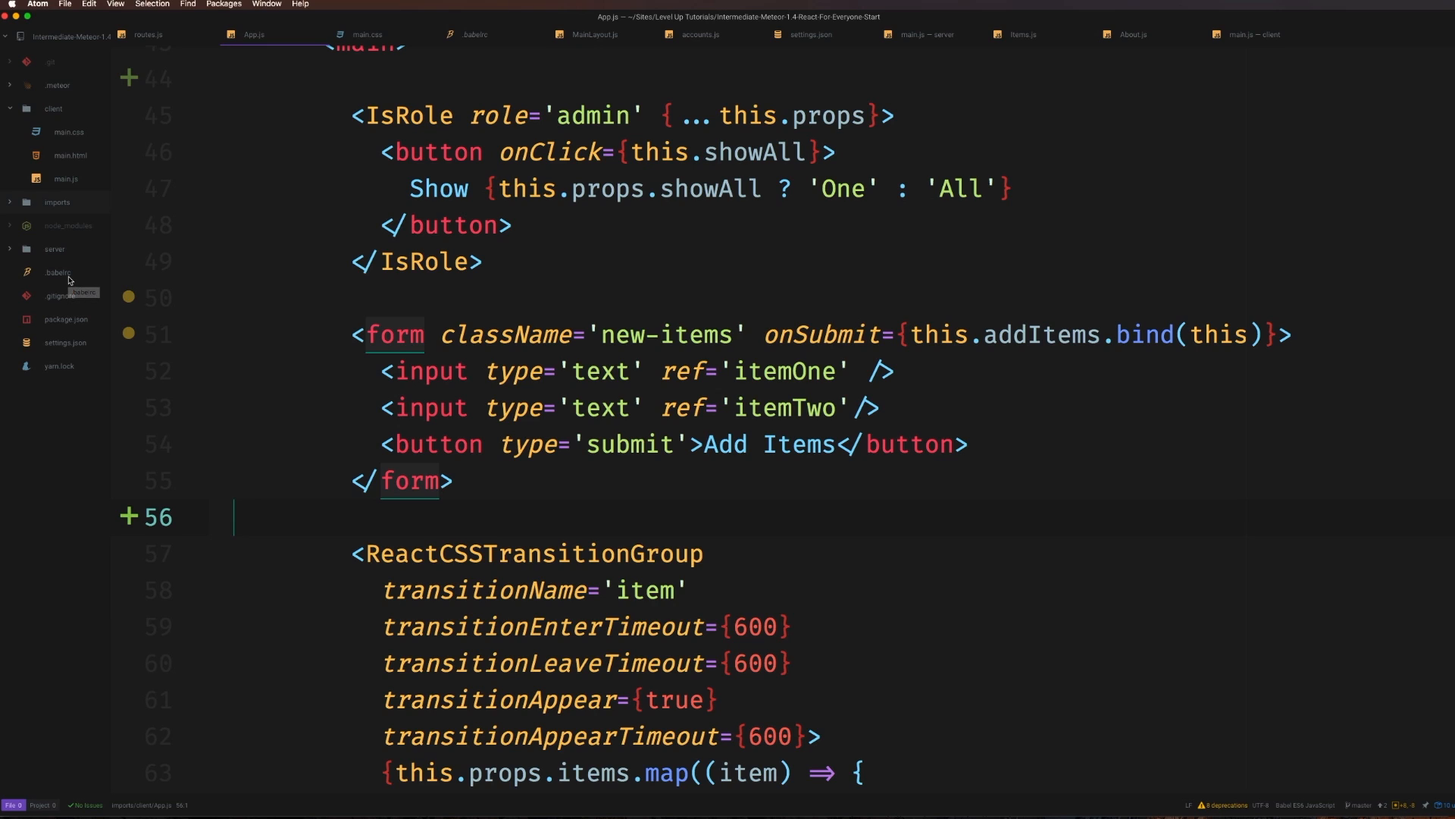
{"action": "mouse_move", "coordinate": [68, 279]}
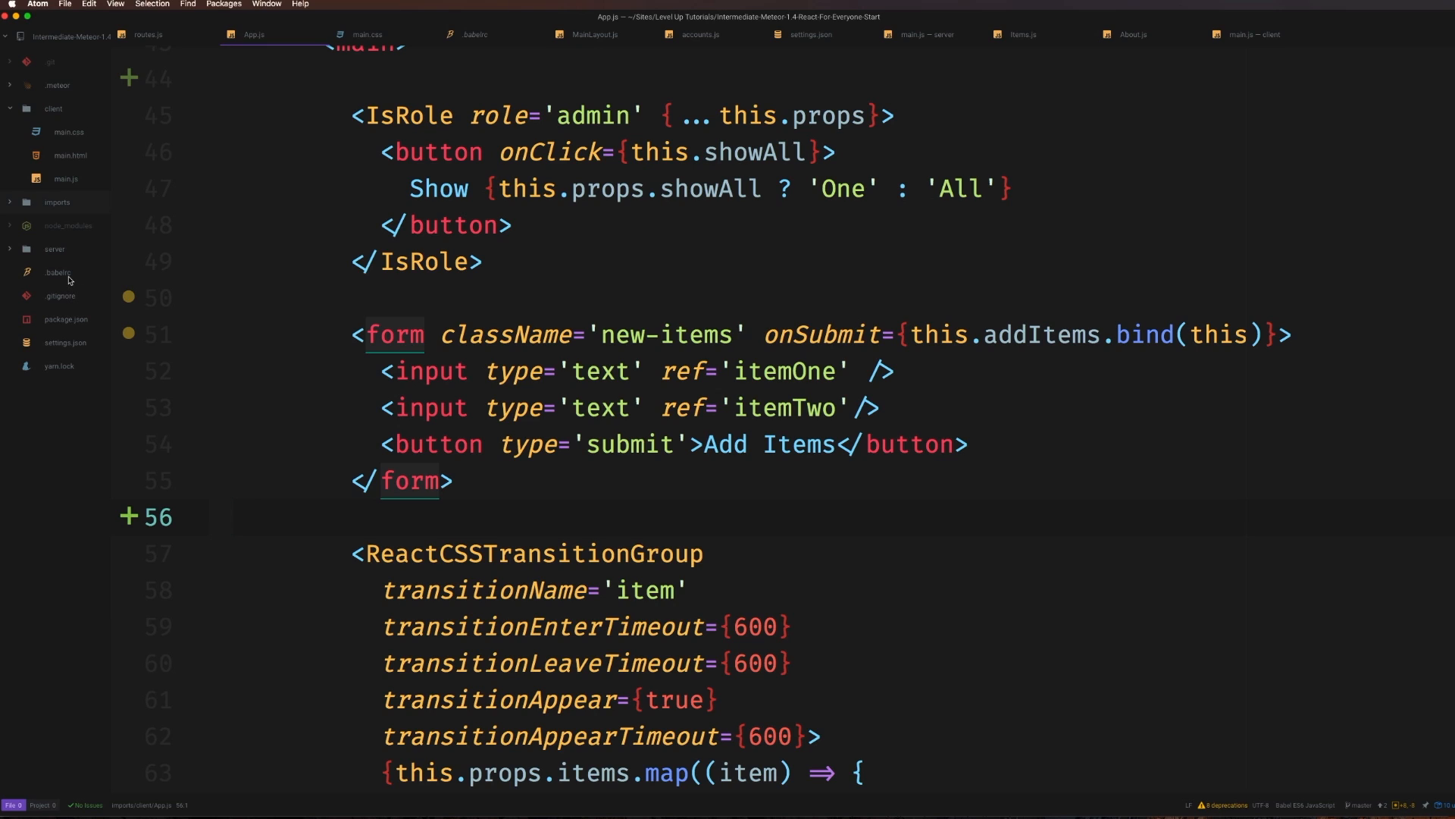
{"action": "left_click", "coordinate": [237, 516]}
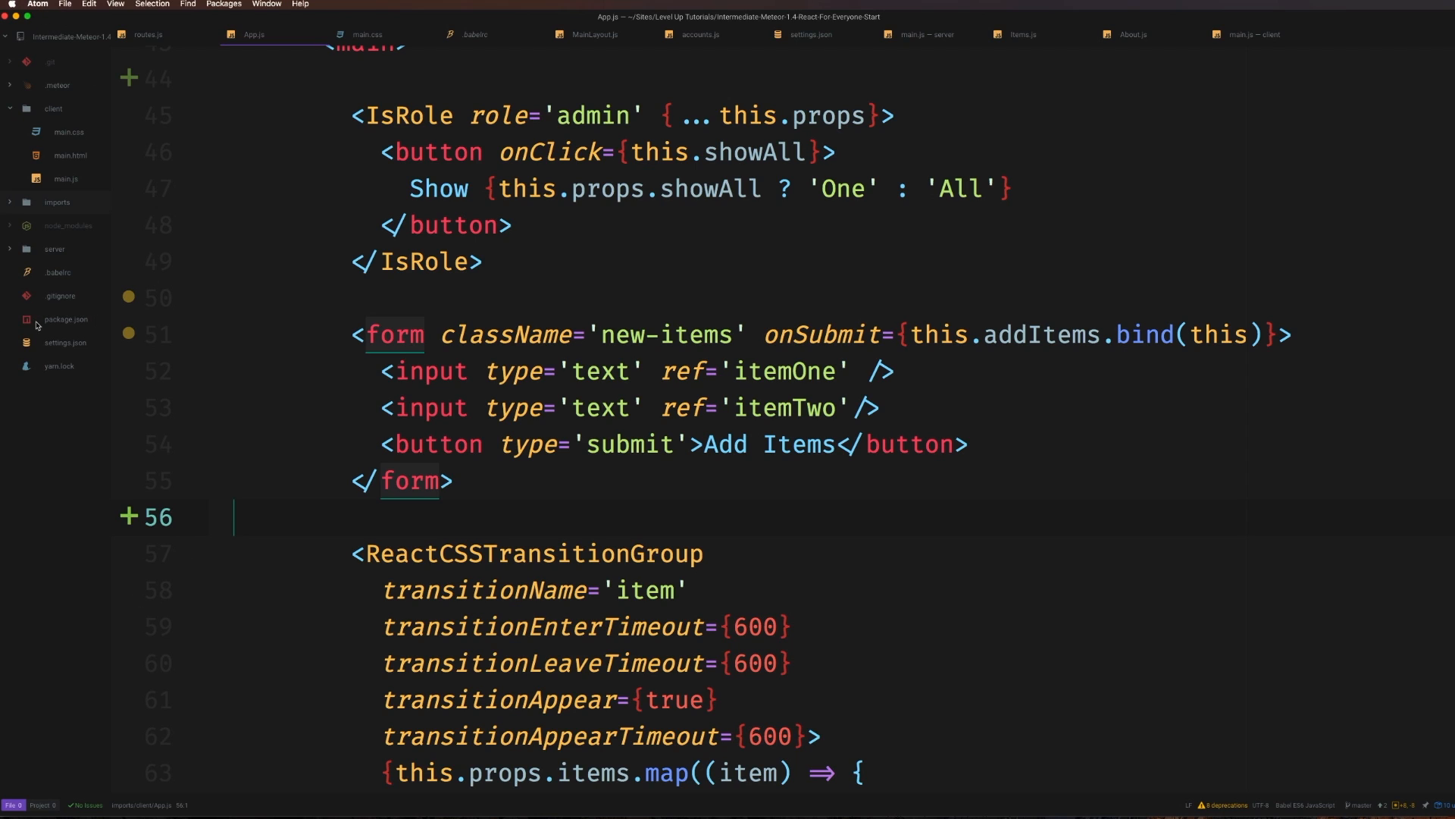
{"action": "mouse_move", "coordinate": [52, 288]}
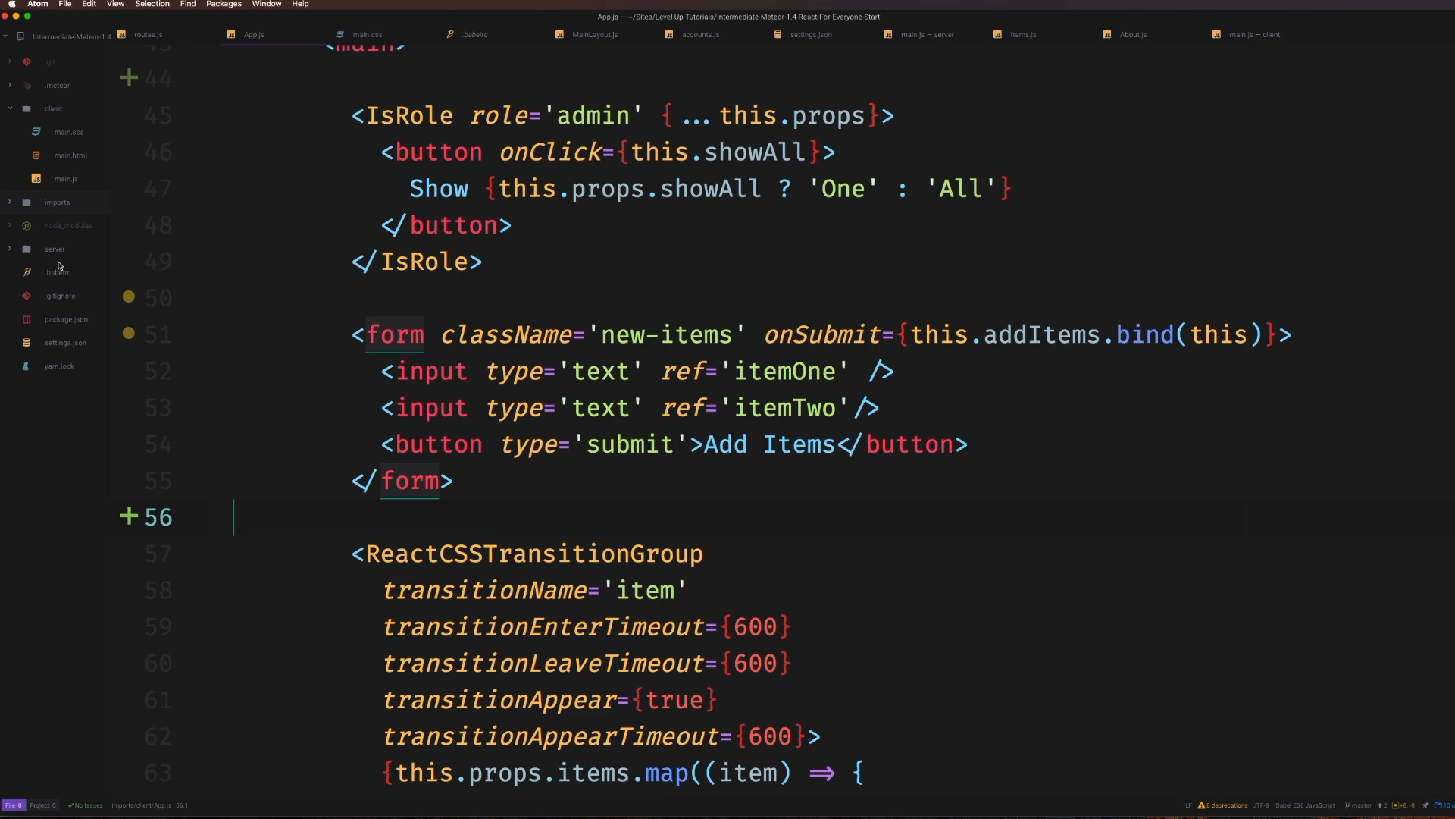
{"action": "mouse_move", "coordinate": [85, 287]}
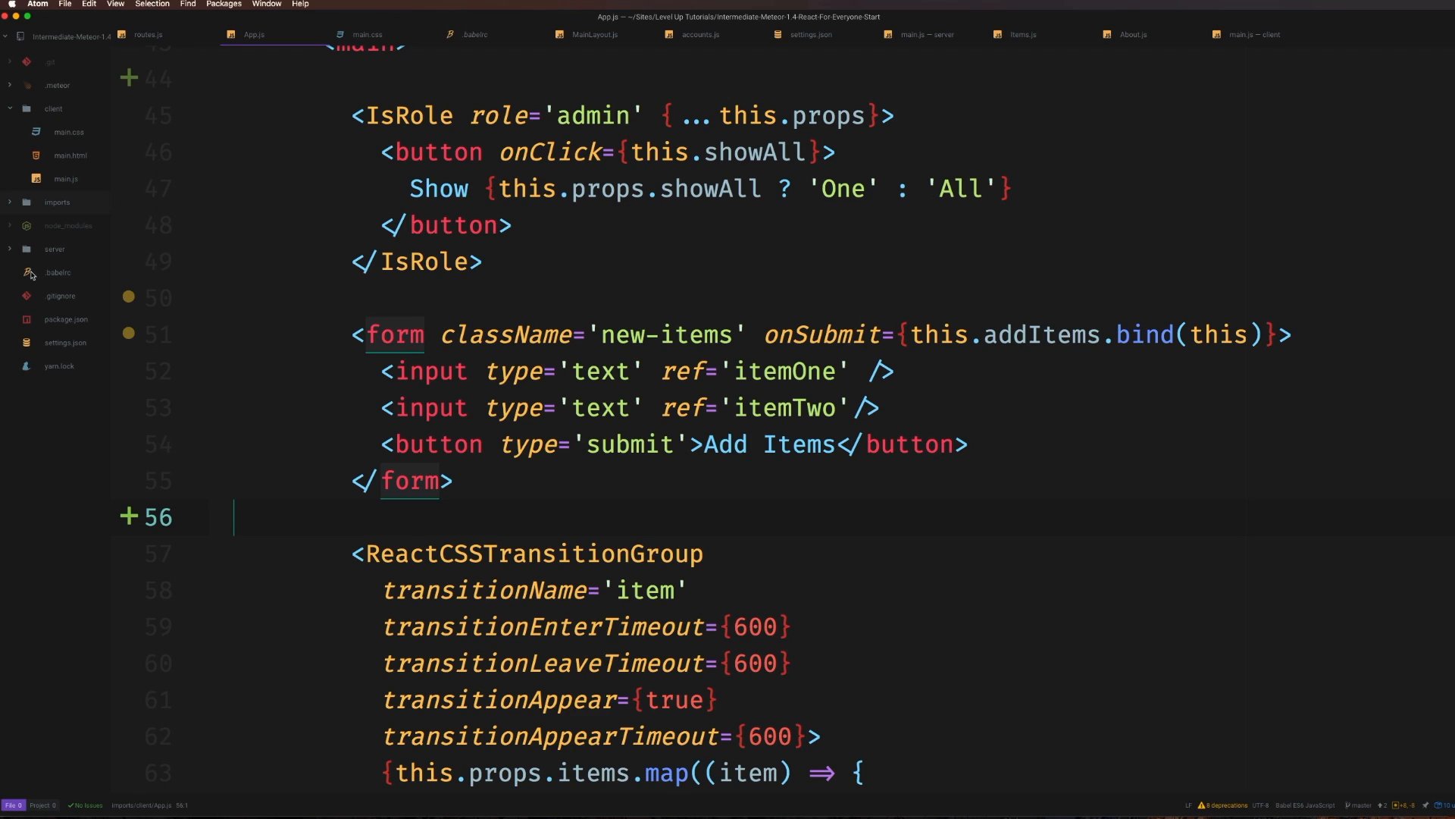
{"action": "mouse_move", "coordinate": [50, 276]}
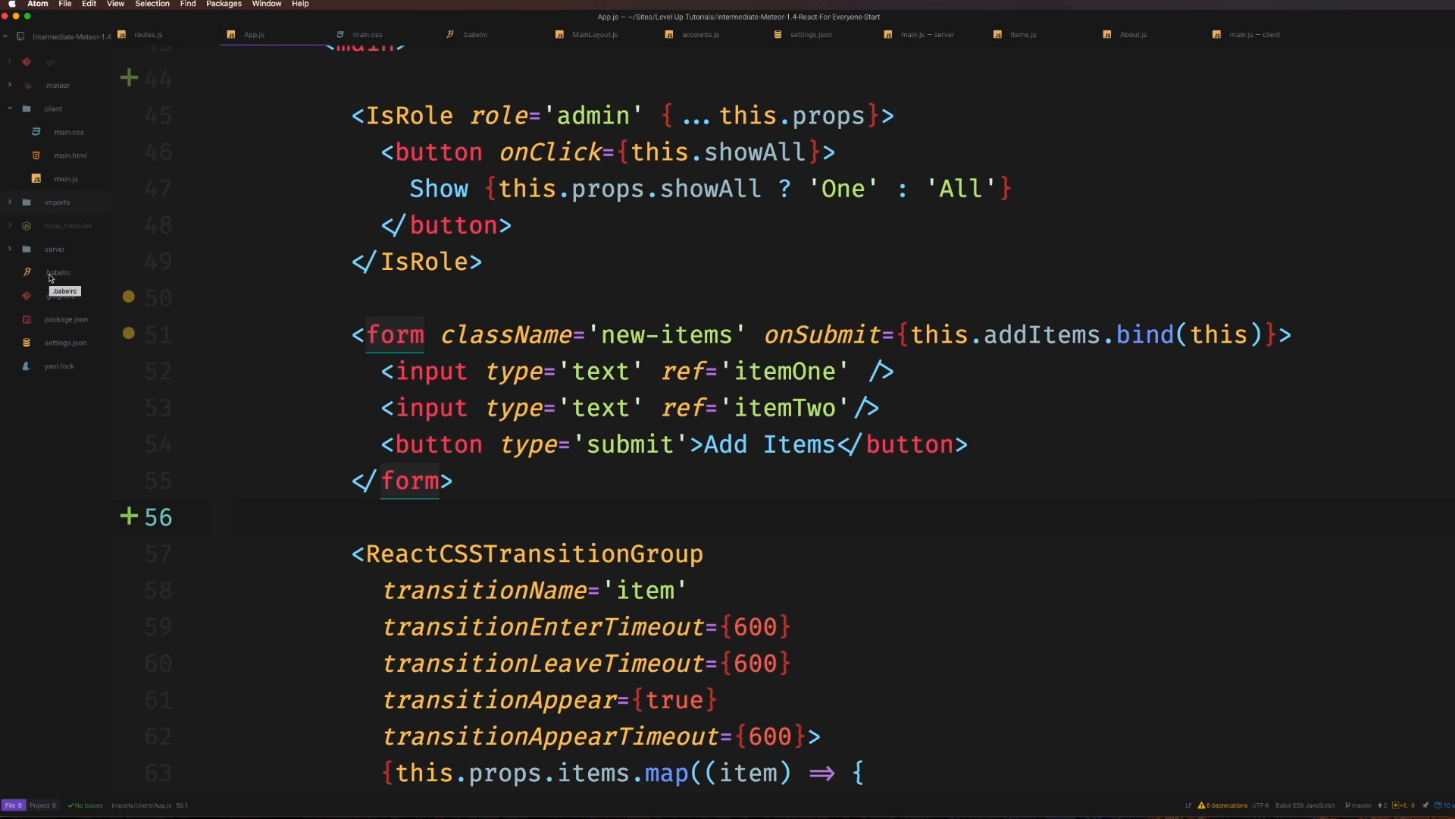
Open .babelrc and highlight the transform-decorators-legacy entry in its plugins array
{"action": "left_click", "coordinate": [59, 271]}
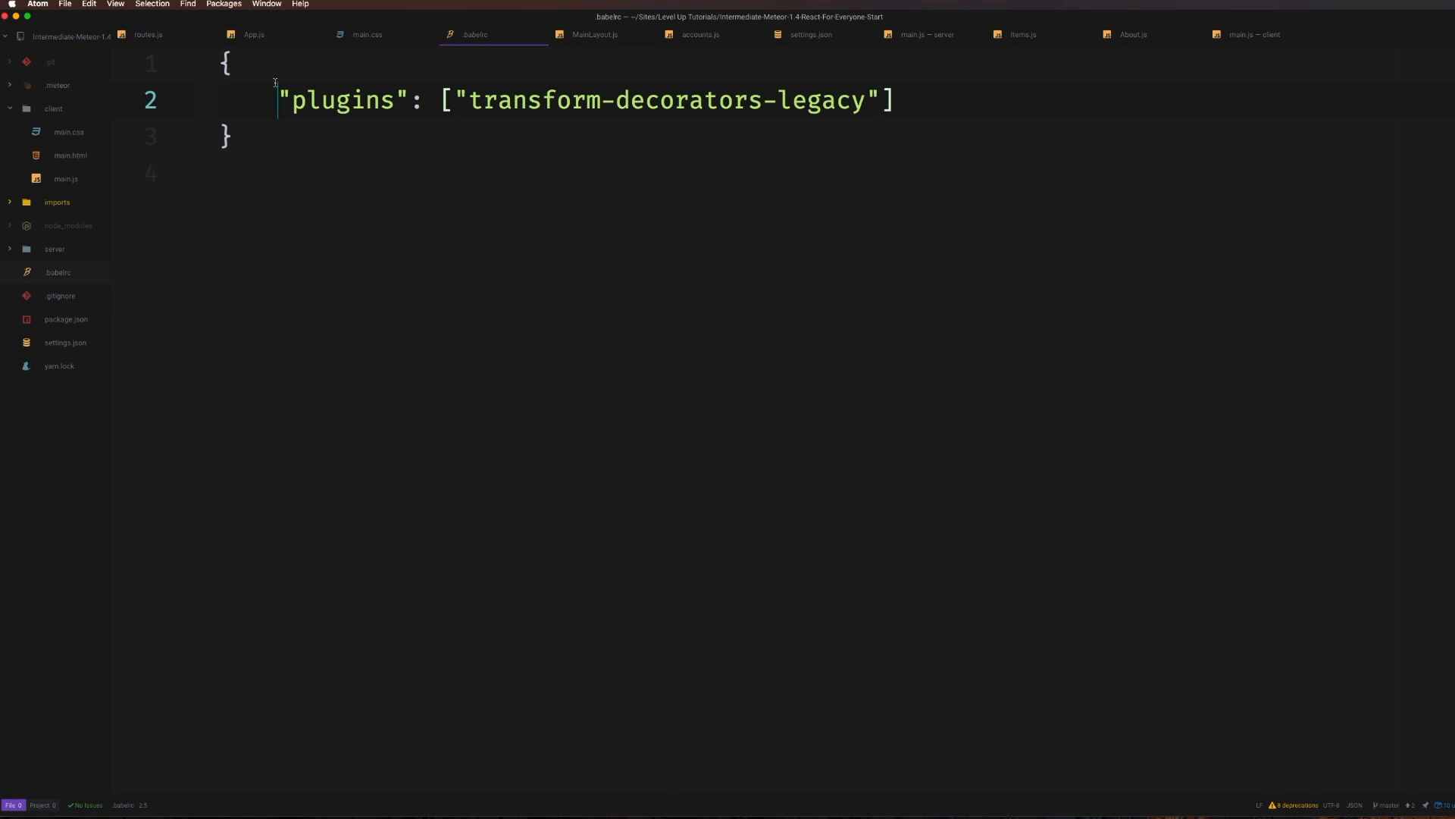
{"action": "double_click", "coordinate": [341, 100]}
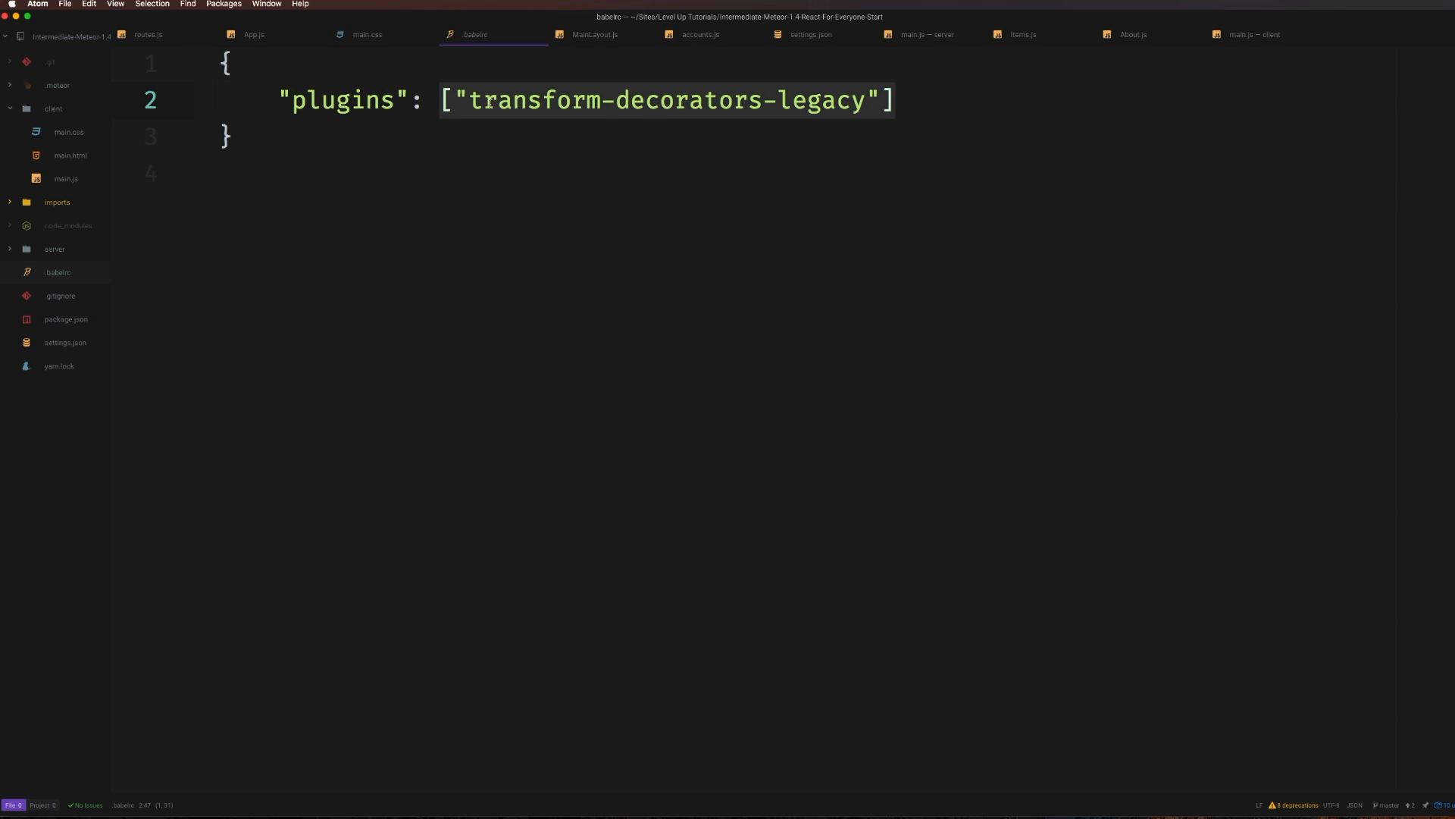
{"action": "left_click", "coordinate": [675, 100]}
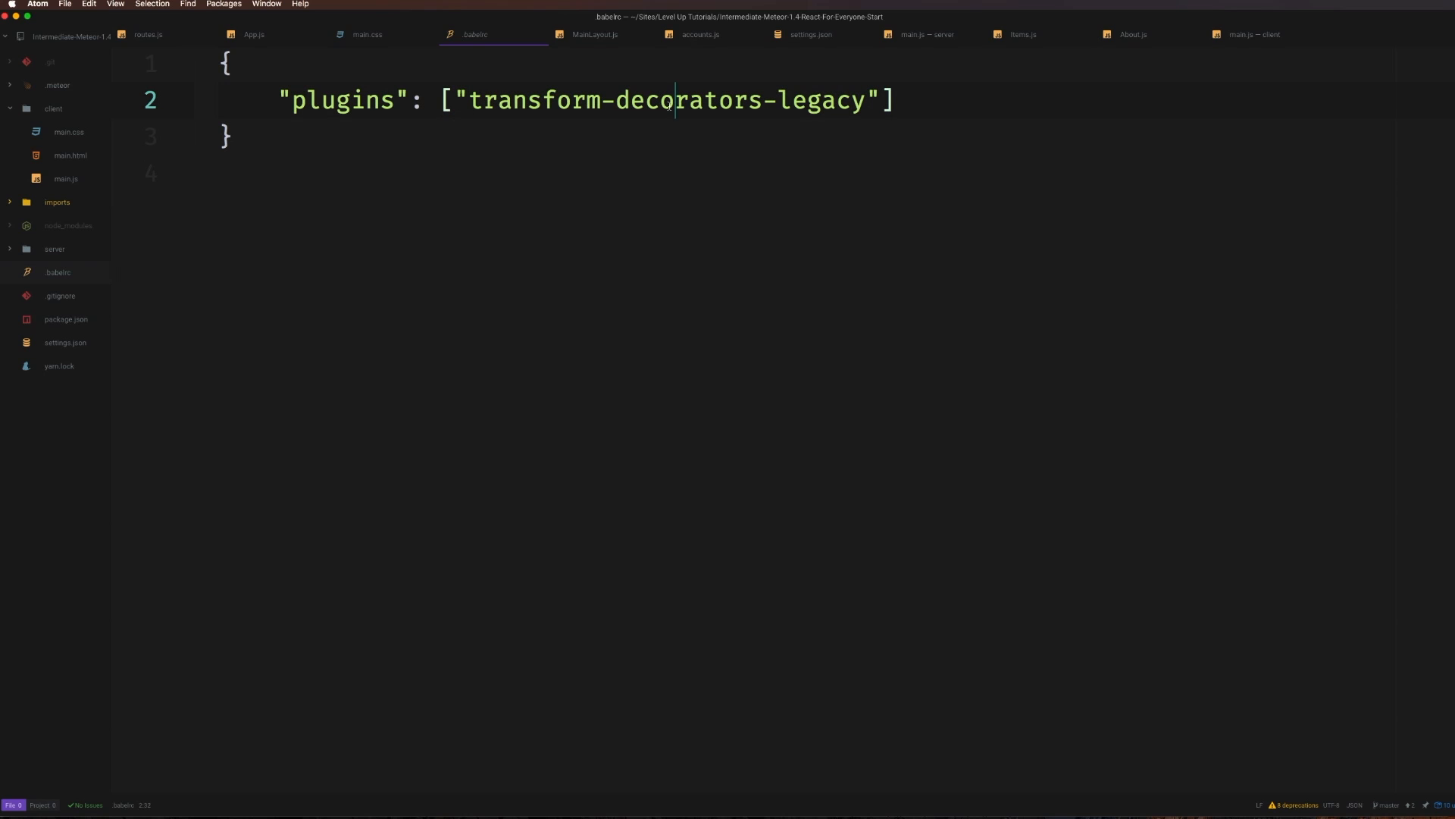
{"action": "double_click", "coordinate": [820, 100]}
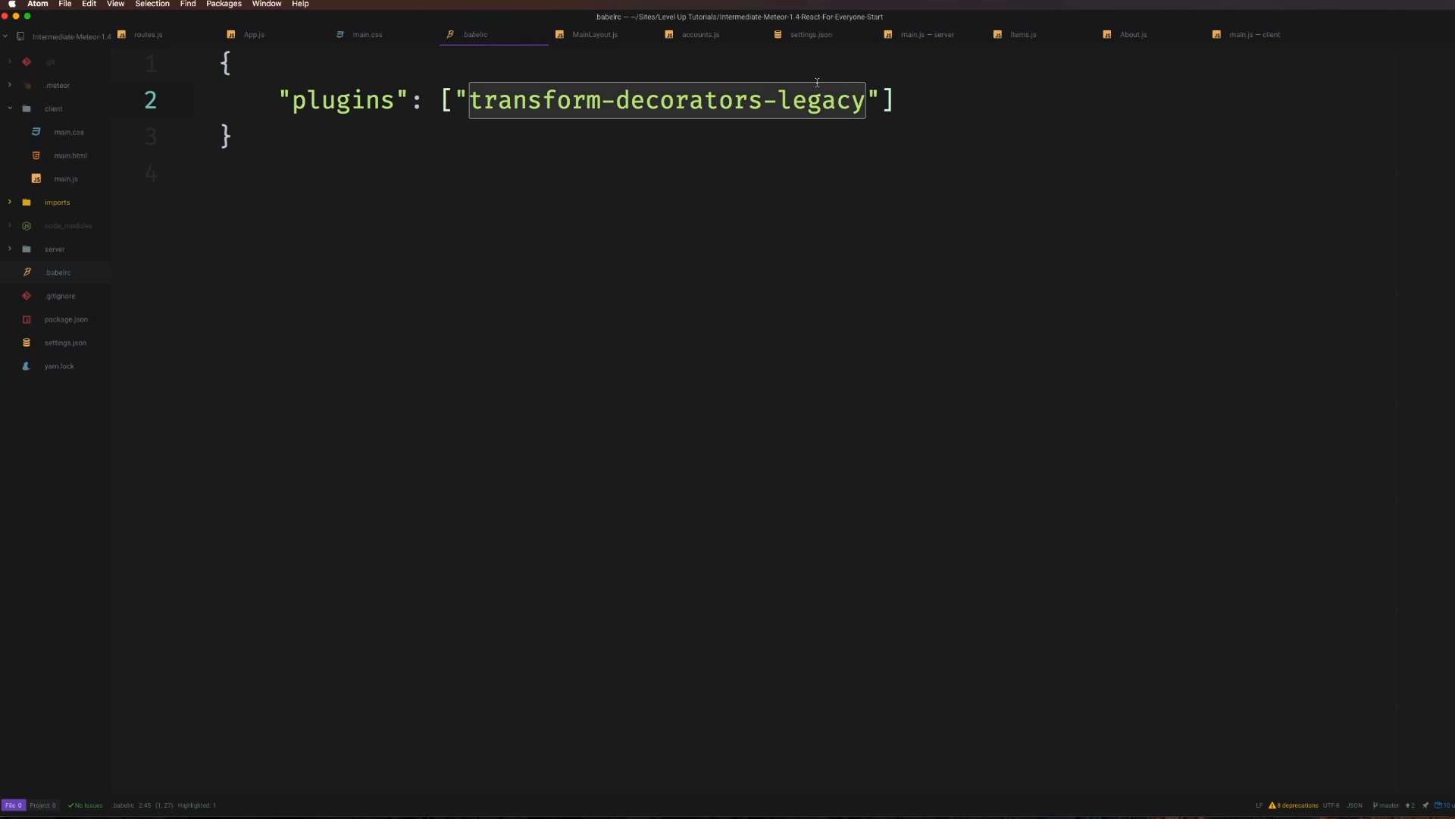
{"action": "mouse_move", "coordinate": [391, 129]}
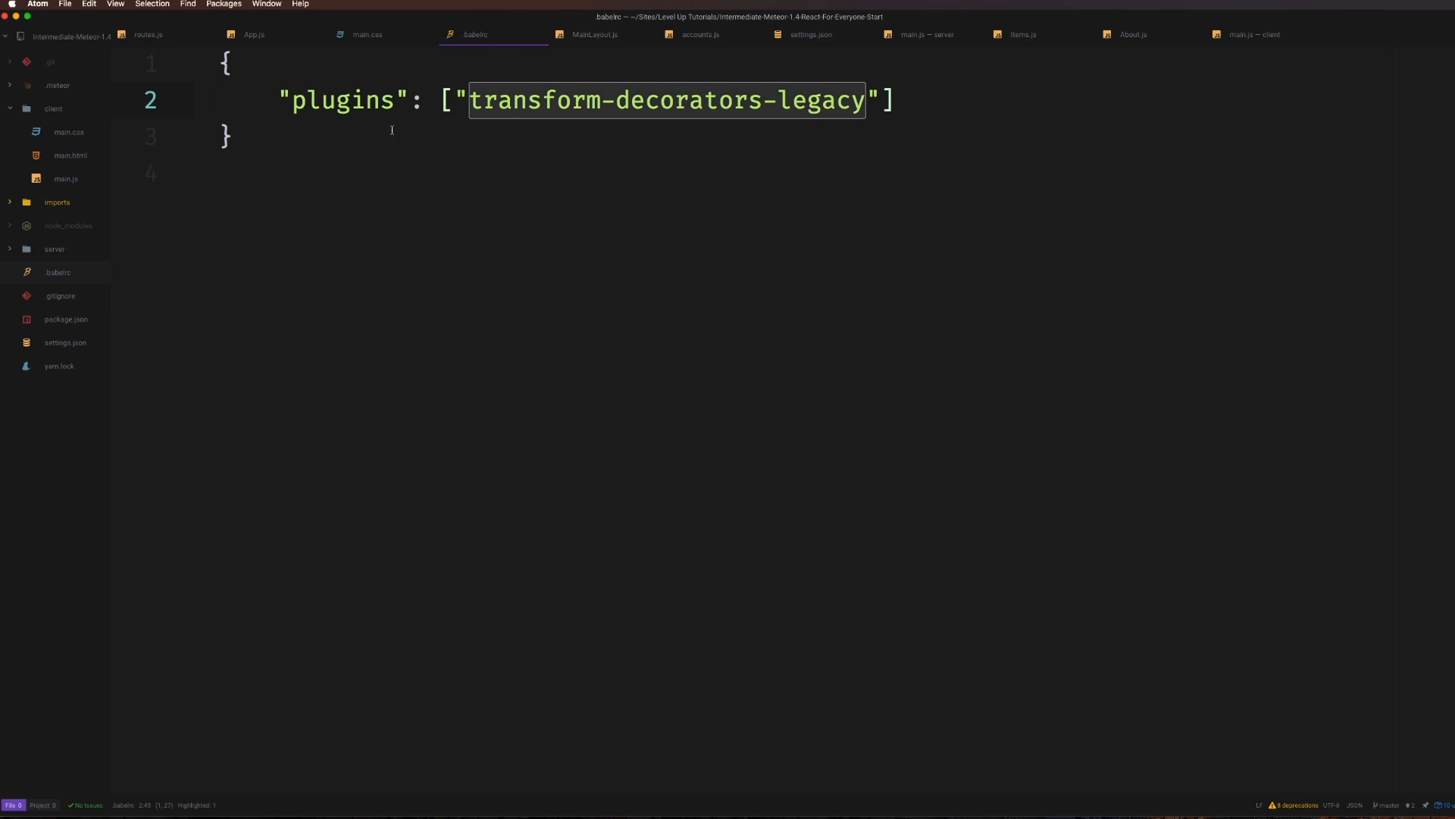
{"action": "mouse_move", "coordinate": [814, 74]}
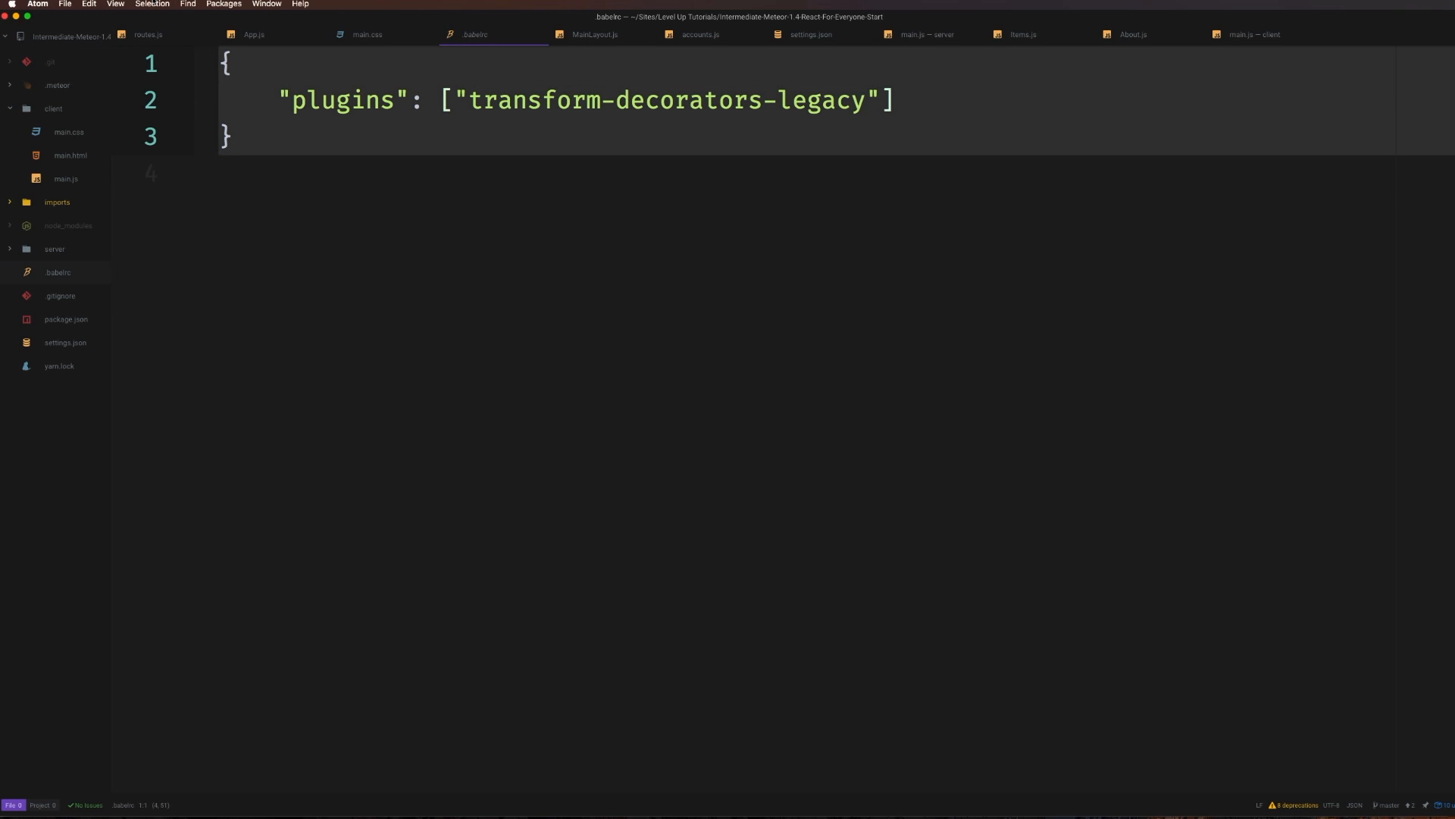
{"action": "mouse_move", "coordinate": [394, 305]}
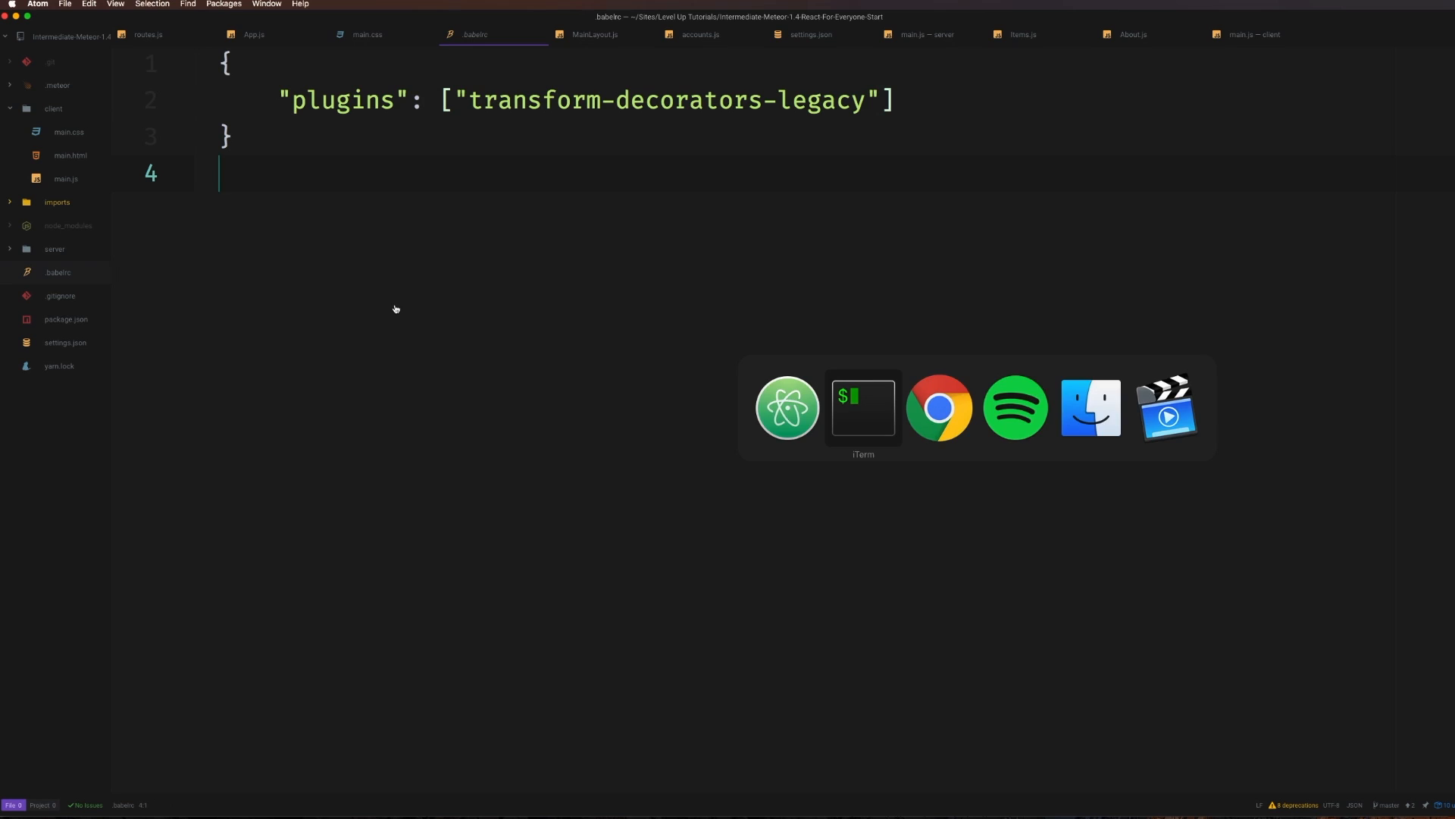
Restart the Meteor app by running meteor in its terminal pane
{"action": "left_click", "coordinate": [861, 407]}
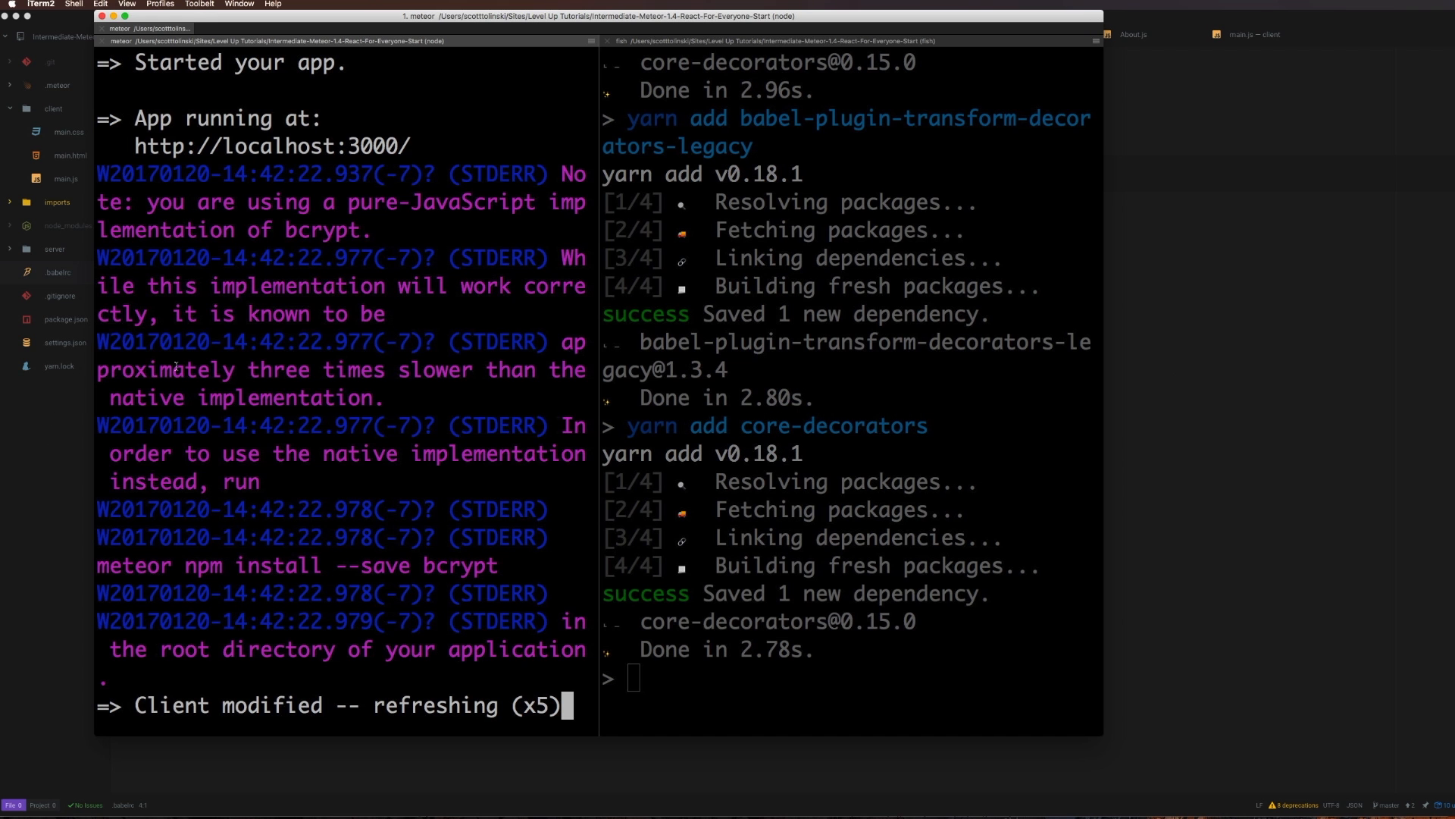
{"action": "type", "text": "meteor"}
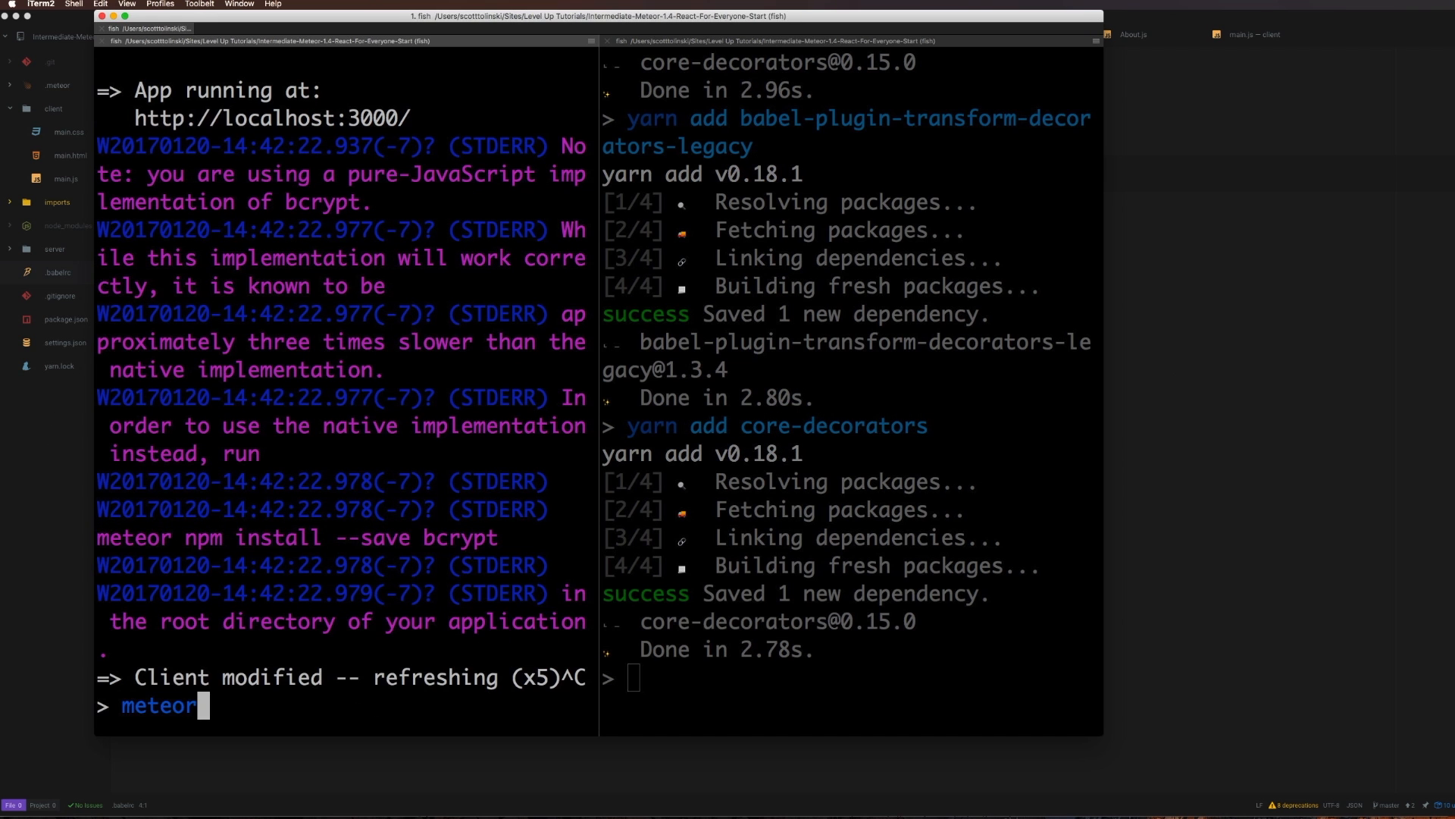
{"action": "key", "text": "Return"}
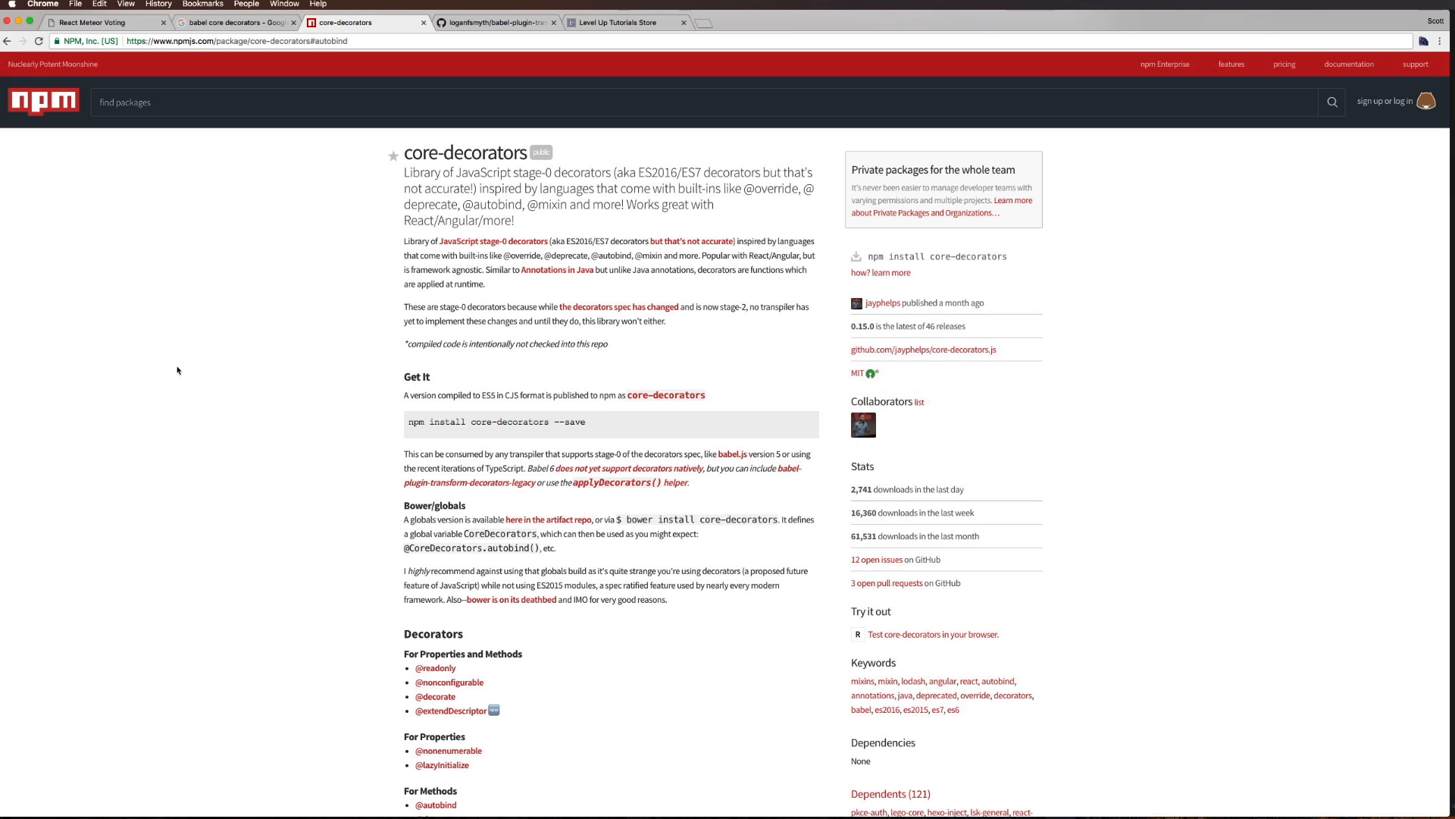
Switch from Chrome back to Atom with .babelrc open
{"action": "left_click", "coordinate": [92, 23]}
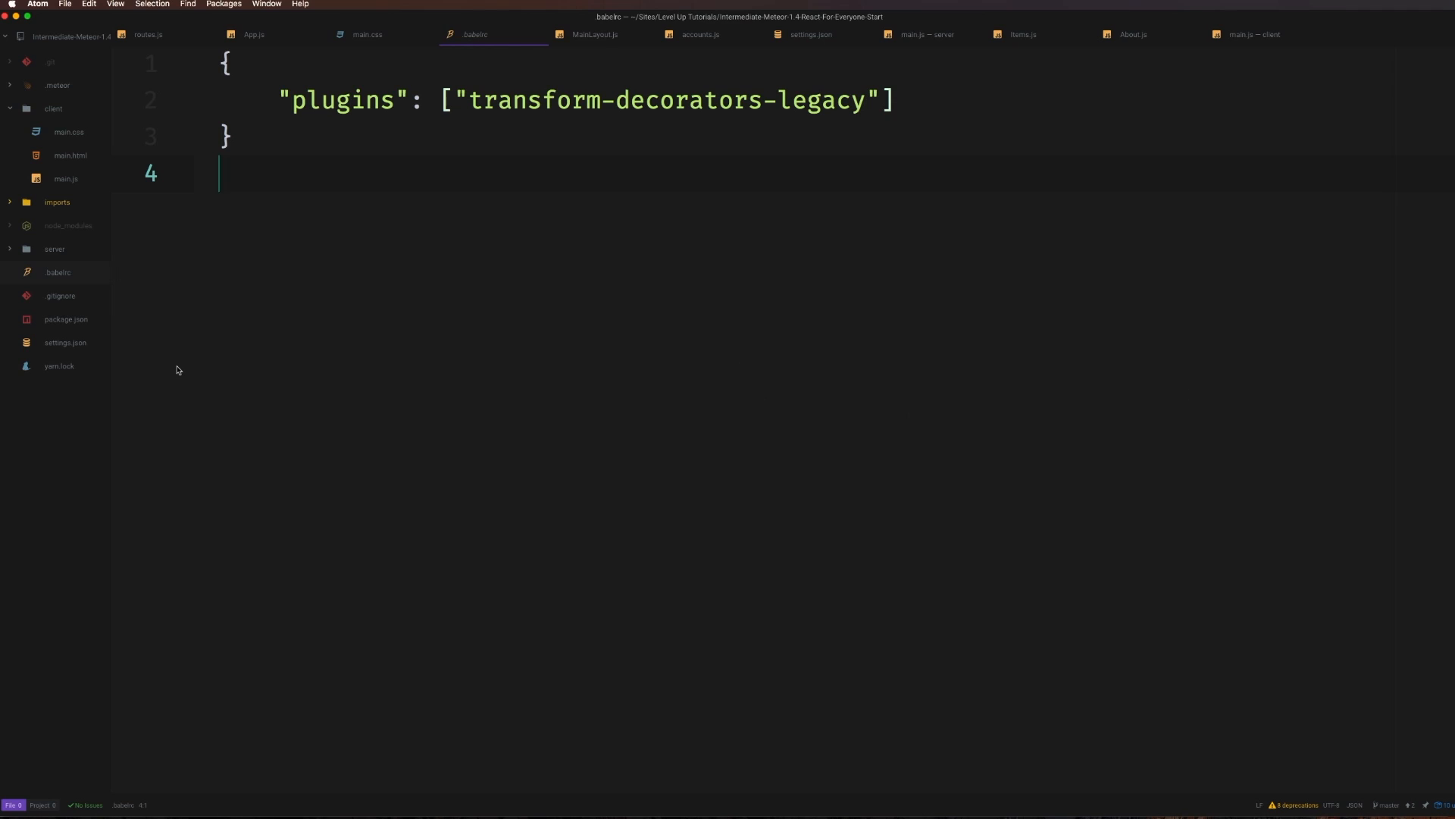
Delete .bind(this) from this.addItems in the form's onSubmit handler in App.js
{"action": "left_click", "coordinate": [254, 35]}
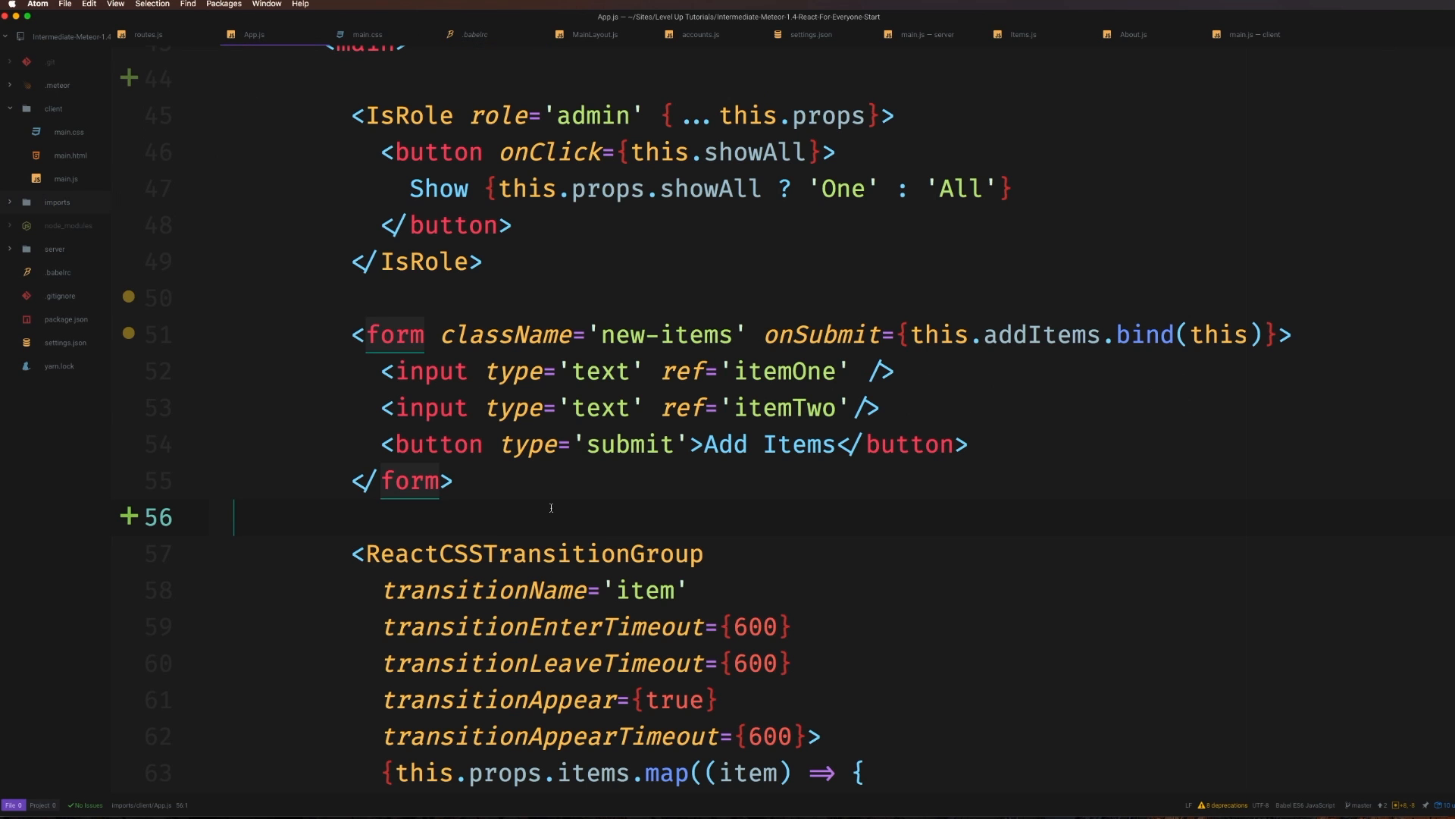
{"action": "left_click", "coordinate": [808, 333]}
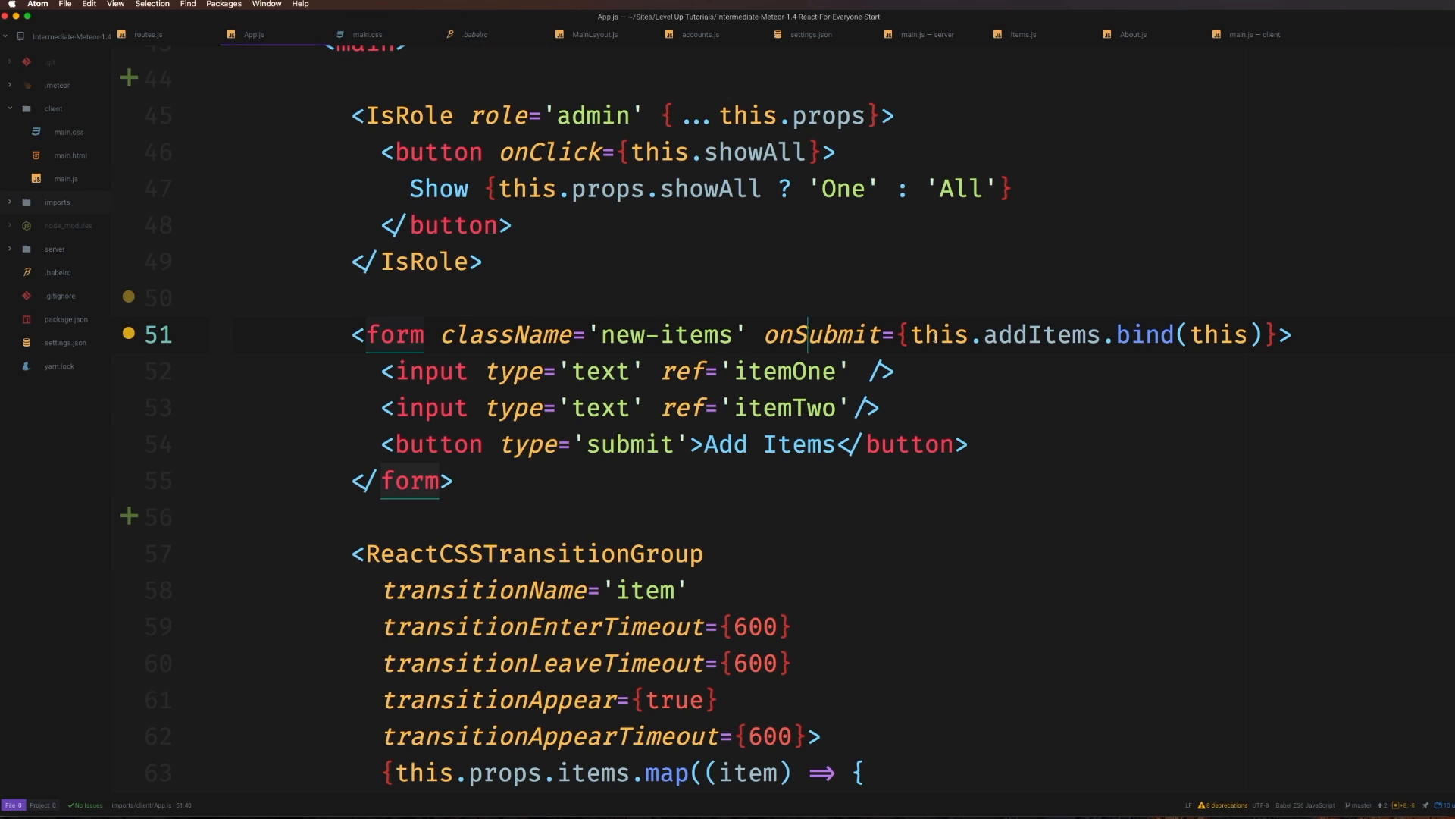
{"action": "double_click", "coordinate": [938, 333]}
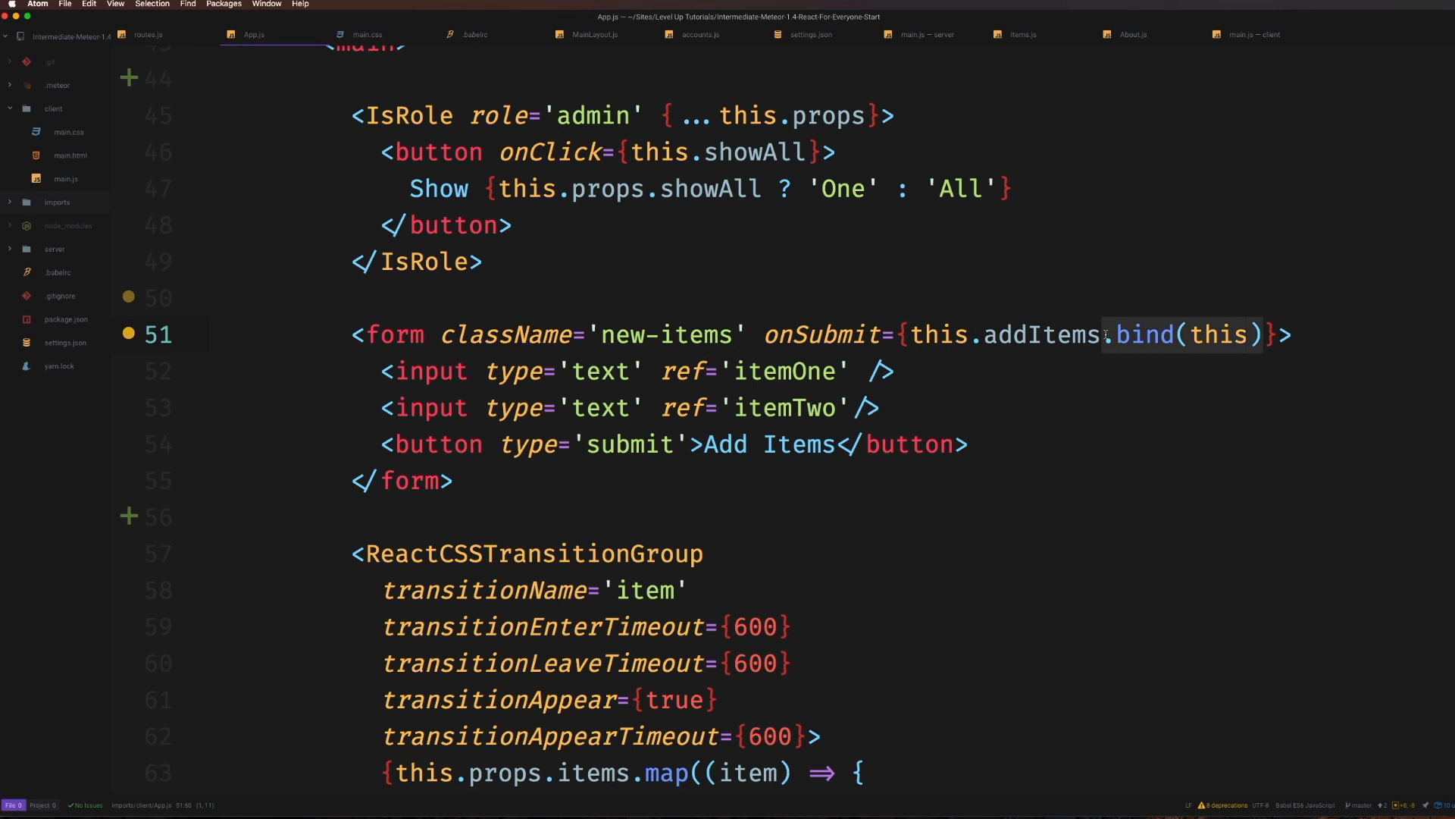
{"action": "key", "text": "Backspace"}
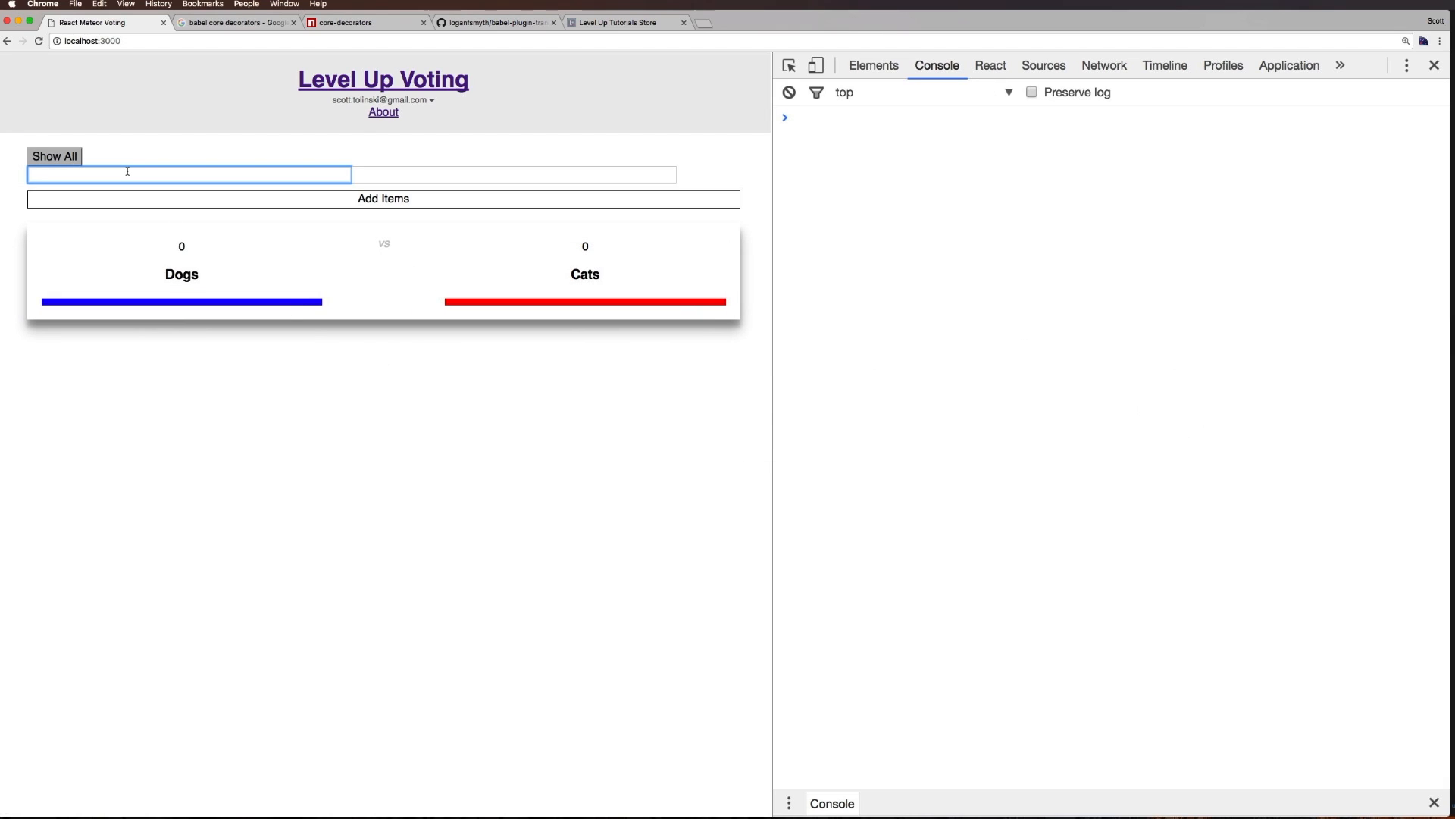
Enter Run and Swim and submit Add Items, producing the 'itemOne' of undefined TypeError
{"action": "type", "text": "Run"}
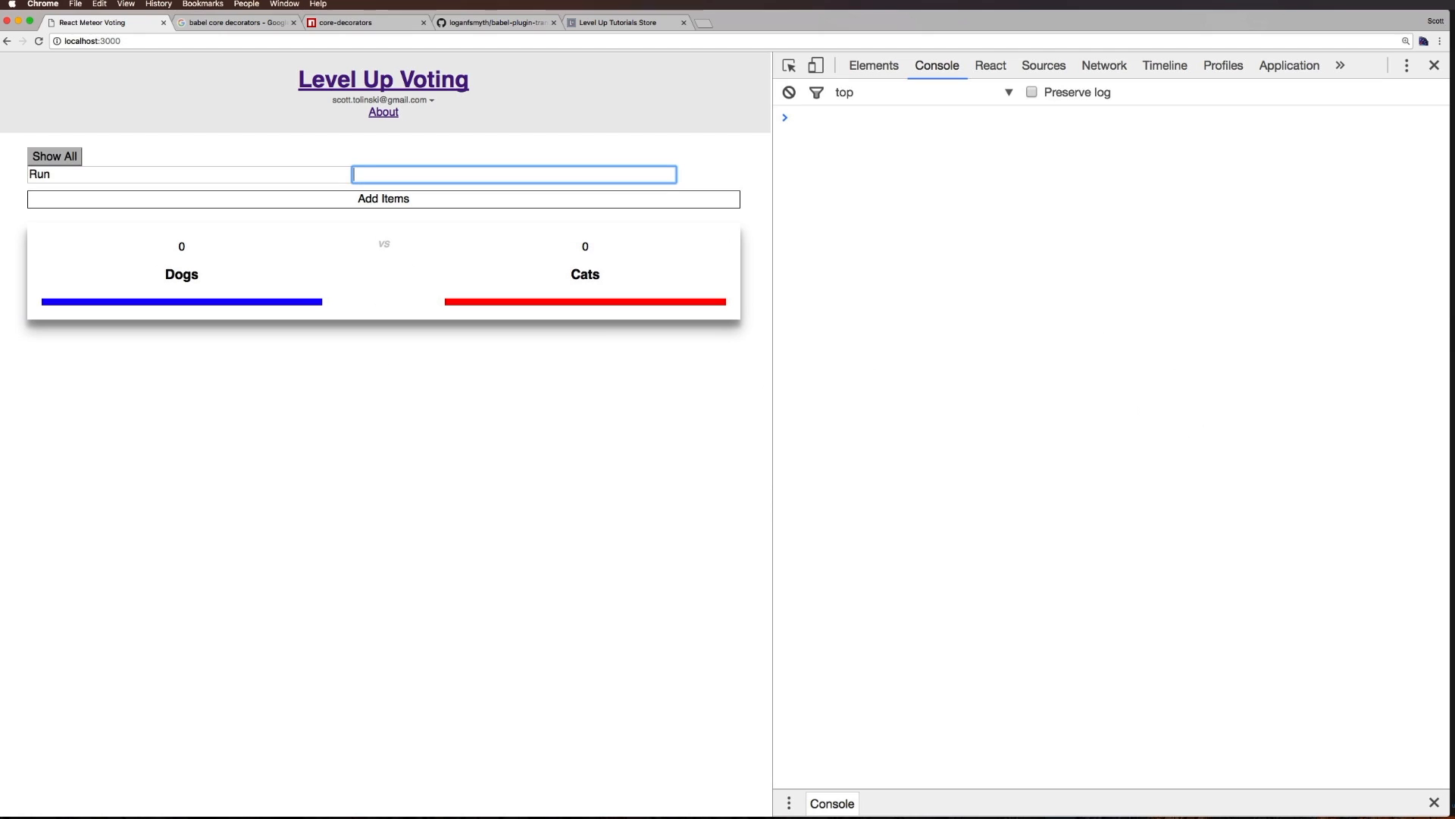
{"action": "left_click", "coordinate": [382, 197]}
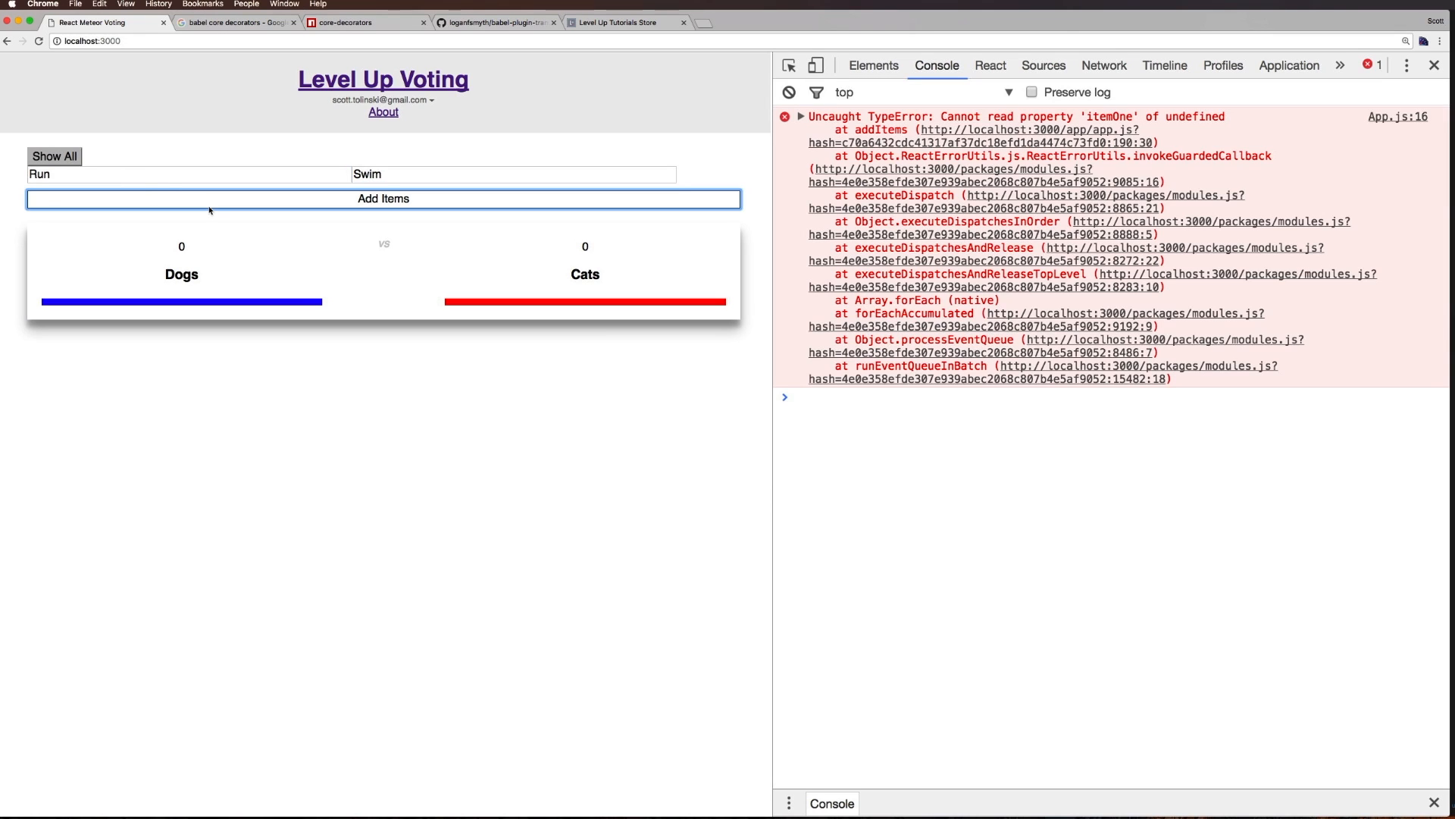
{"action": "mouse_move", "coordinate": [1168, 105]}
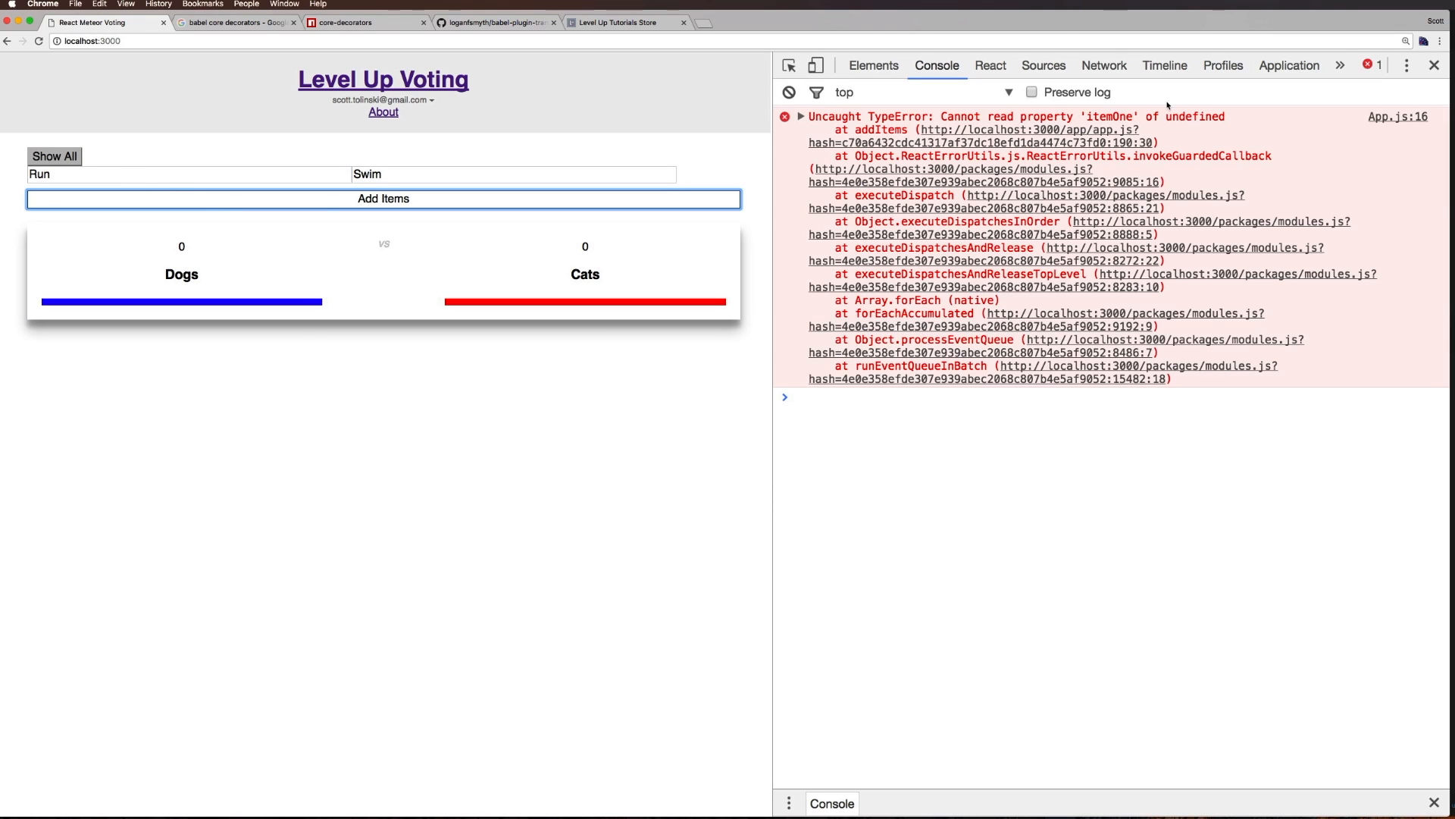
{"action": "mouse_move", "coordinate": [1106, 118]}
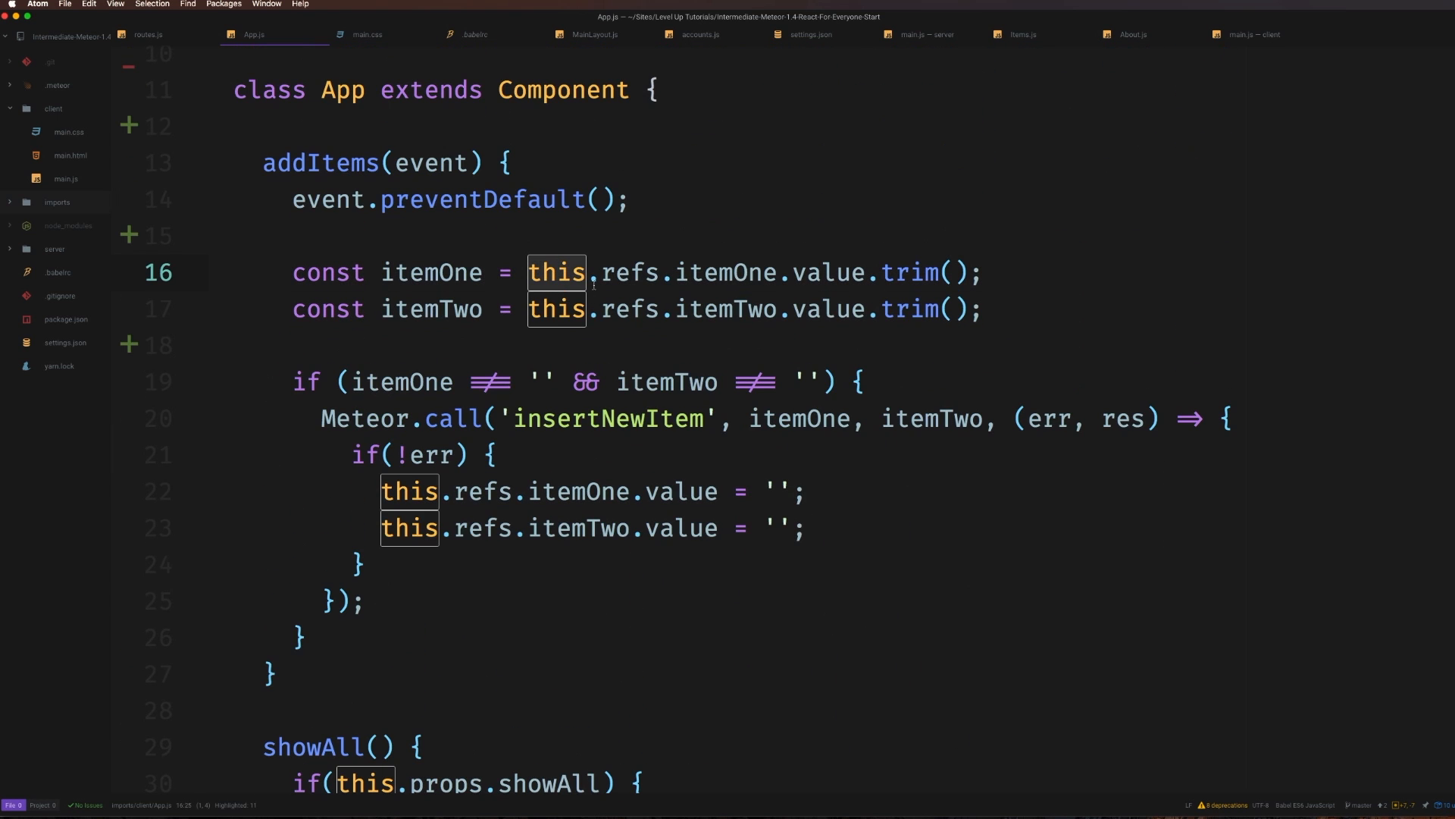
{"action": "left_click", "coordinate": [561, 271]}
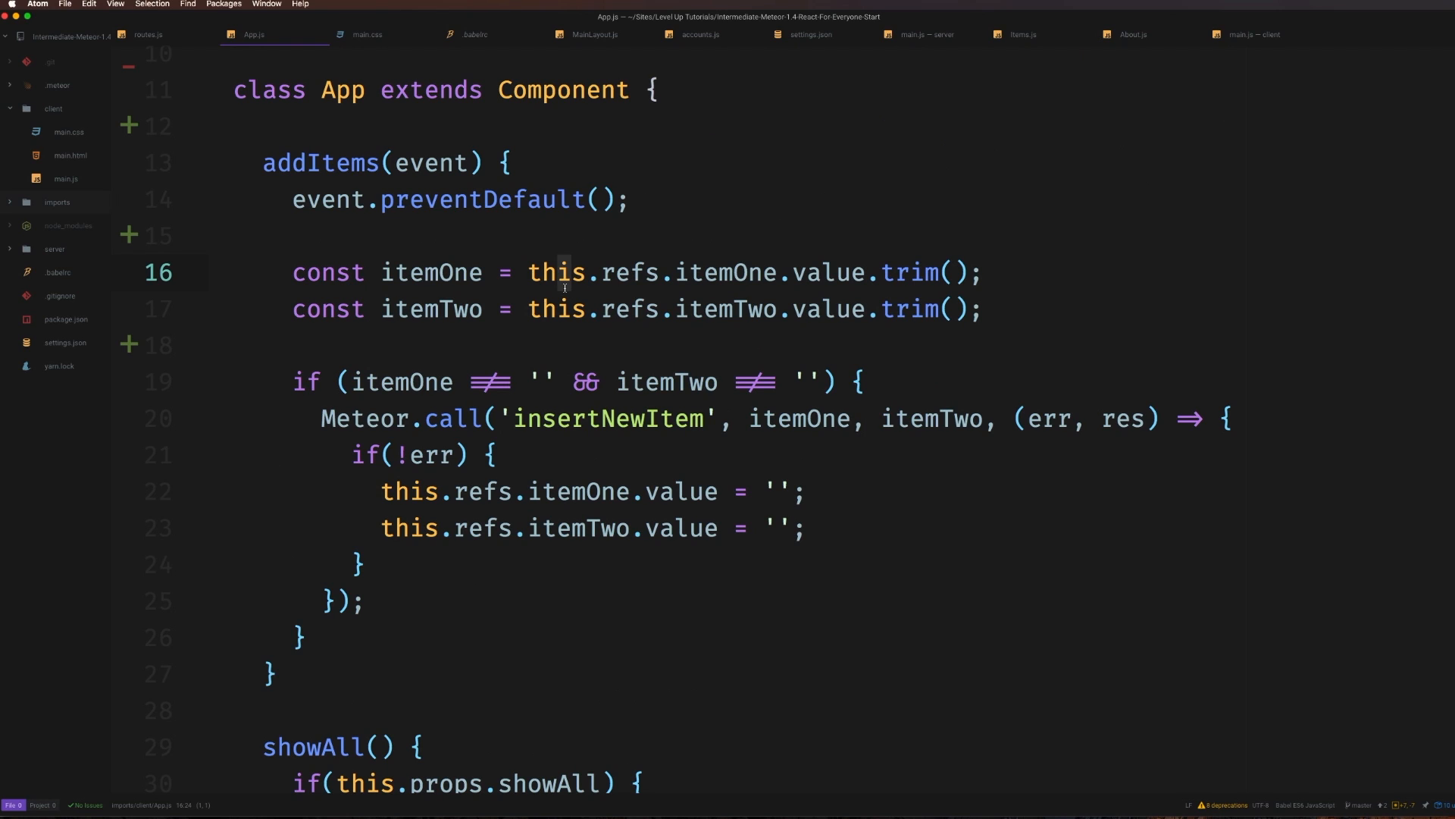
{"action": "scroll", "scroll_direction": "down", "scroll_amount": 3}
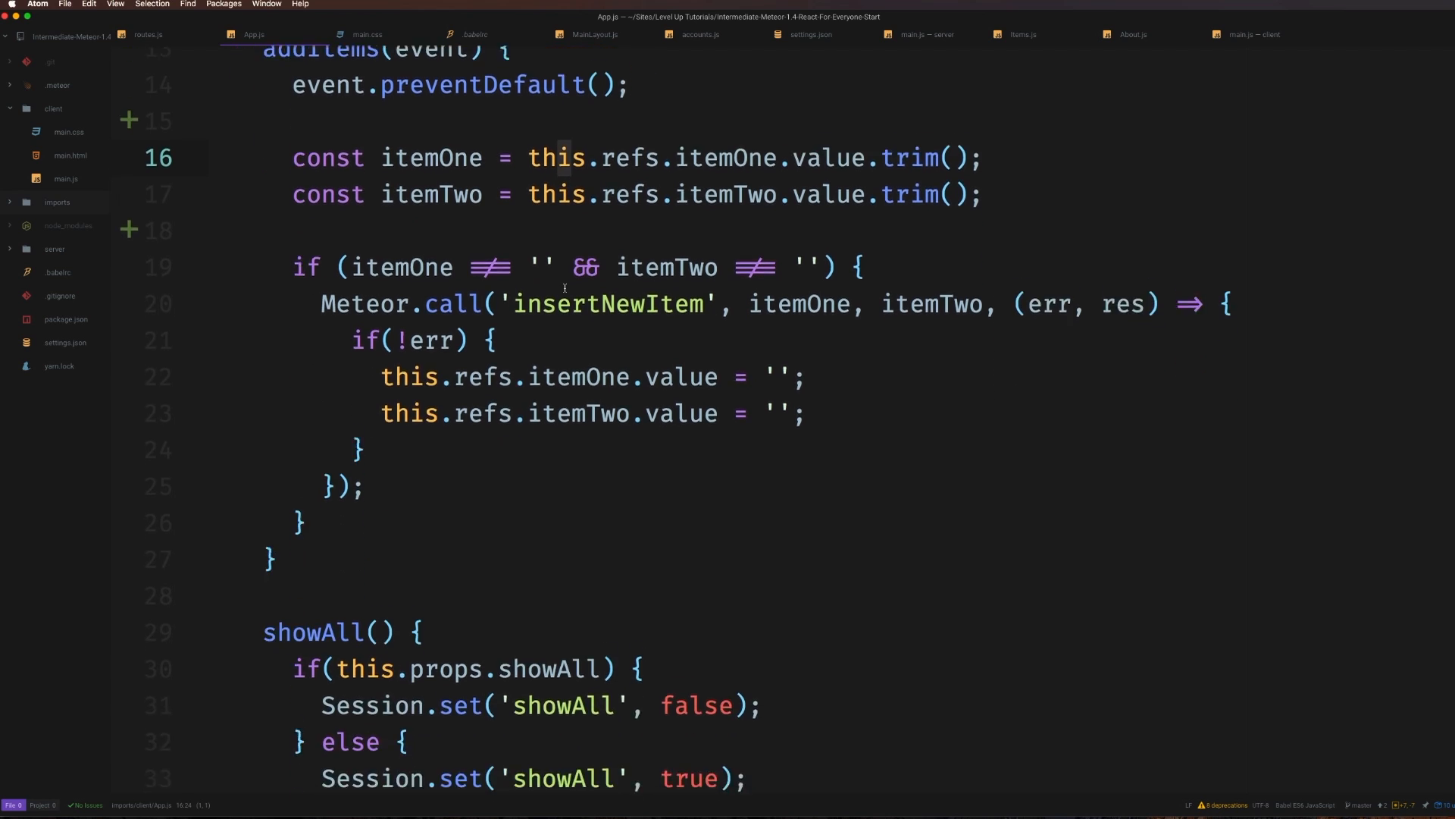
{"action": "scroll", "scroll_direction": "down", "scroll_amount": 3}
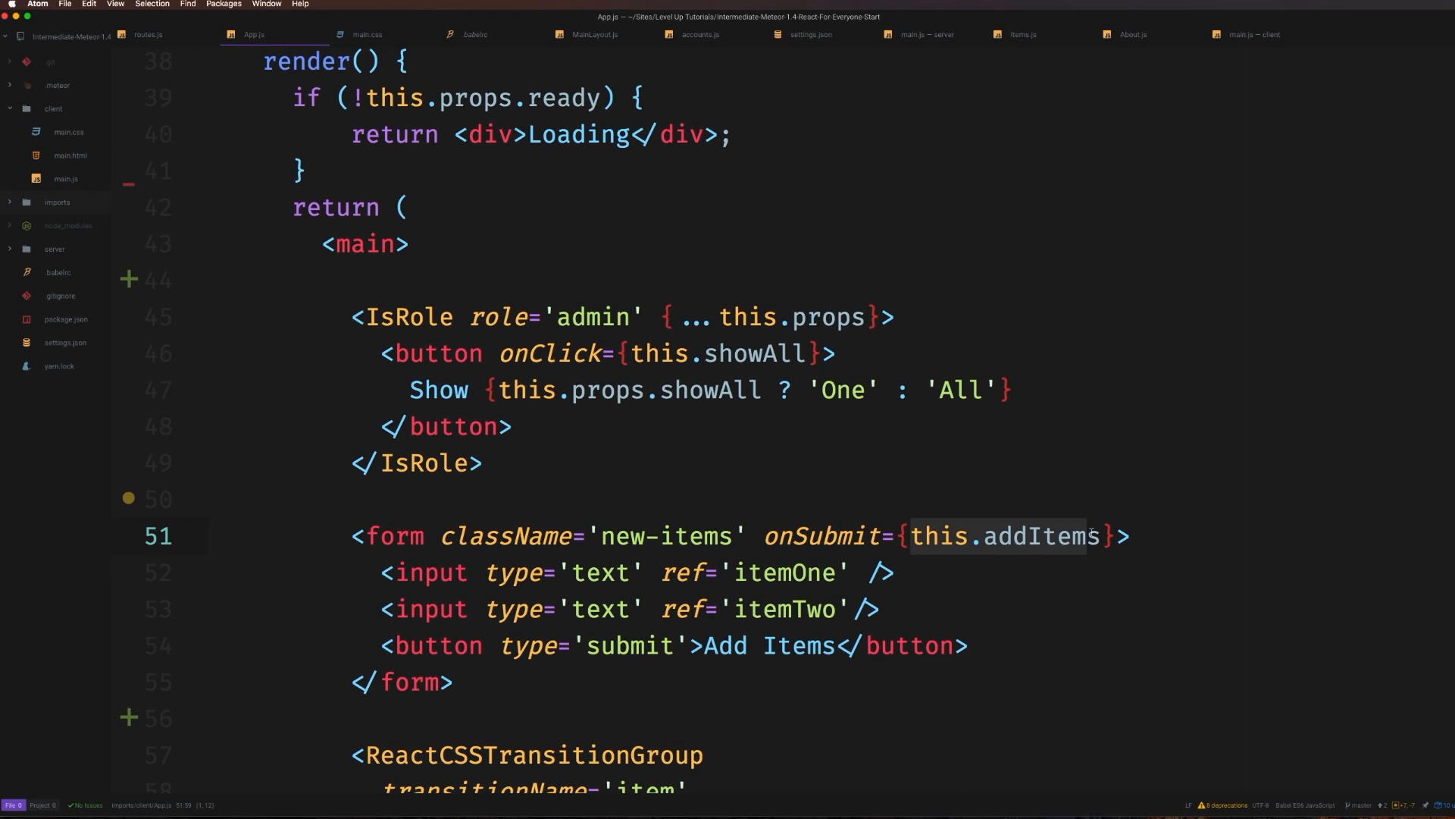
{"action": "scroll", "scroll_direction": "up", "scroll_amount": 3}
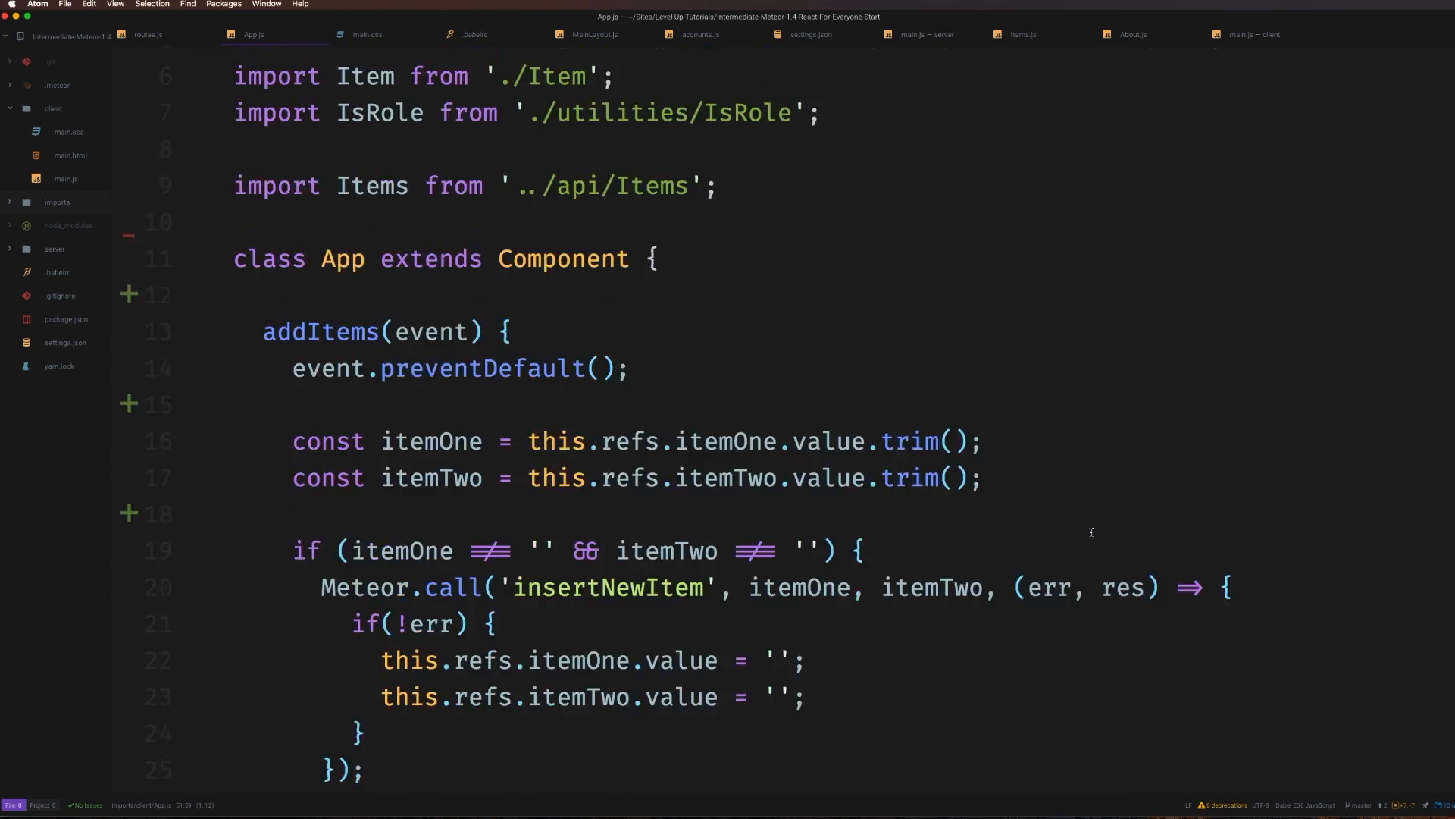
{"action": "scroll", "scroll_direction": "up", "scroll_amount": 3}
{"action": "type", "text": "import"}
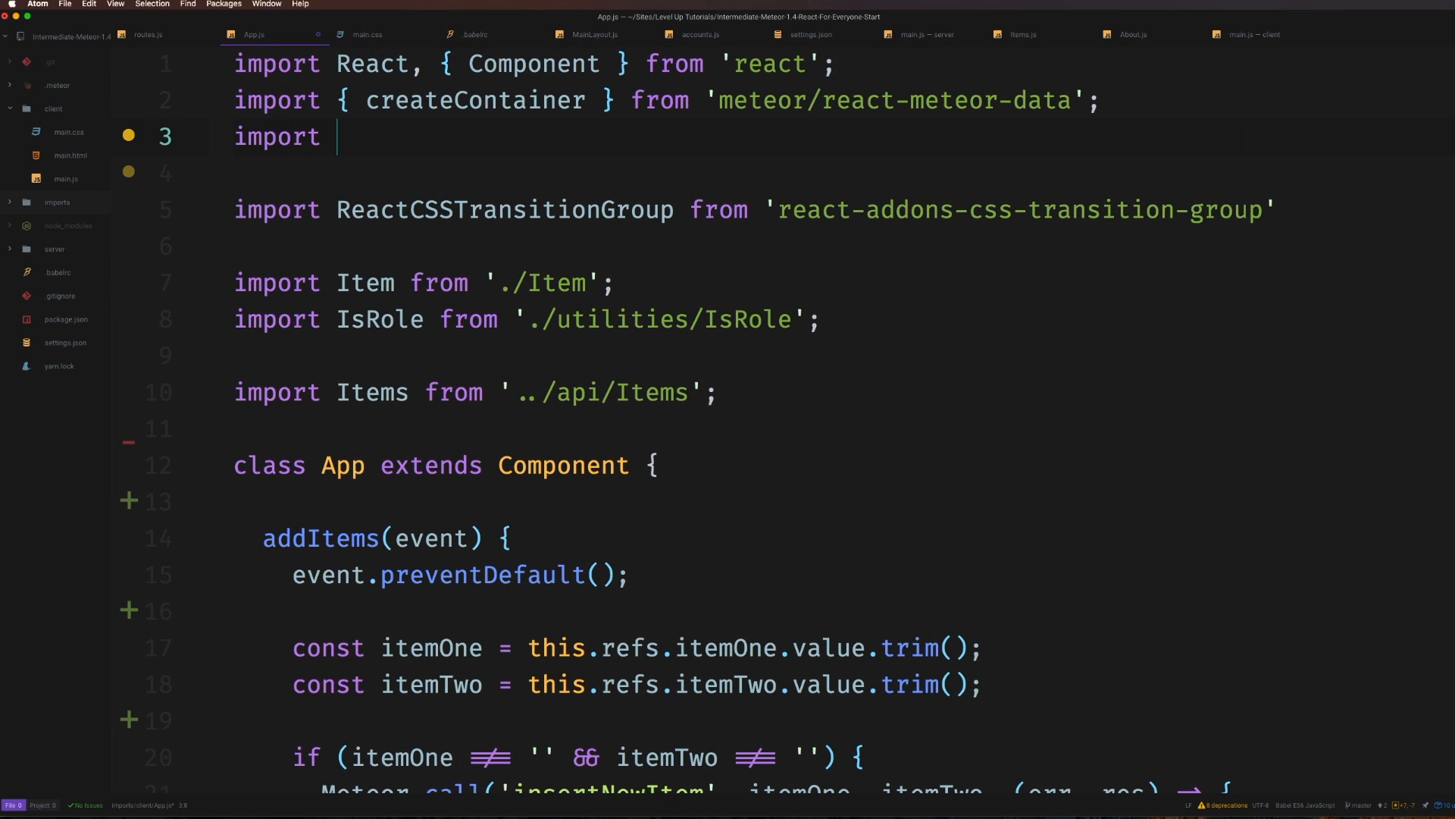
Add import { autobind } from 'core-decorators'; and a blank line above class App
{"action": "type", "text": "{ auto"}
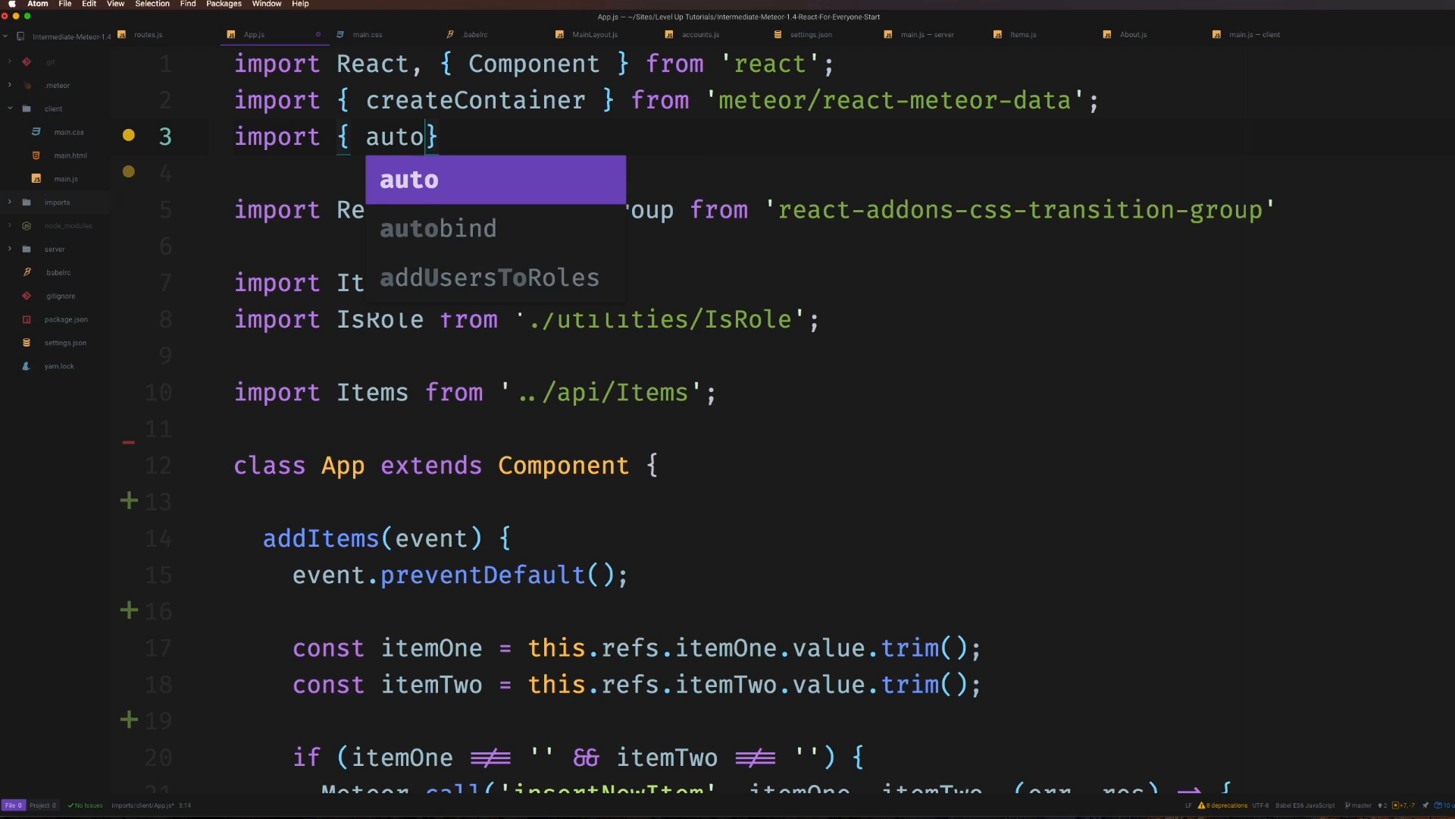
{"action": "type", "text": "bind } from"}
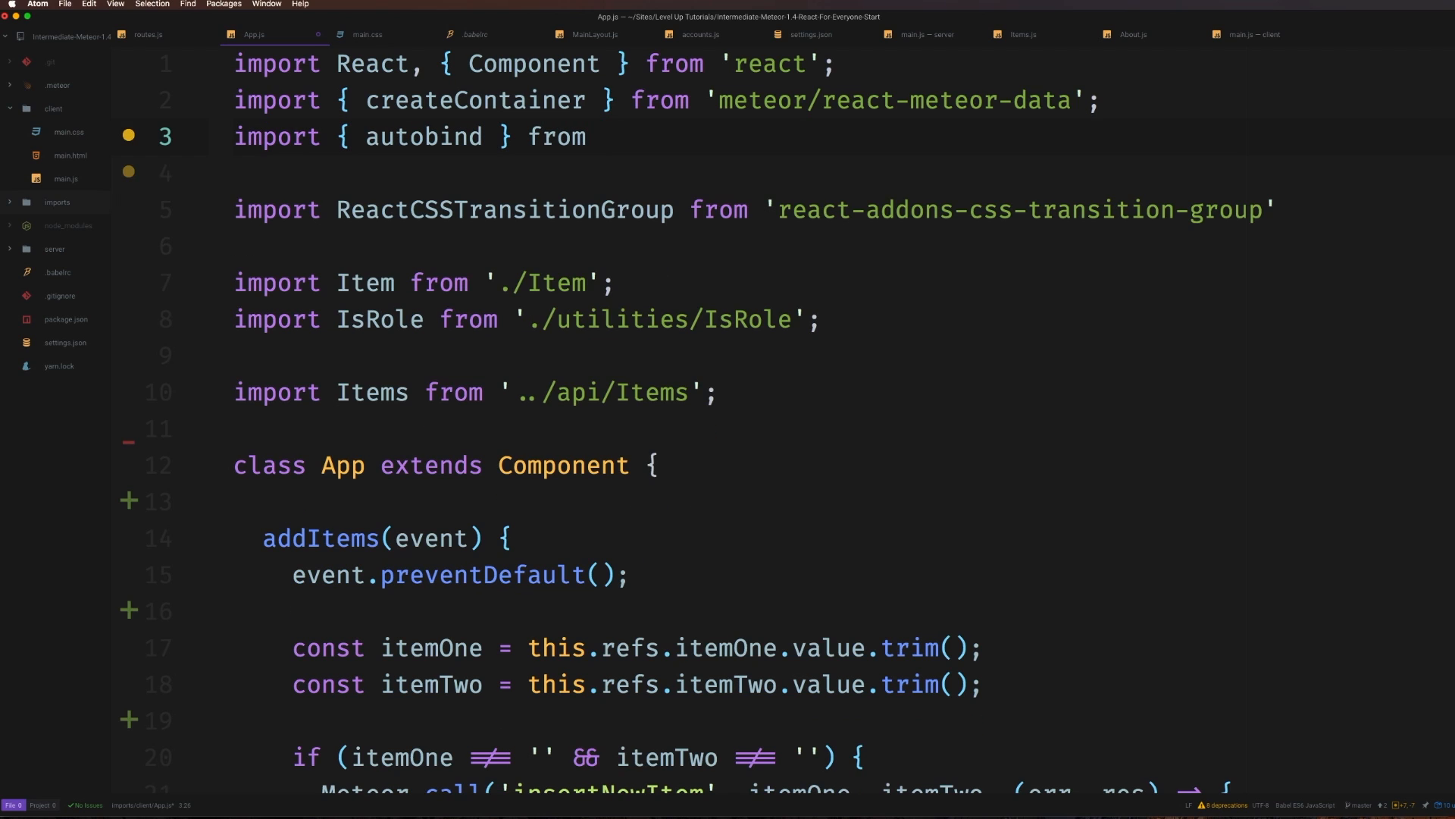
{"action": "type", "text": "'core-decorators'"}
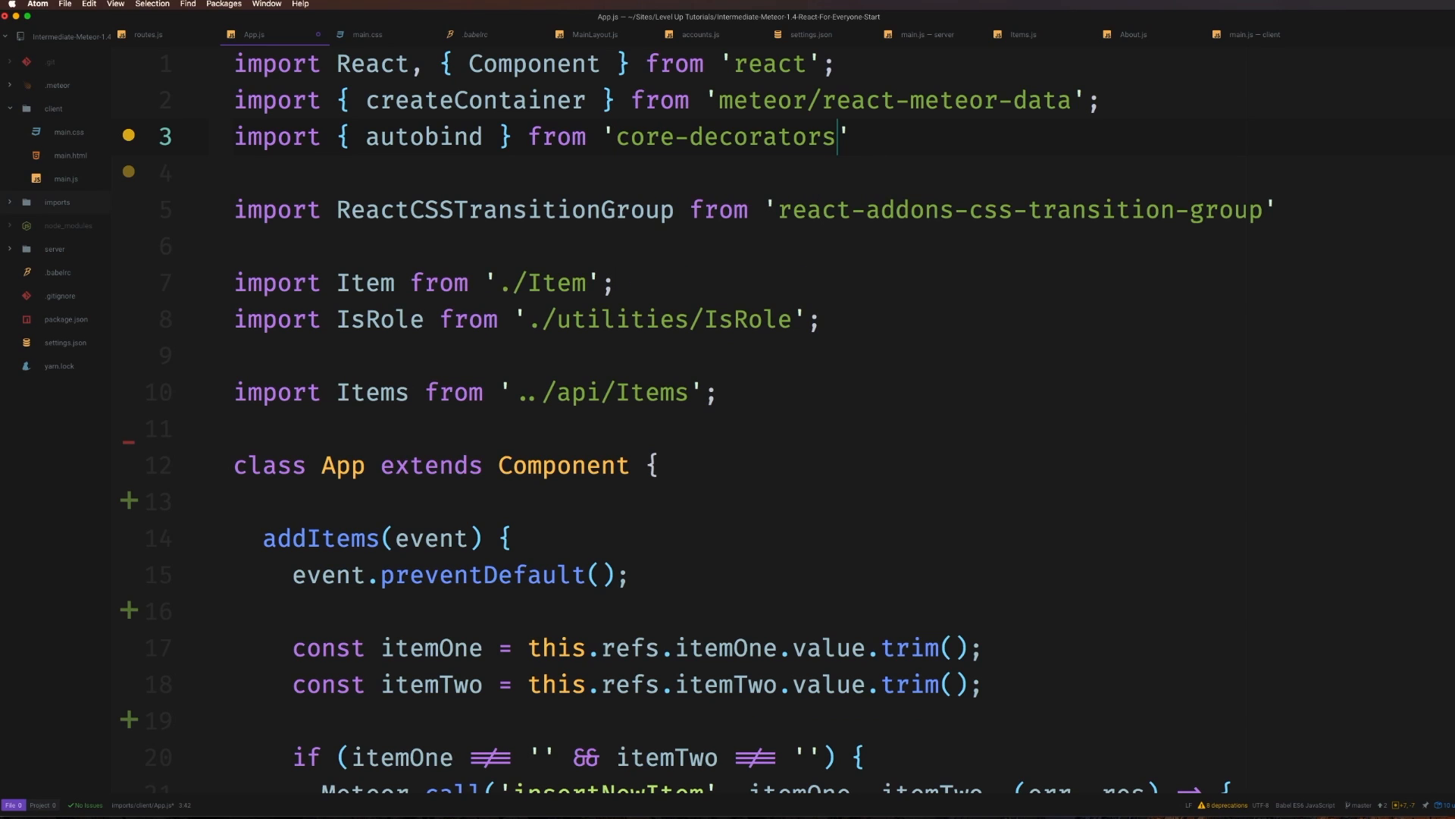
{"action": "type", "text": ";"}
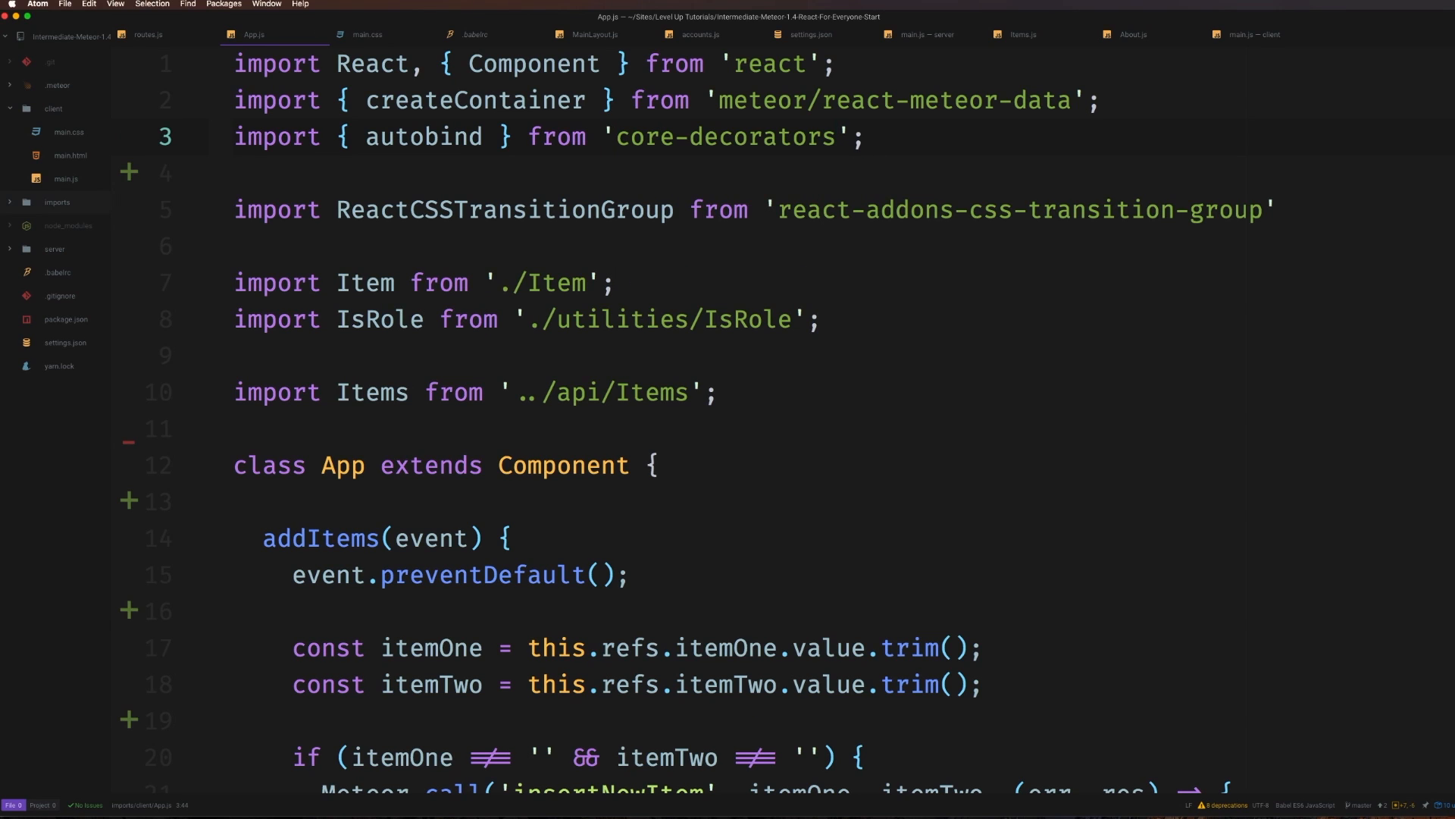
{"action": "double_click", "coordinate": [421, 137]}
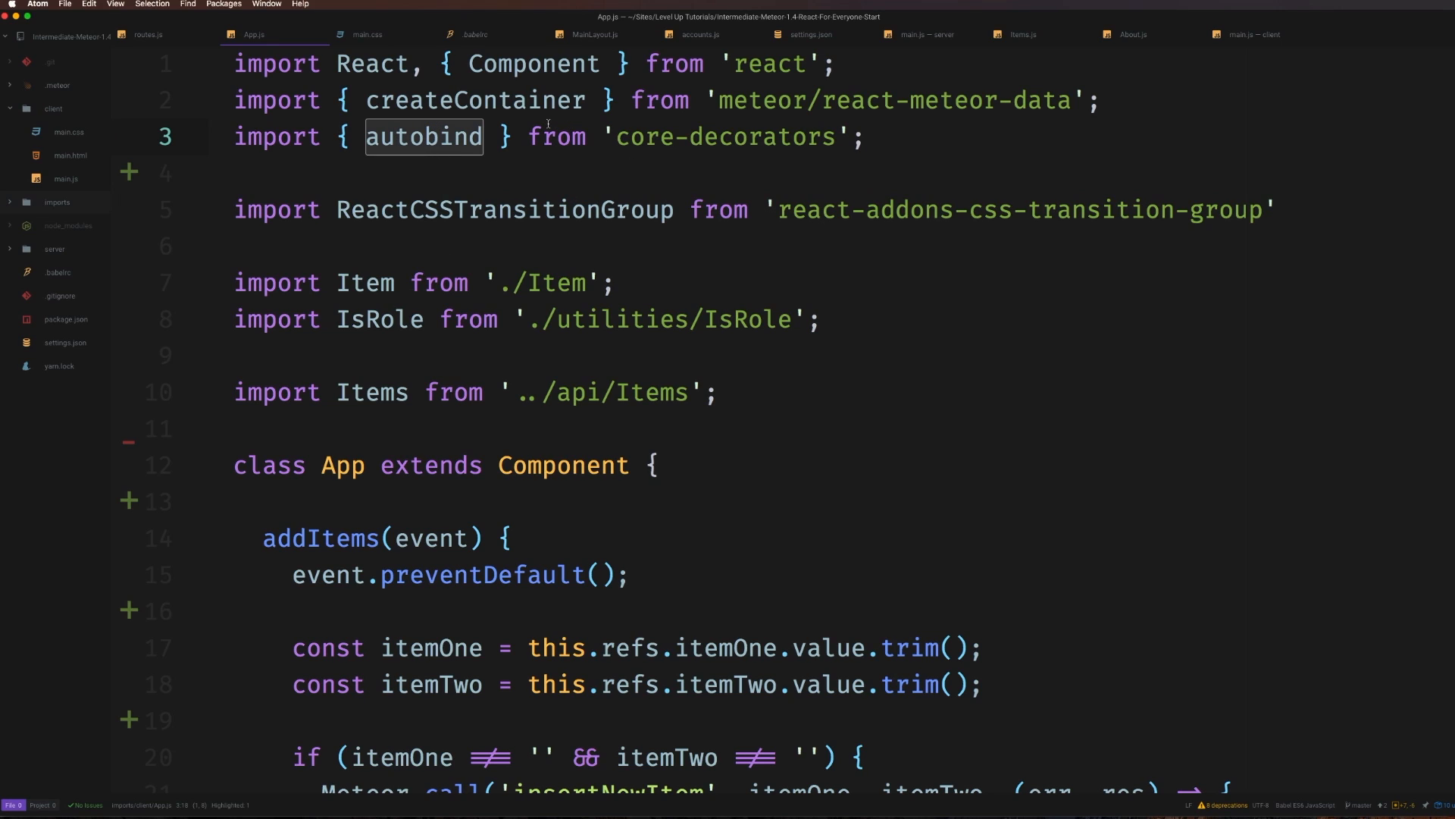
{"action": "mouse_move", "coordinate": [443, 415]}
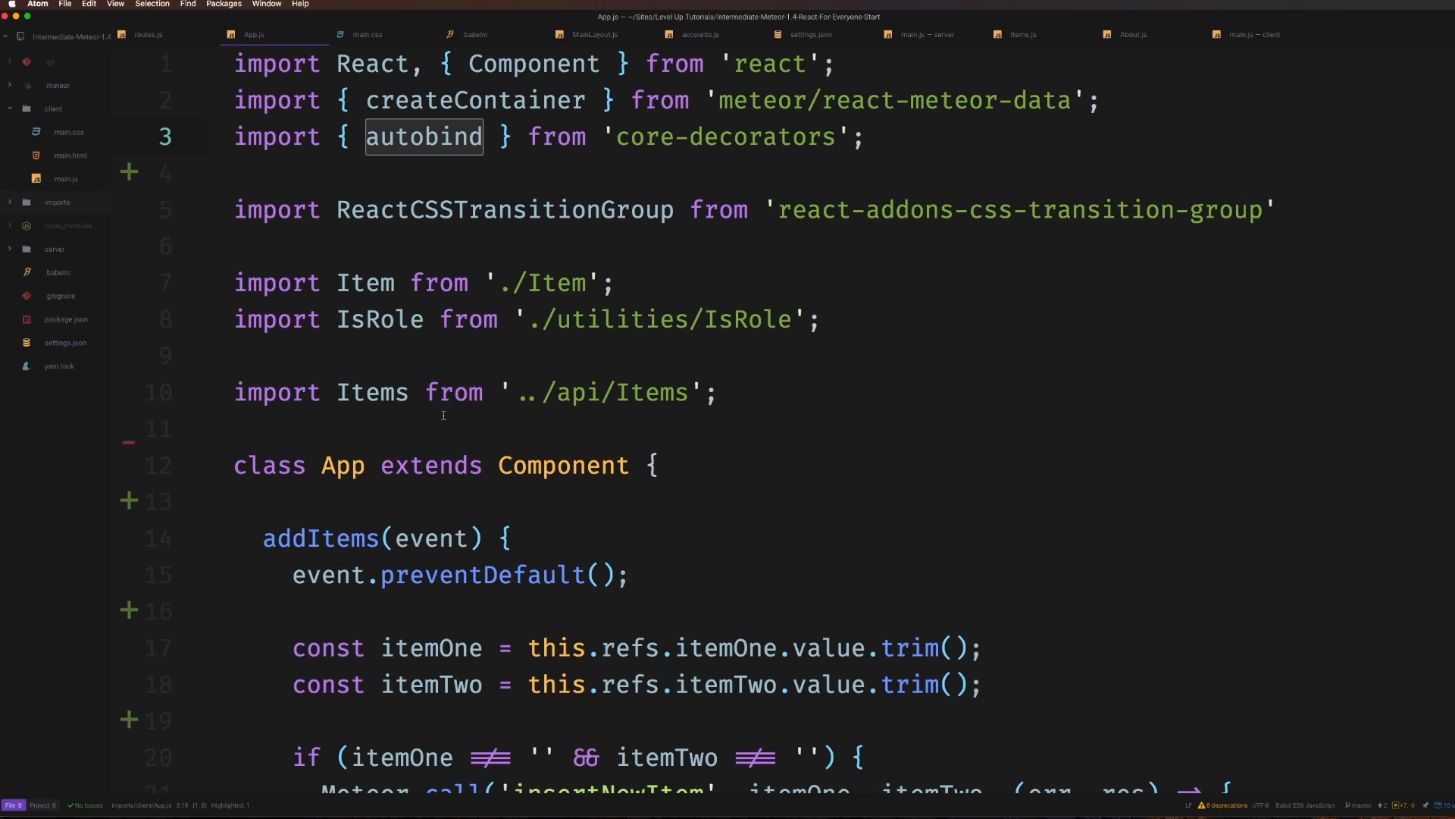
{"action": "left_click", "coordinate": [440, 427]}
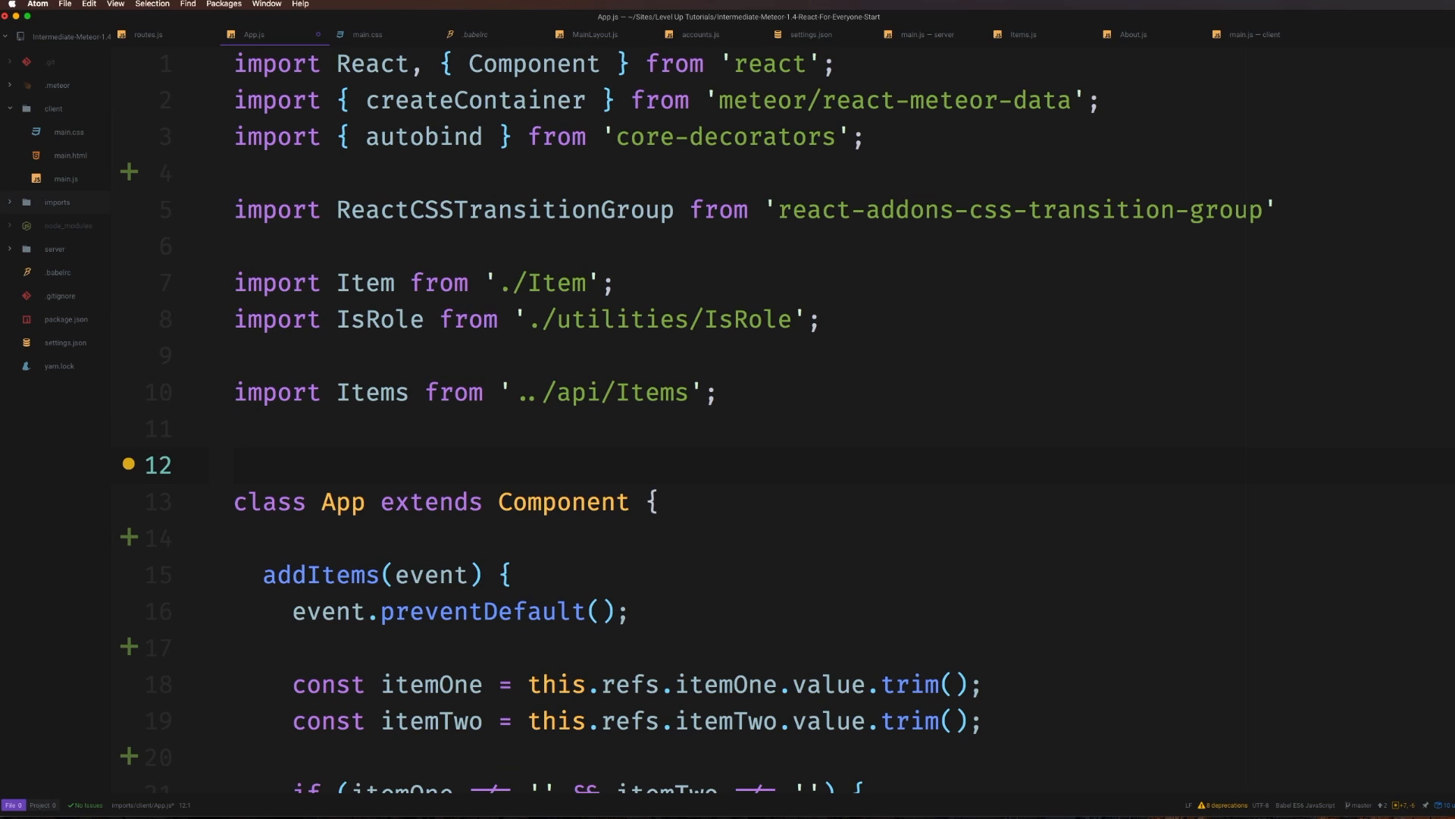
{"action": "left_click", "coordinate": [235, 466]}
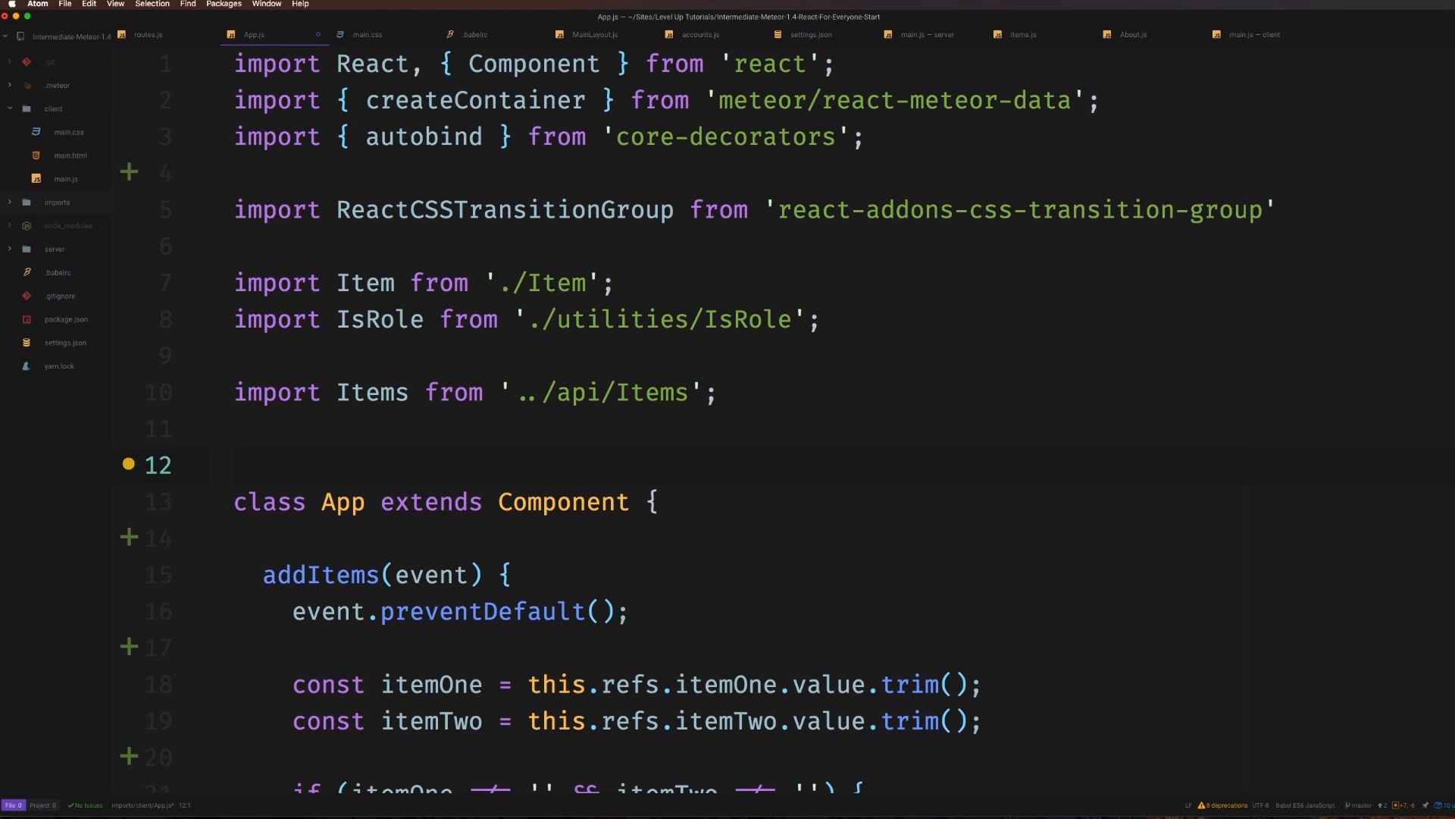
{"action": "left_click", "coordinate": [237, 464]}
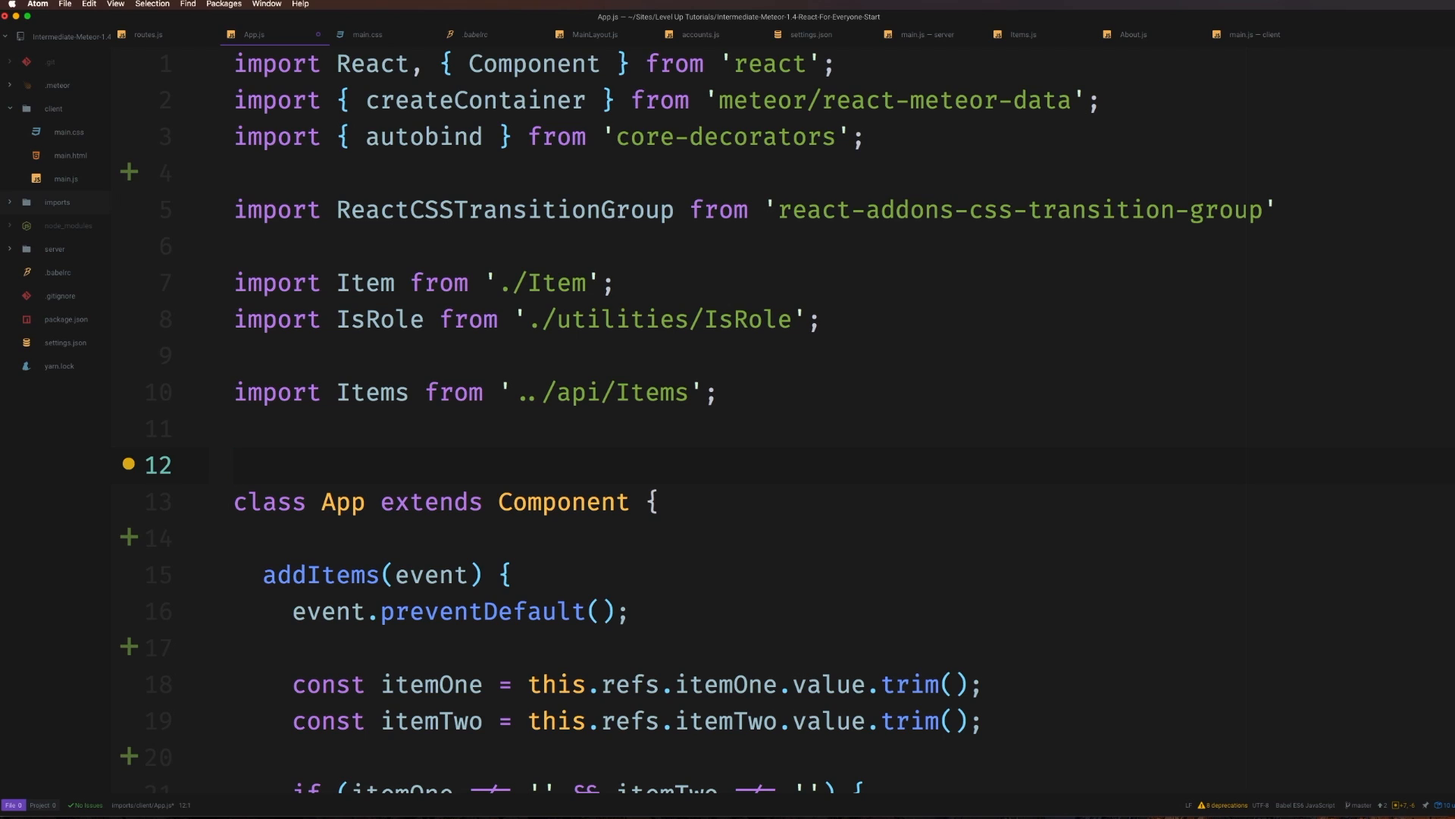
{"action": "left_click", "coordinate": [236, 466]}
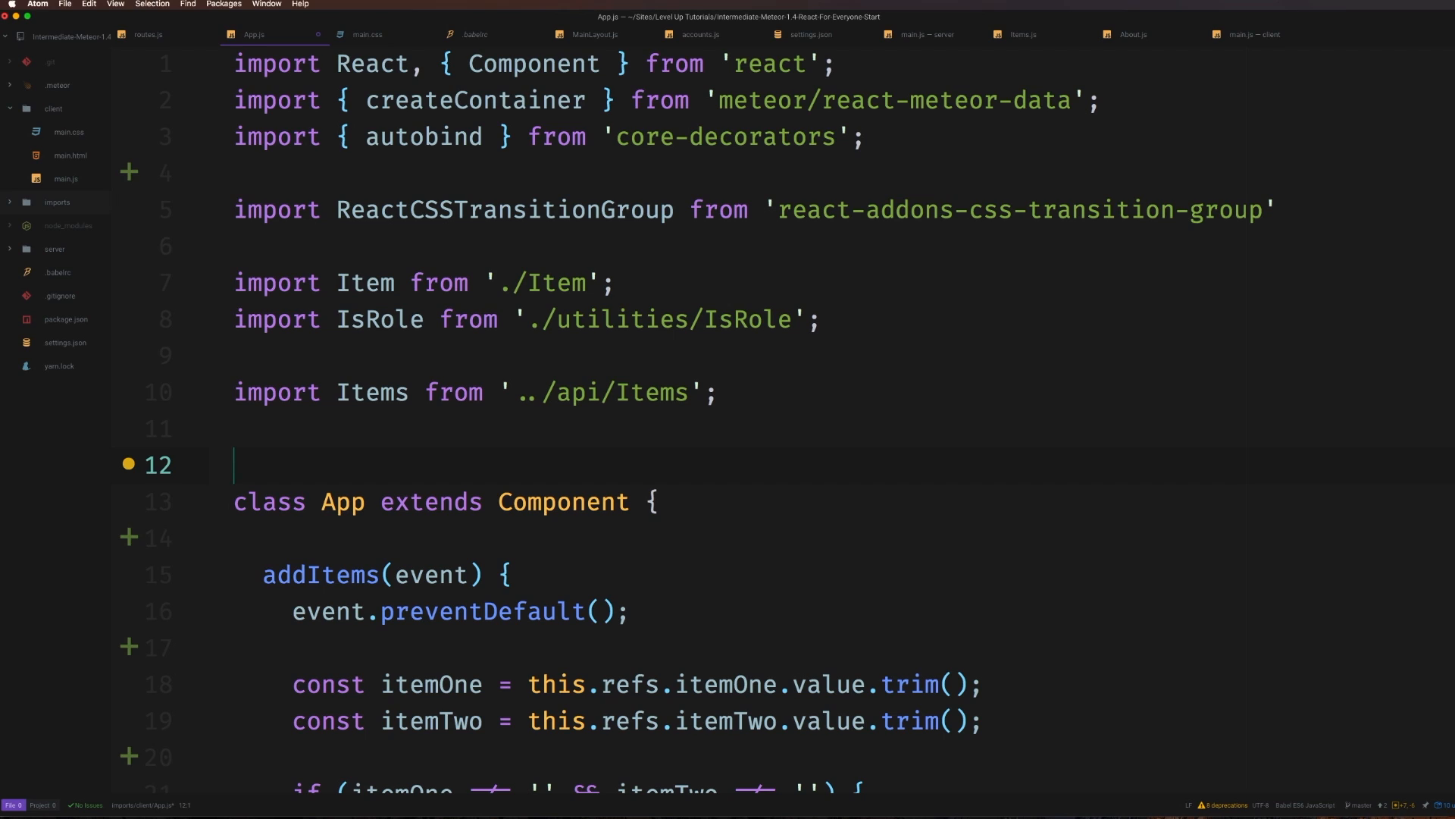
{"action": "type", "text": "@"}
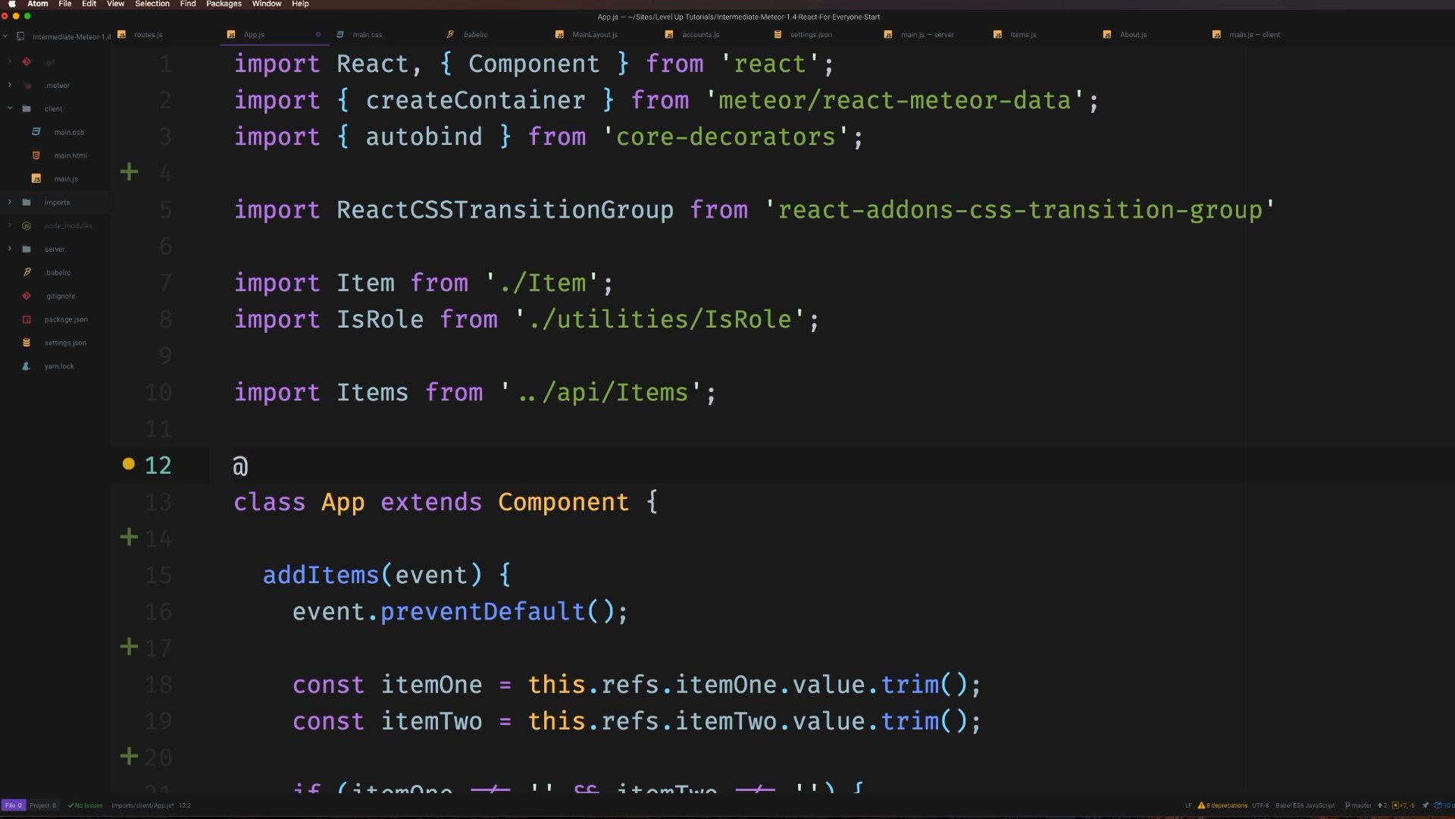
{"action": "type", "text": "autobind"}
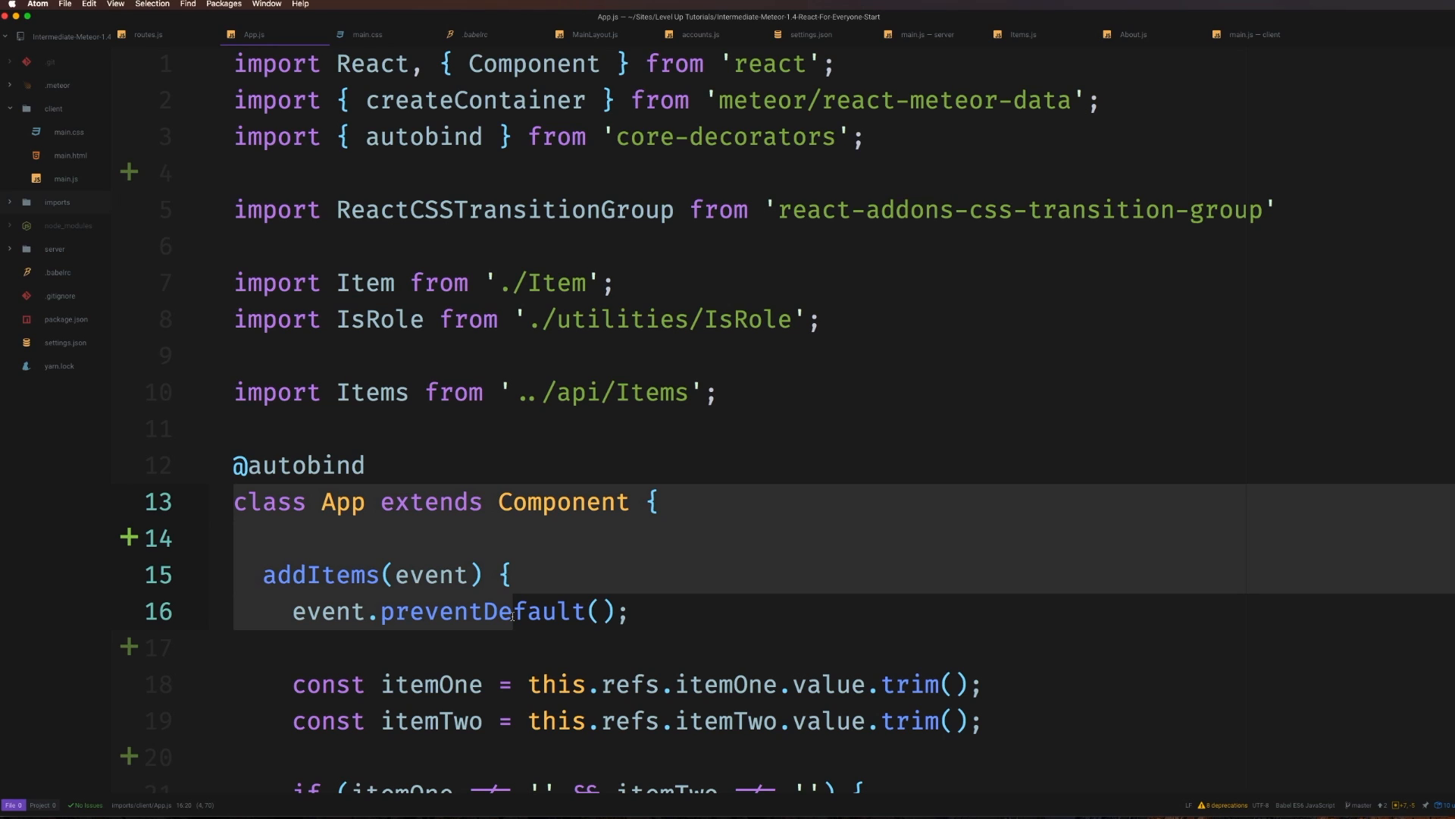
{"action": "mouse_move", "coordinate": [432, 461]}
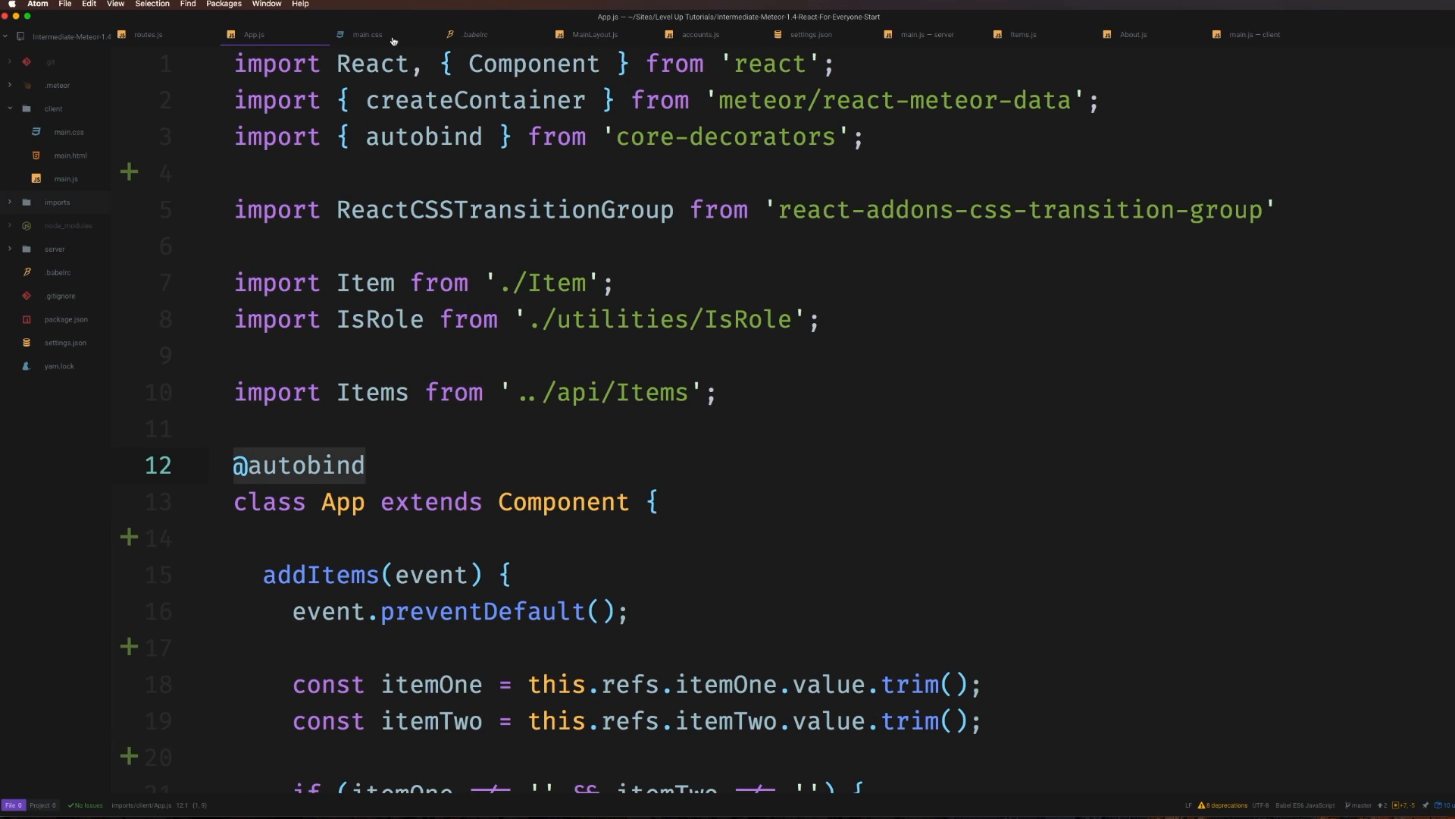
{"action": "mouse_move", "coordinate": [728, 817]}
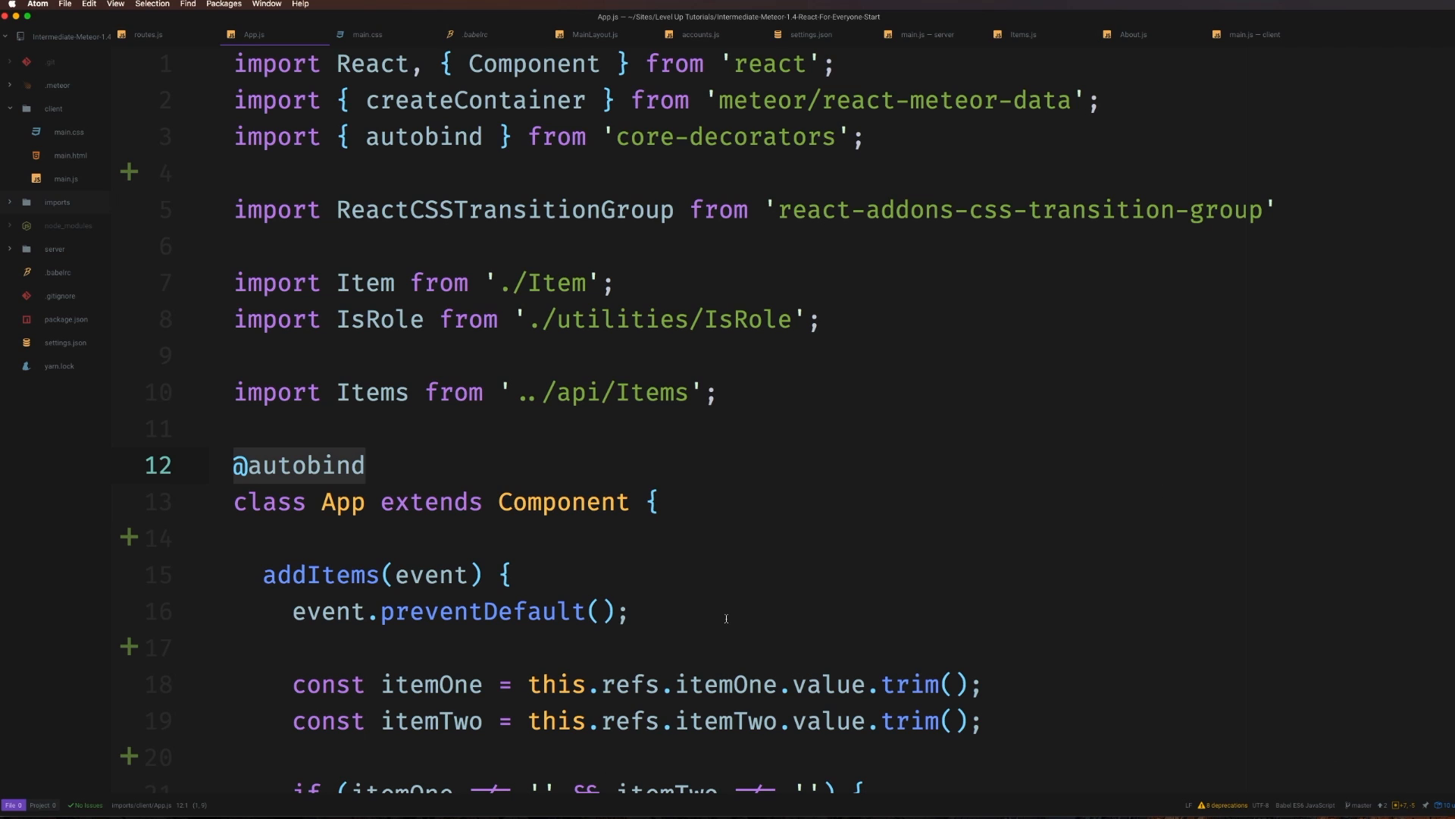
Glance at the itemOne ref in App.js, then bring the voting app in Chrome forward
{"action": "scroll", "scroll_direction": "down", "scroll_amount": 3}
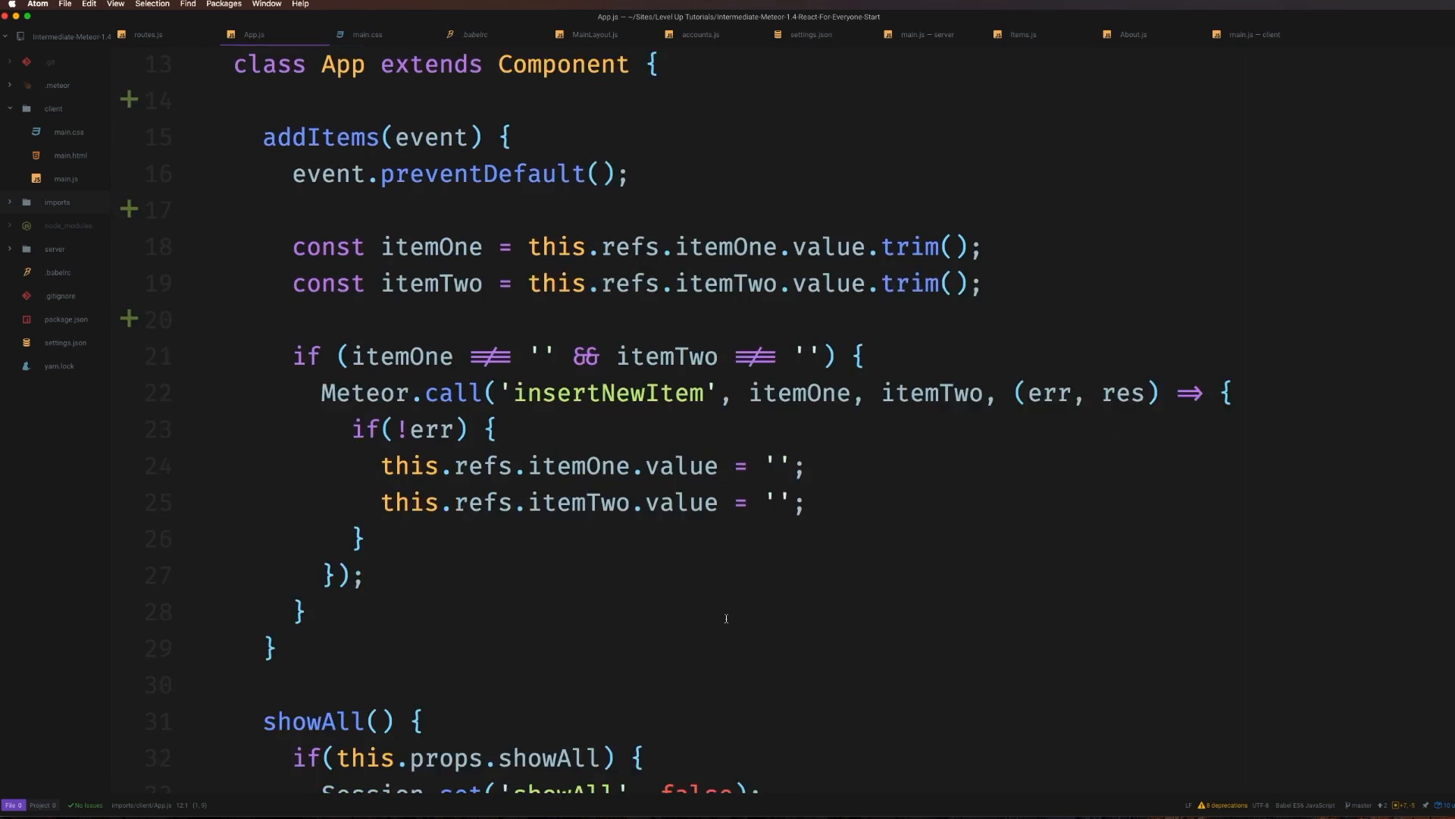
{"action": "scroll", "scroll_direction": "down", "scroll_amount": 3}
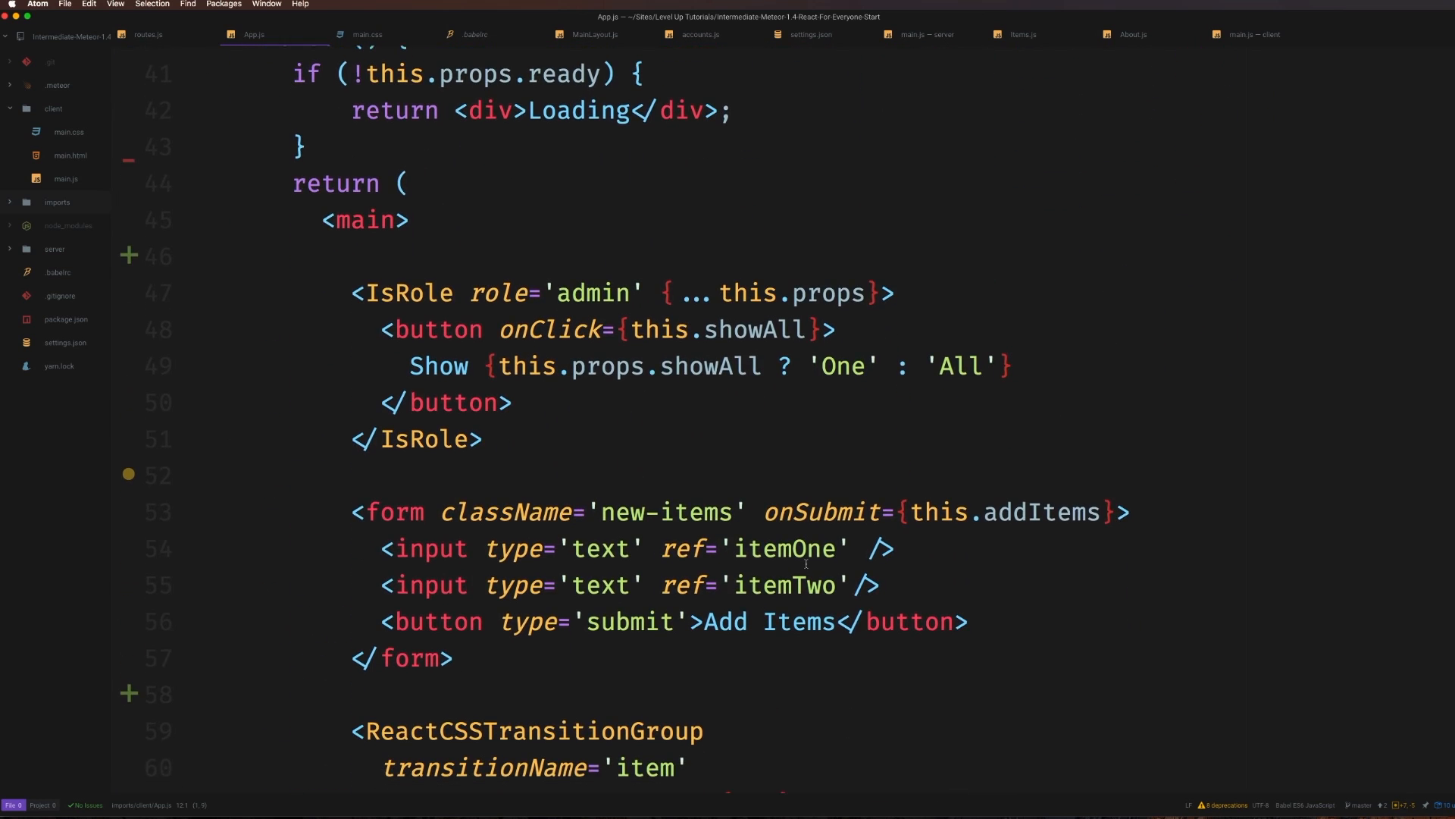
{"action": "double_click", "coordinate": [928, 503]}
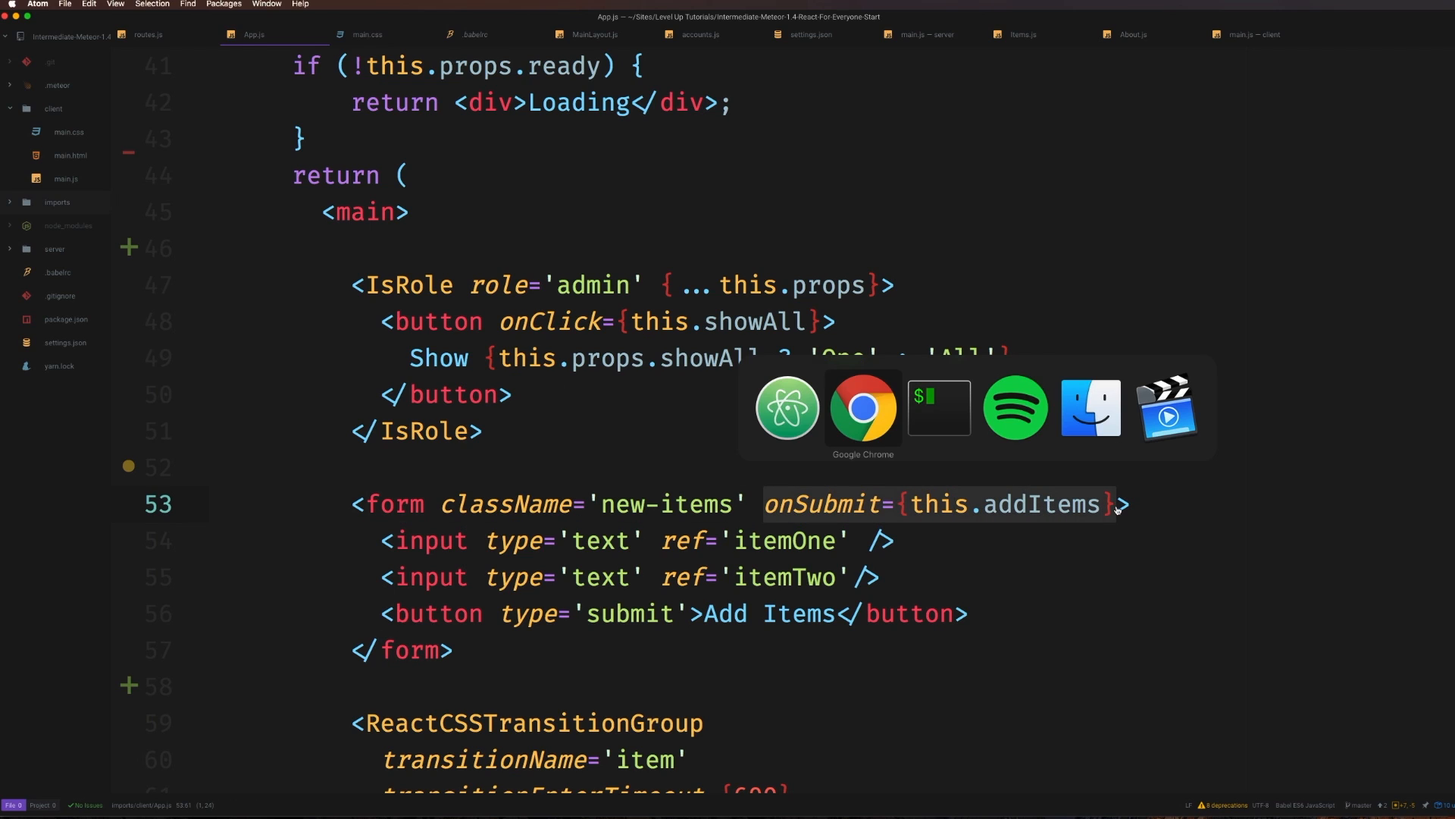
{"action": "left_click", "coordinate": [861, 406]}
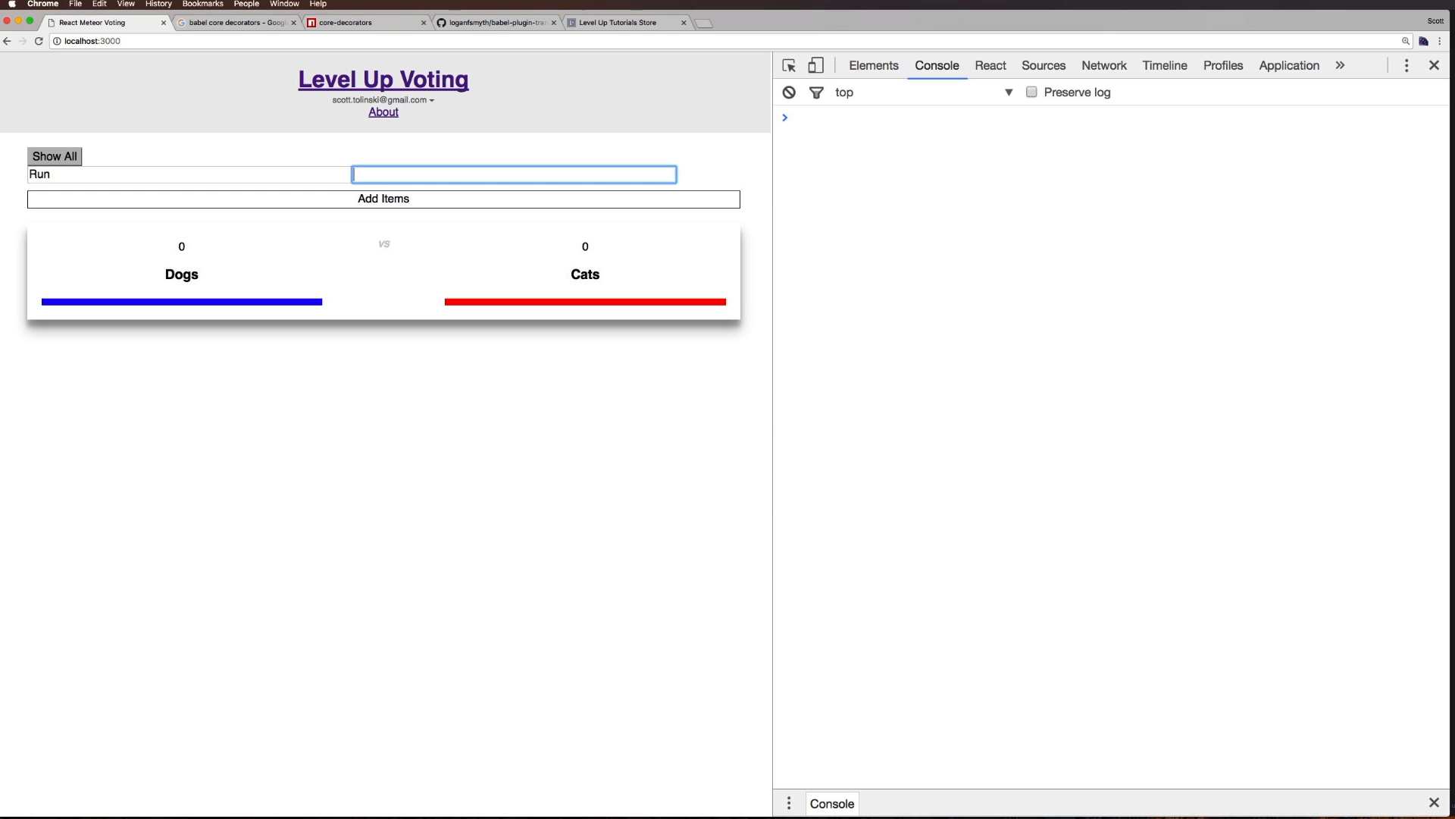
Enter the MIDI and Audio item names in the form and submit them with Add Items
{"action": "type", "text": "Swim"}
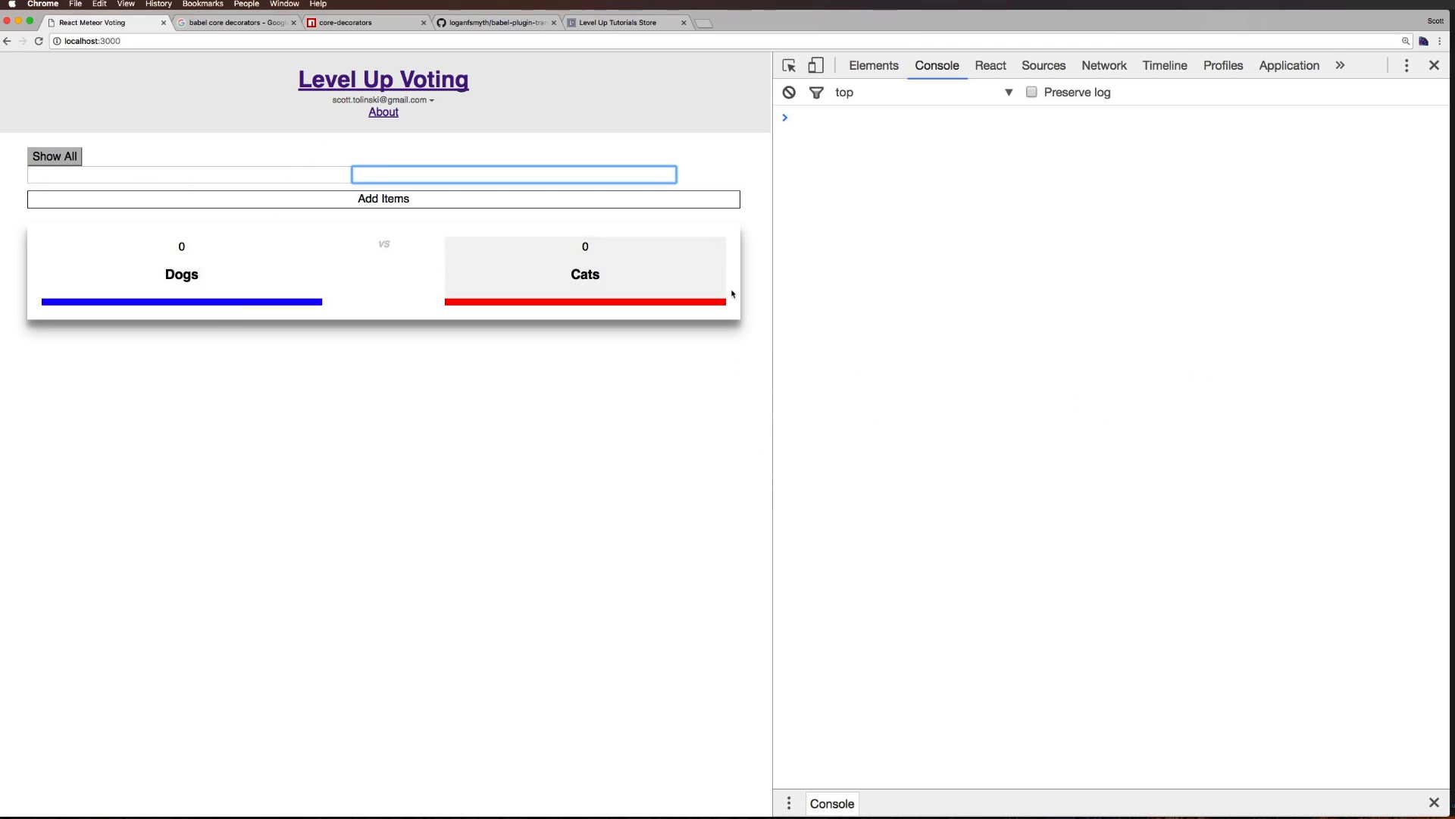
{"action": "mouse_move", "coordinate": [214, 646]}
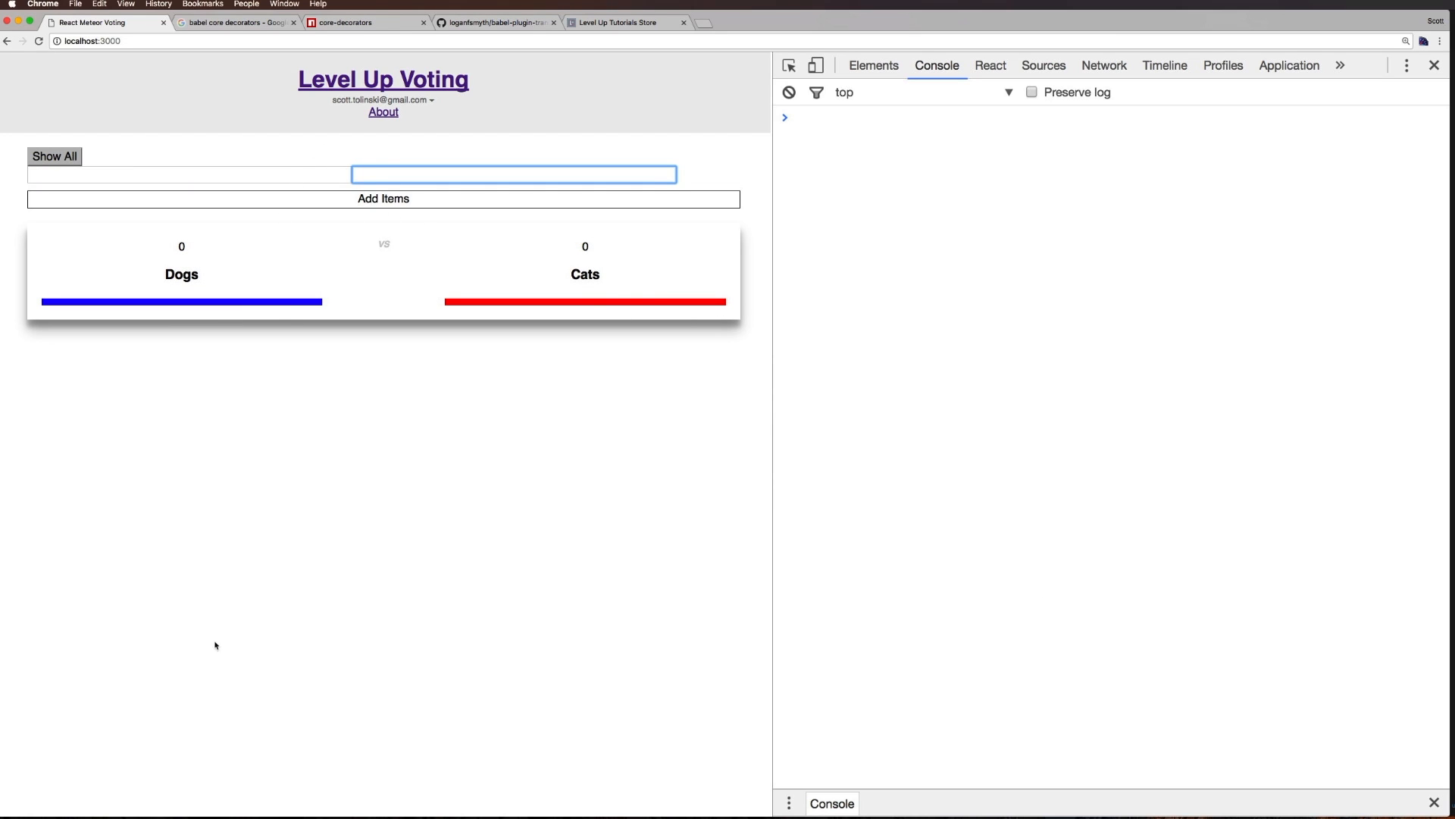
{"action": "mouse_move", "coordinate": [541, 320]}
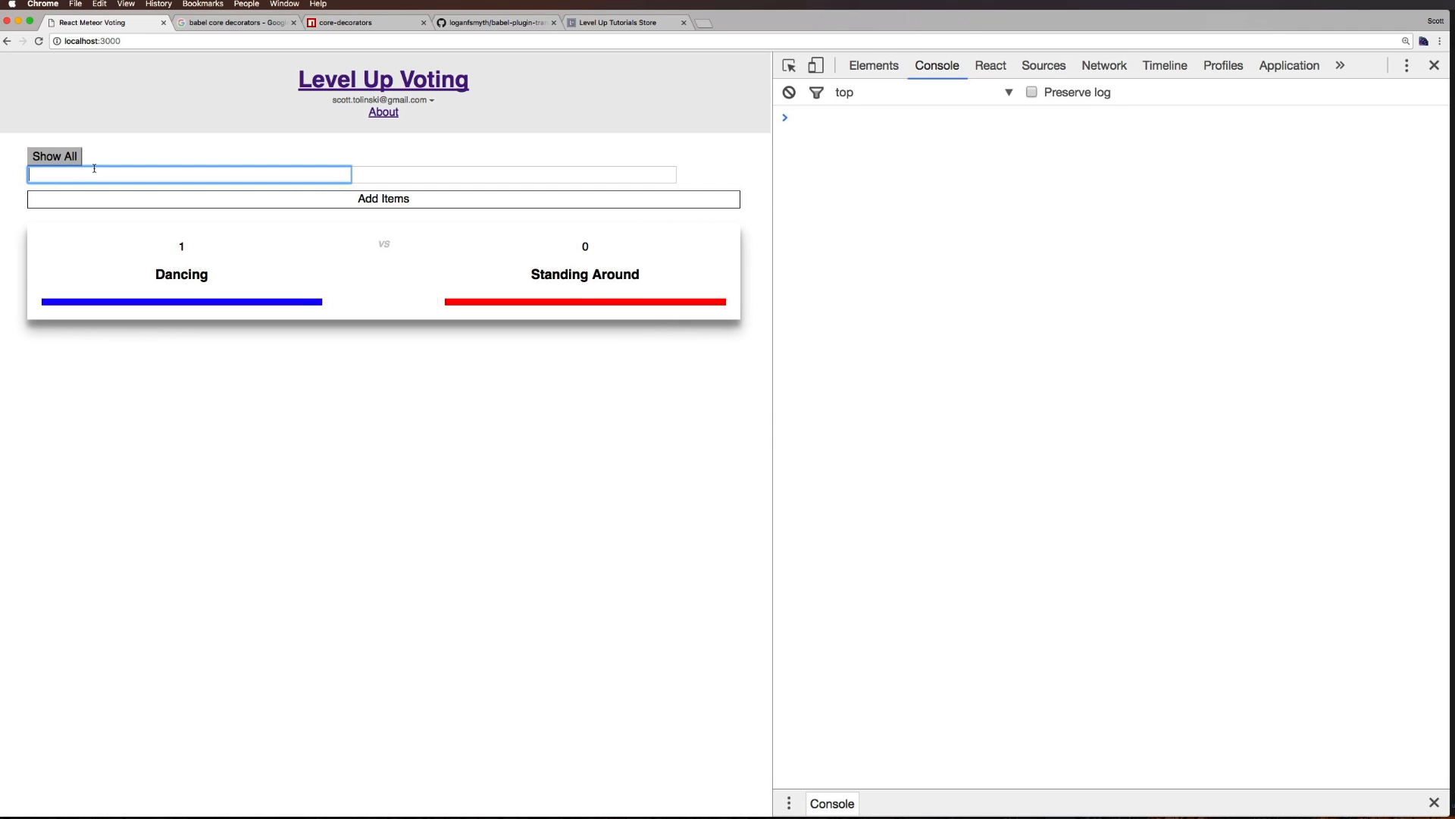
{"action": "type", "text": "MD"}
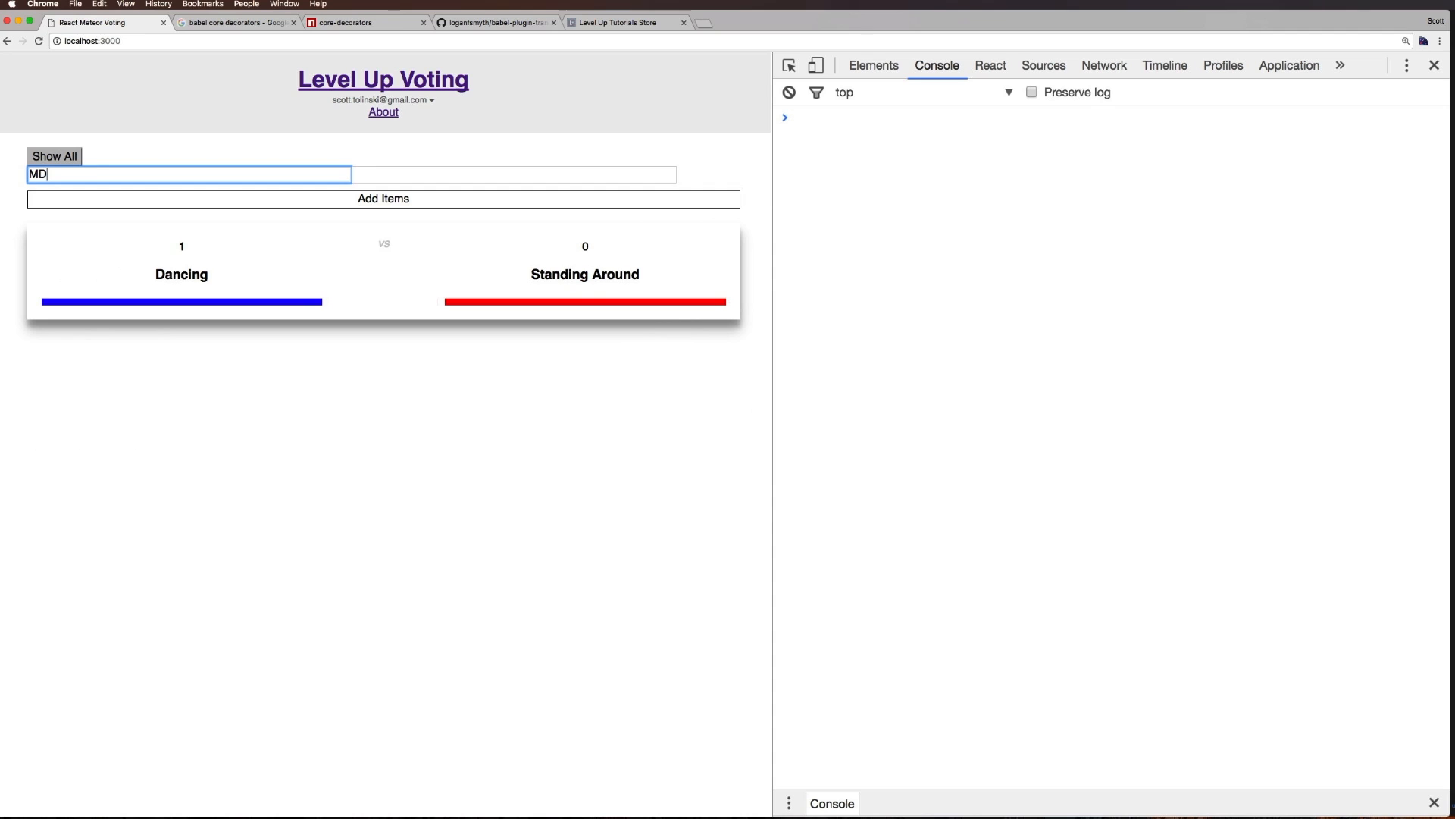
{"action": "type", "text": "Audi"}
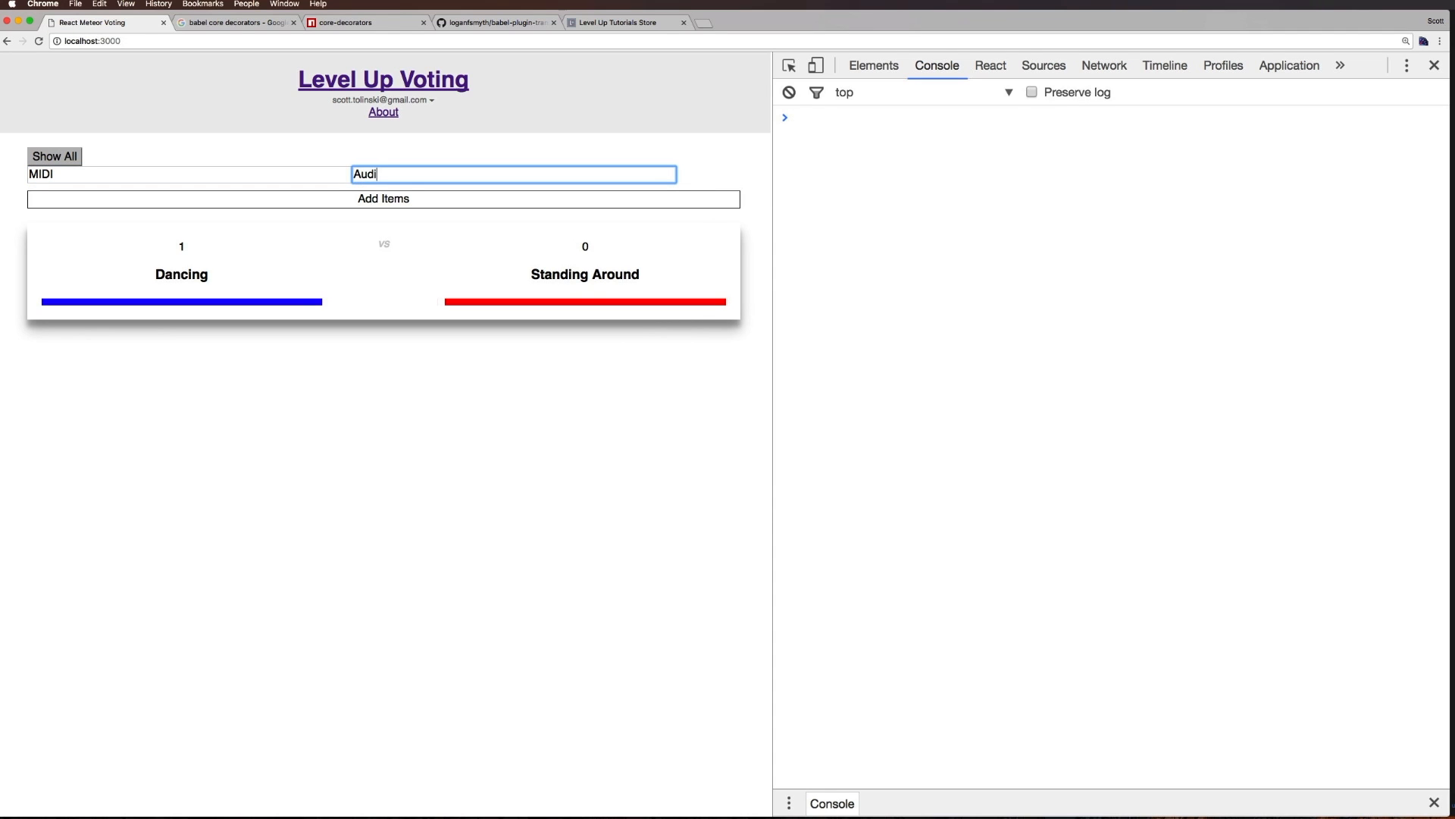
{"action": "left_click", "coordinate": [382, 197]}
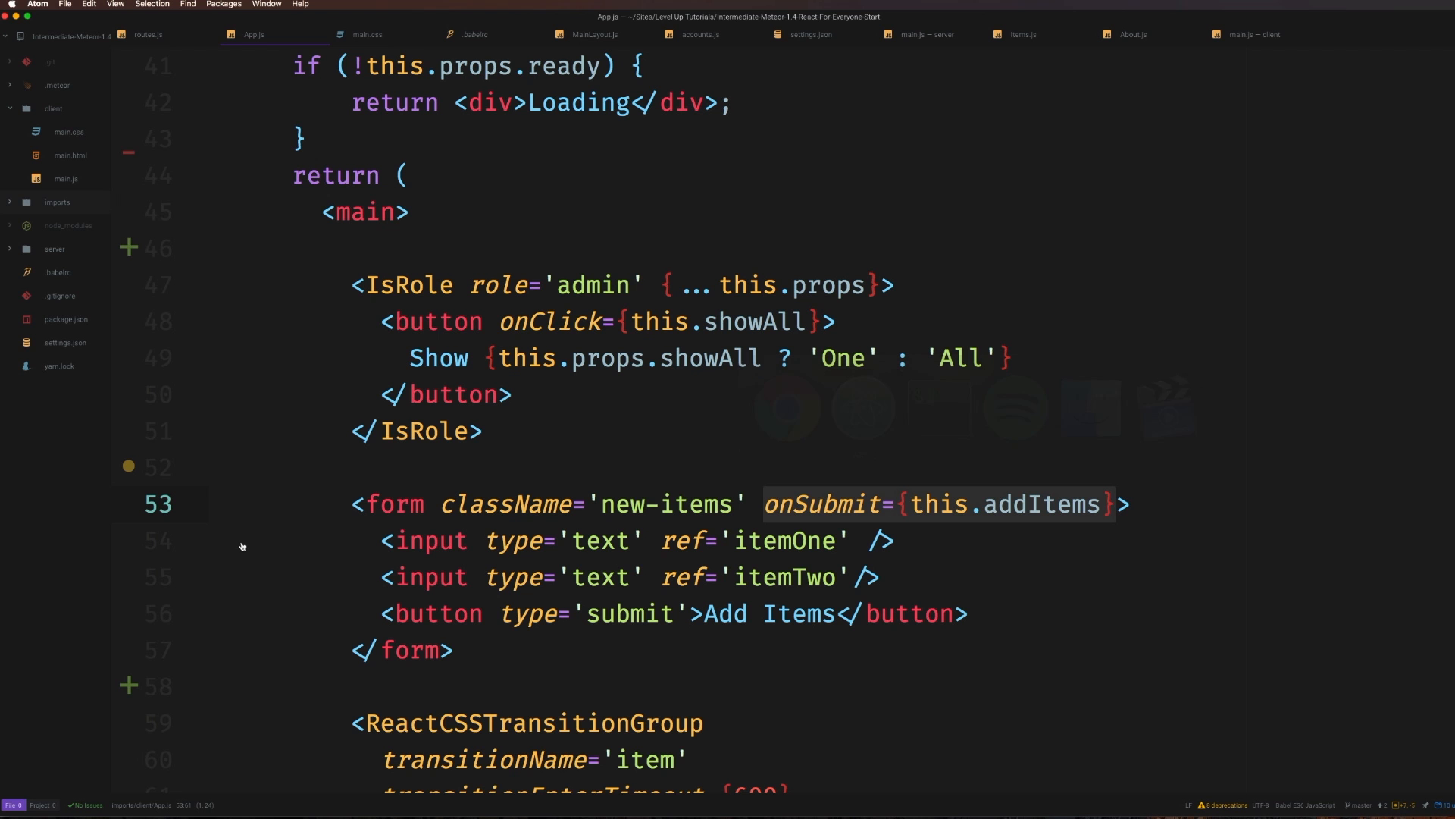
{"action": "mouse_move", "coordinate": [796, 342]}
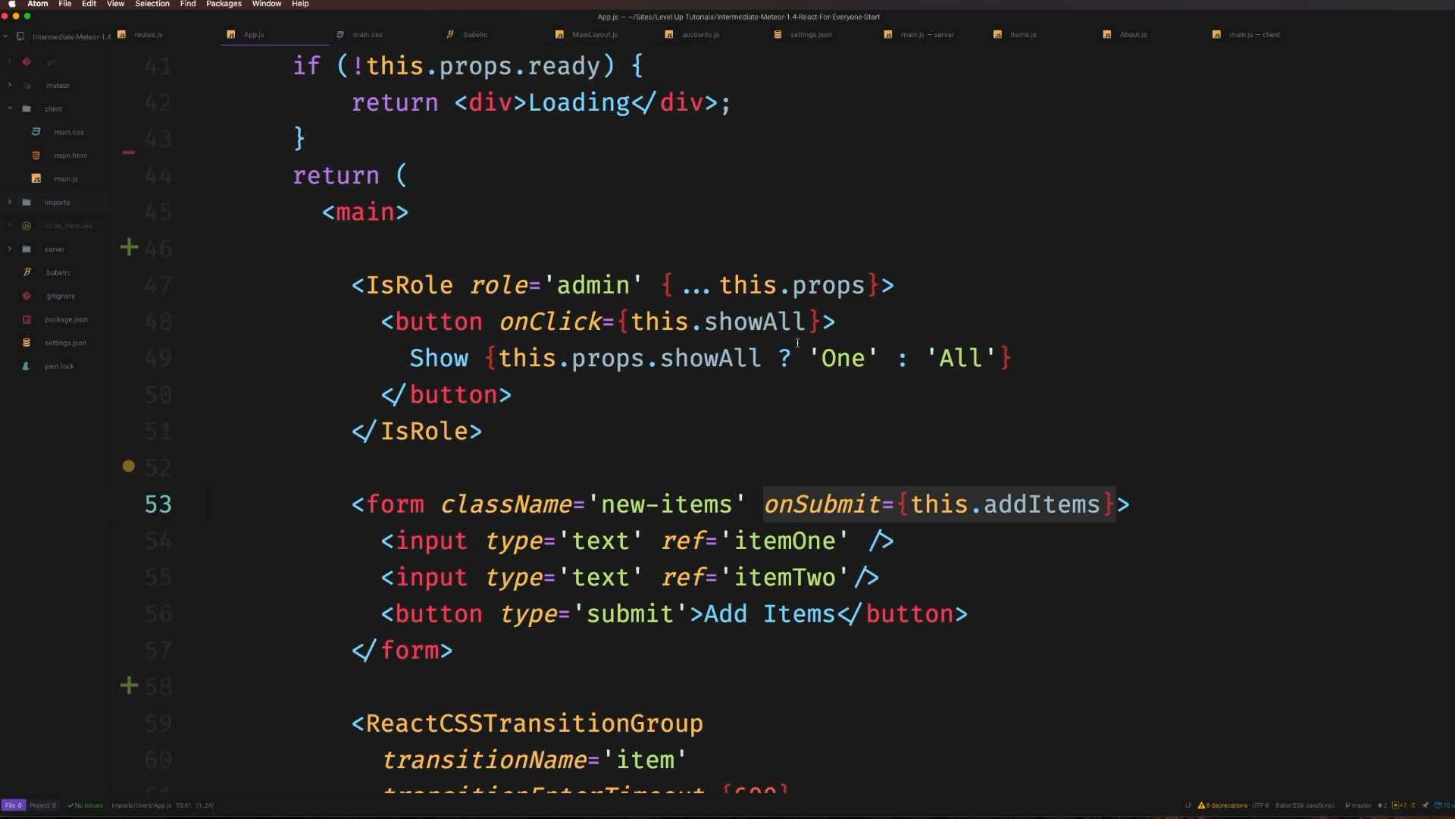
{"action": "scroll", "scroll_direction": "up", "scroll_amount": 3}
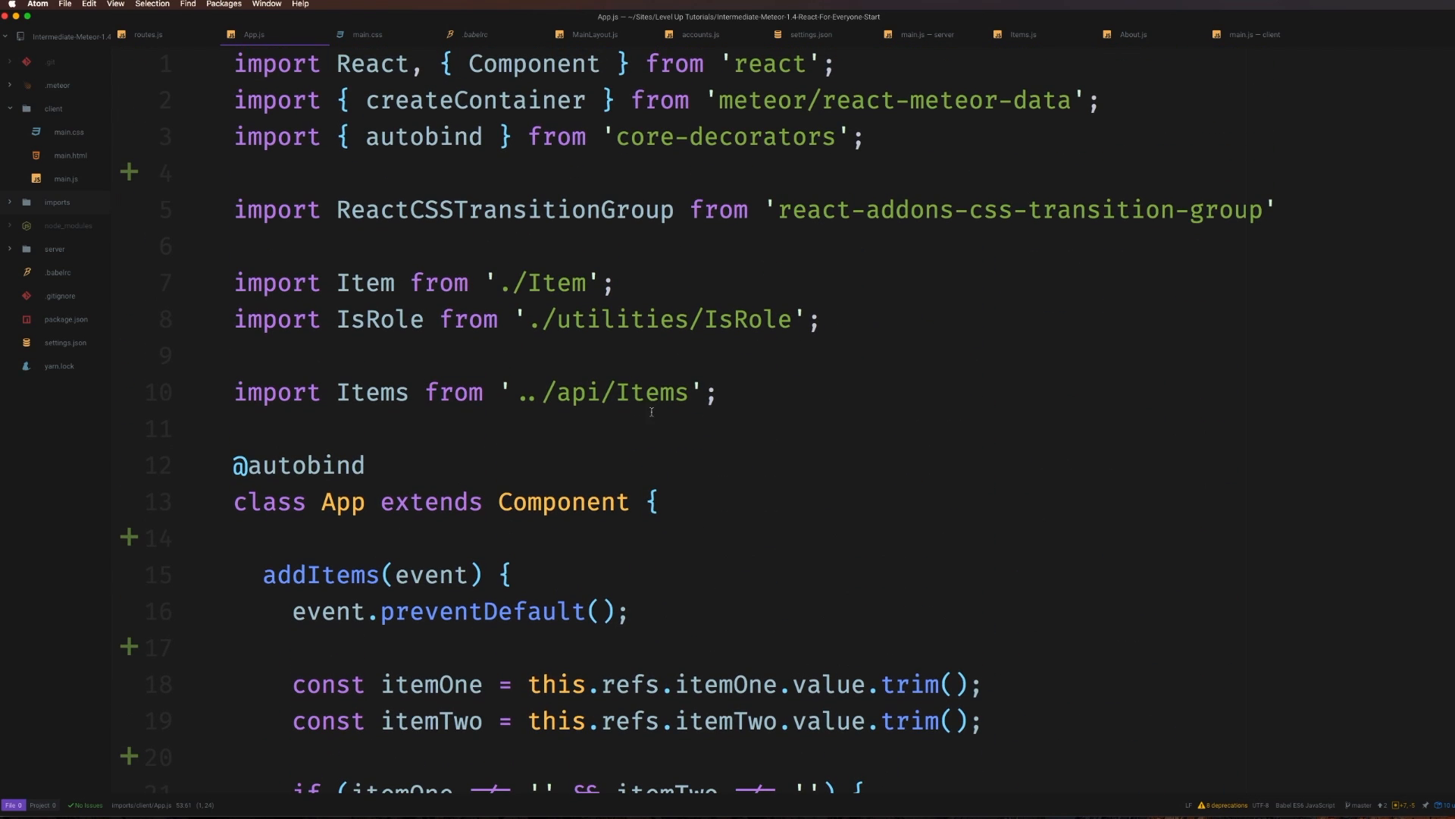
{"action": "scroll", "scroll_direction": "down", "scroll_amount": 3}
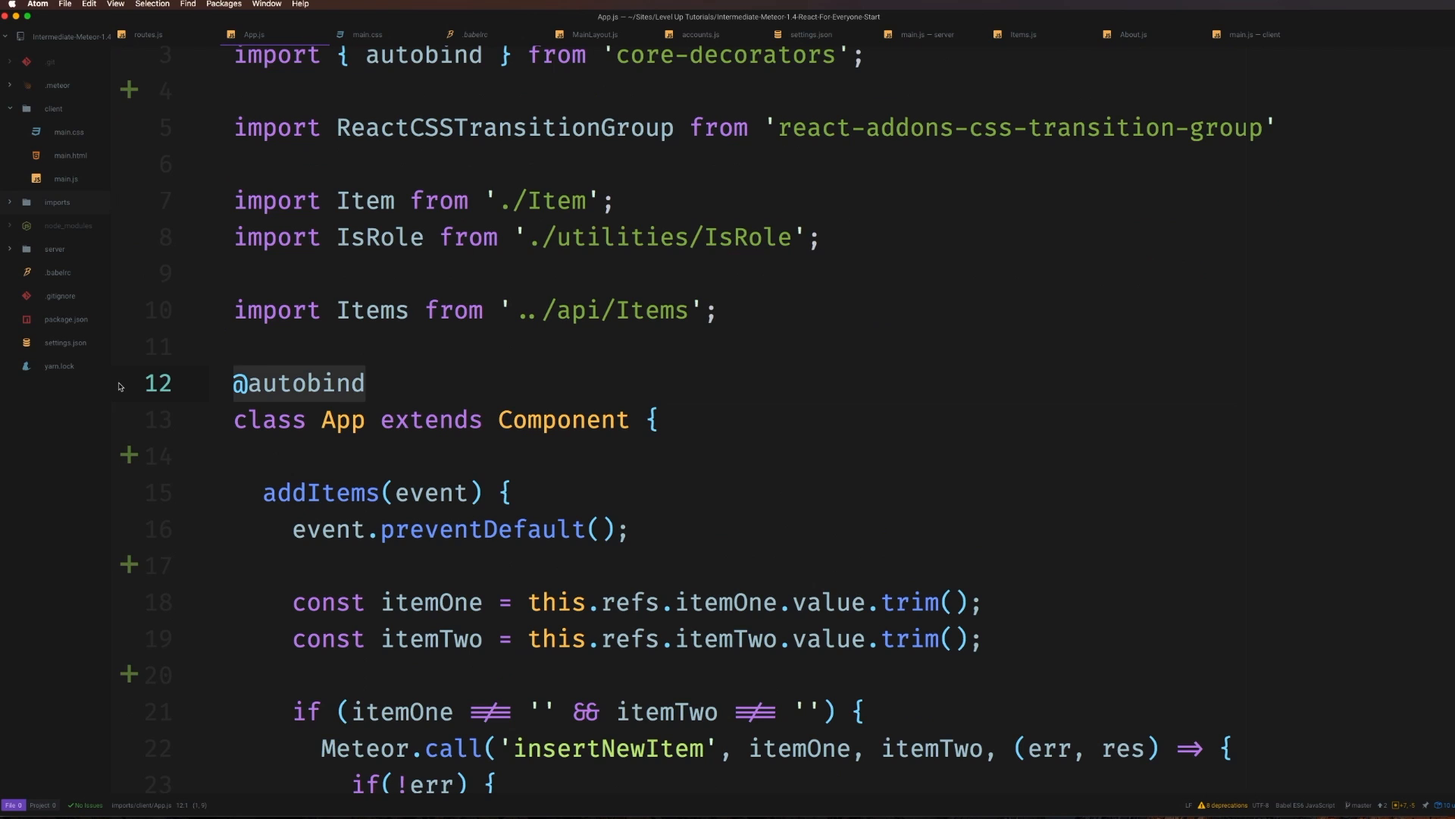
{"action": "mouse_move", "coordinate": [212, 406]}
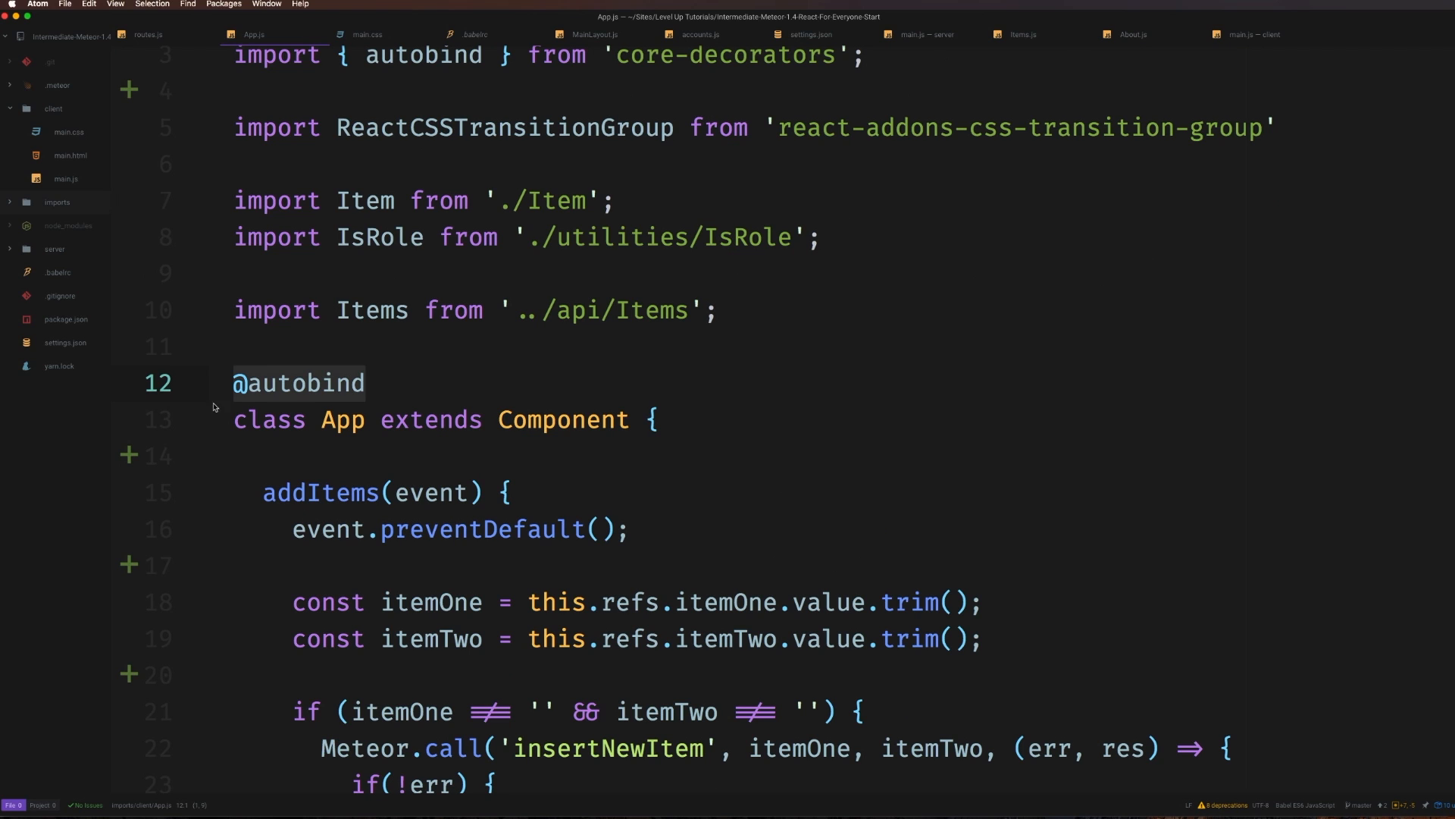
{"action": "scroll", "scroll_direction": "up", "scroll_amount": 3}
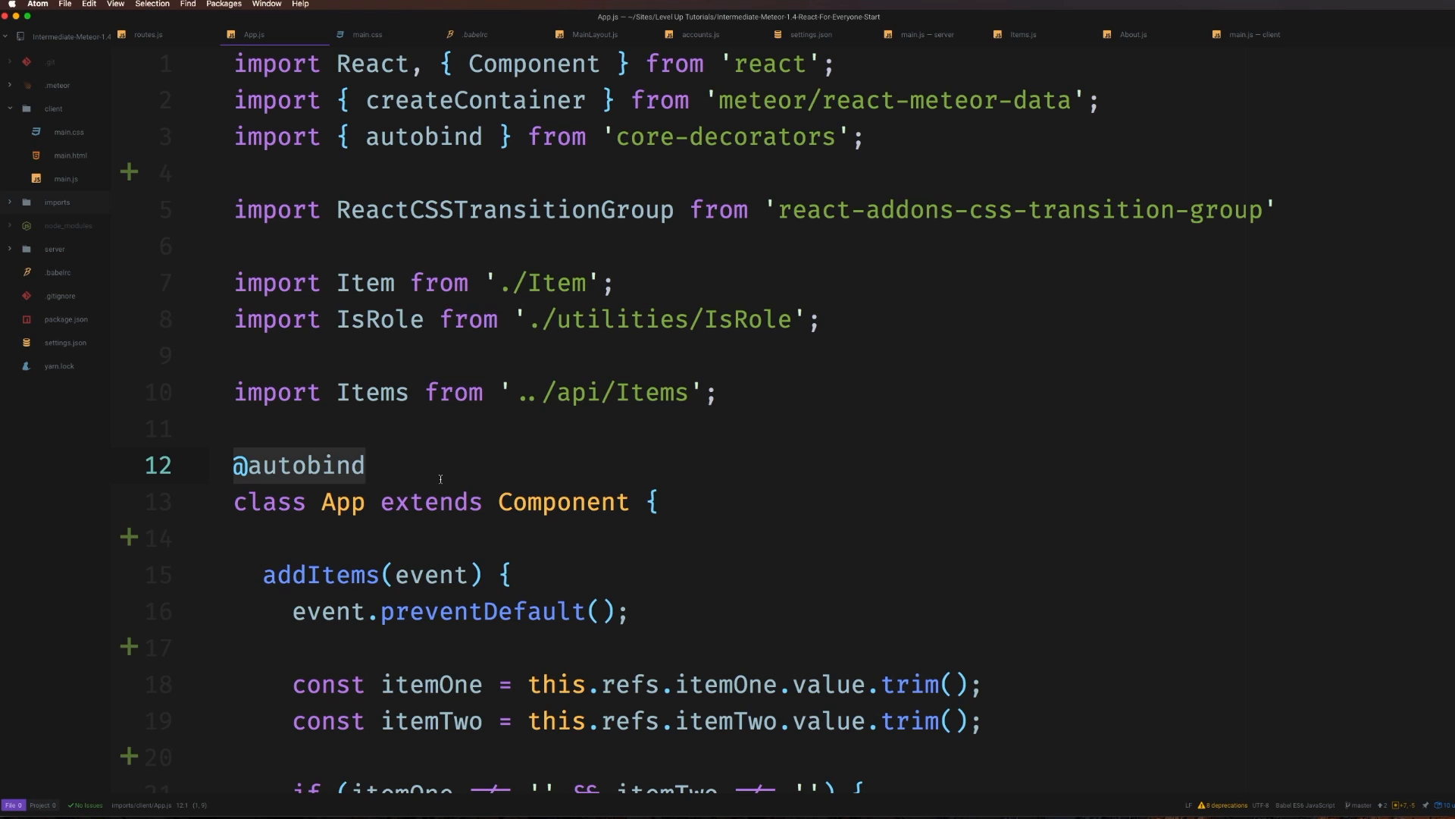
{"action": "mouse_move", "coordinate": [205, 543]}
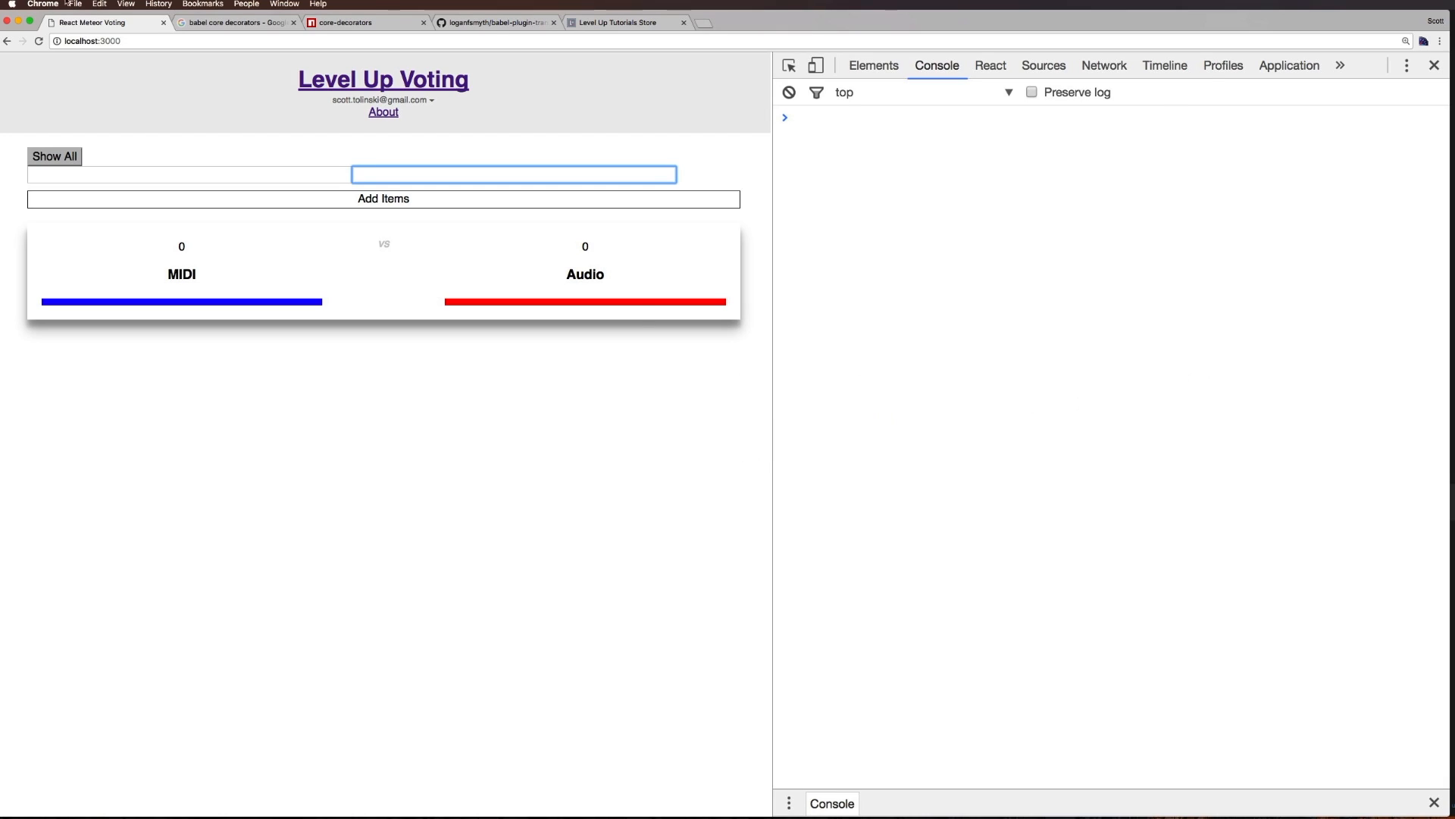
{"action": "mouse_move", "coordinate": [429, 247]}
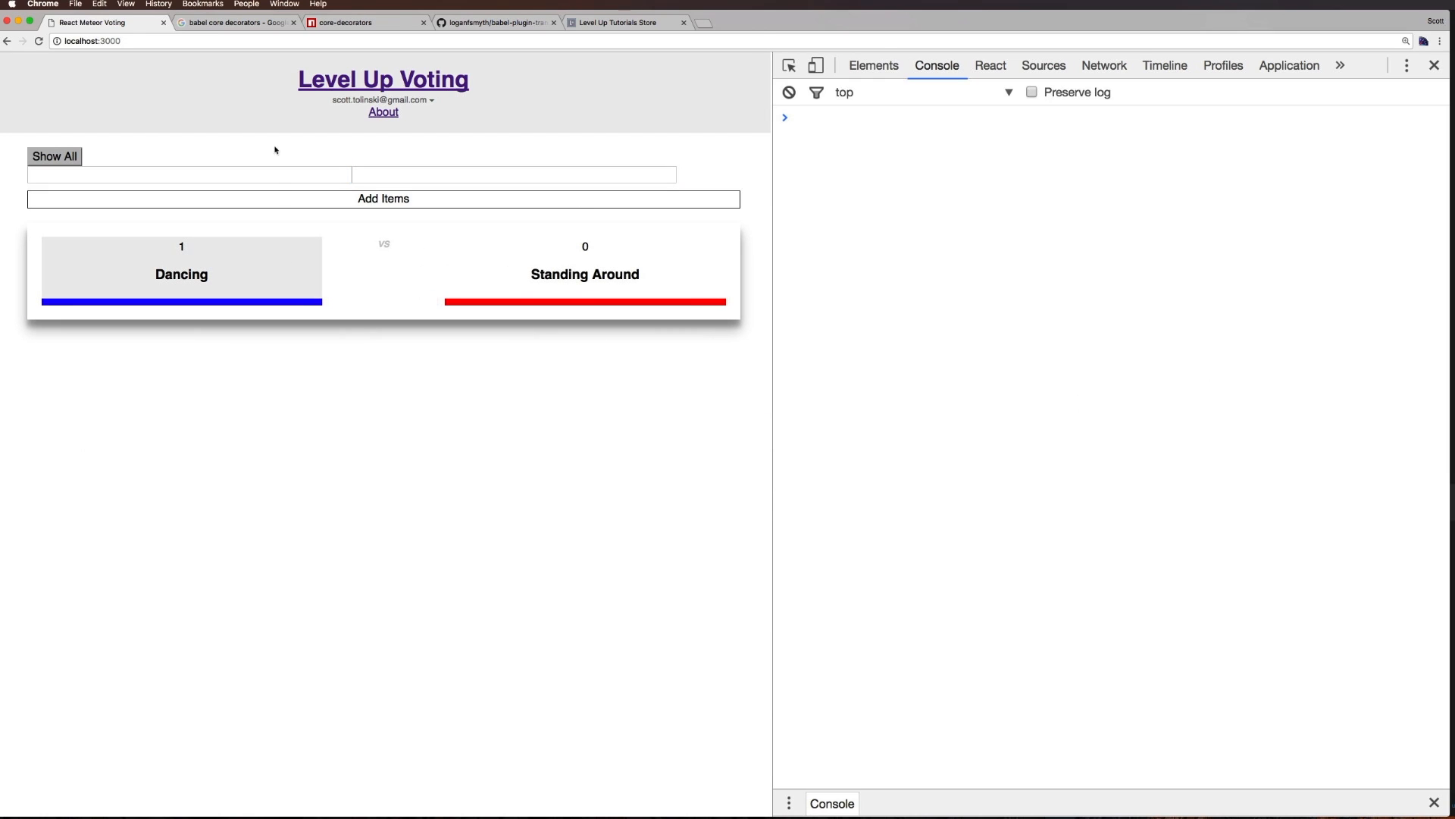
Switch to the Level Up Tutorials Store tab in Chrome
{"action": "left_click", "coordinate": [626, 22]}
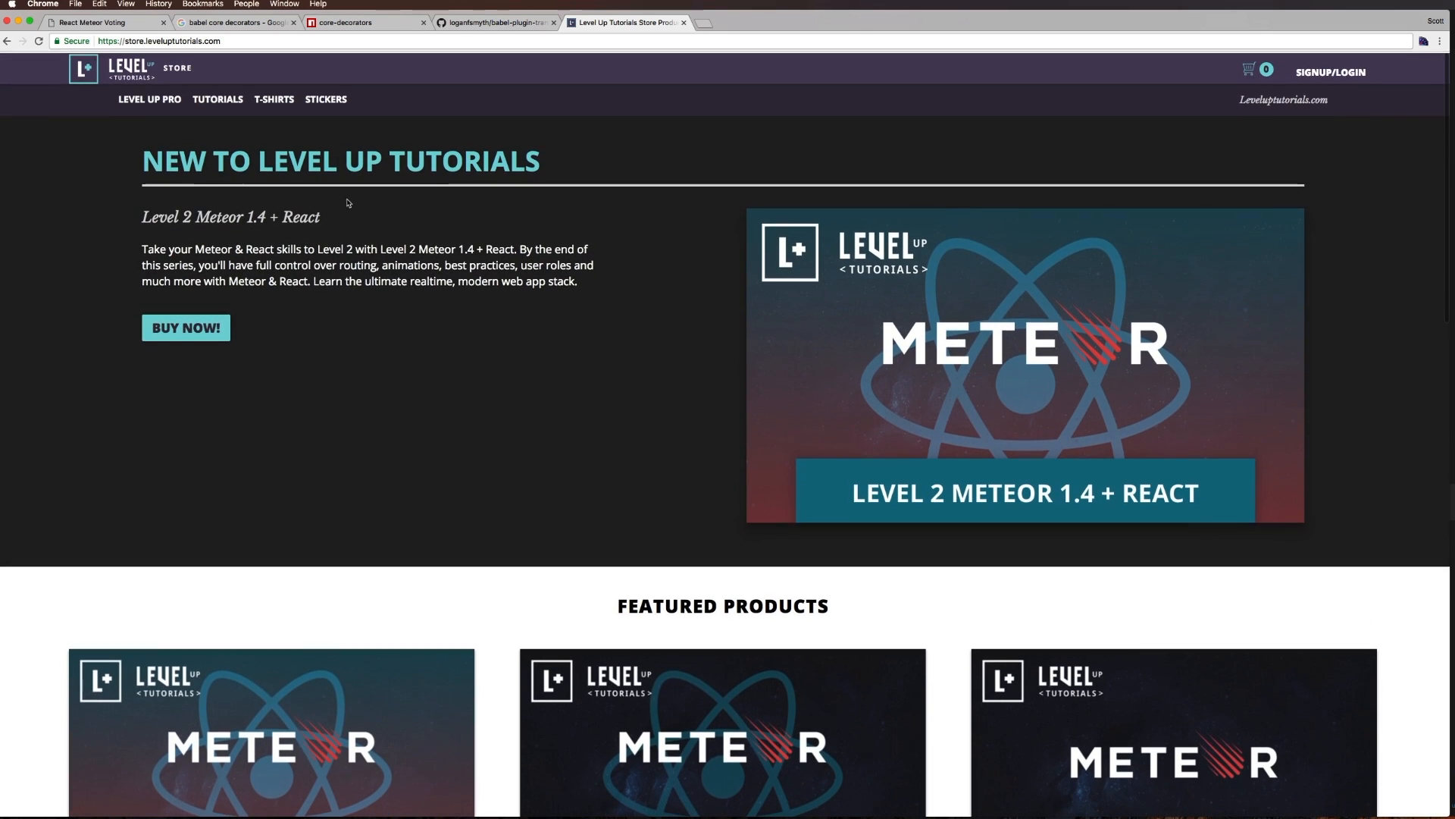
{"action": "mouse_move", "coordinate": [643, 329]}
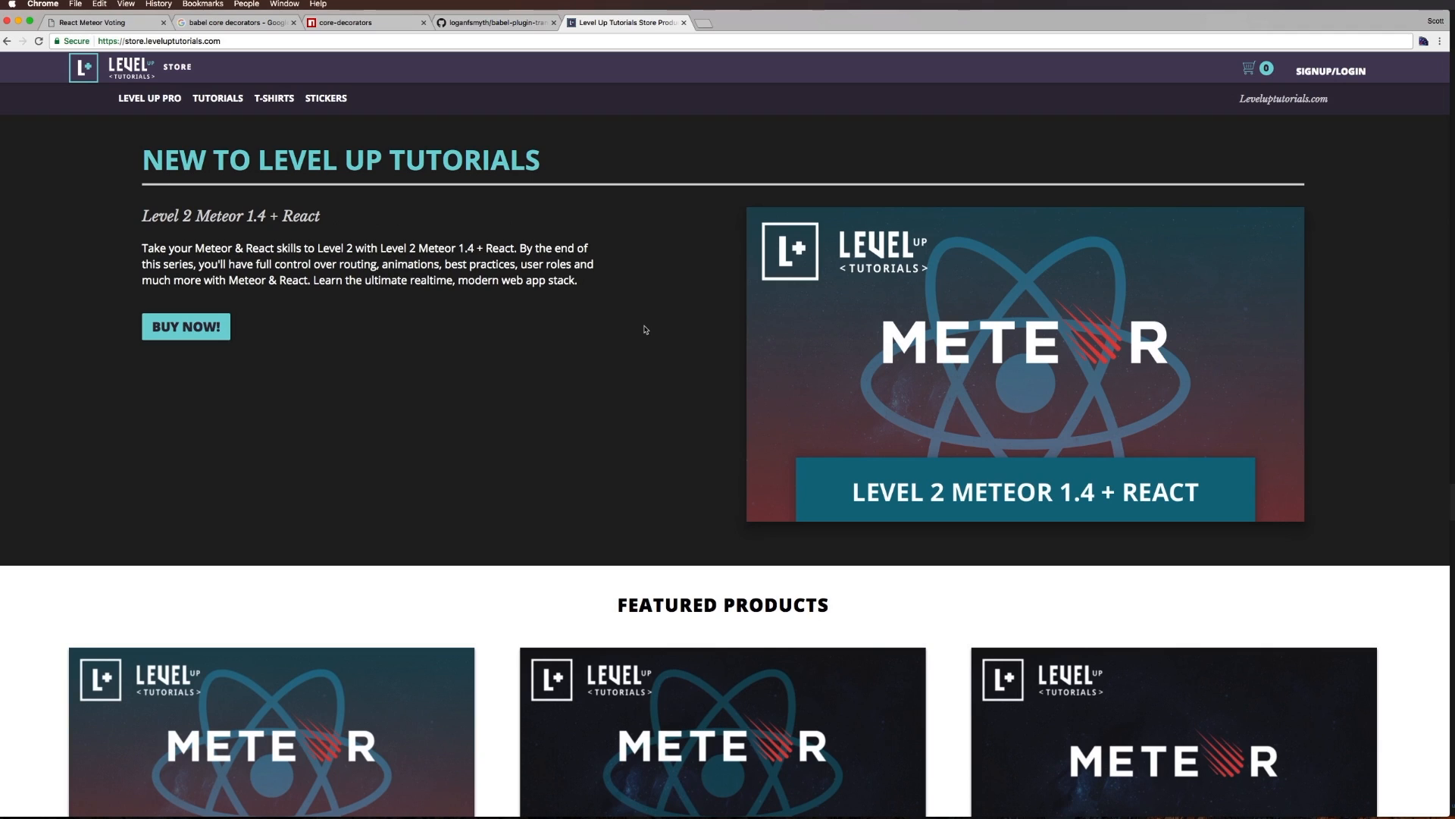
{"action": "mouse_move", "coordinate": [1079, 448]}
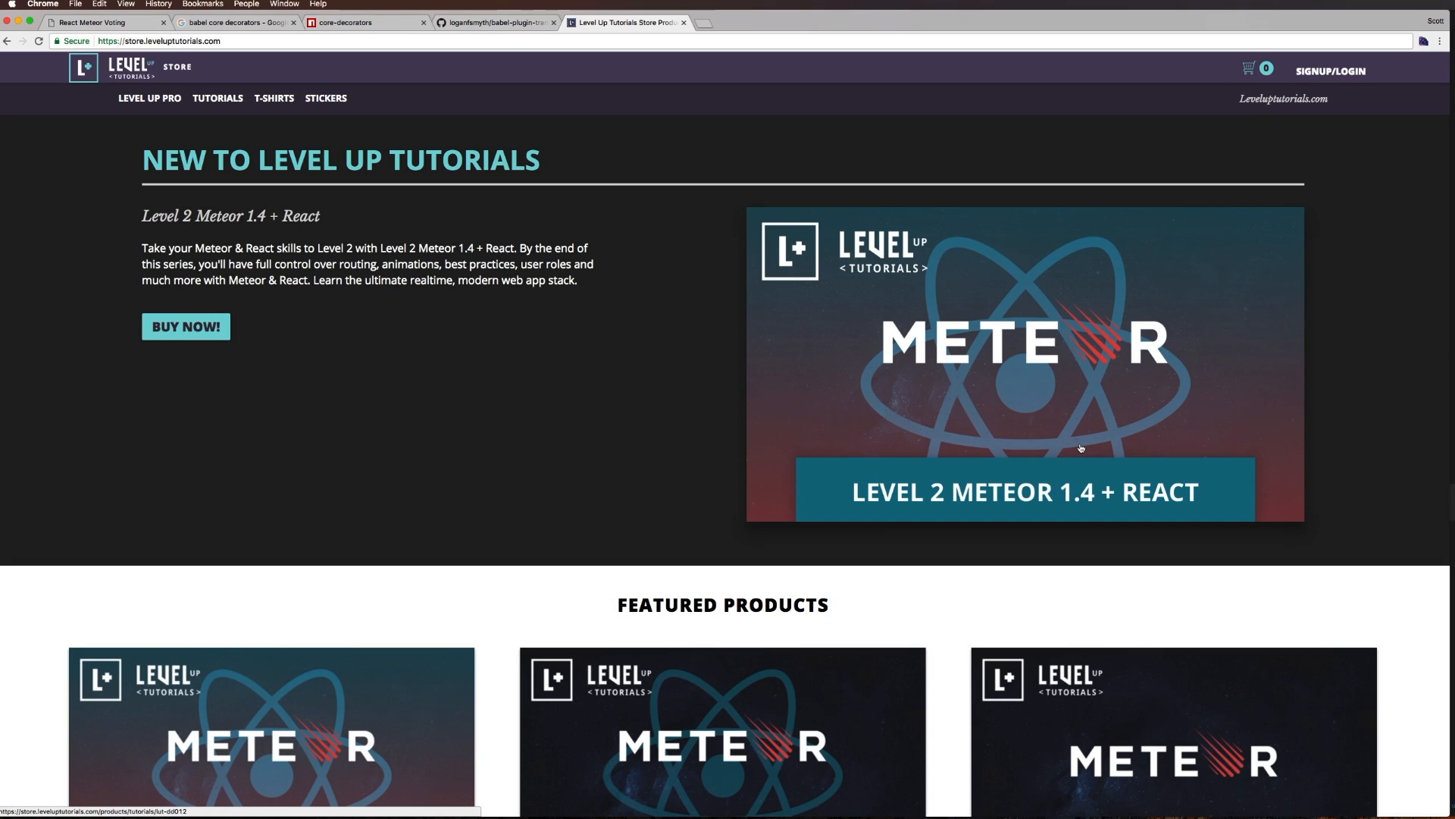
Browse the store's featured Meteor courses and show the full tutorials catalogue
{"action": "scroll", "scroll_direction": "down", "scroll_amount": 3}
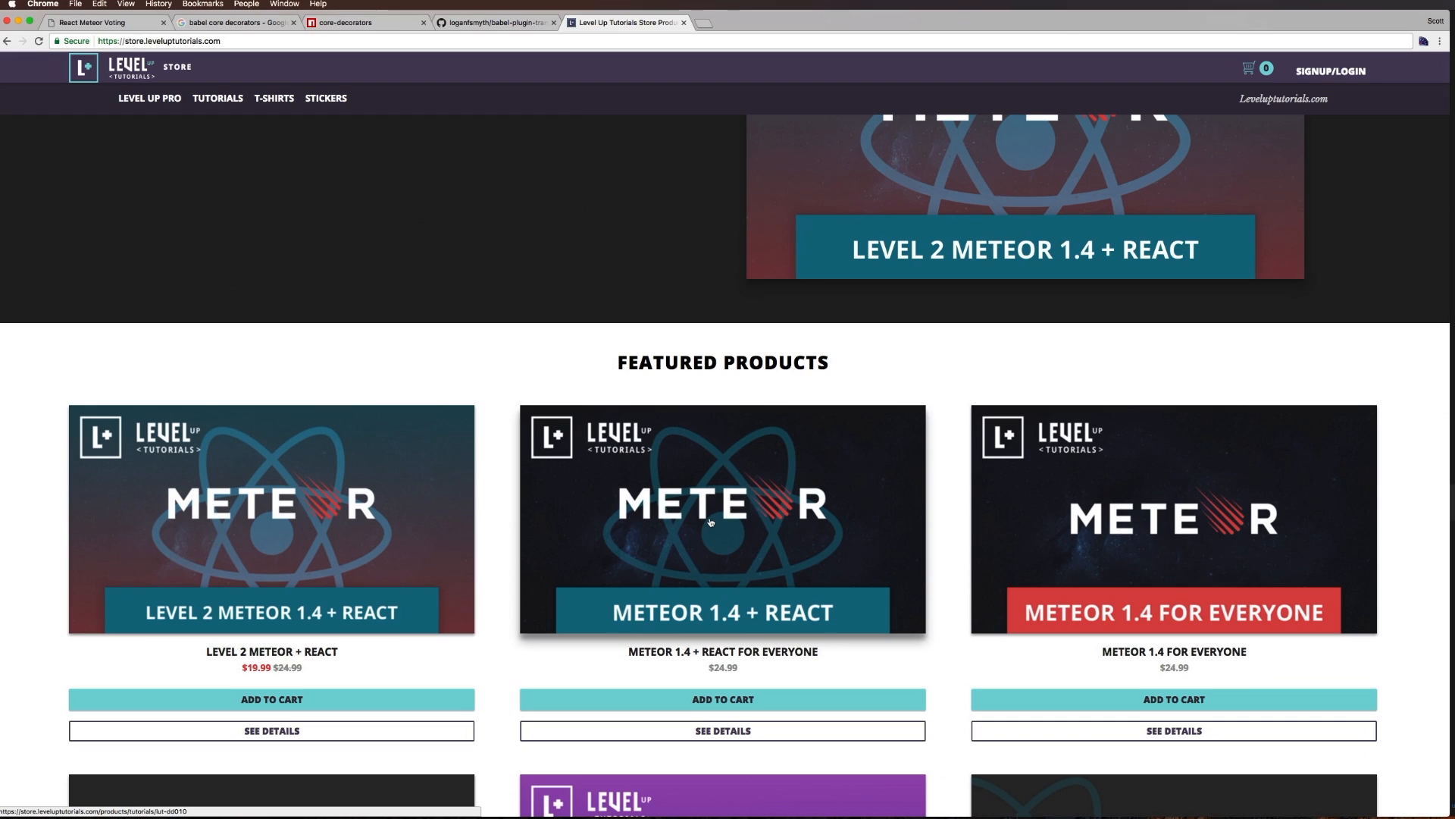
{"action": "mouse_move", "coordinate": [623, 544]}
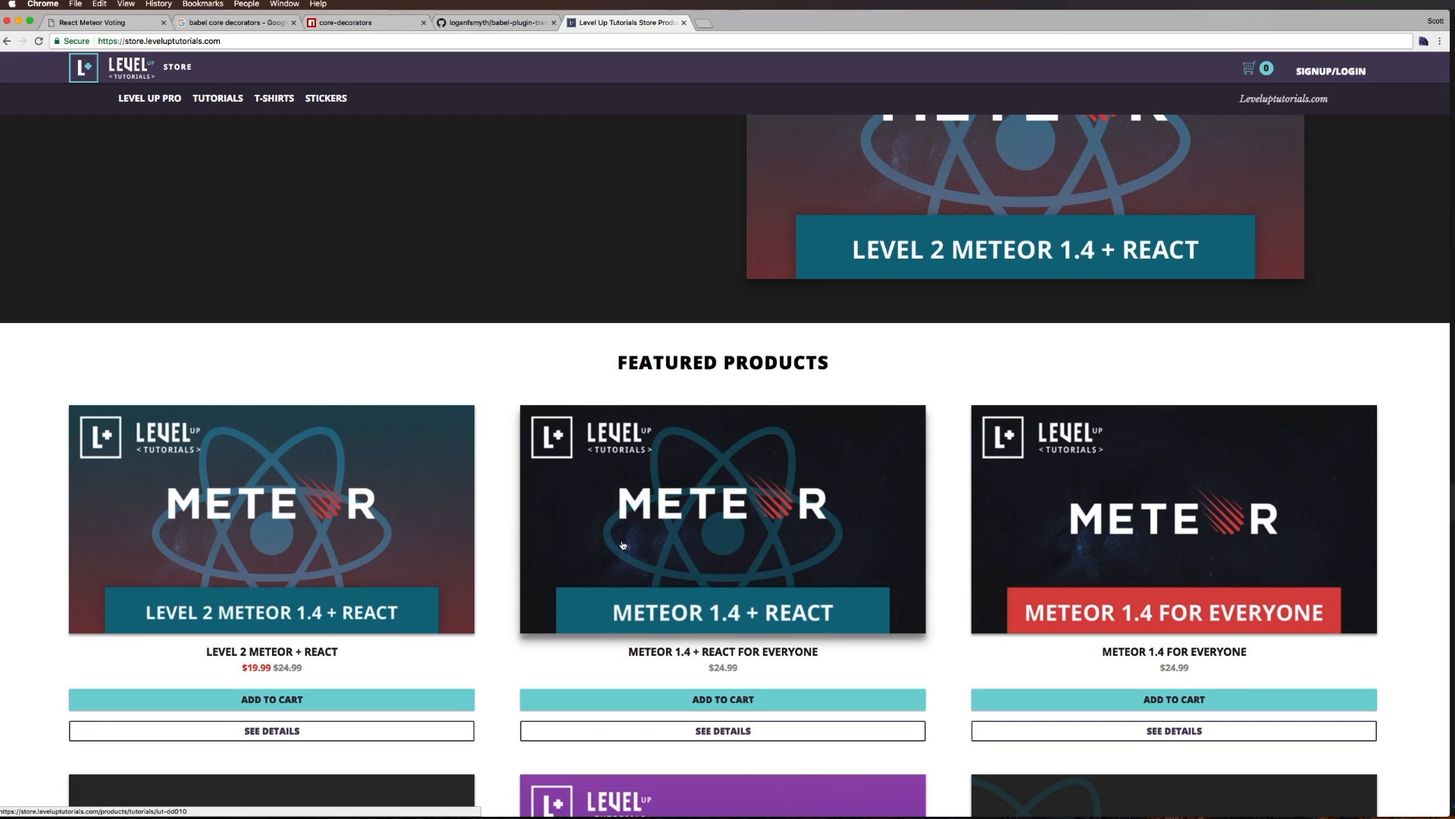
{"action": "mouse_move", "coordinate": [468, 461]}
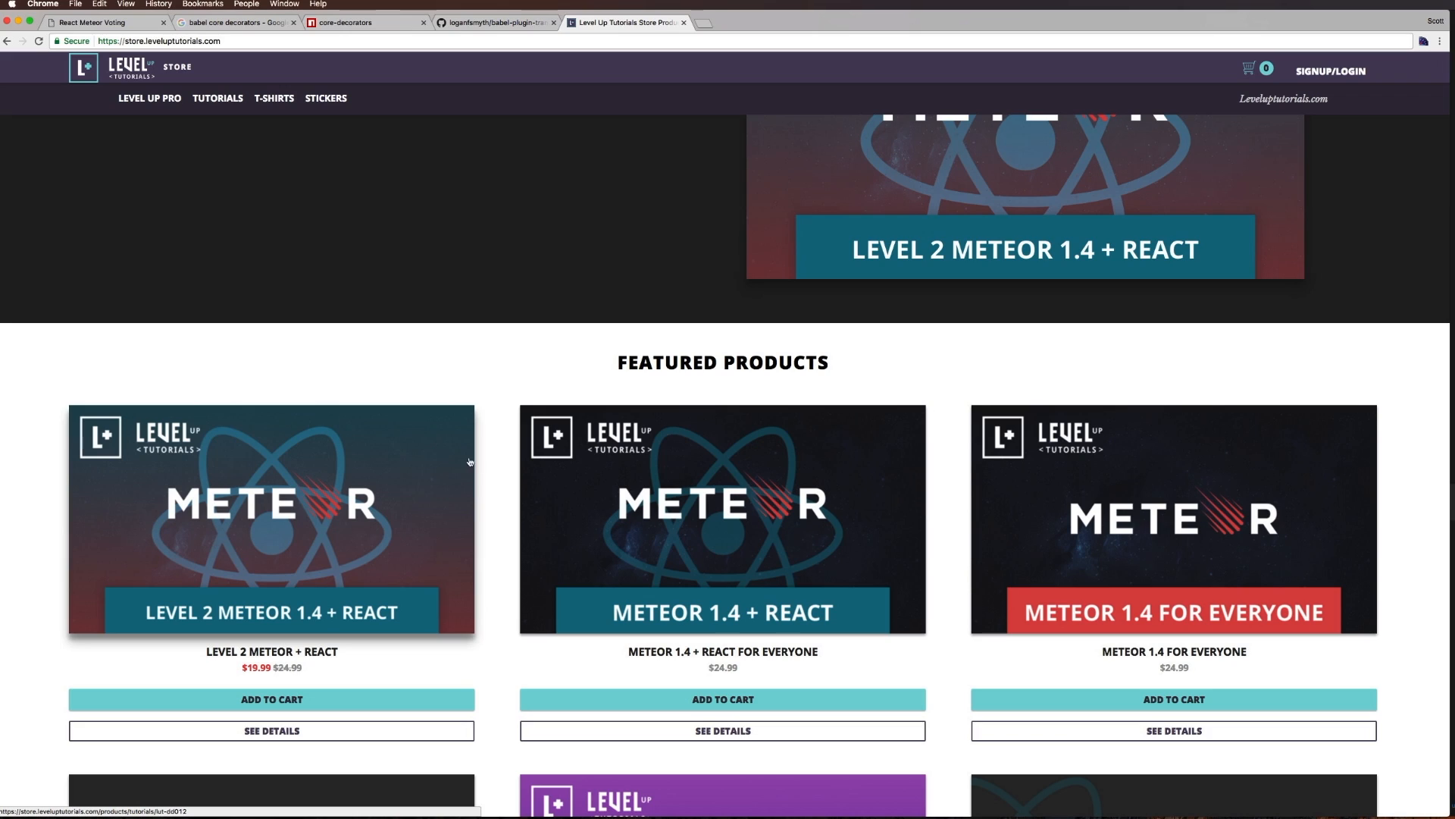
{"action": "mouse_move", "coordinate": [506, 407]}
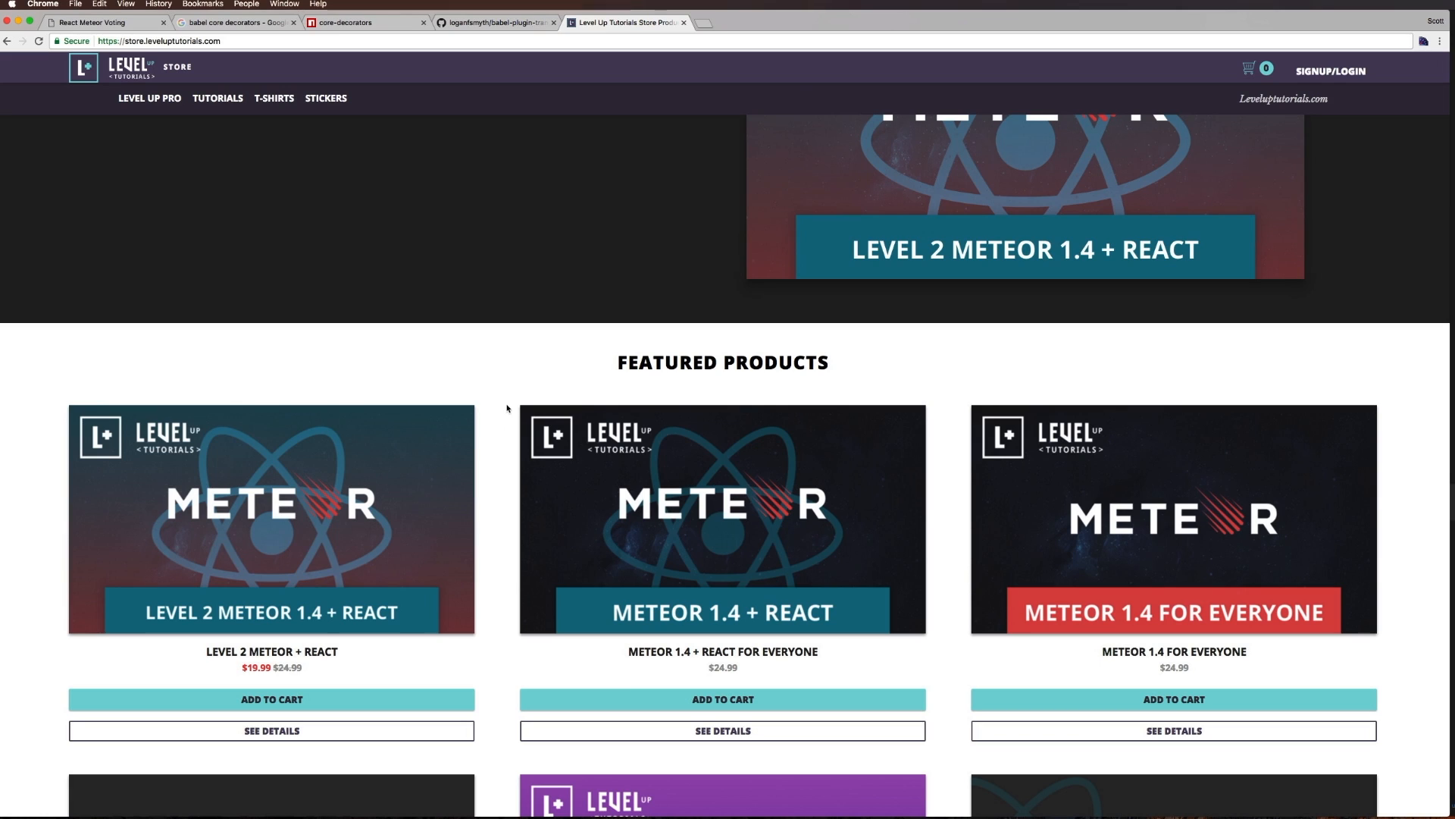
{"action": "scroll", "scroll_direction": "up", "scroll_amount": 3}
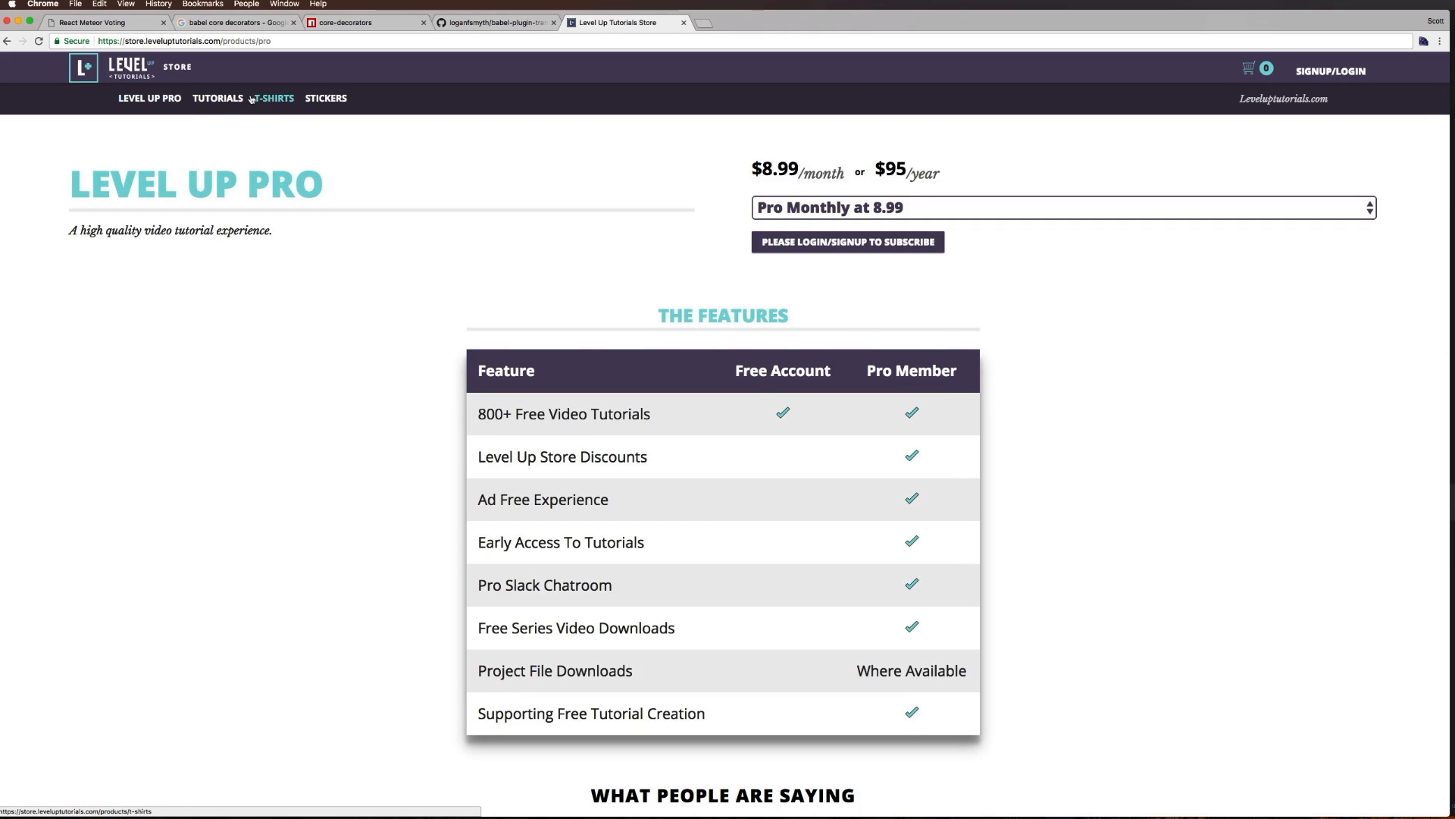
{"action": "left_click", "coordinate": [217, 98]}
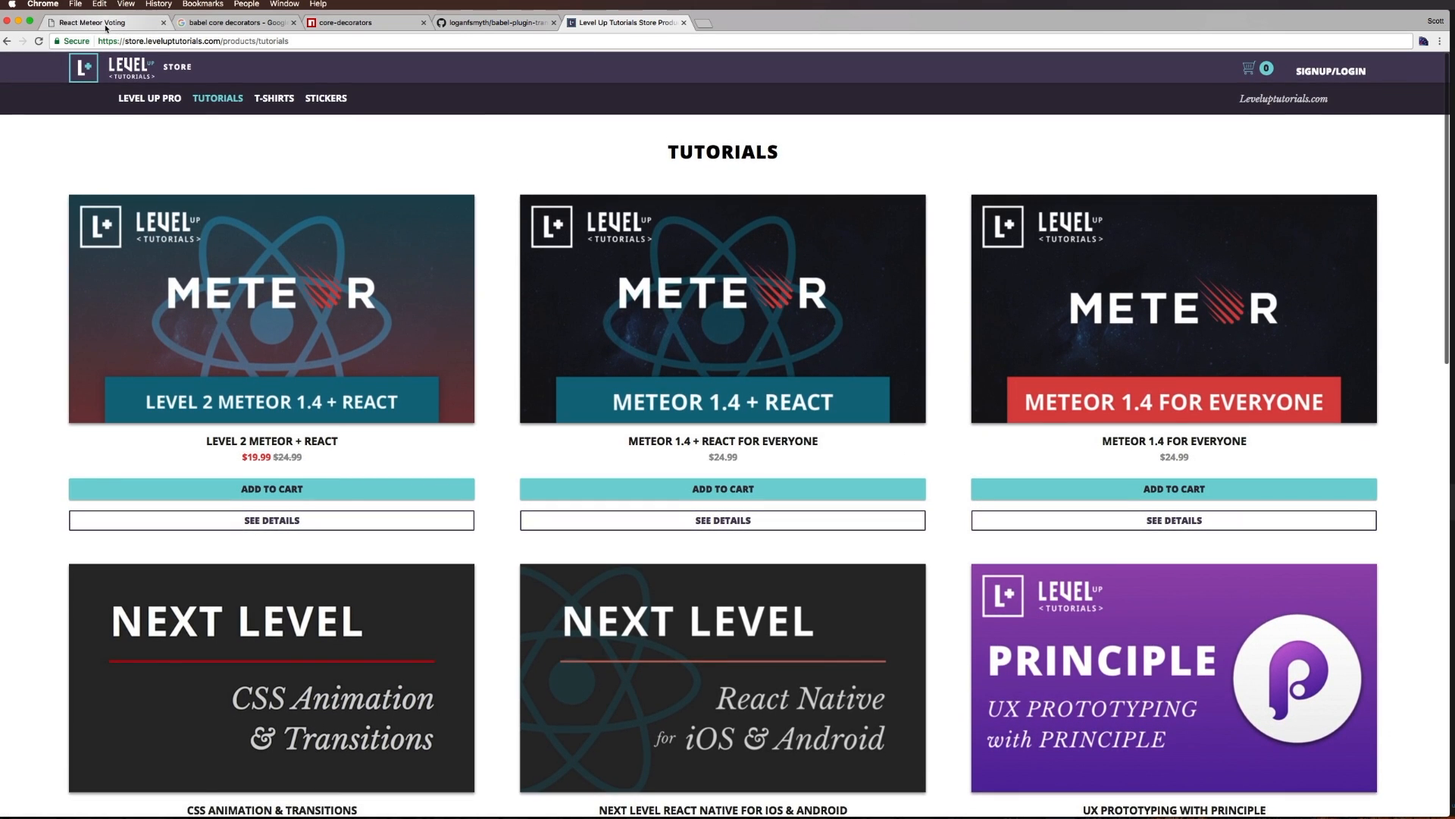
{"action": "mouse_move", "coordinate": [102, 23]}
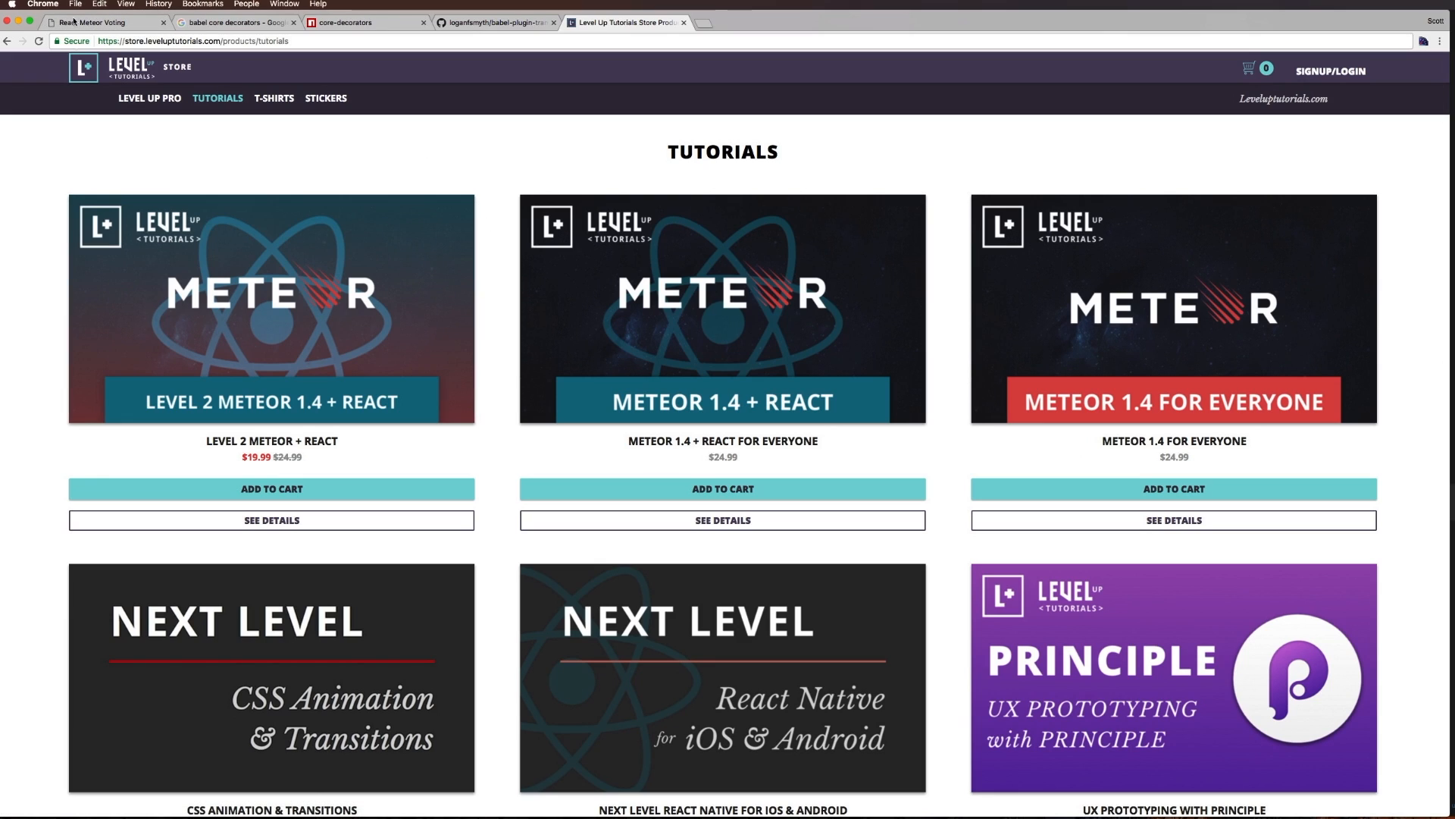
Return to the voting app tab and switch back to the App.js code in Atom
{"action": "left_click", "coordinate": [102, 22]}
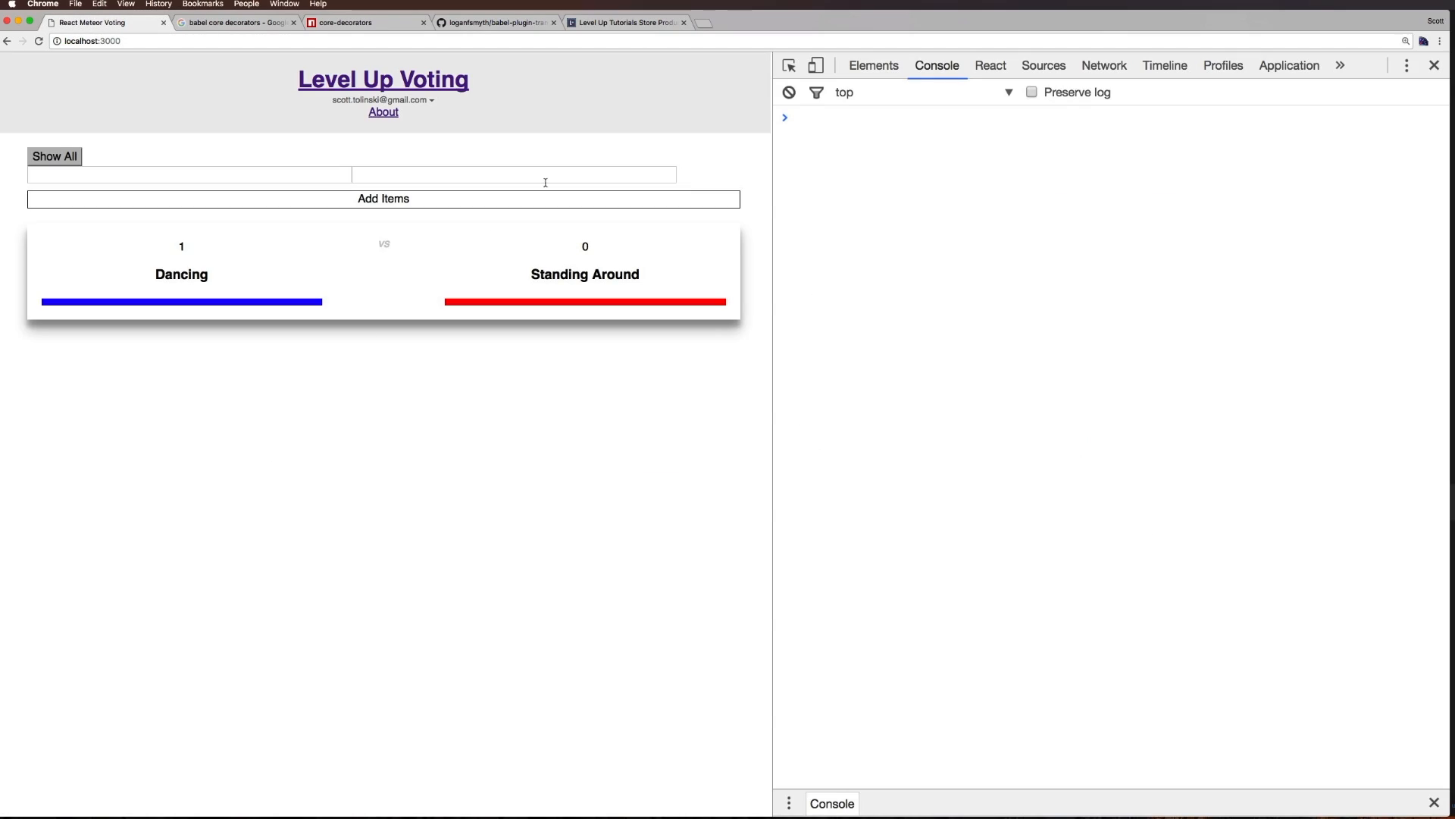
{"action": "left_click", "coordinate": [861, 407]}
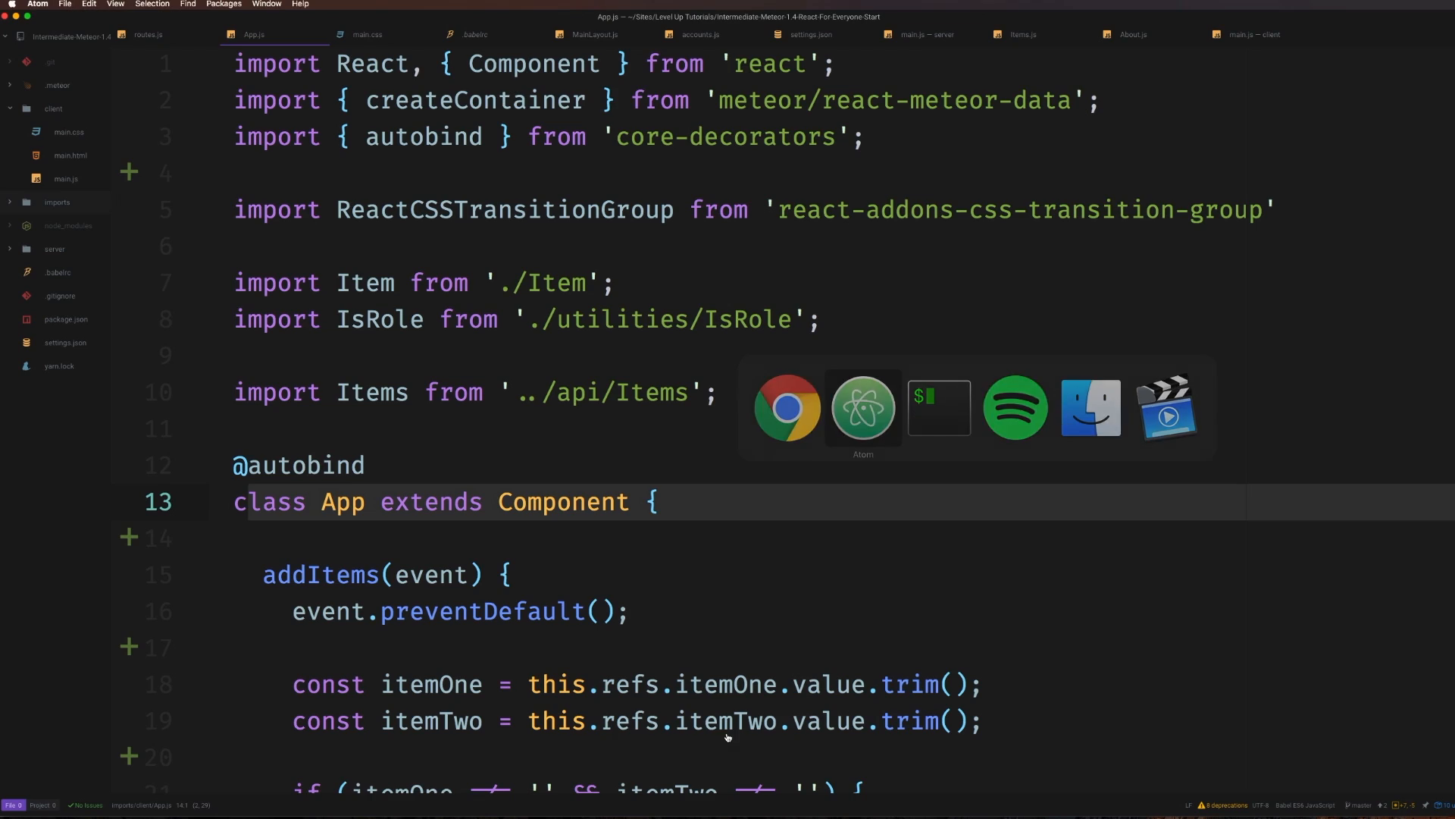